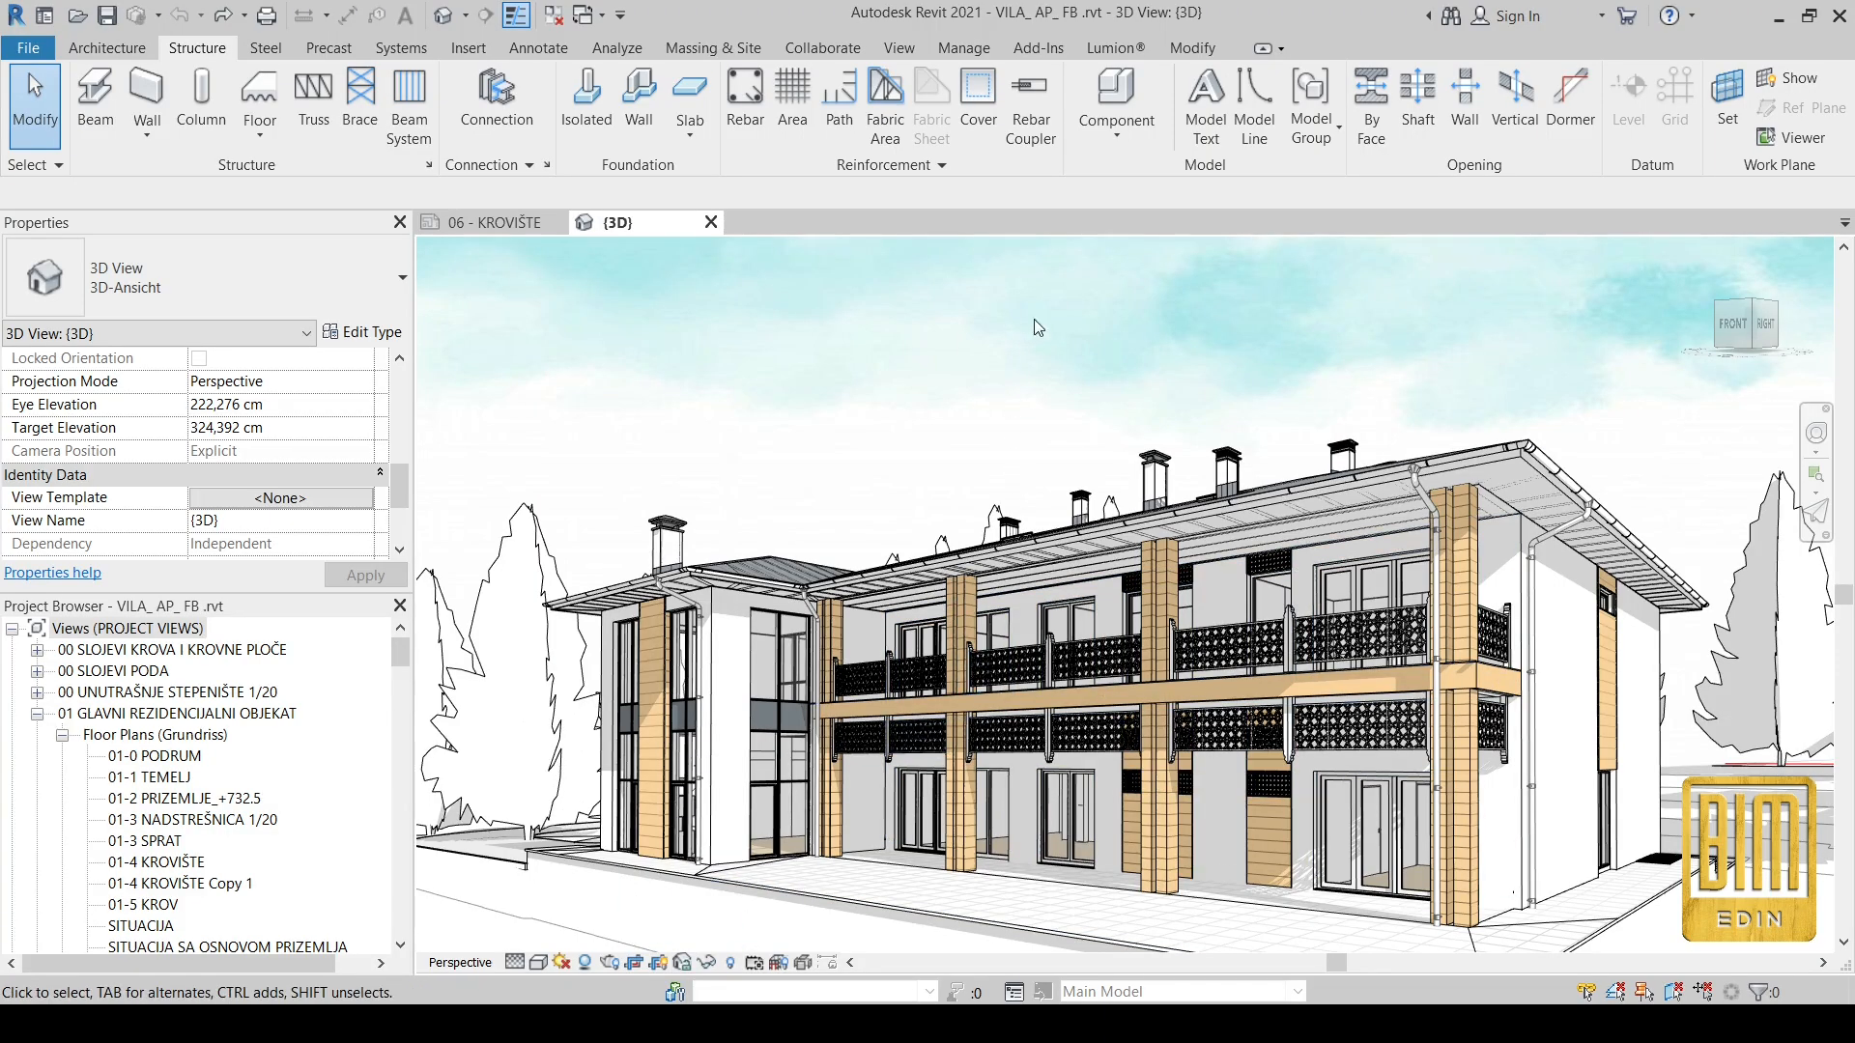
{"action": "mouse_move", "coordinate": [702, 551]}
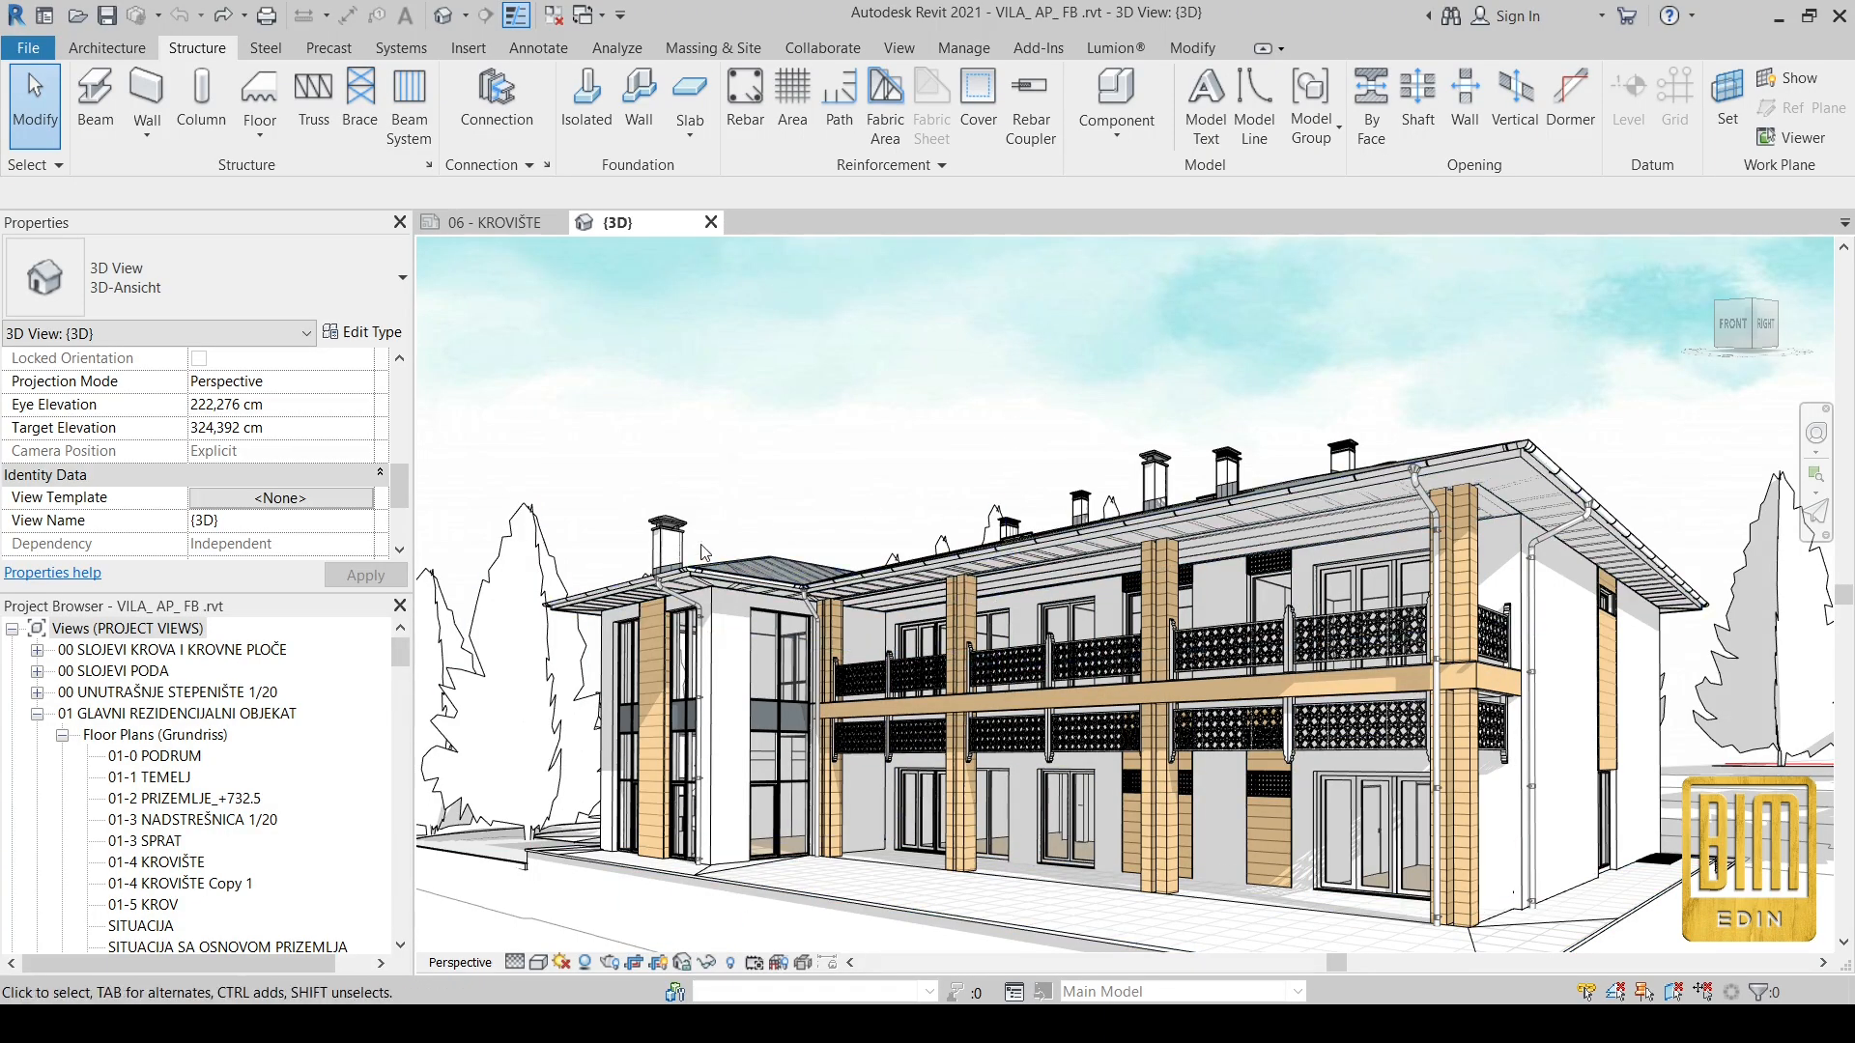
Step: Switch the 3D view to orthographic projection and confirm the graphic display settings
{"action": "left_click", "coordinate": [364, 404]}
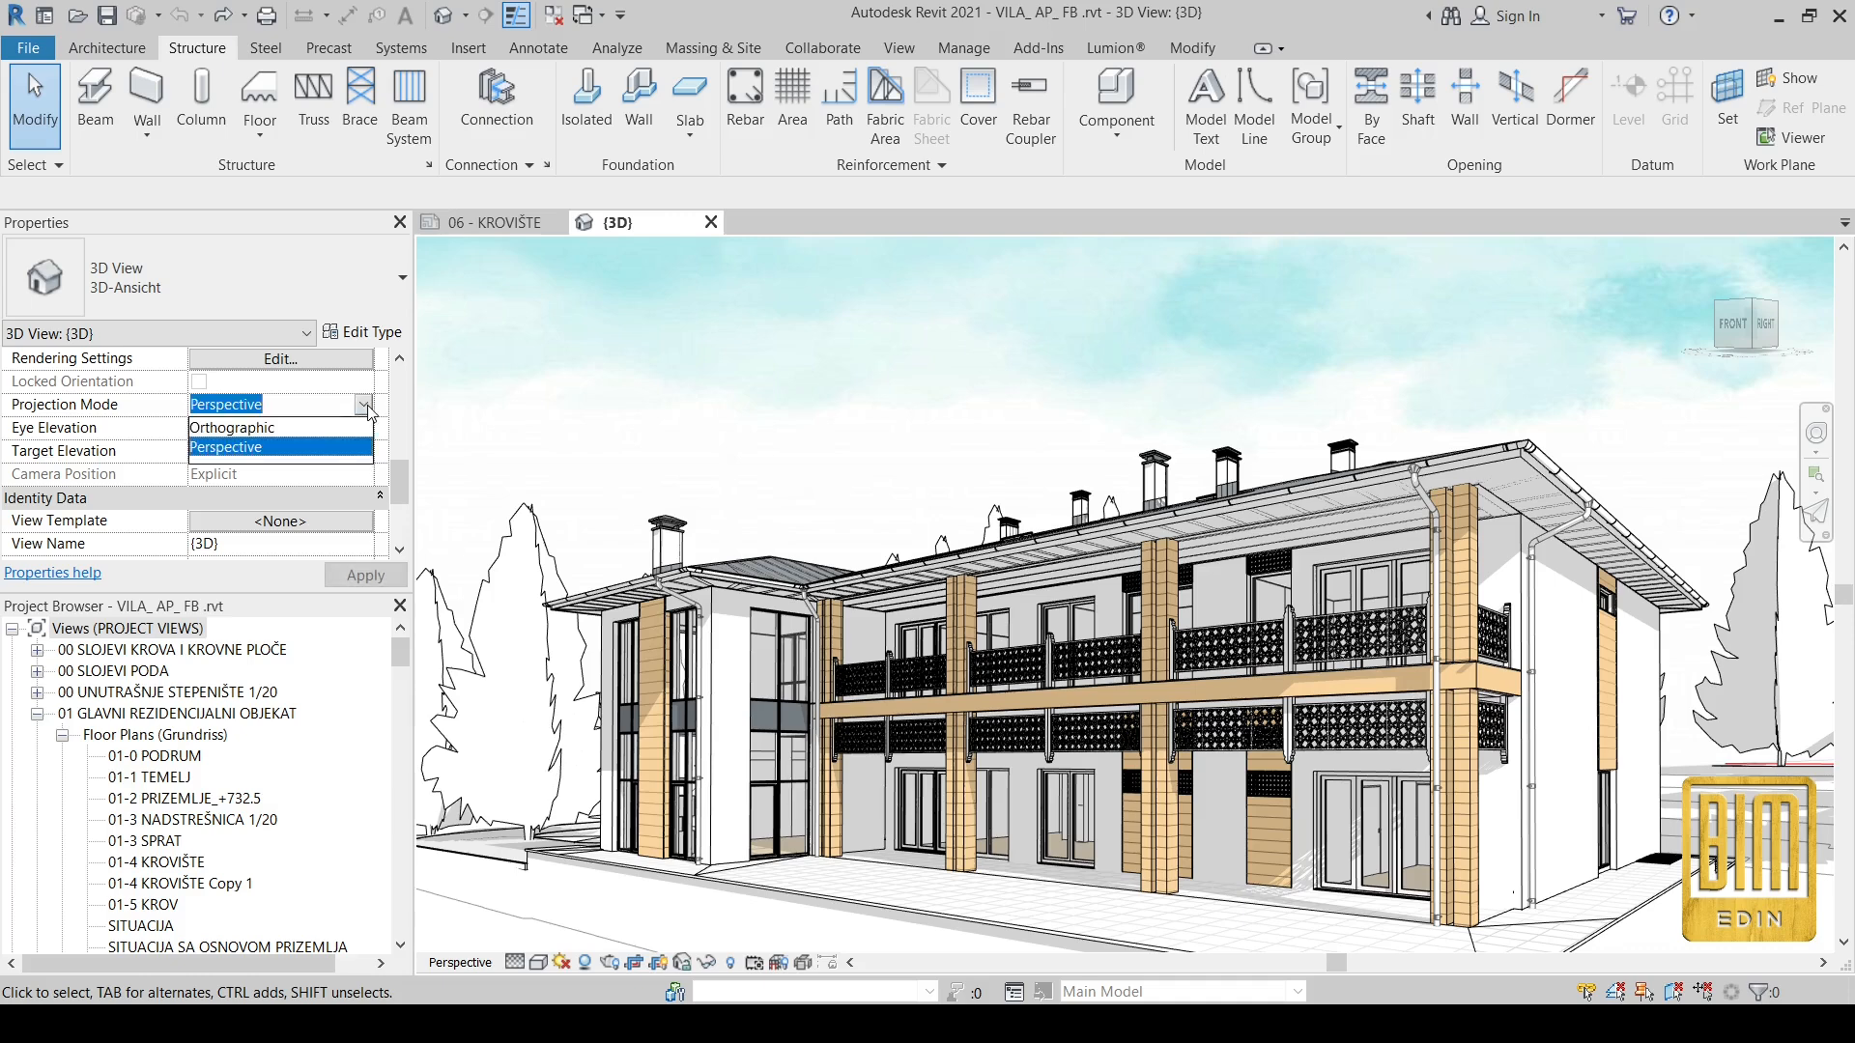
{"action": "left_click", "coordinate": [232, 427]}
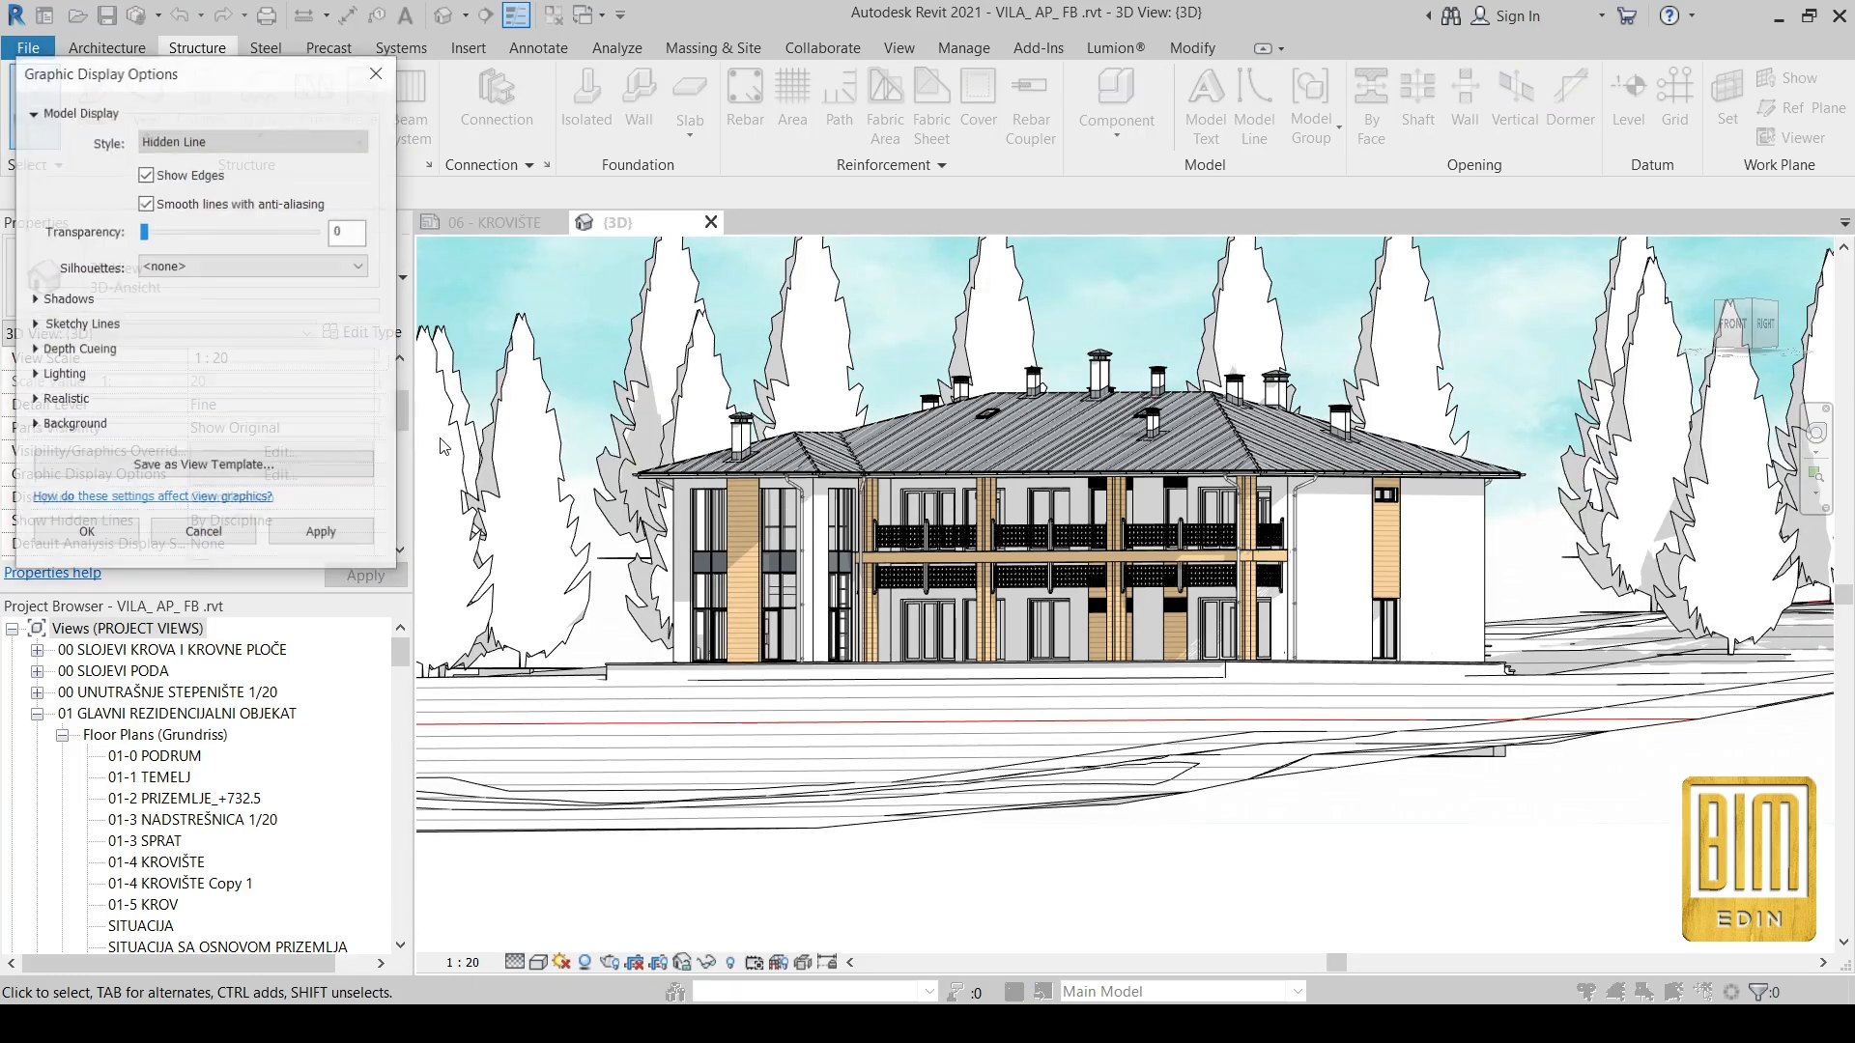
{"action": "left_click", "coordinate": [253, 459]}
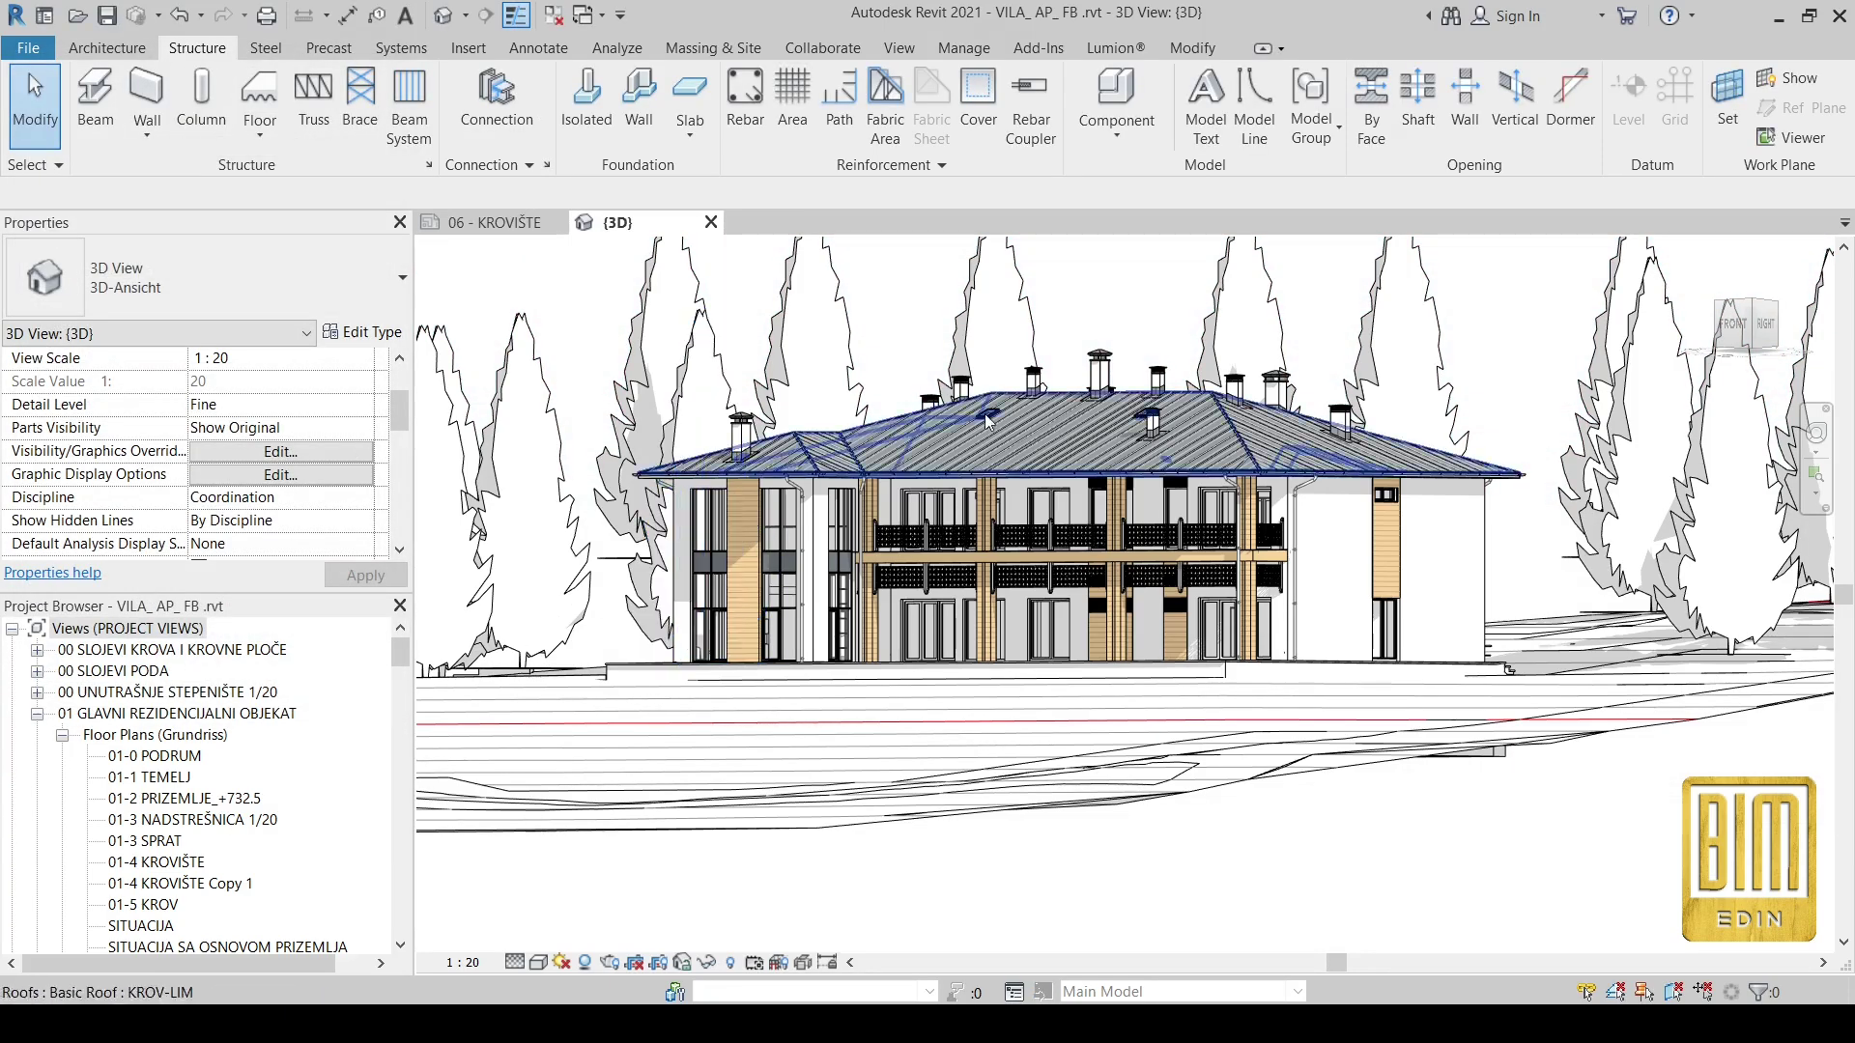
Step: Hide the trees in this view and orbit around to the roof
{"action": "right_click", "coordinate": [986, 421]}
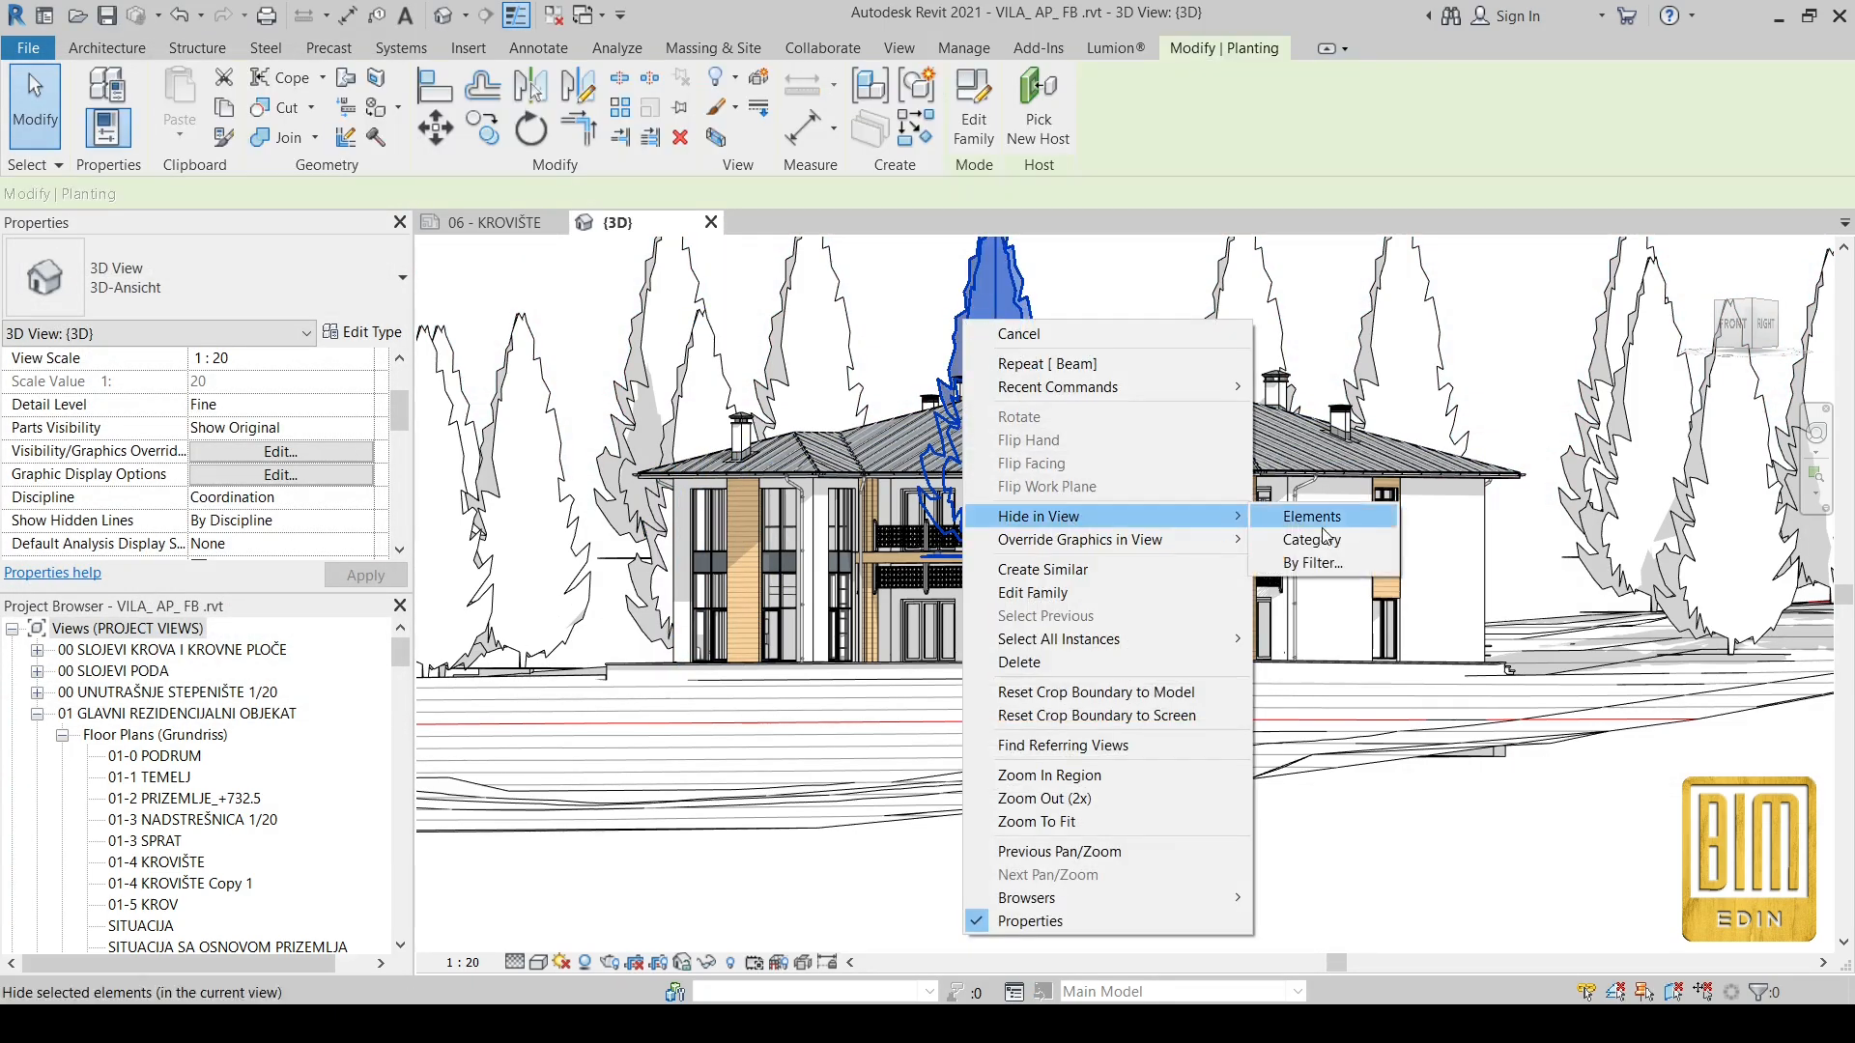
{"action": "left_click", "coordinate": [1311, 516]}
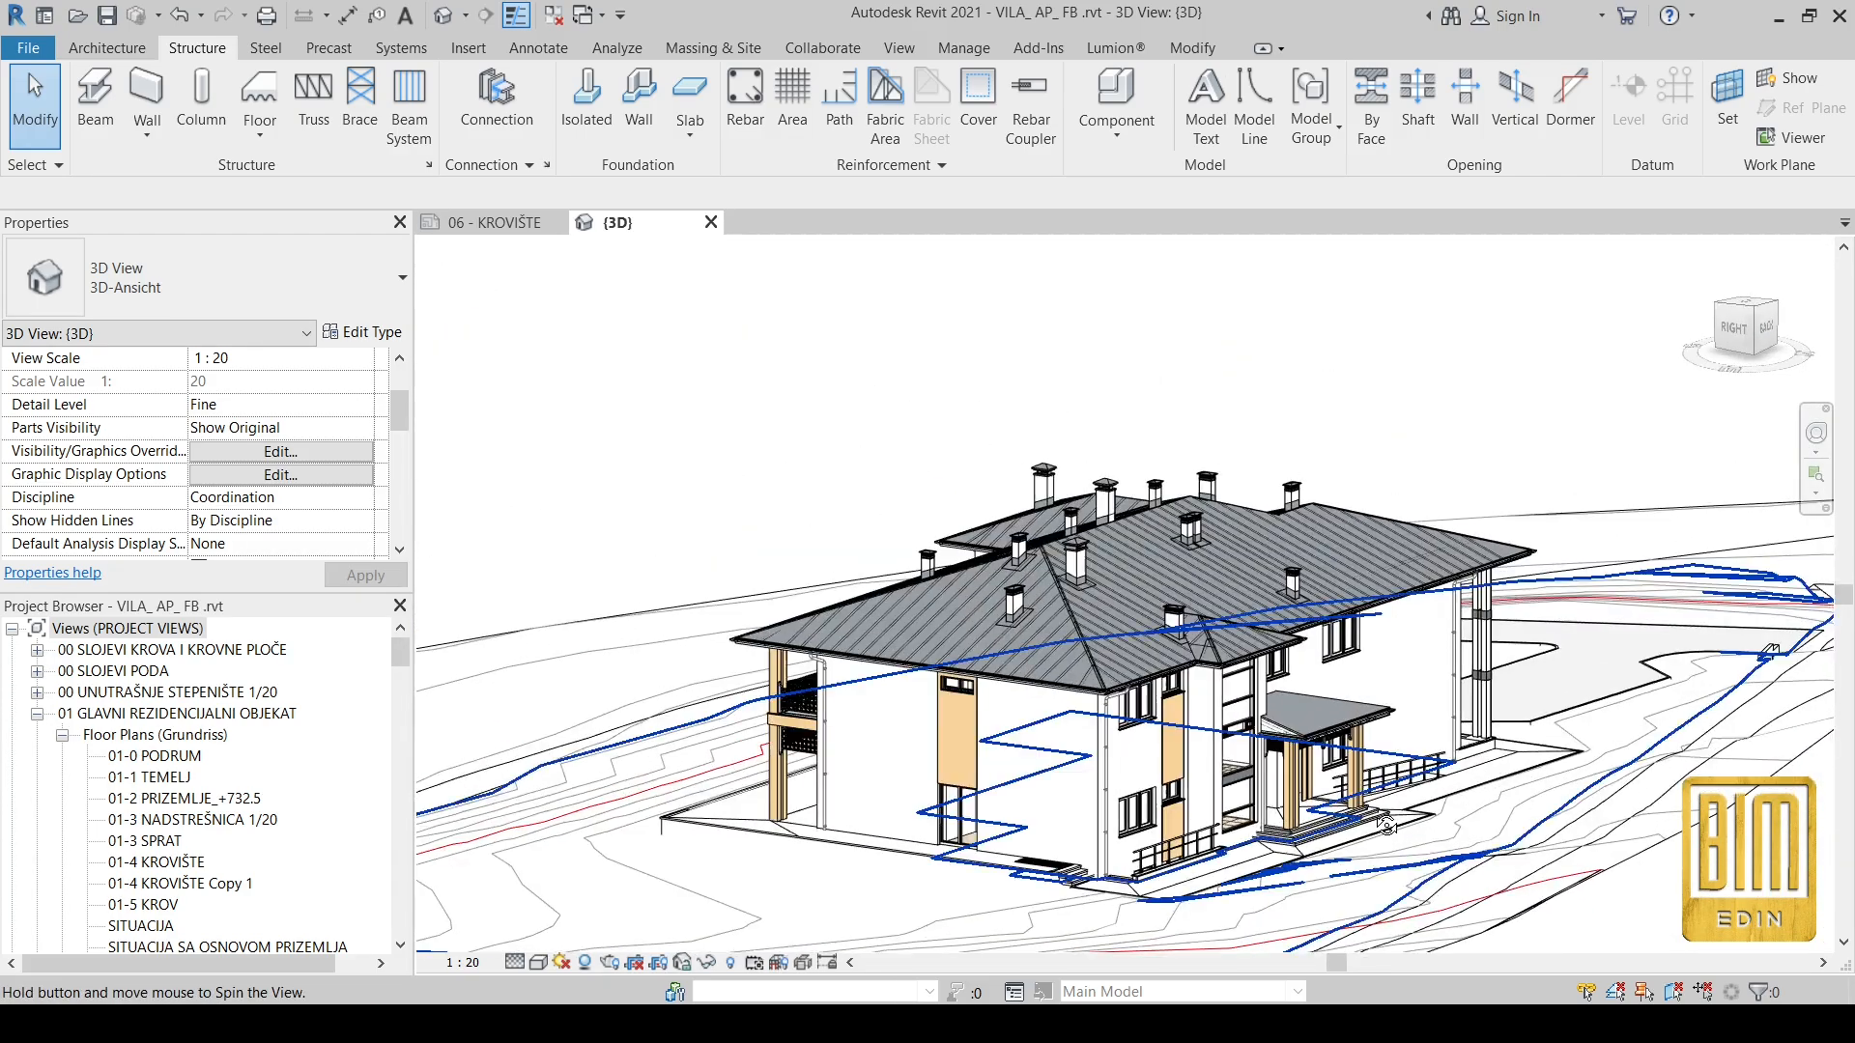
{"action": "left_click_drag", "start_coordinate": [1385, 824], "coordinate": [1118, 665]}
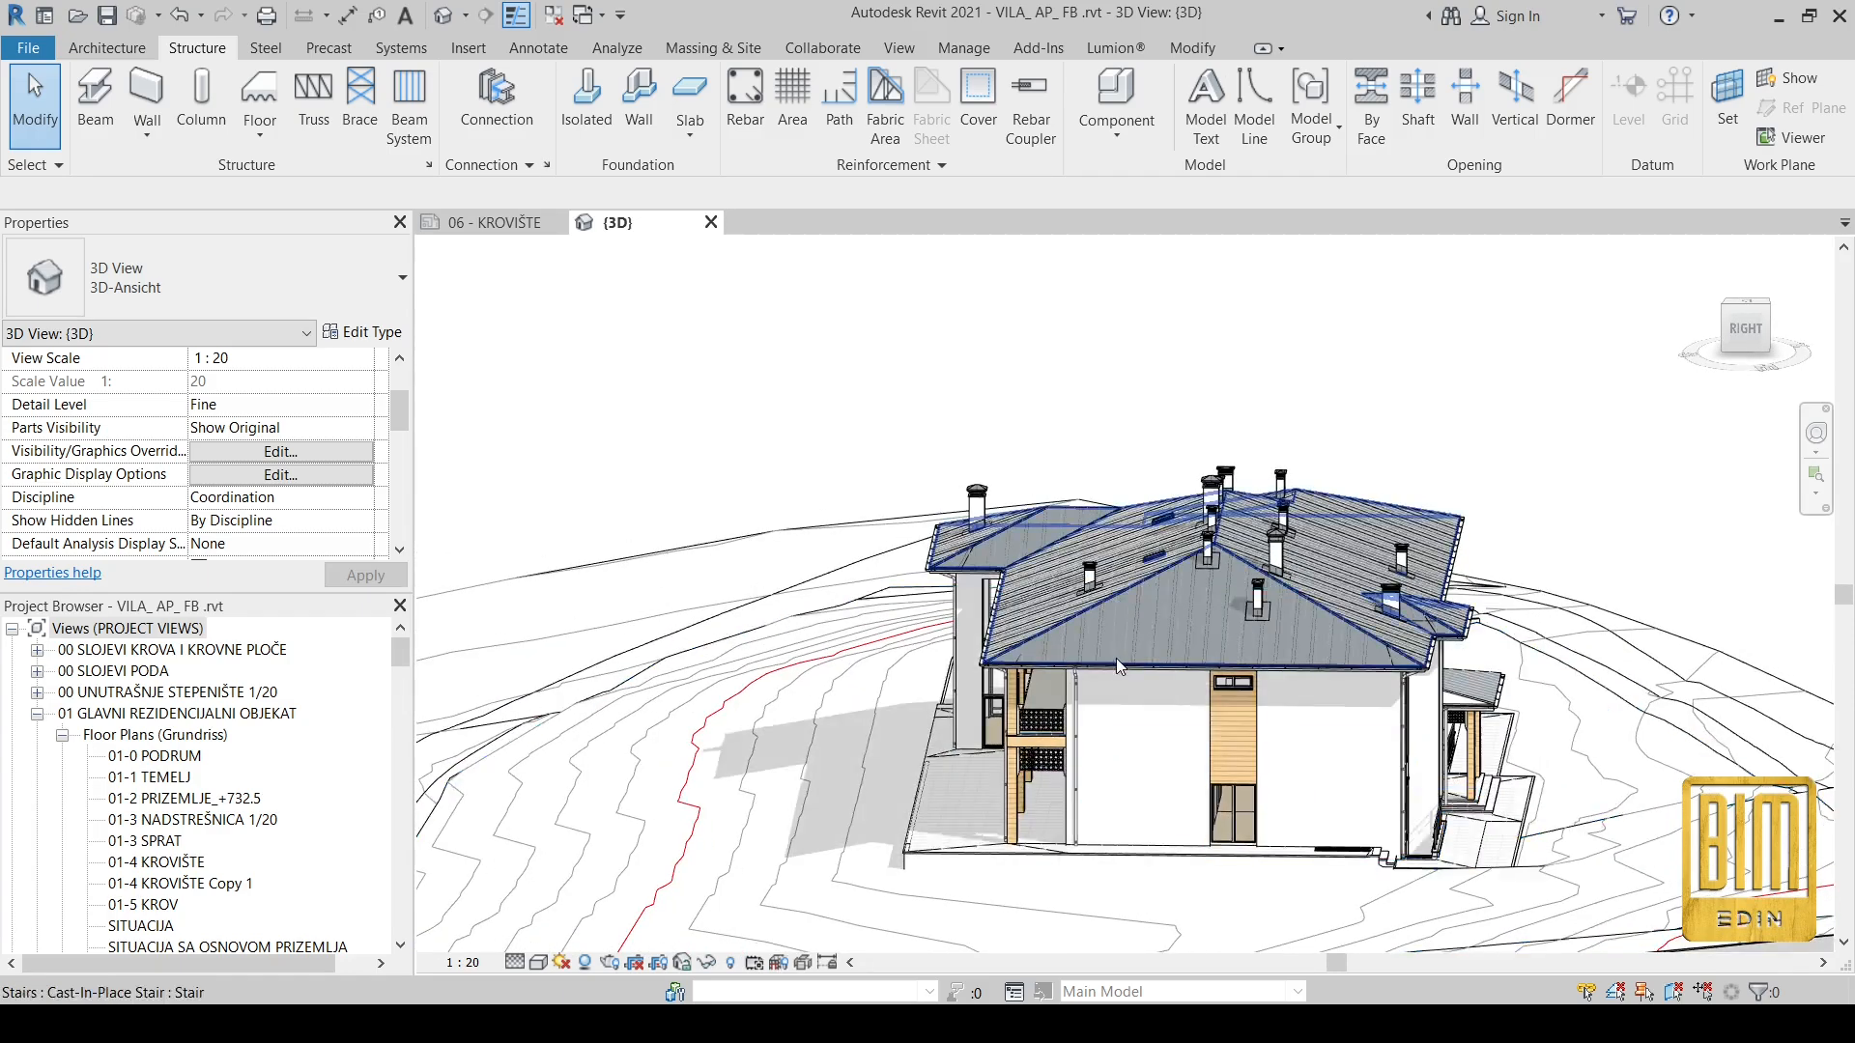
{"action": "left_click_drag", "start_coordinate": [1117, 663], "coordinate": [900, 668]}
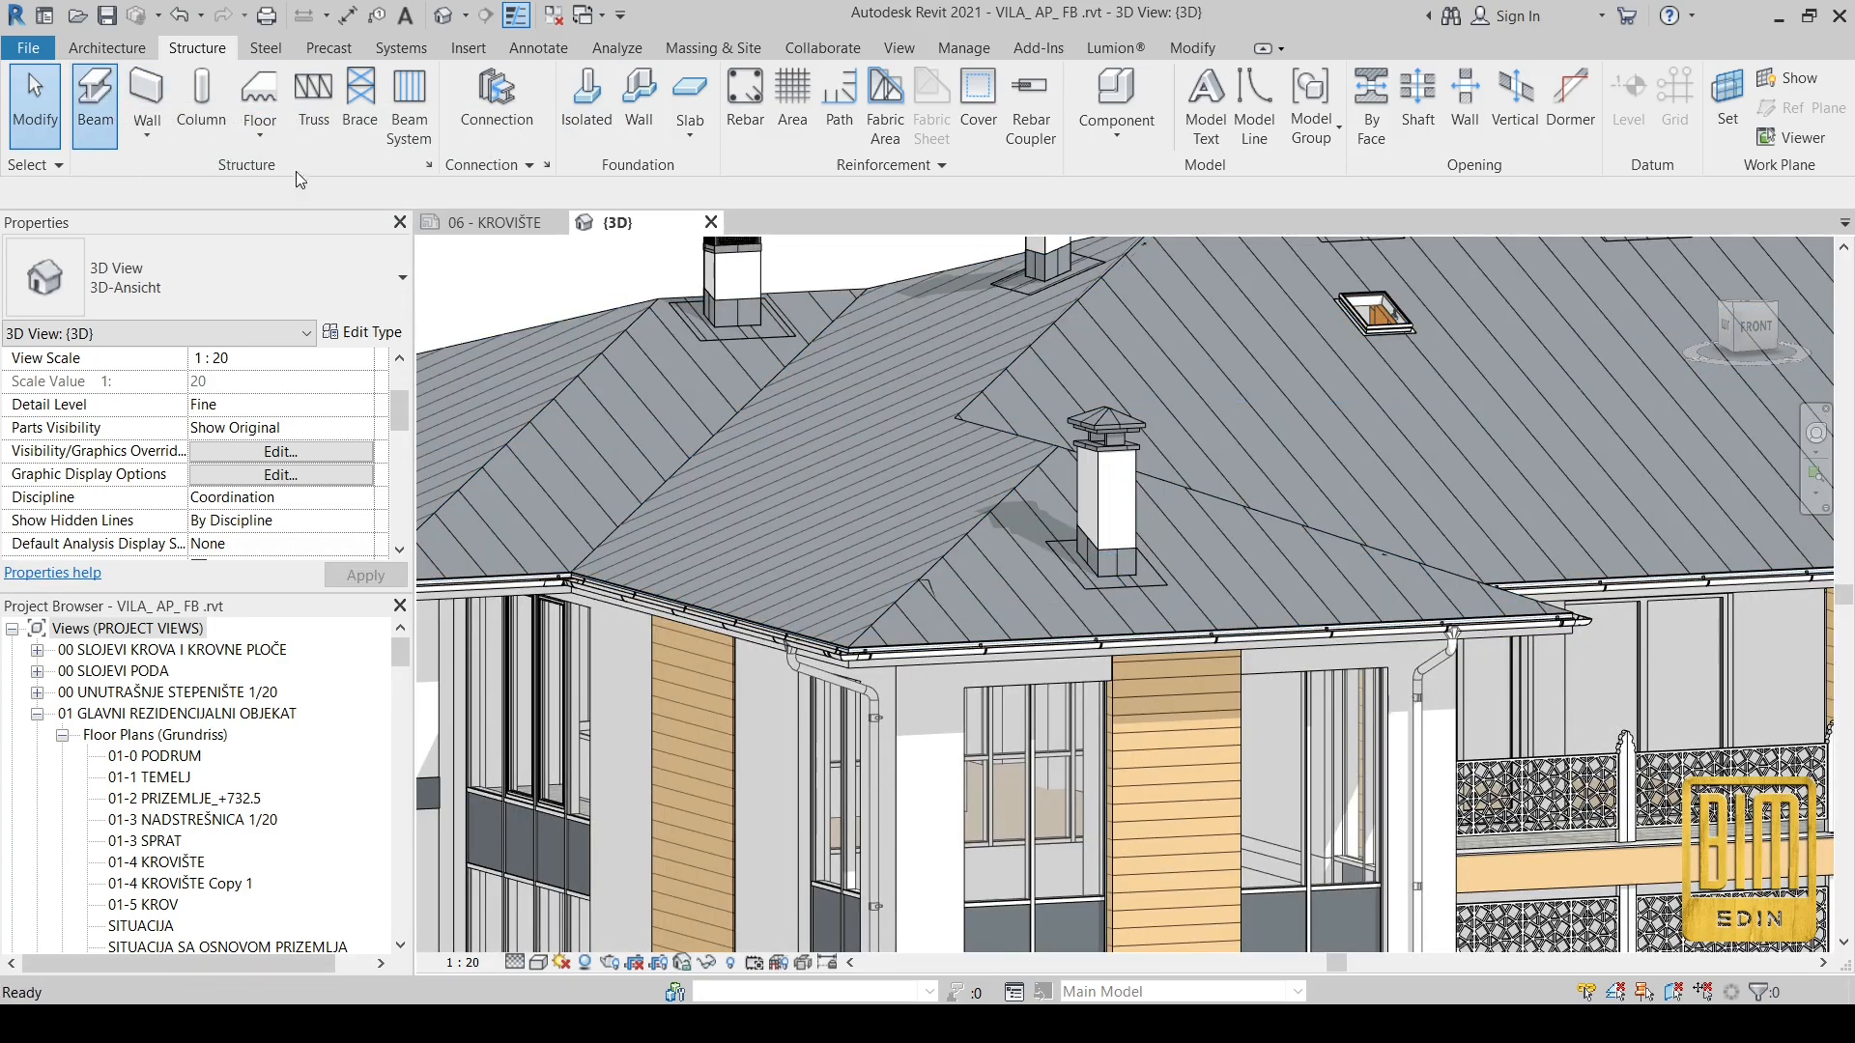
Step: Place an STB Träger 20x20 beam along the roof hip with a 15,000 cm z offset
{"action": "left_click", "coordinate": [89, 92]}
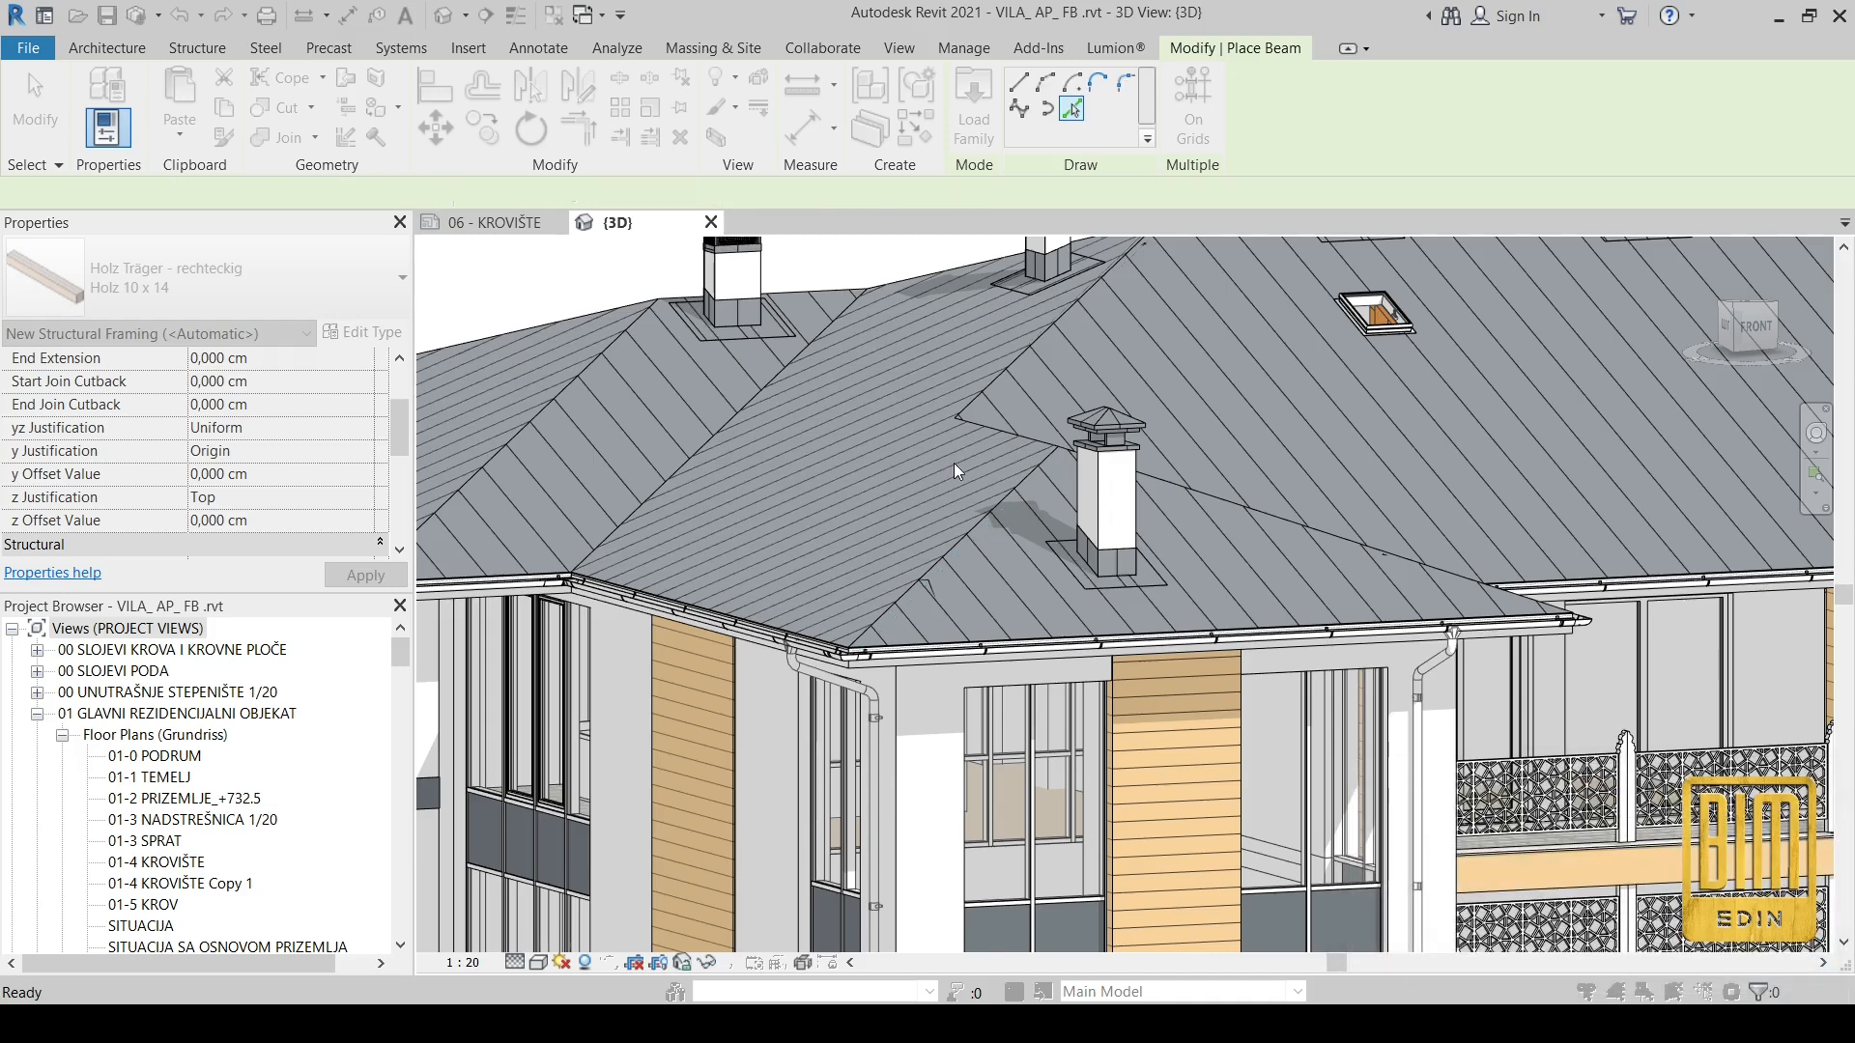
{"action": "left_click", "coordinate": [426, 194]}
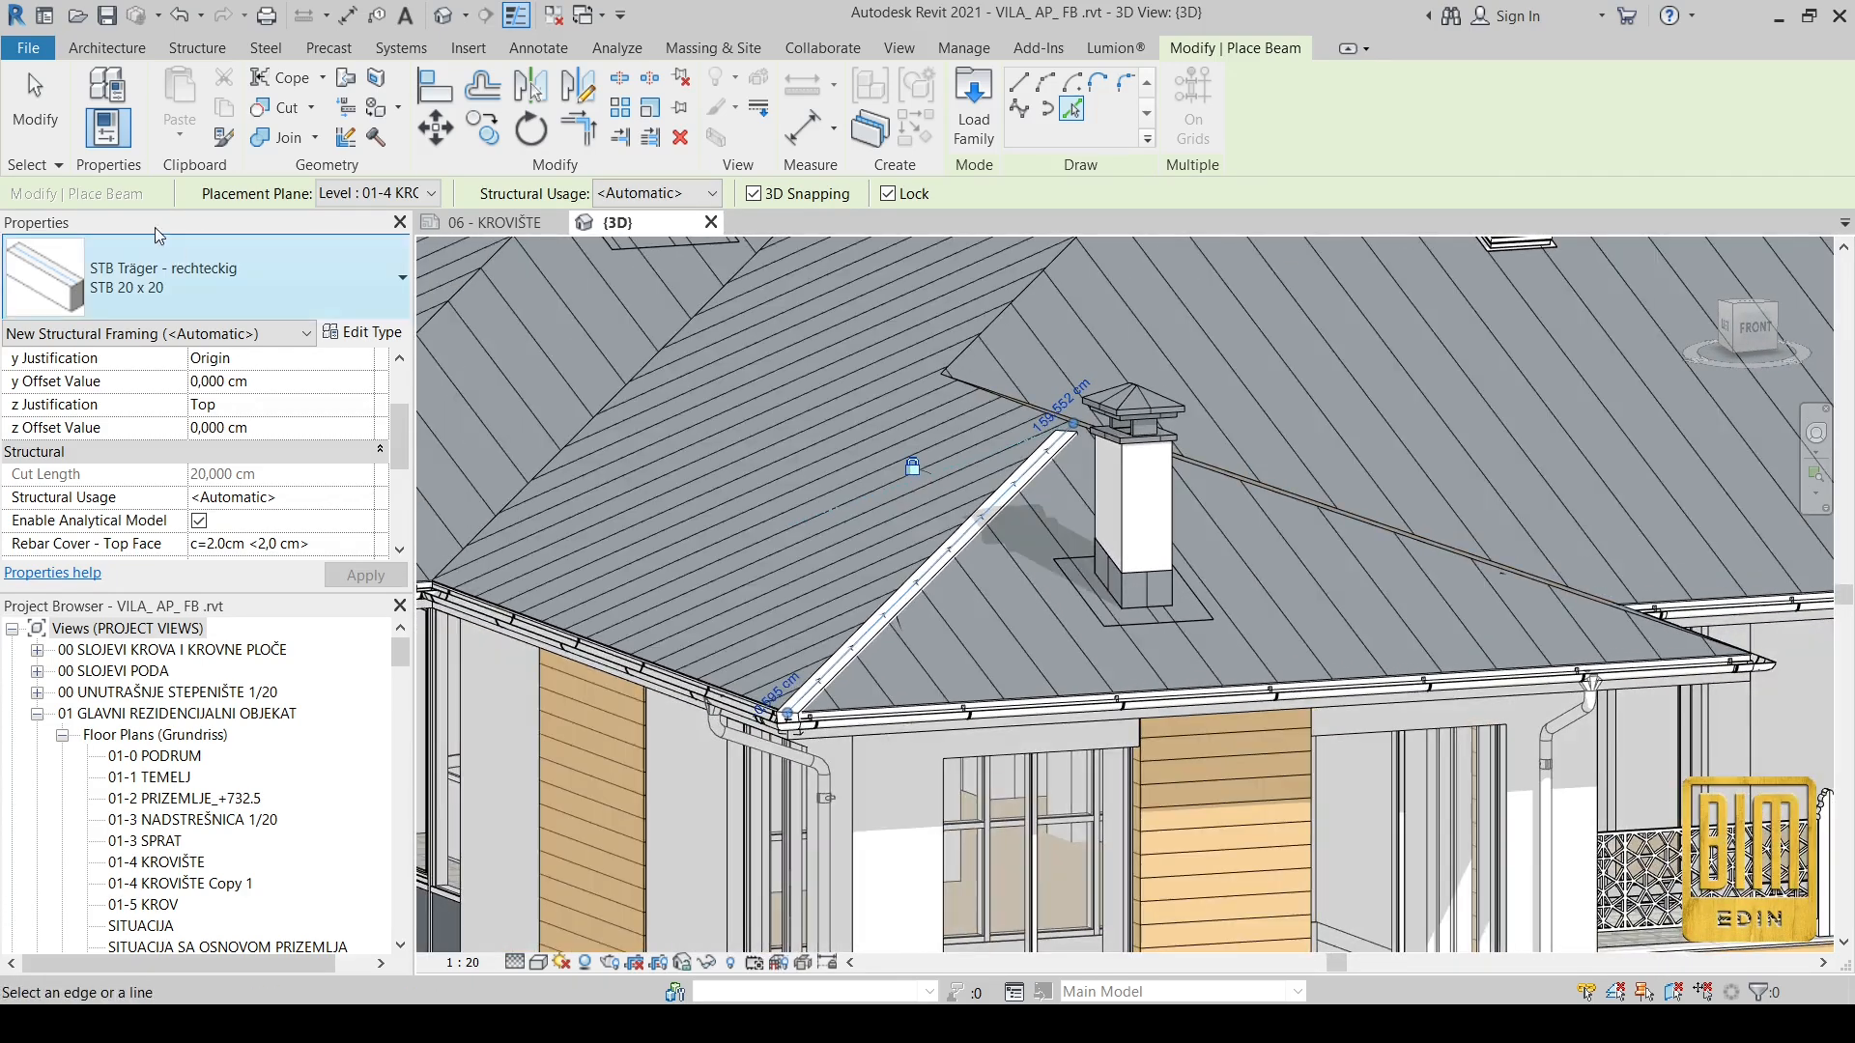
{"action": "left_click", "coordinate": [1009, 503]}
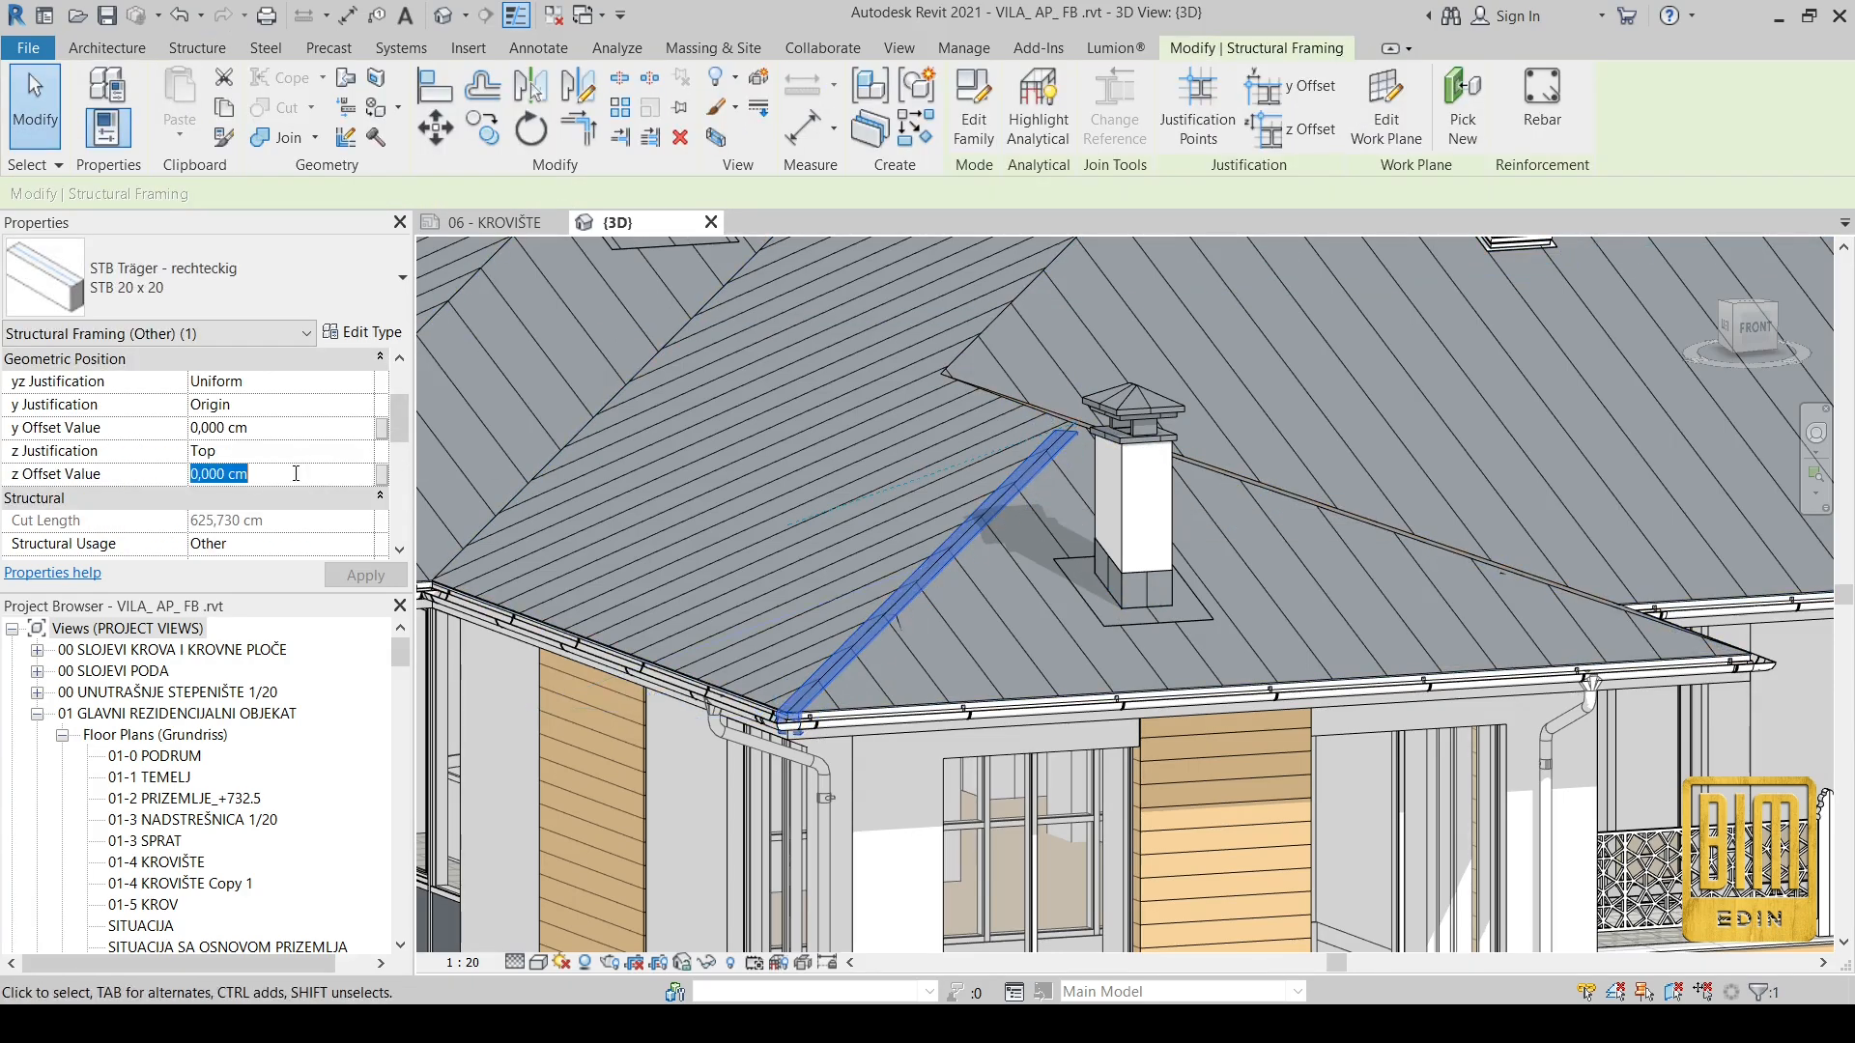
{"action": "type", "text": "15,000 cm"}
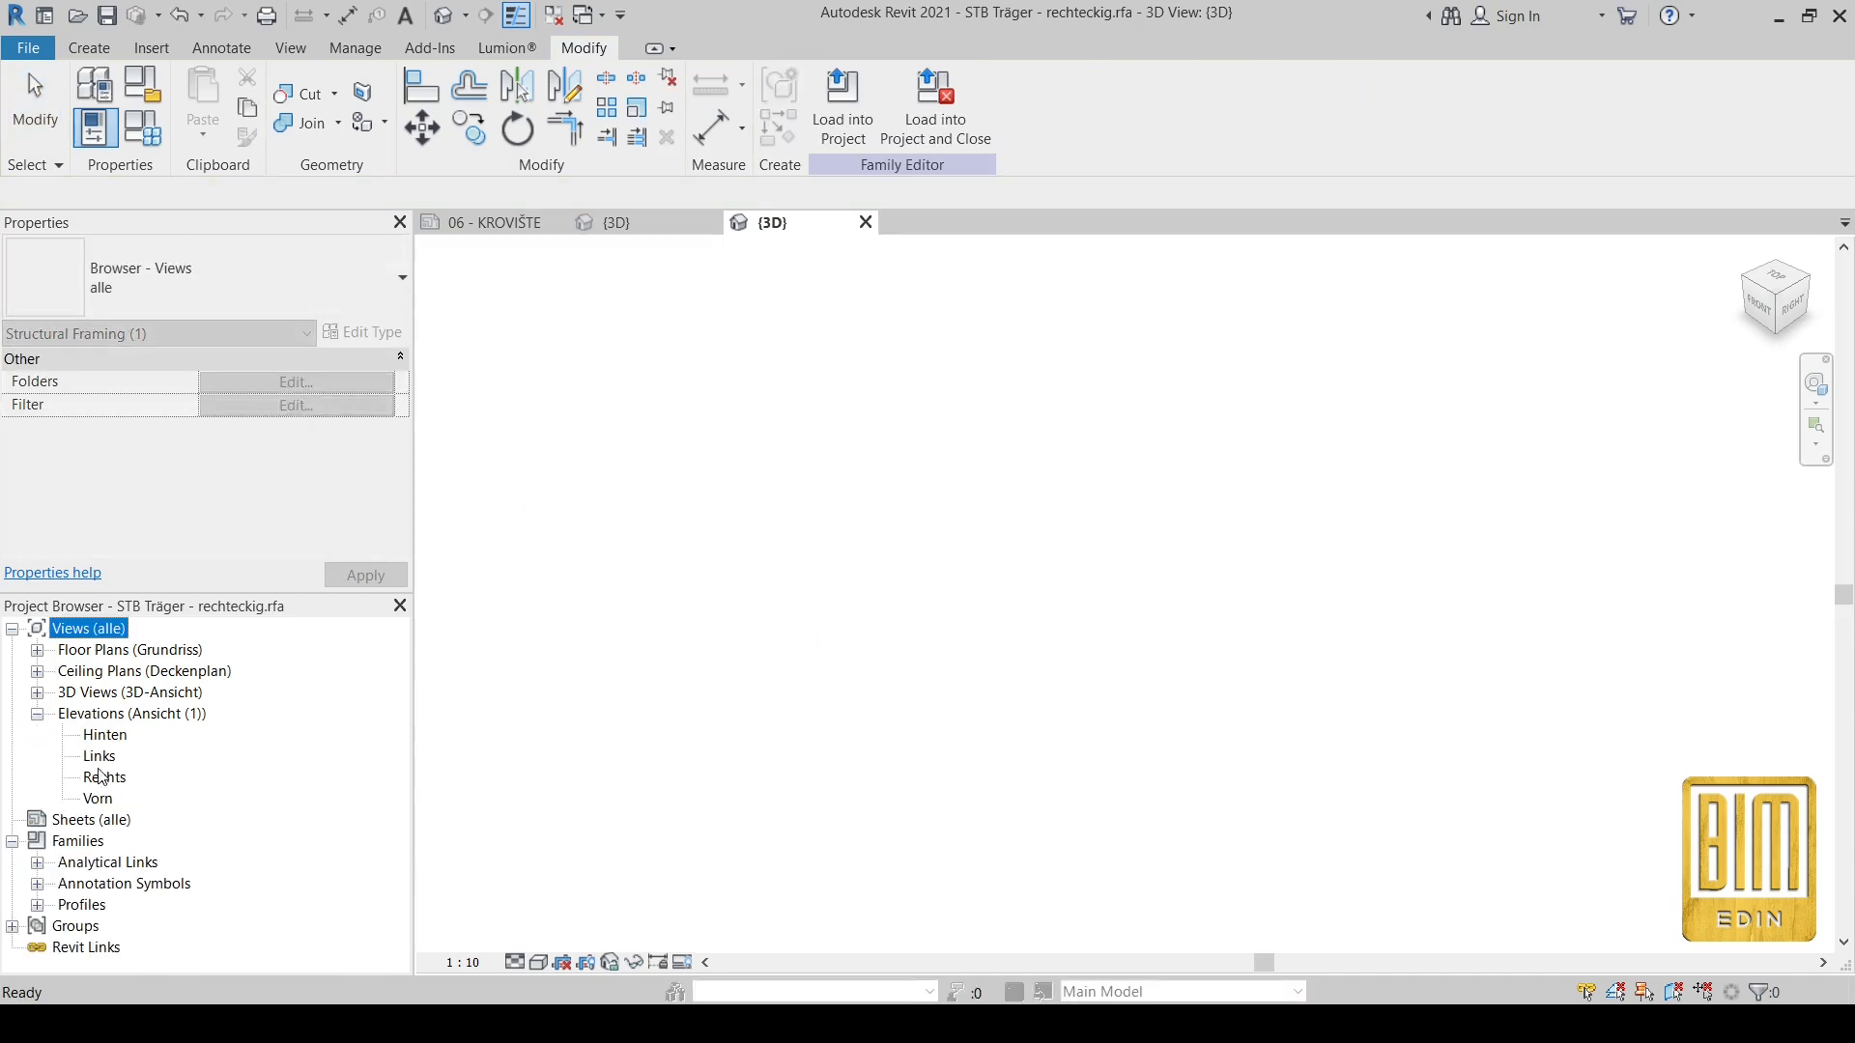
Step: In the Rechts elevation, start a solid extrusion on Reference Plane: Rechts
{"action": "double_click", "coordinate": [103, 777]}
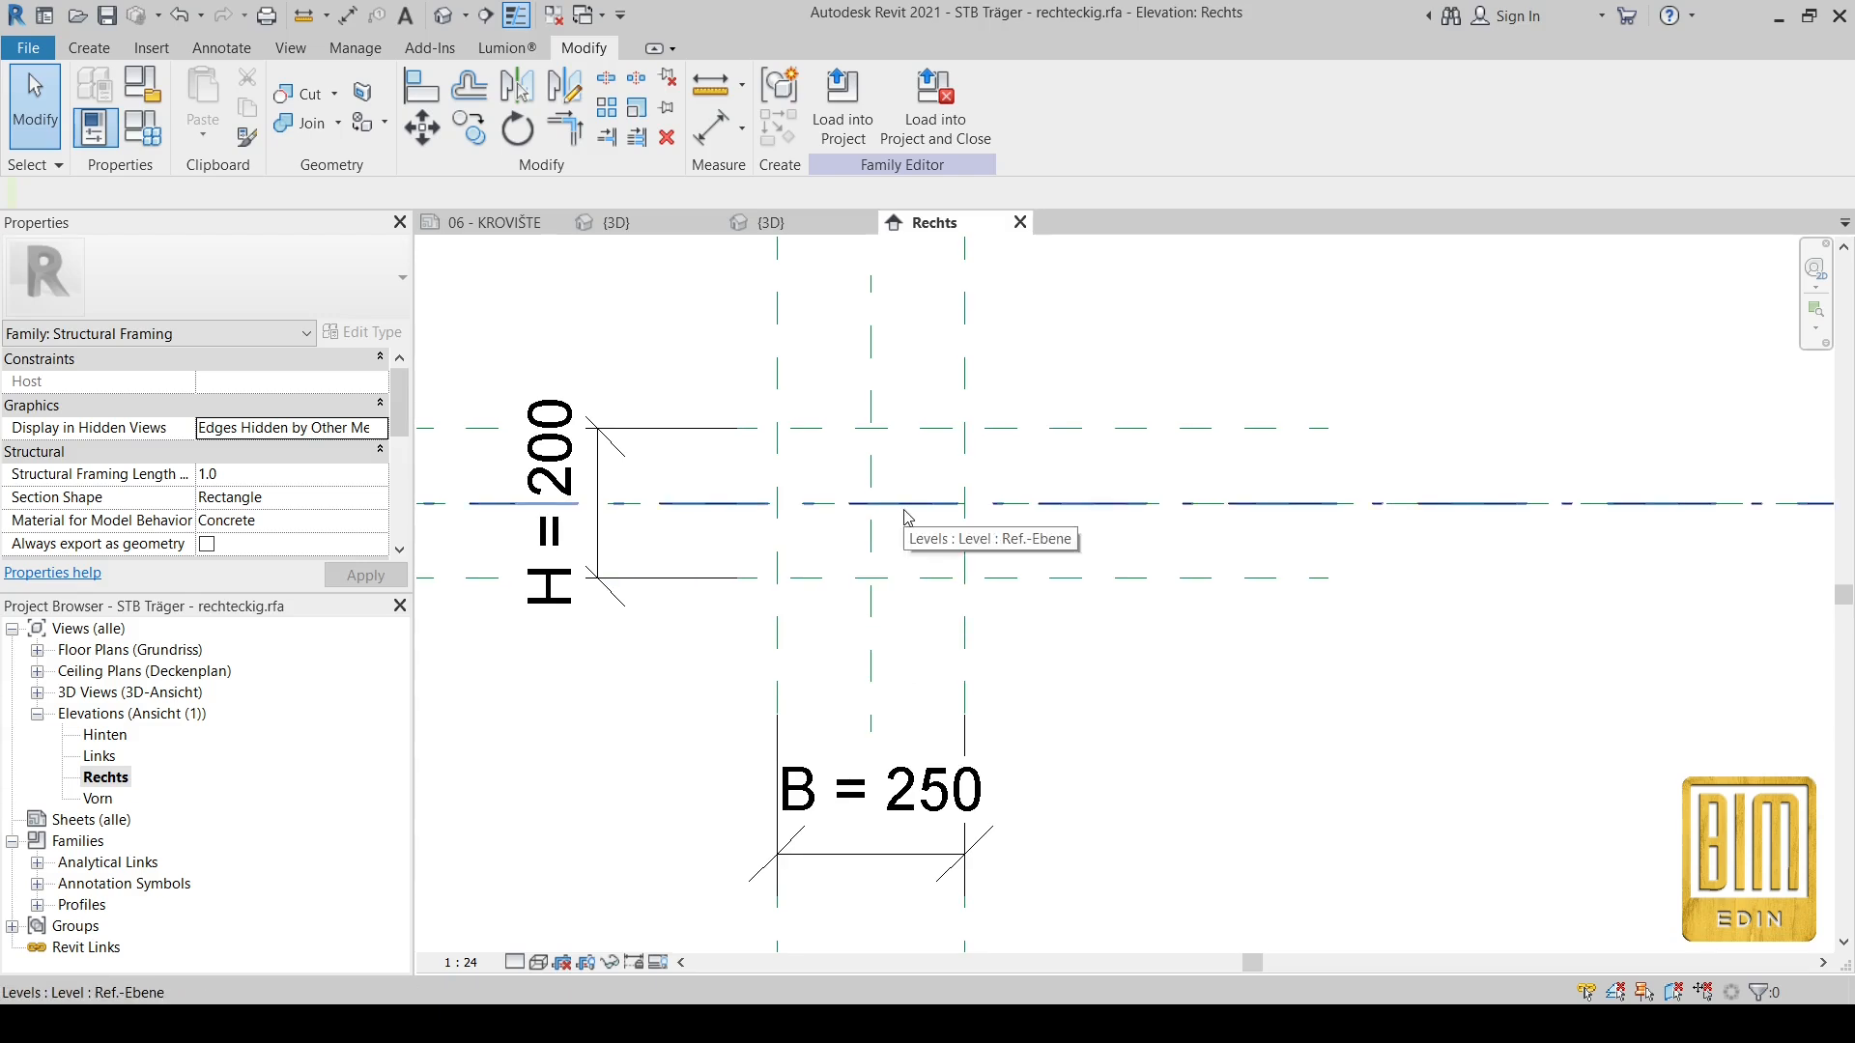
{"action": "left_click", "coordinate": [88, 48]}
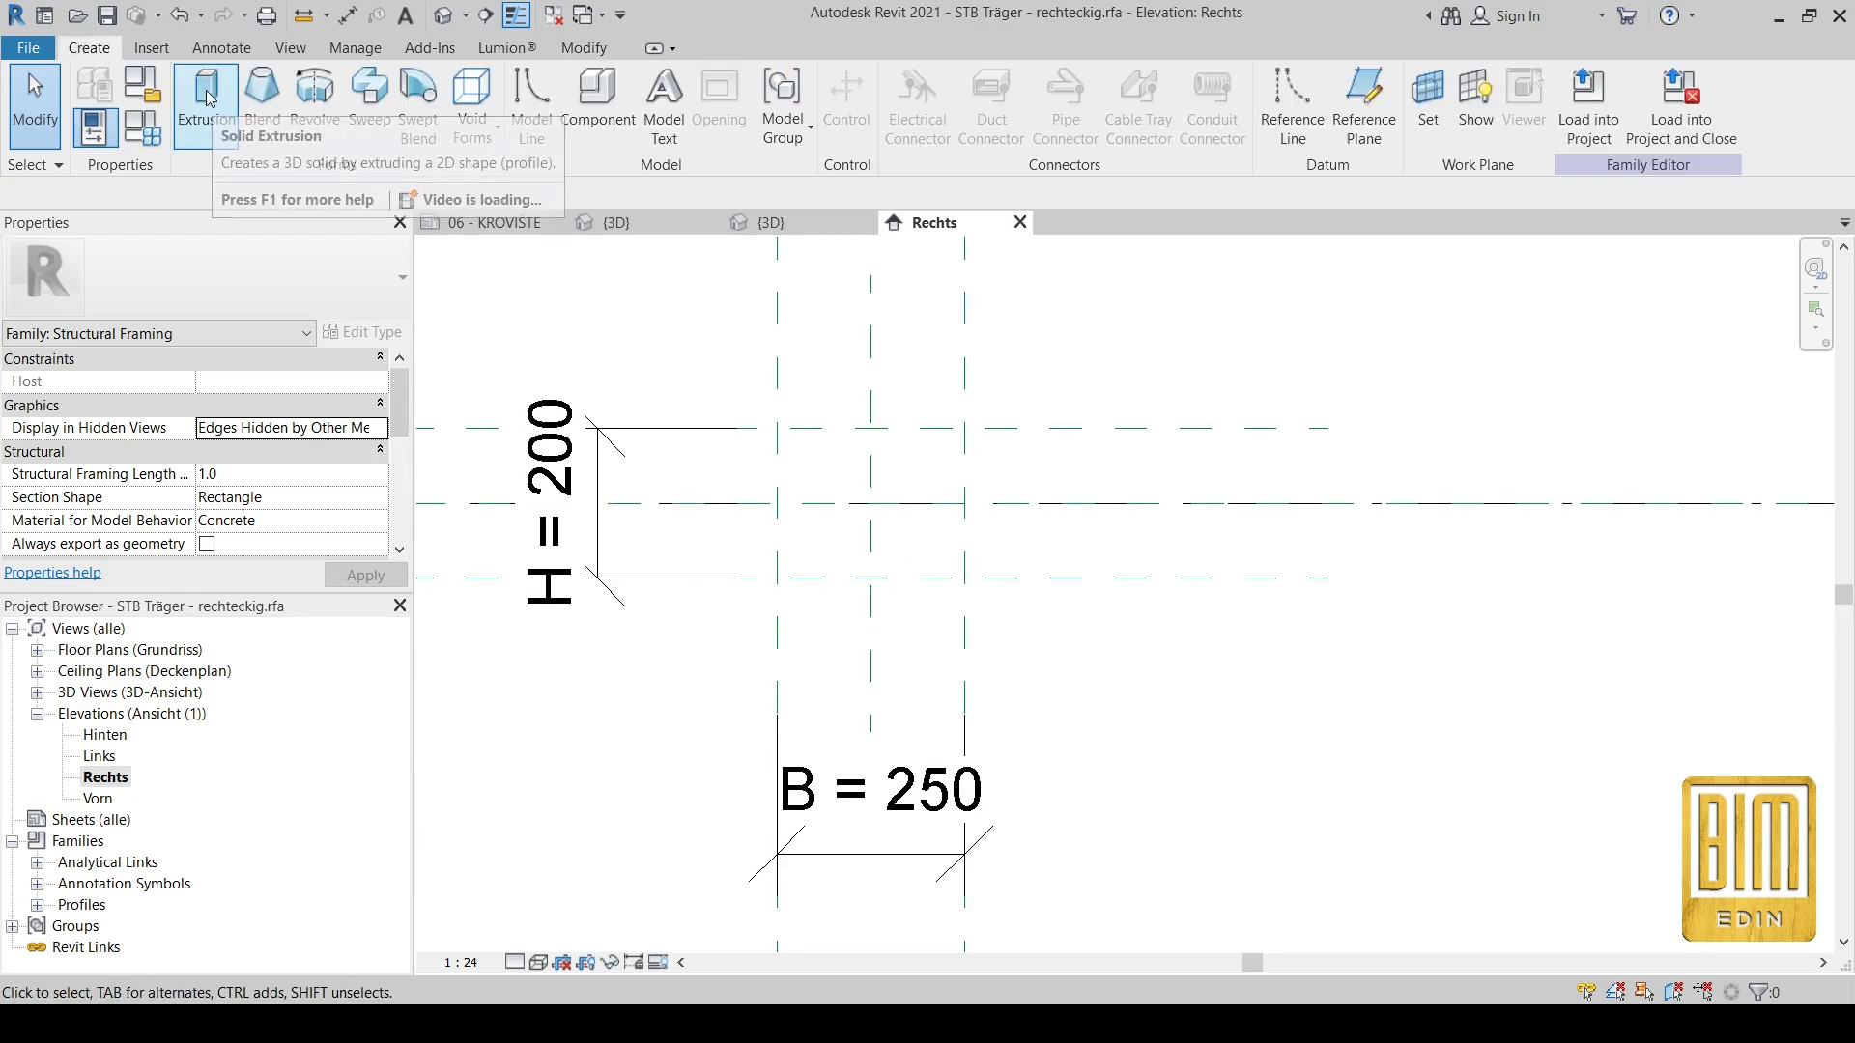
{"action": "left_click", "coordinate": [206, 97]}
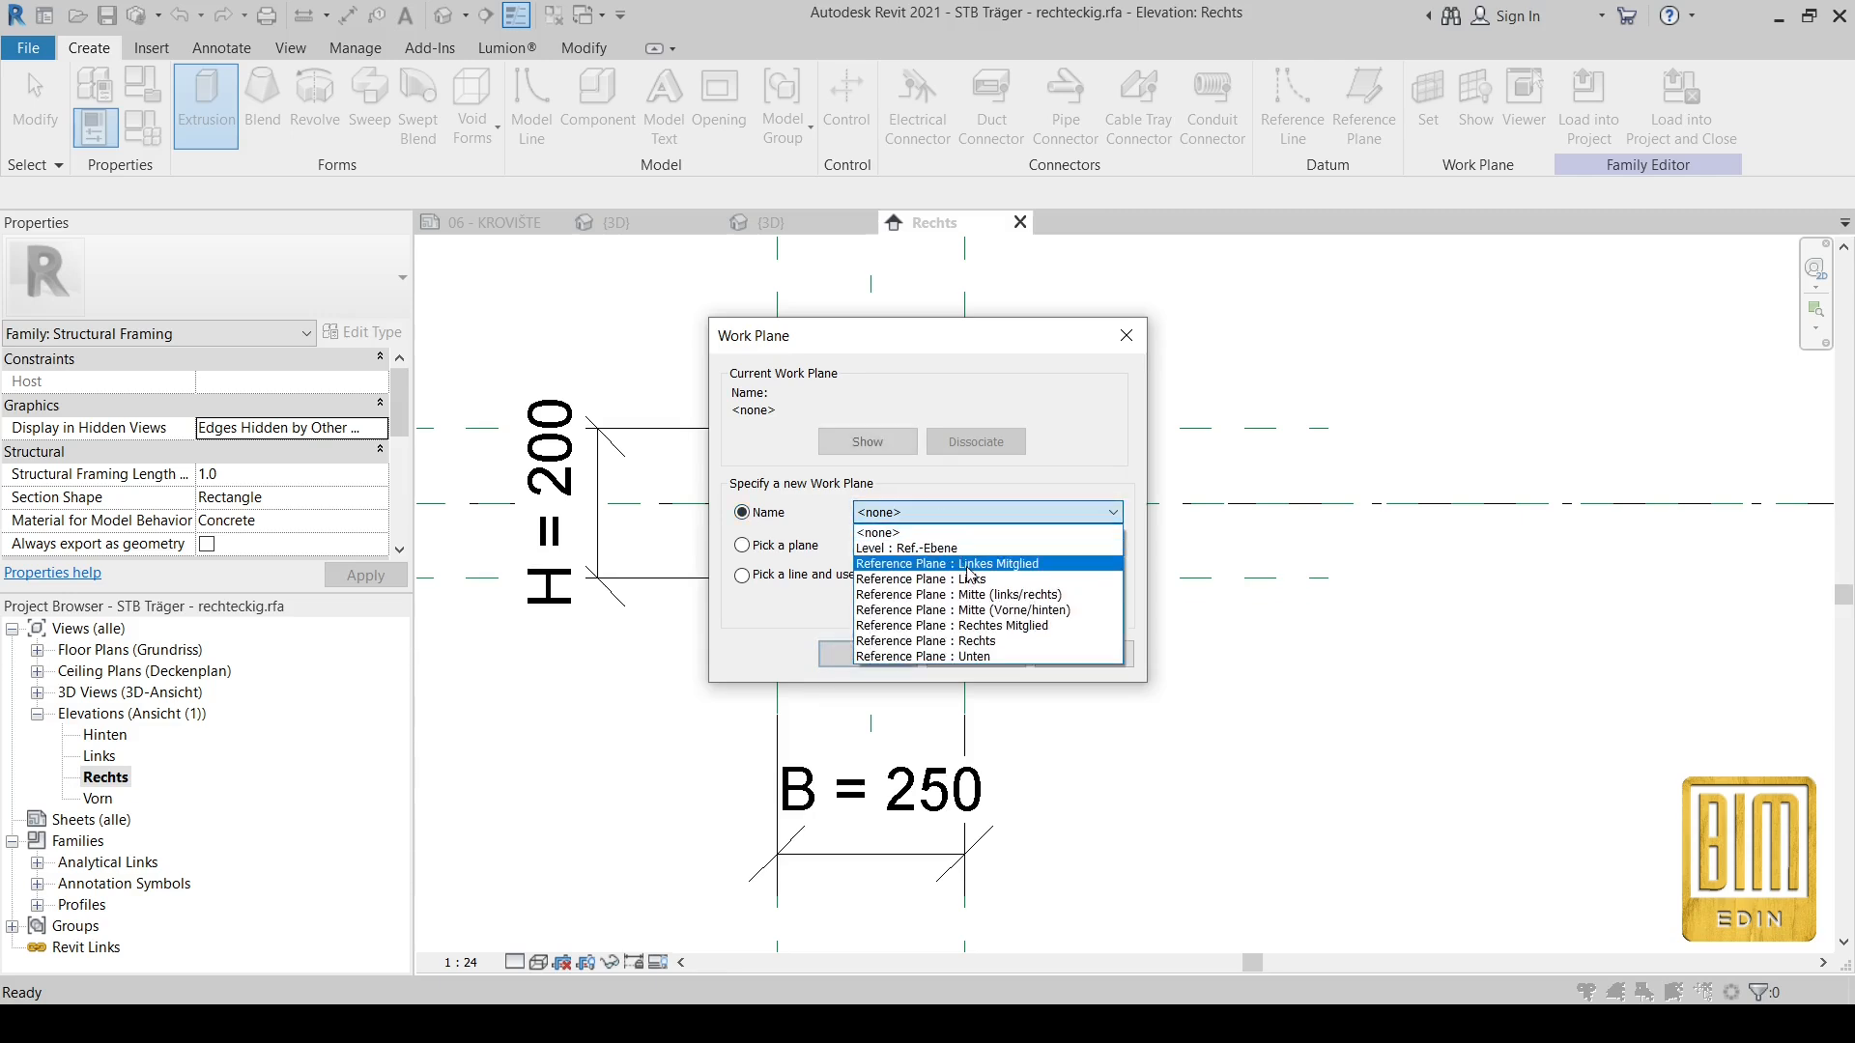
{"action": "left_click", "coordinate": [925, 641]}
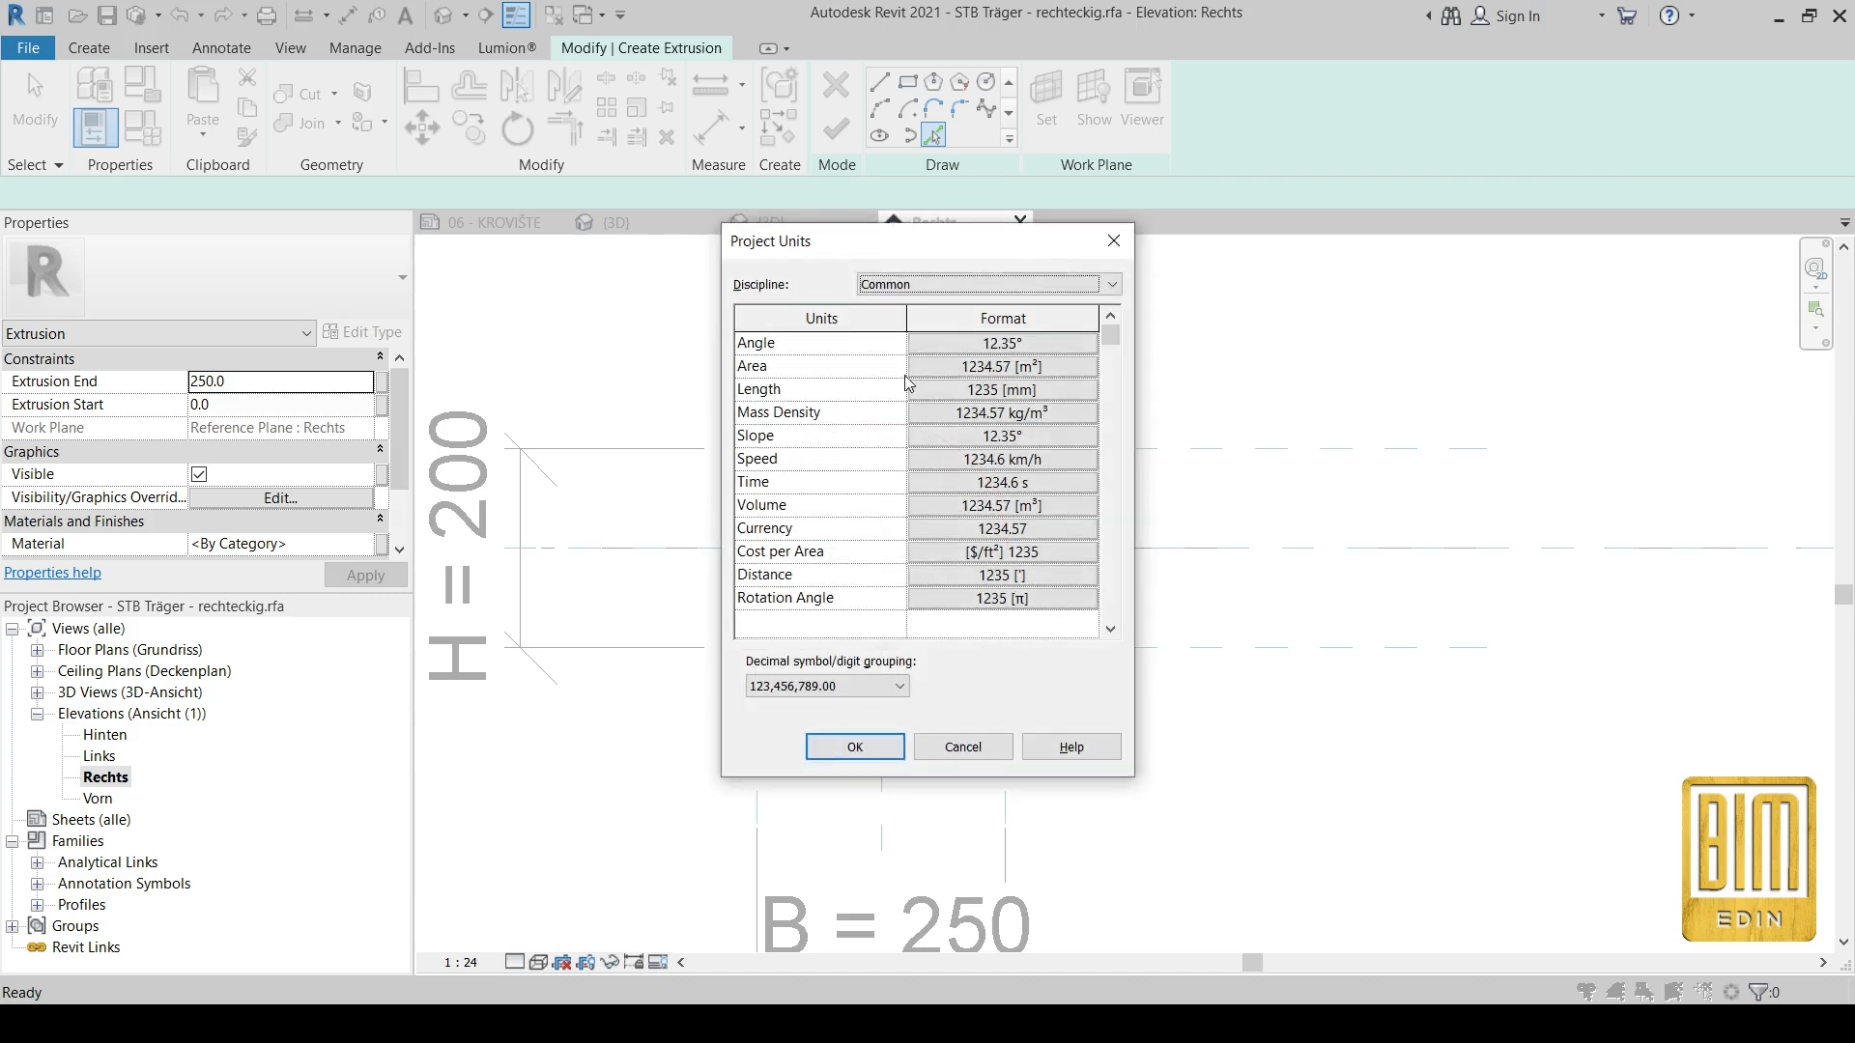
Step: Apply centimetre length units and sketch the hollow half-round arch extrusion profile
{"action": "left_click", "coordinate": [991, 382]}
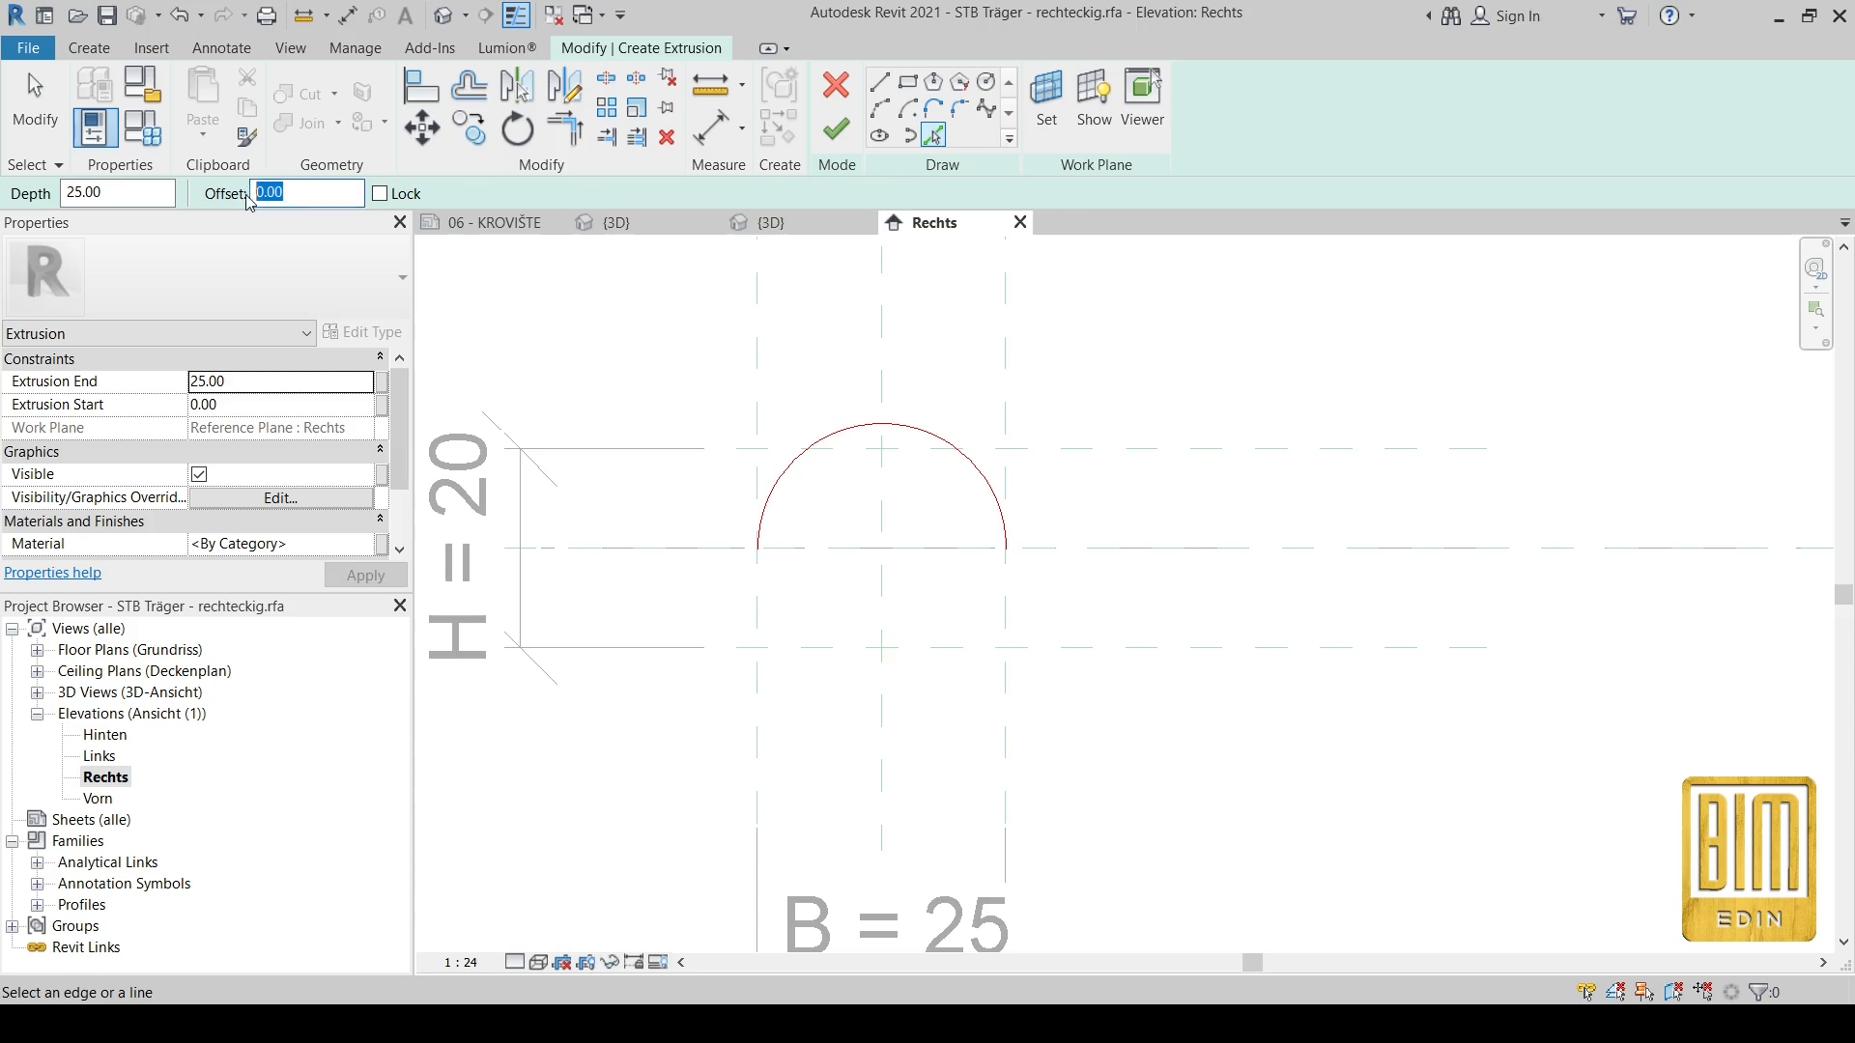
{"action": "type", "text": "2.00"}
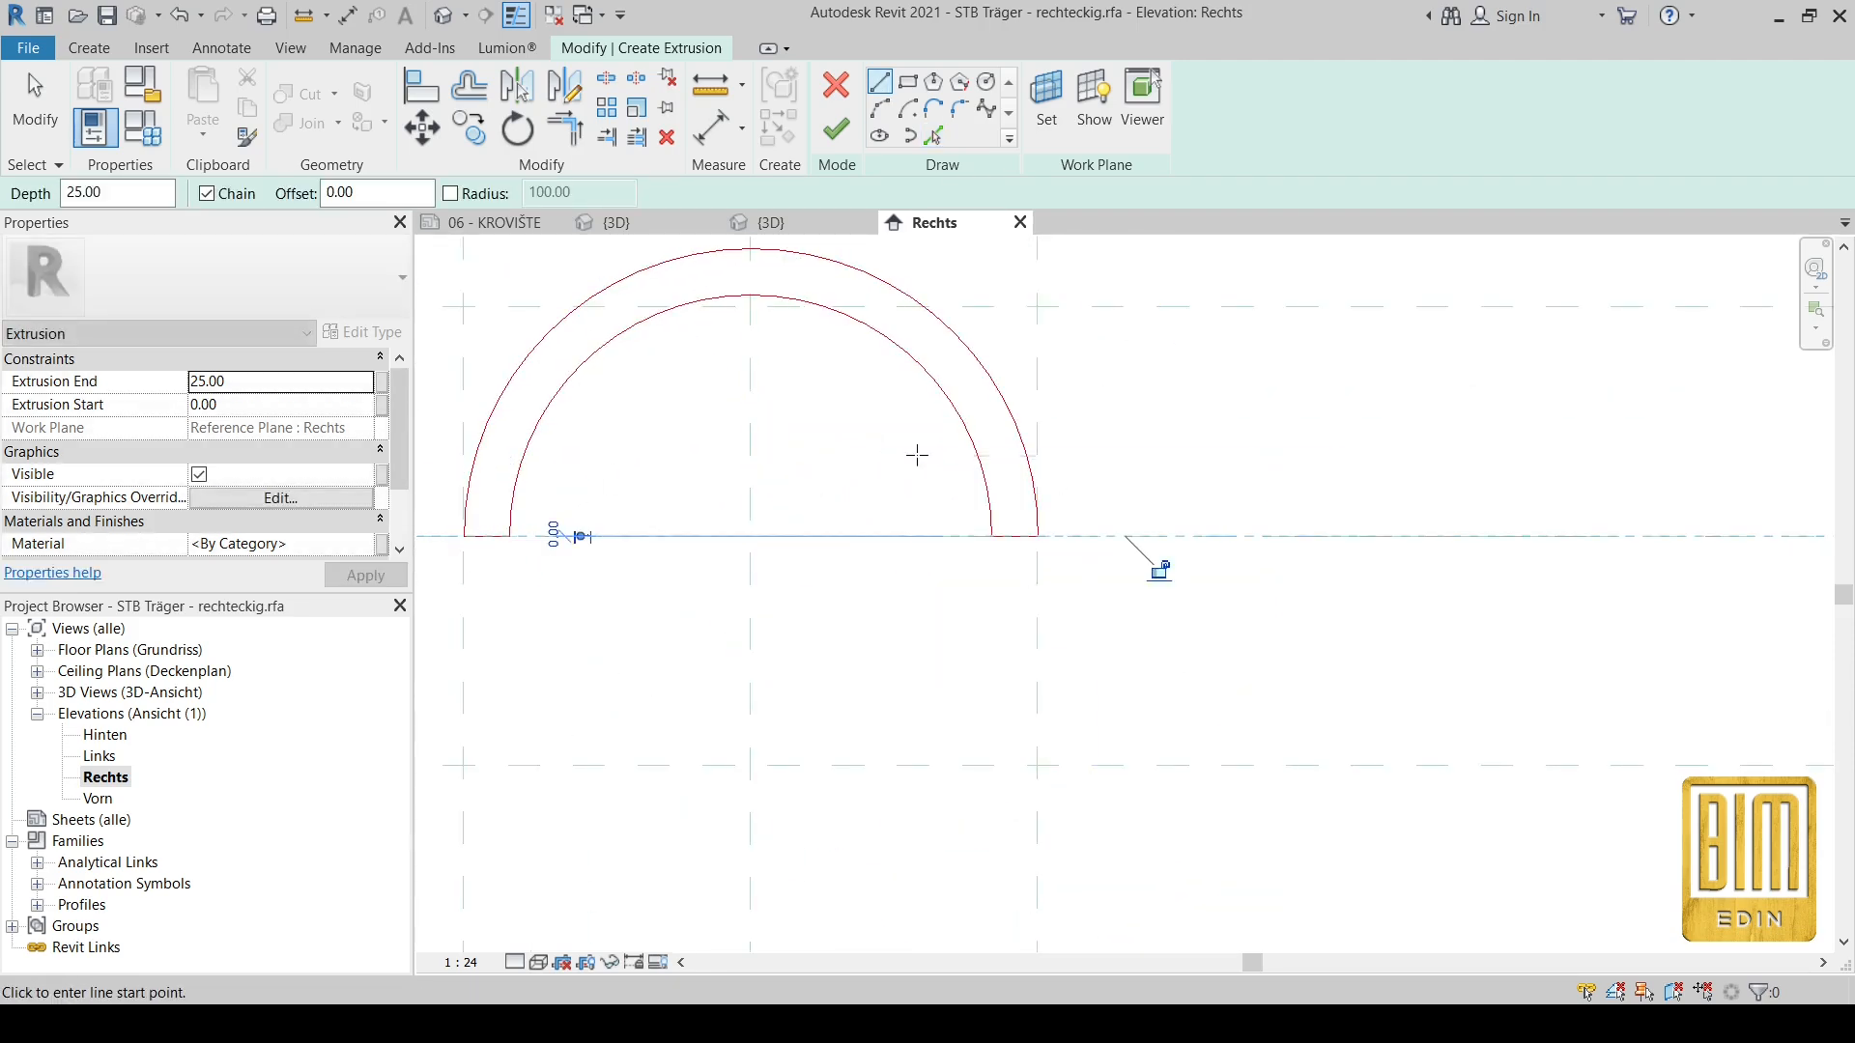
{"action": "left_click", "coordinate": [836, 122]}
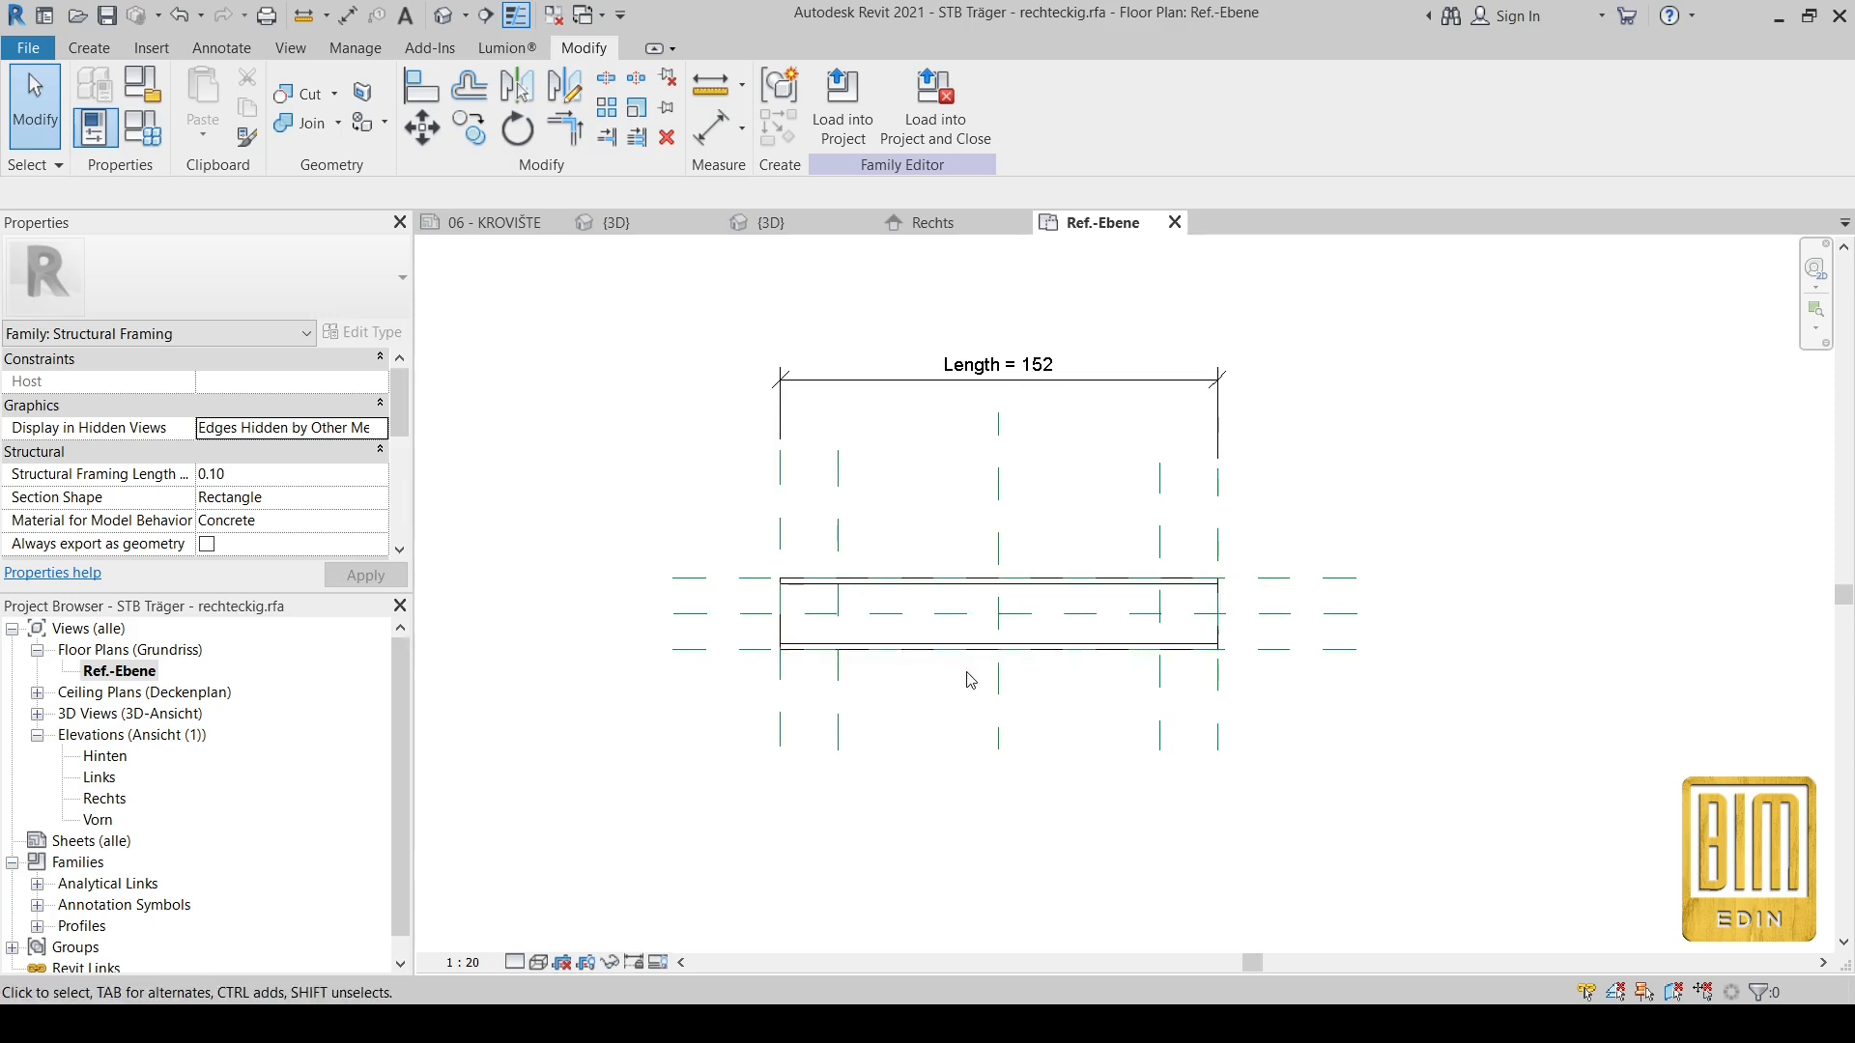
{"action": "mouse_move", "coordinate": [896, 527]}
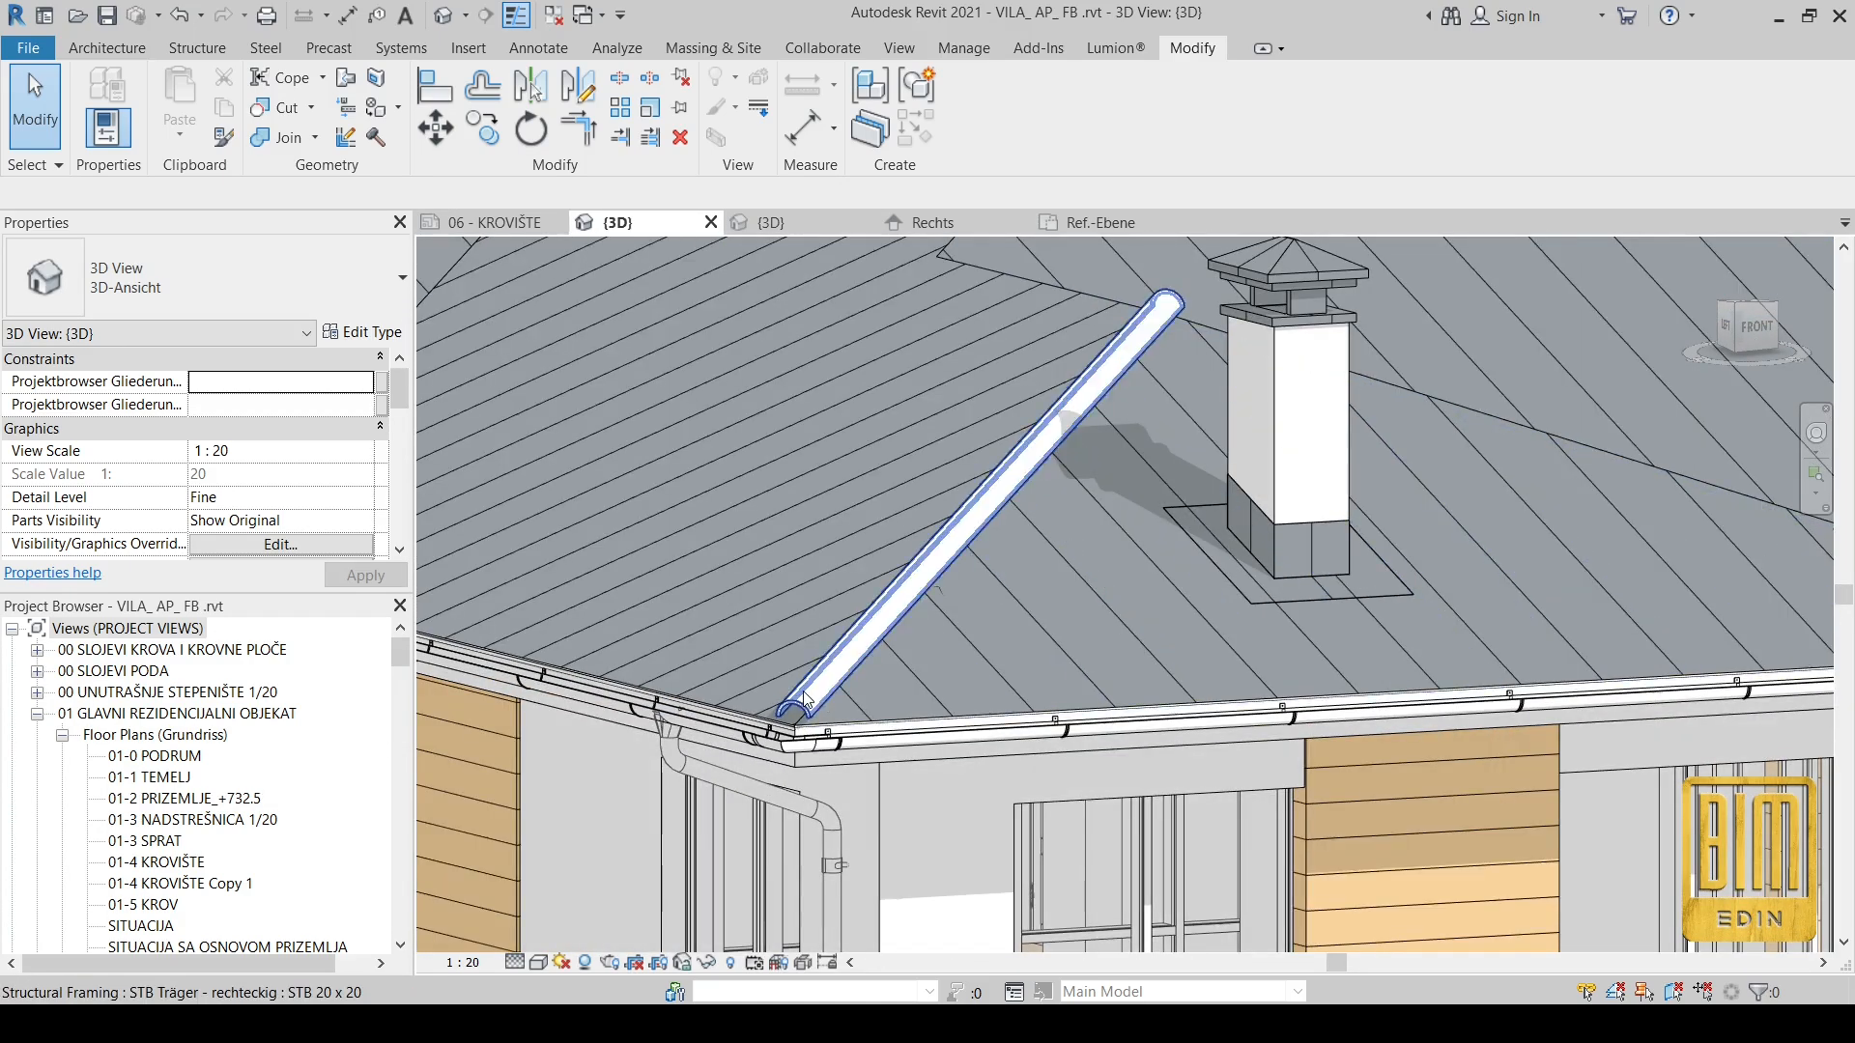
Step: Load the reshaped half-round beam family back into the villa project
{"action": "left_click", "coordinate": [172, 16]}
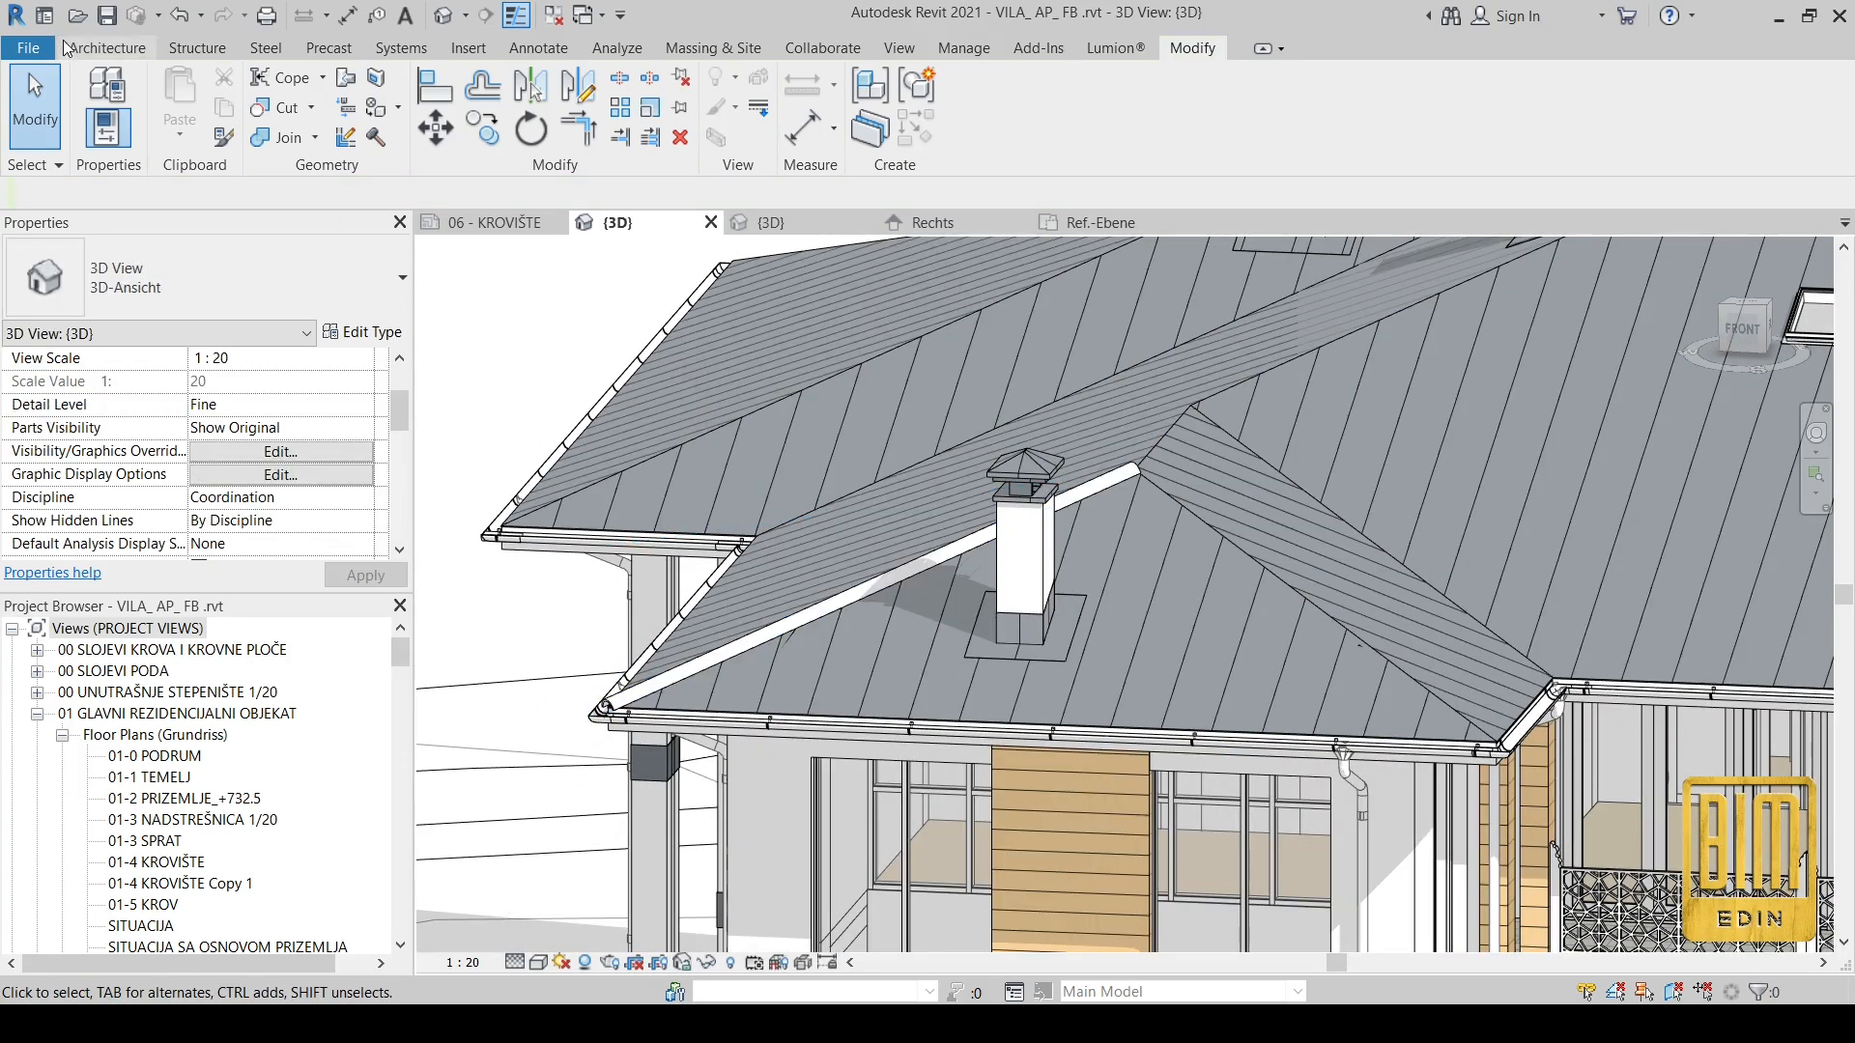
Step: Create a new family from the English Generic Model template
{"action": "left_click", "coordinate": [36, 48]}
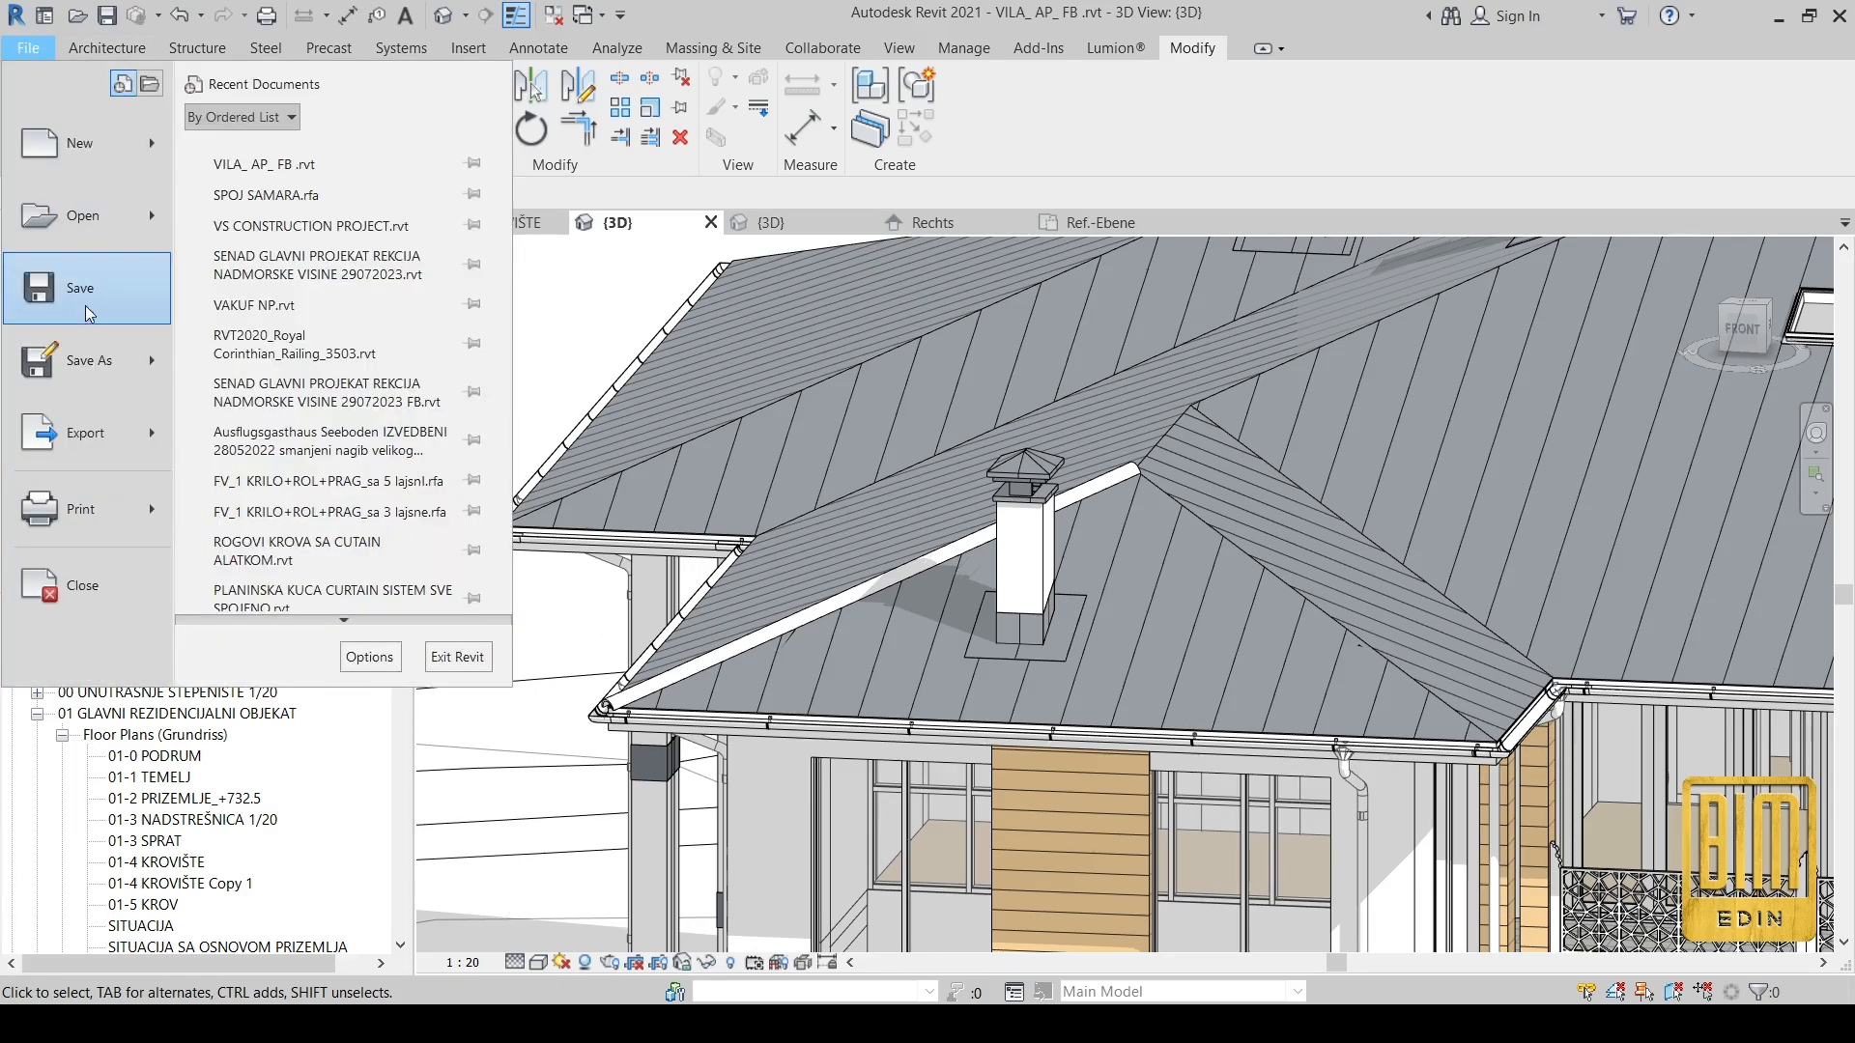
{"action": "mouse_move", "coordinate": [87, 288]}
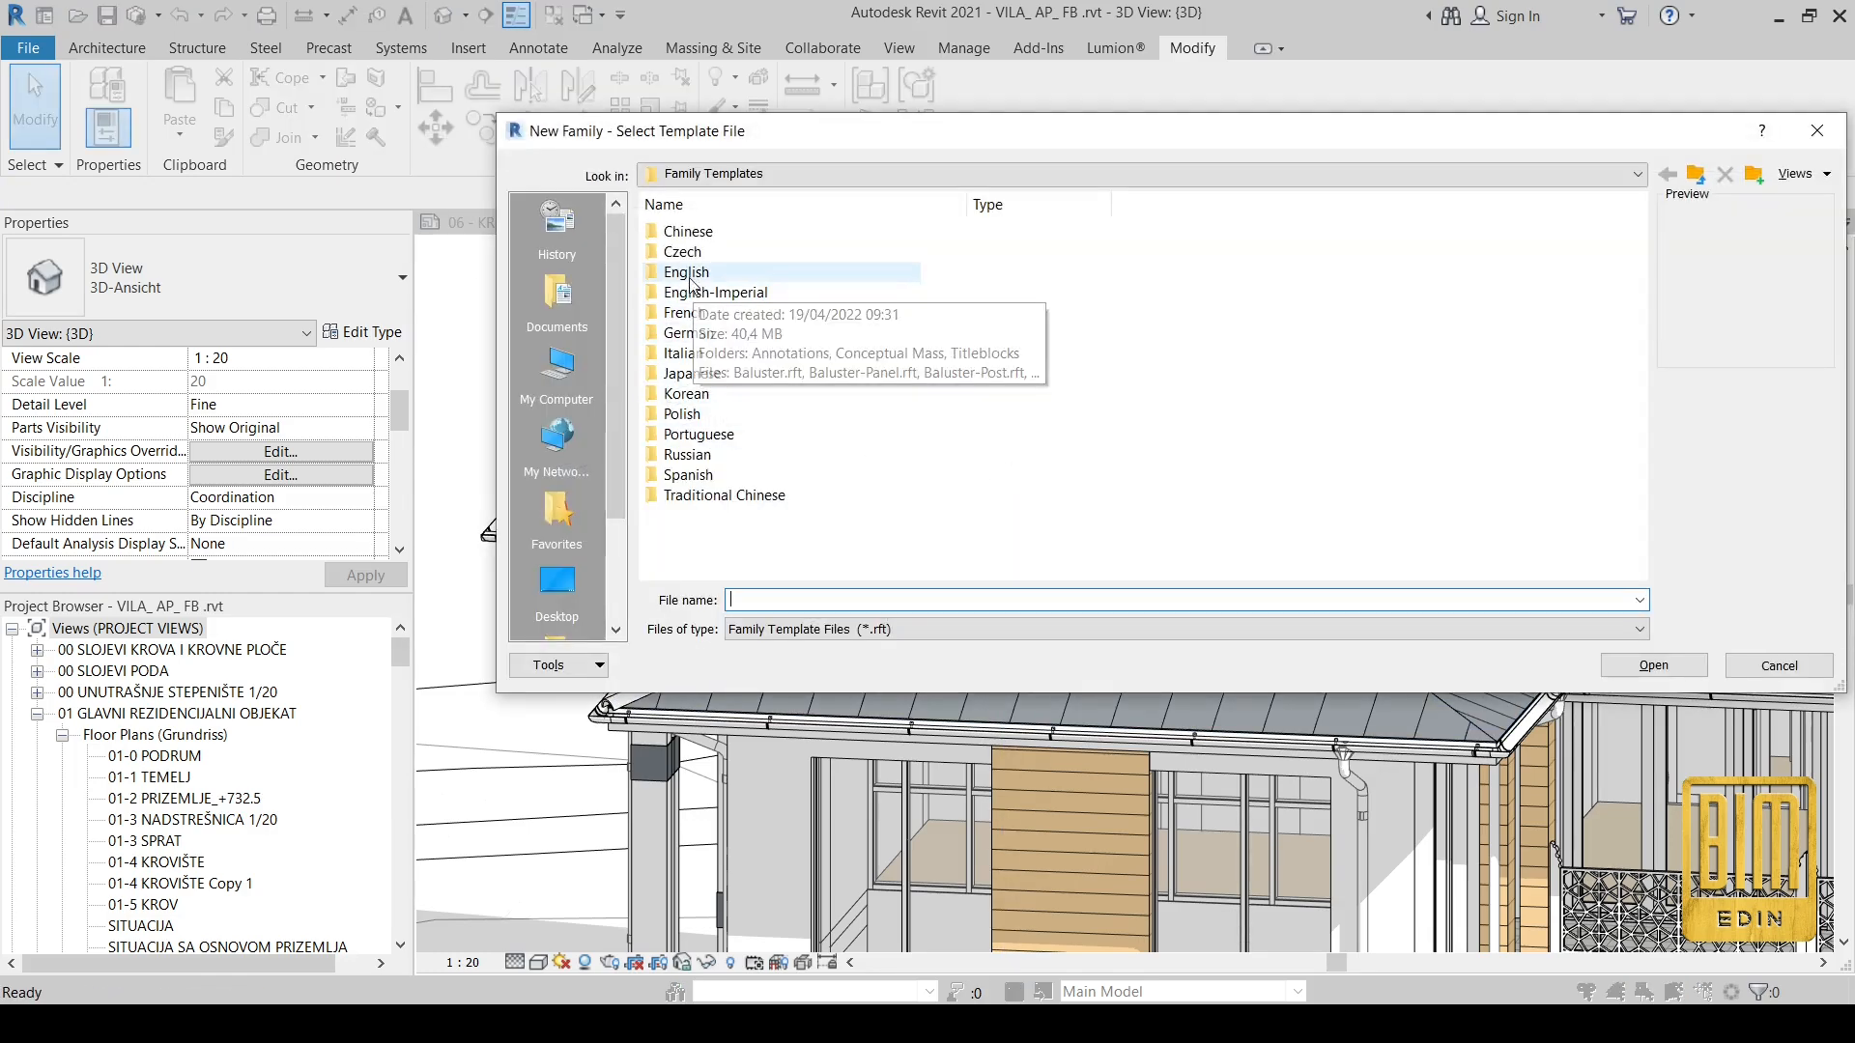
{"action": "left_click", "coordinate": [1779, 665]}
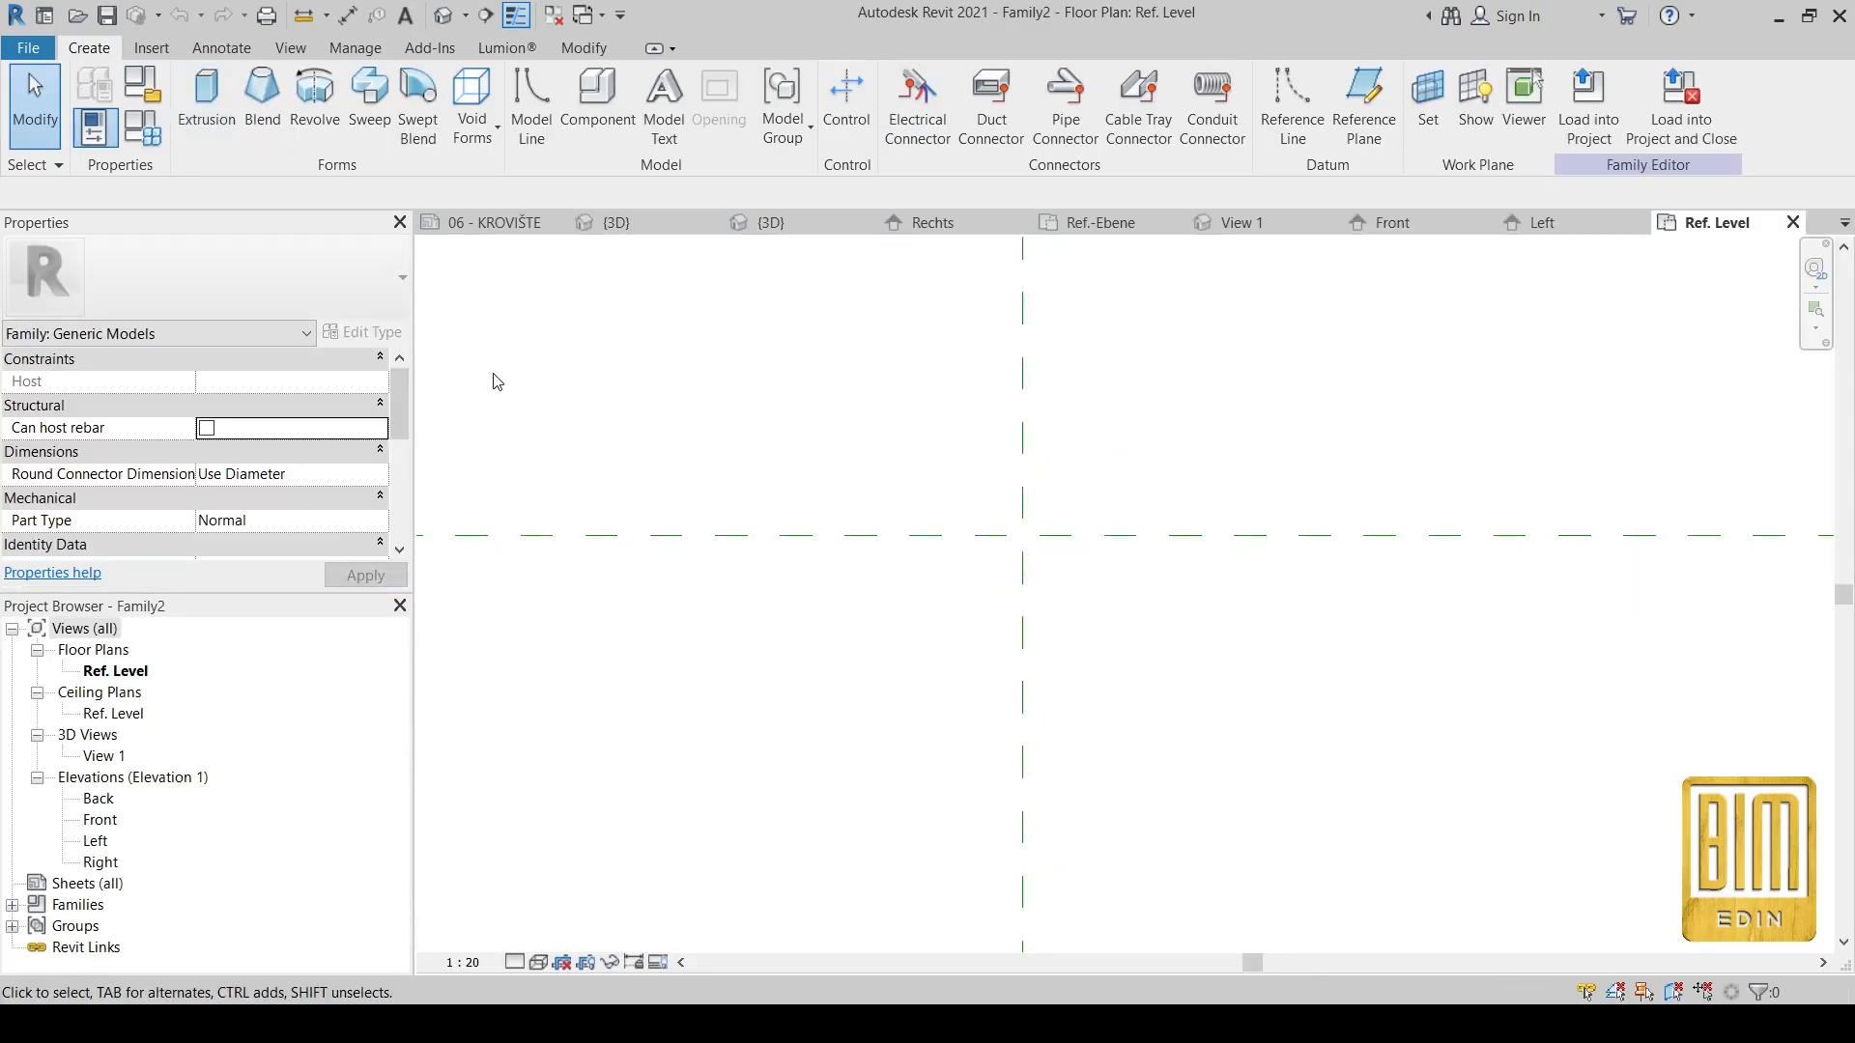
{"action": "mouse_move", "coordinate": [1364, 96]}
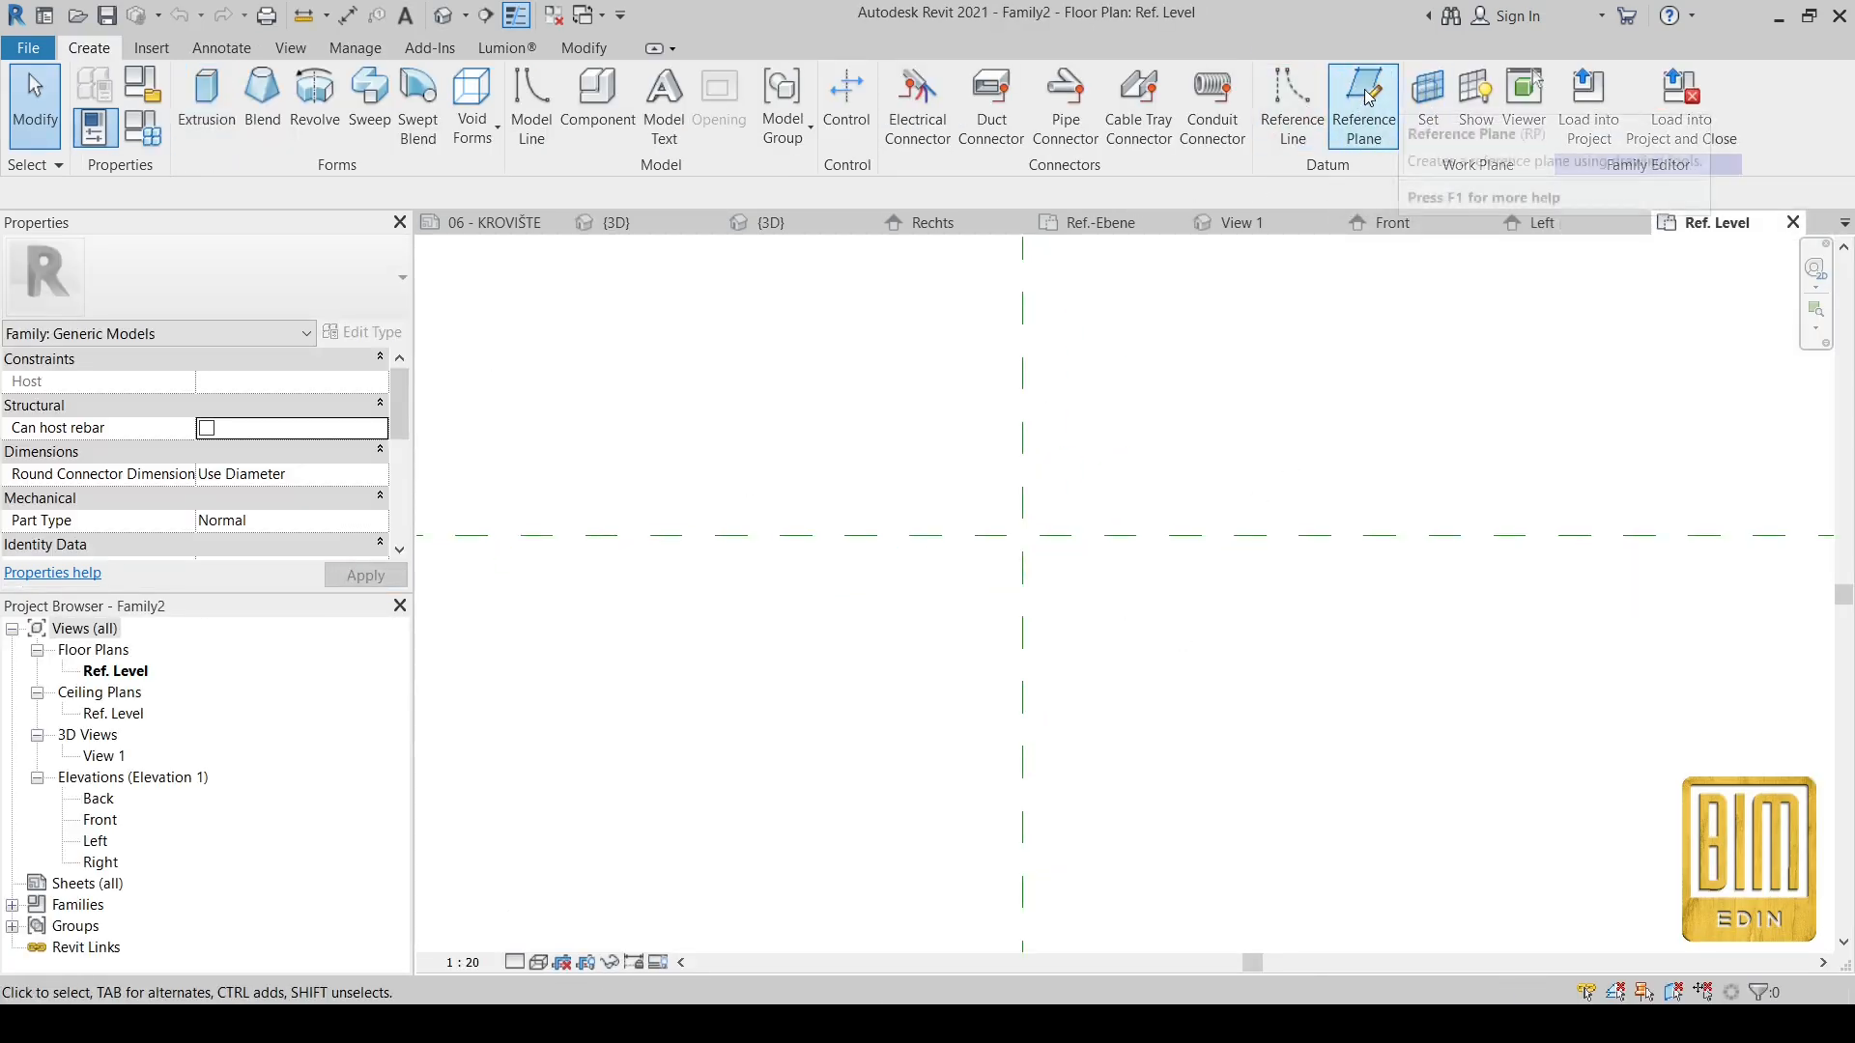
Step: Add flanking reference planes, label their dimension T = 360, and set lengths to cm
{"action": "left_click", "coordinate": [1363, 92]}
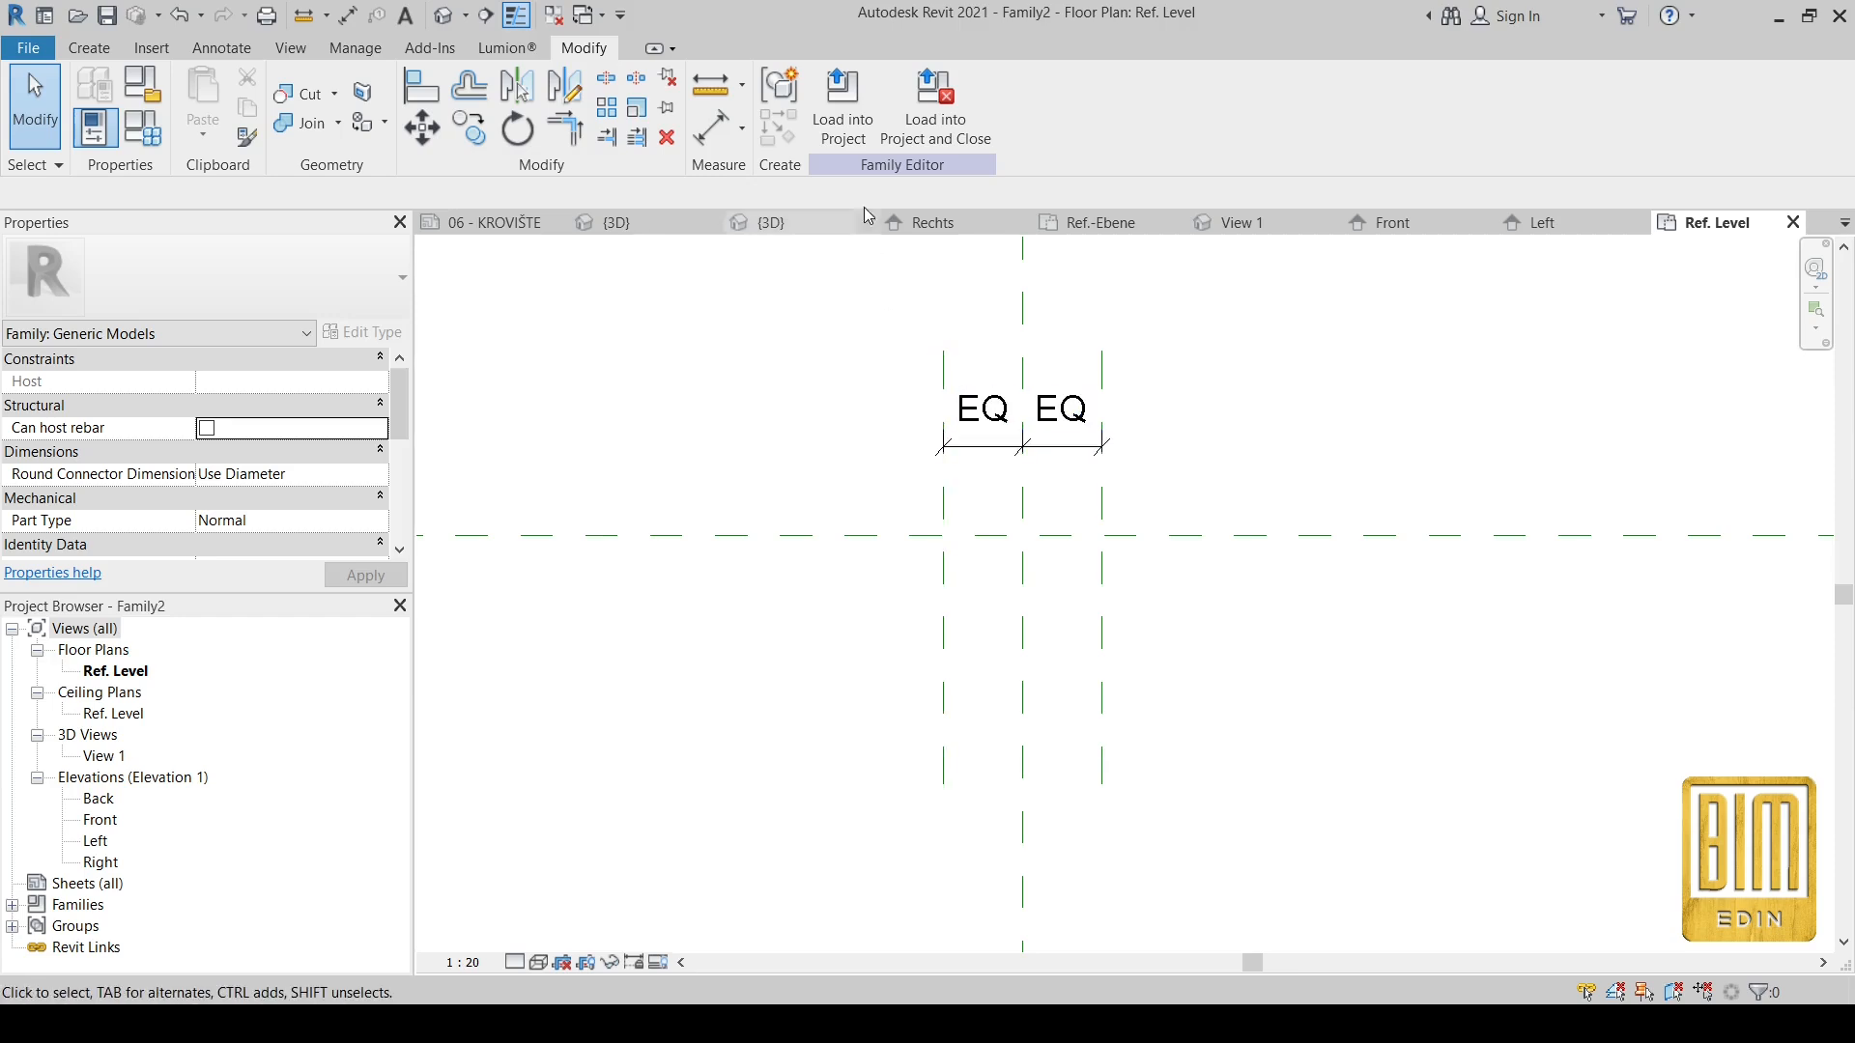
{"action": "left_click", "coordinate": [708, 96]}
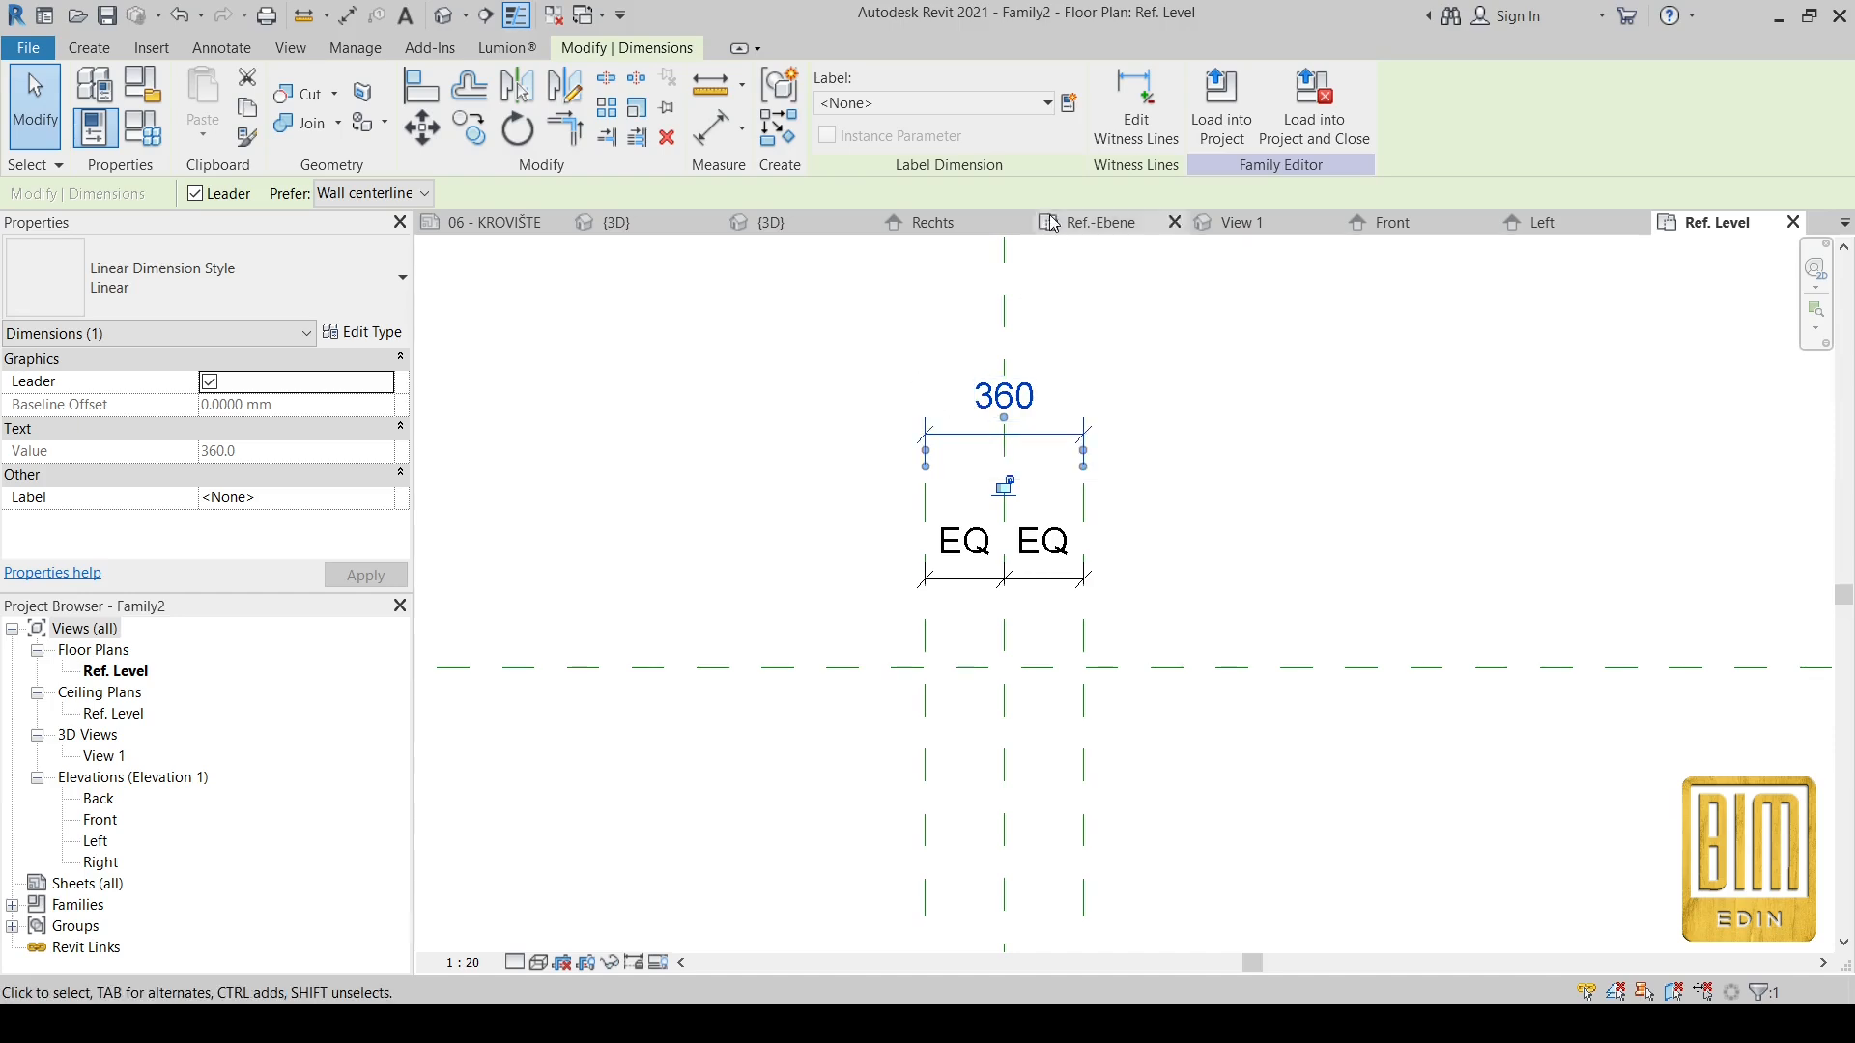
{"action": "left_click", "coordinate": [1068, 102]}
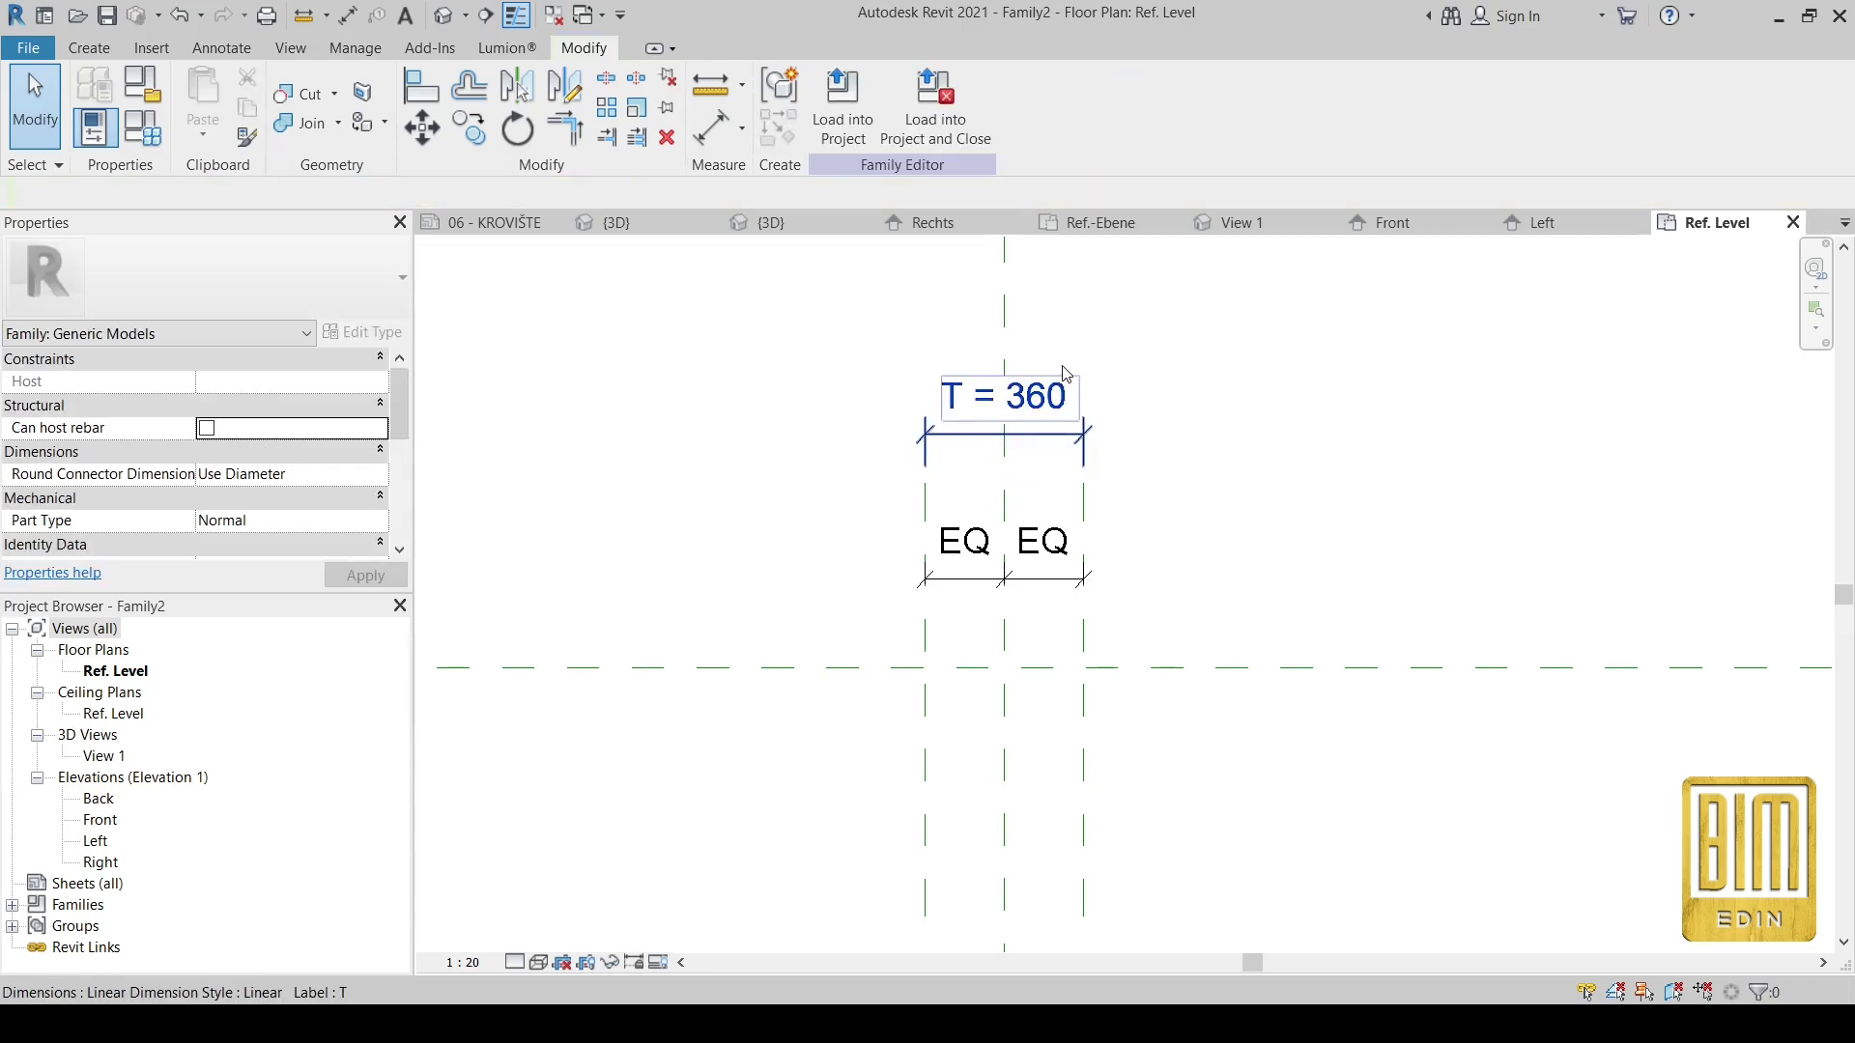
{"action": "left_click", "coordinate": [991, 381]}
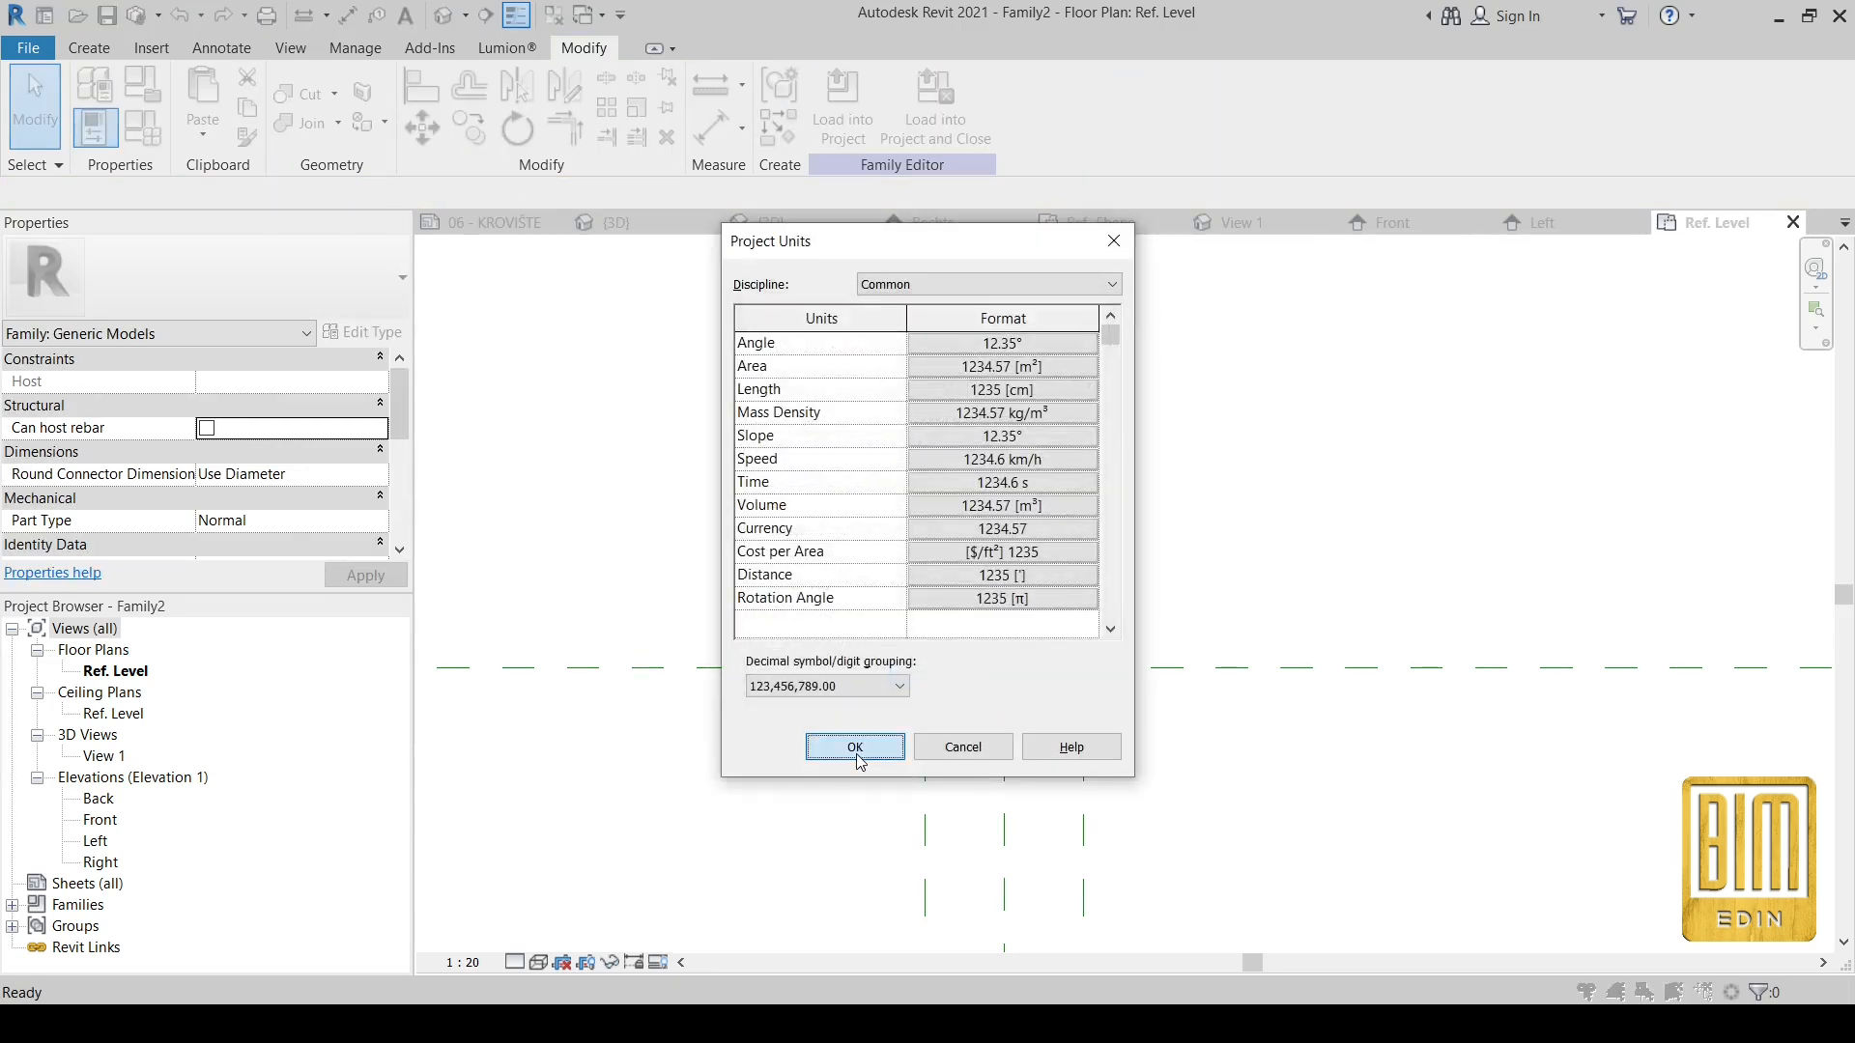
{"action": "left_click", "coordinate": [855, 747]}
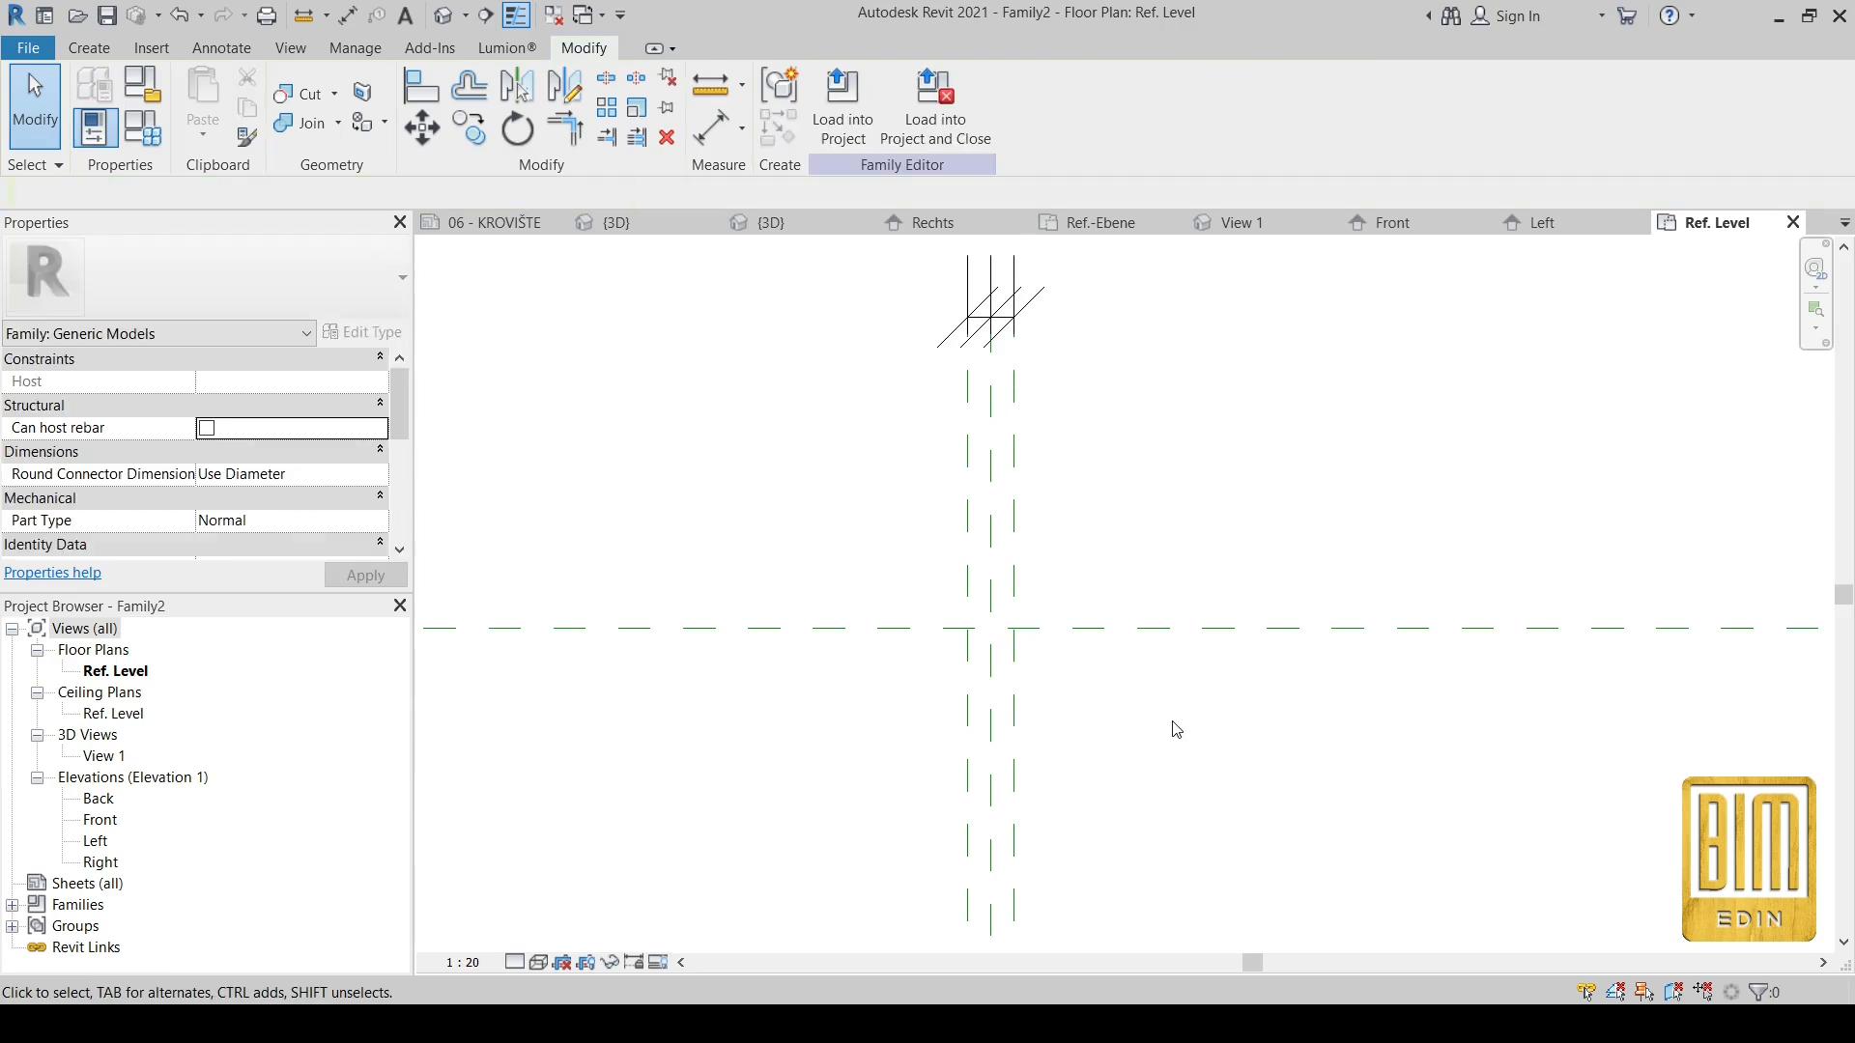
Step: In the Left elevation, add two reference planes 40 apart labelled with parameter X
{"action": "left_click", "coordinate": [96, 820]}
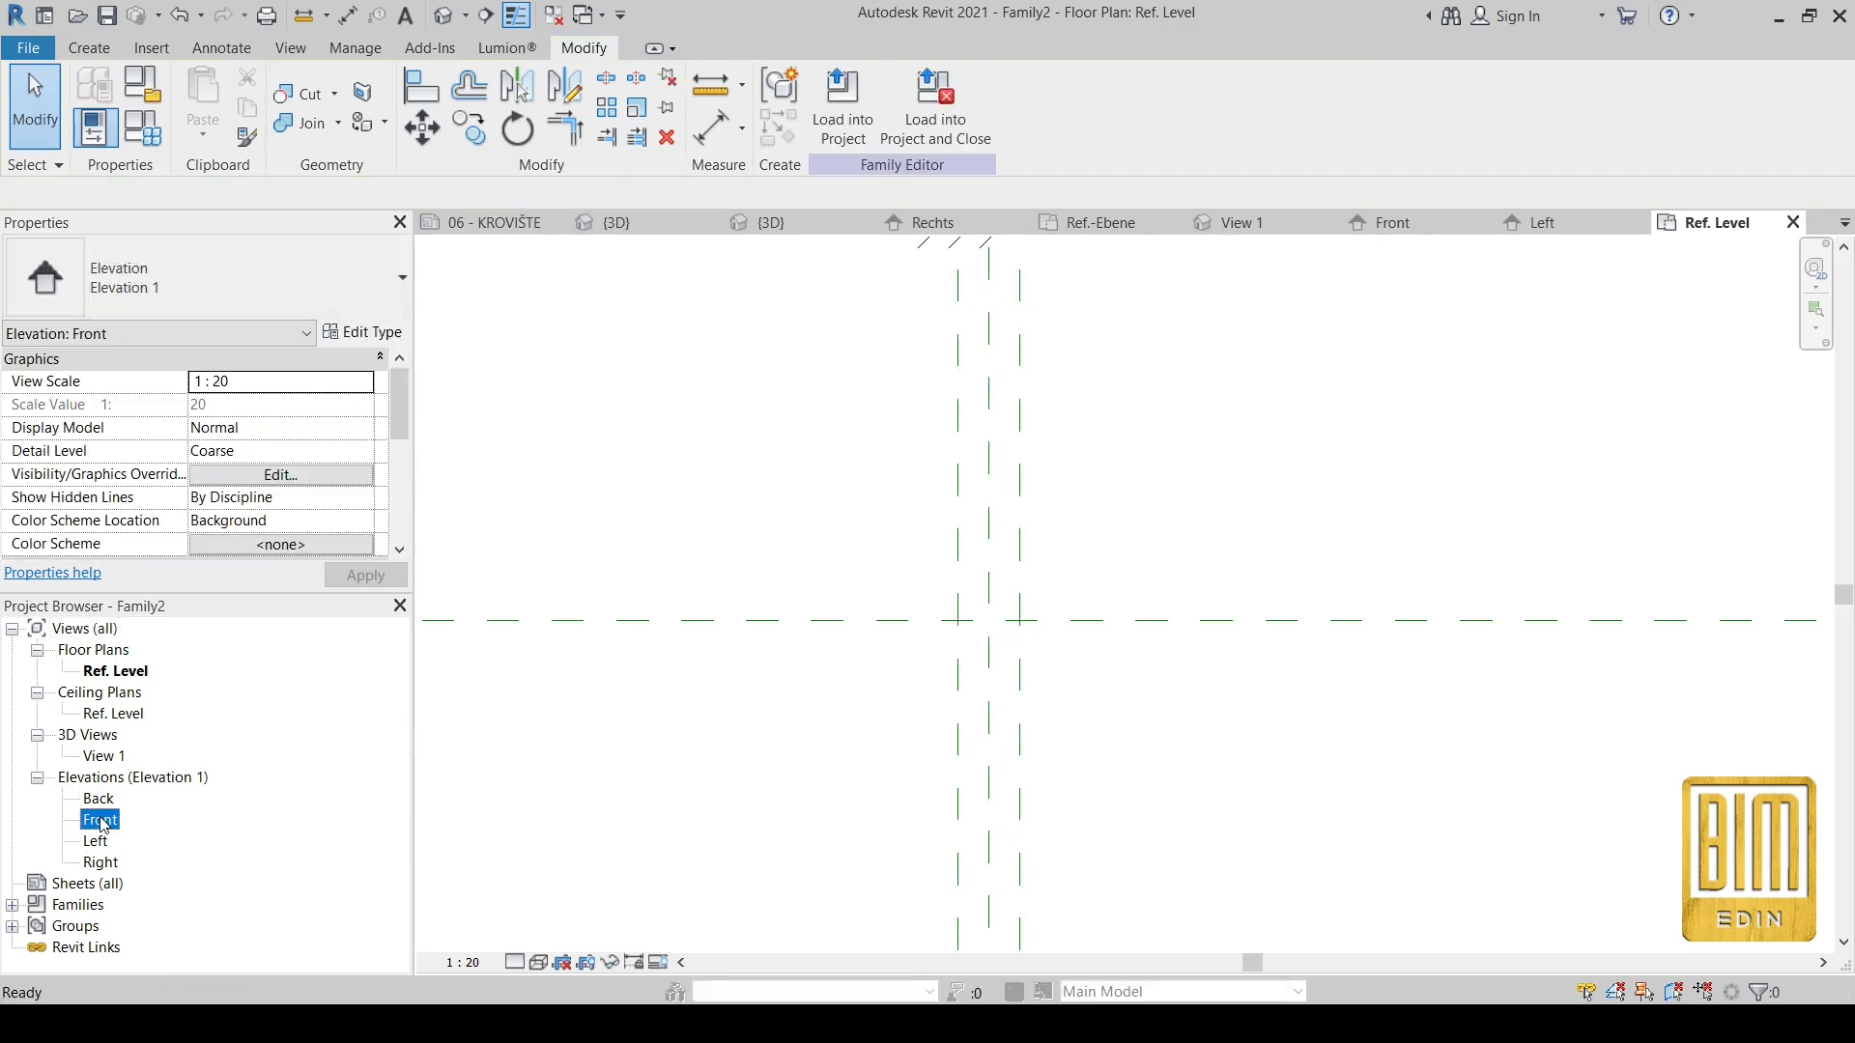
{"action": "double_click", "coordinate": [96, 819]}
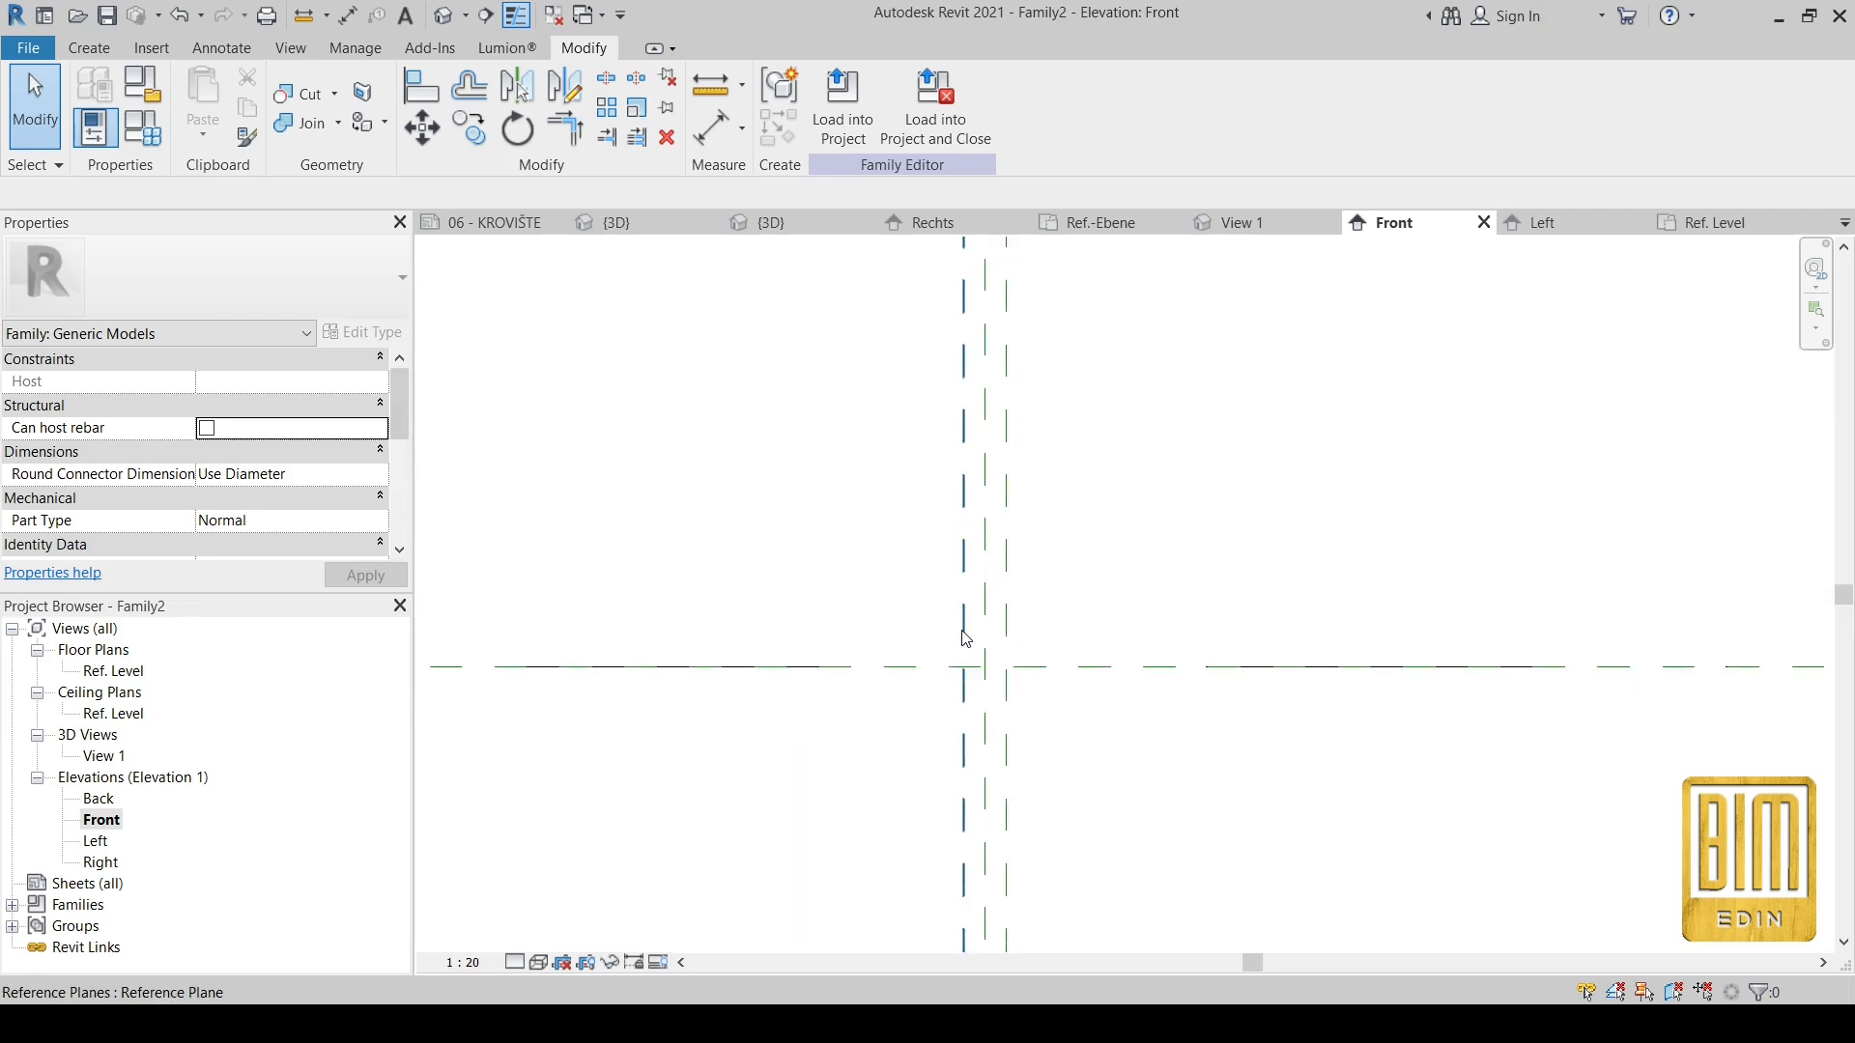
{"action": "double_click", "coordinate": [95, 840]}
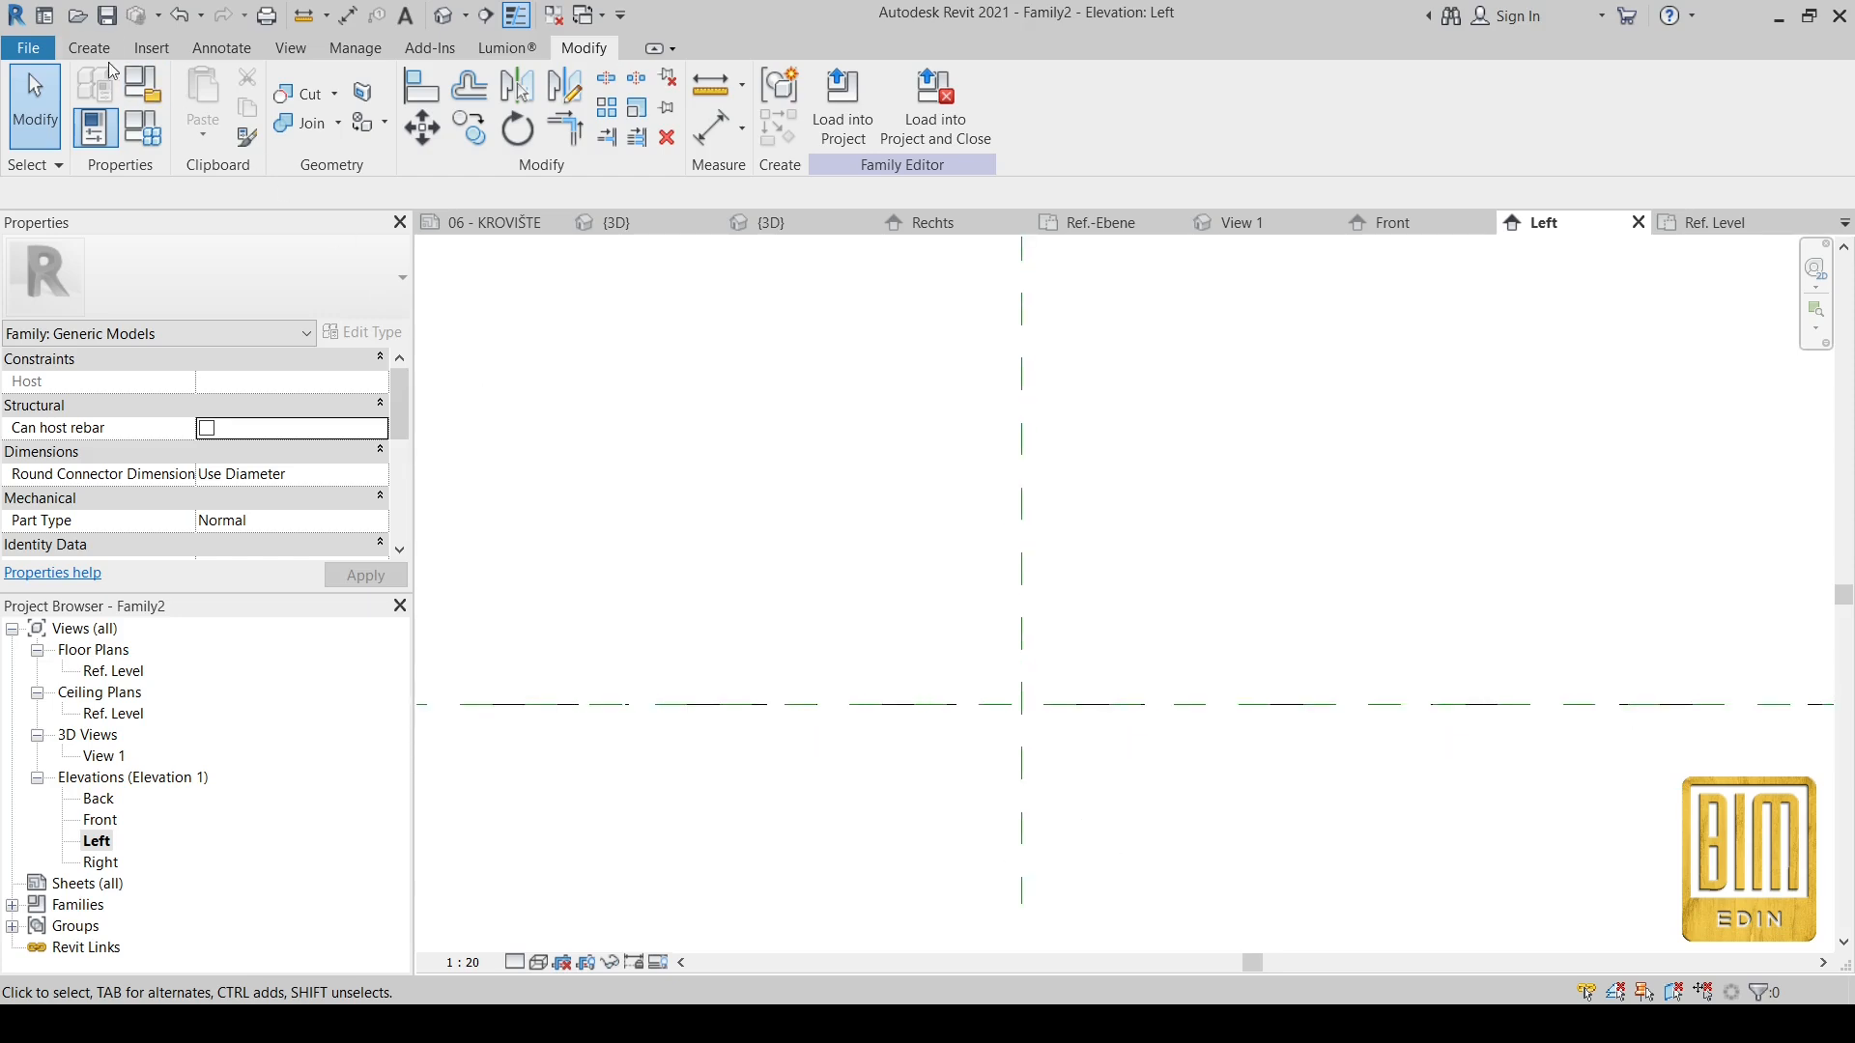
{"action": "left_click", "coordinate": [88, 47]}
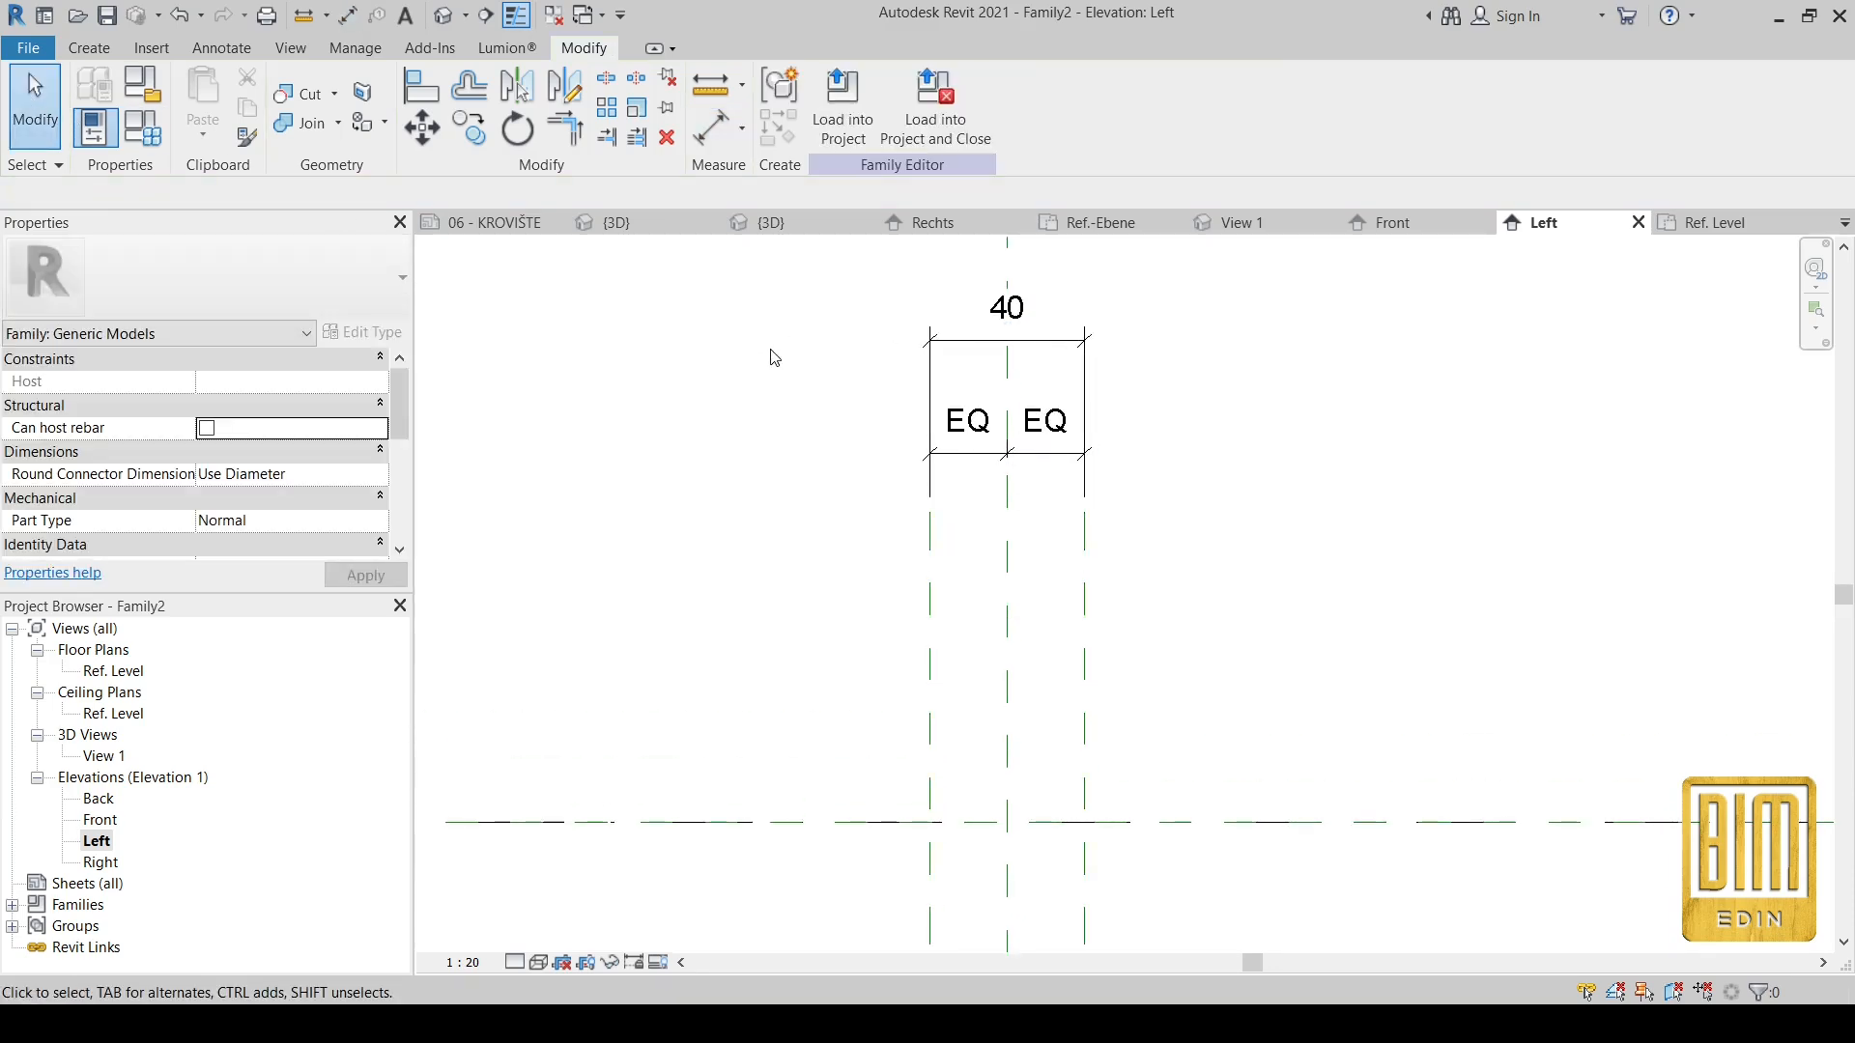
{"action": "left_click", "coordinate": [1003, 308]}
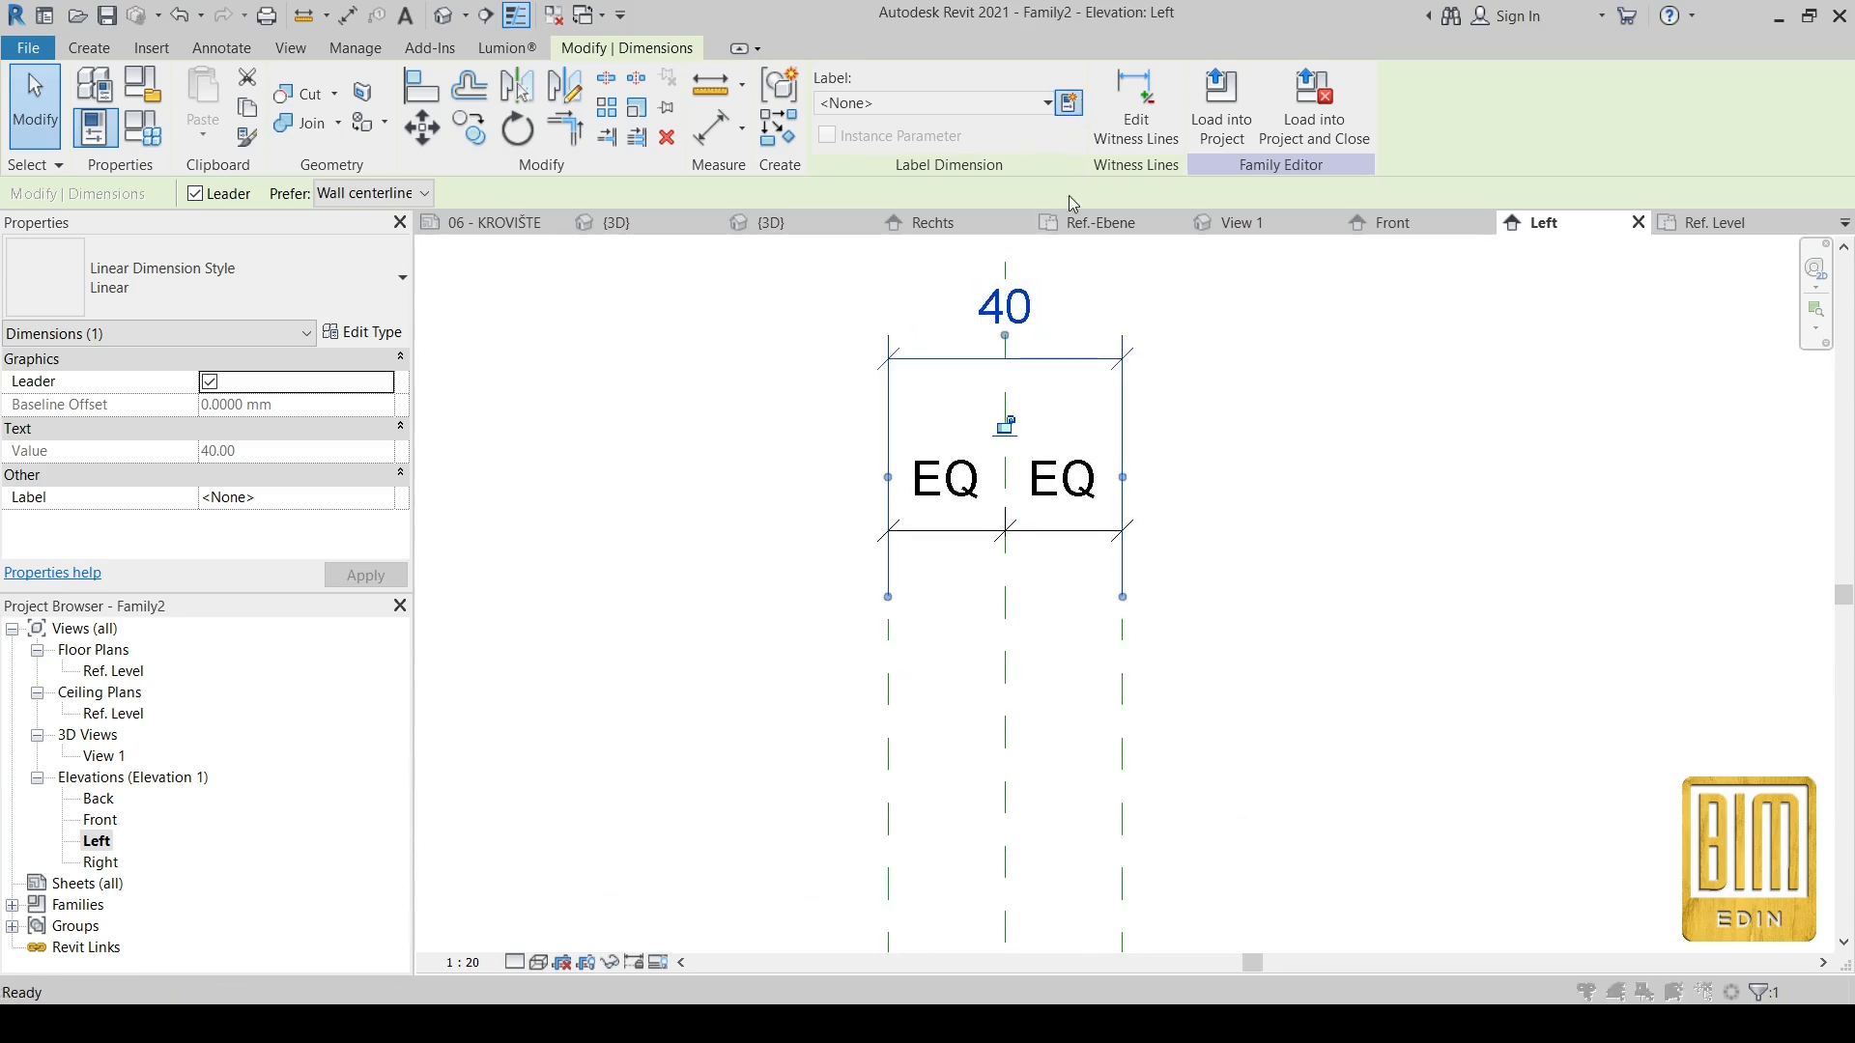
{"action": "left_click", "coordinate": [1067, 103]}
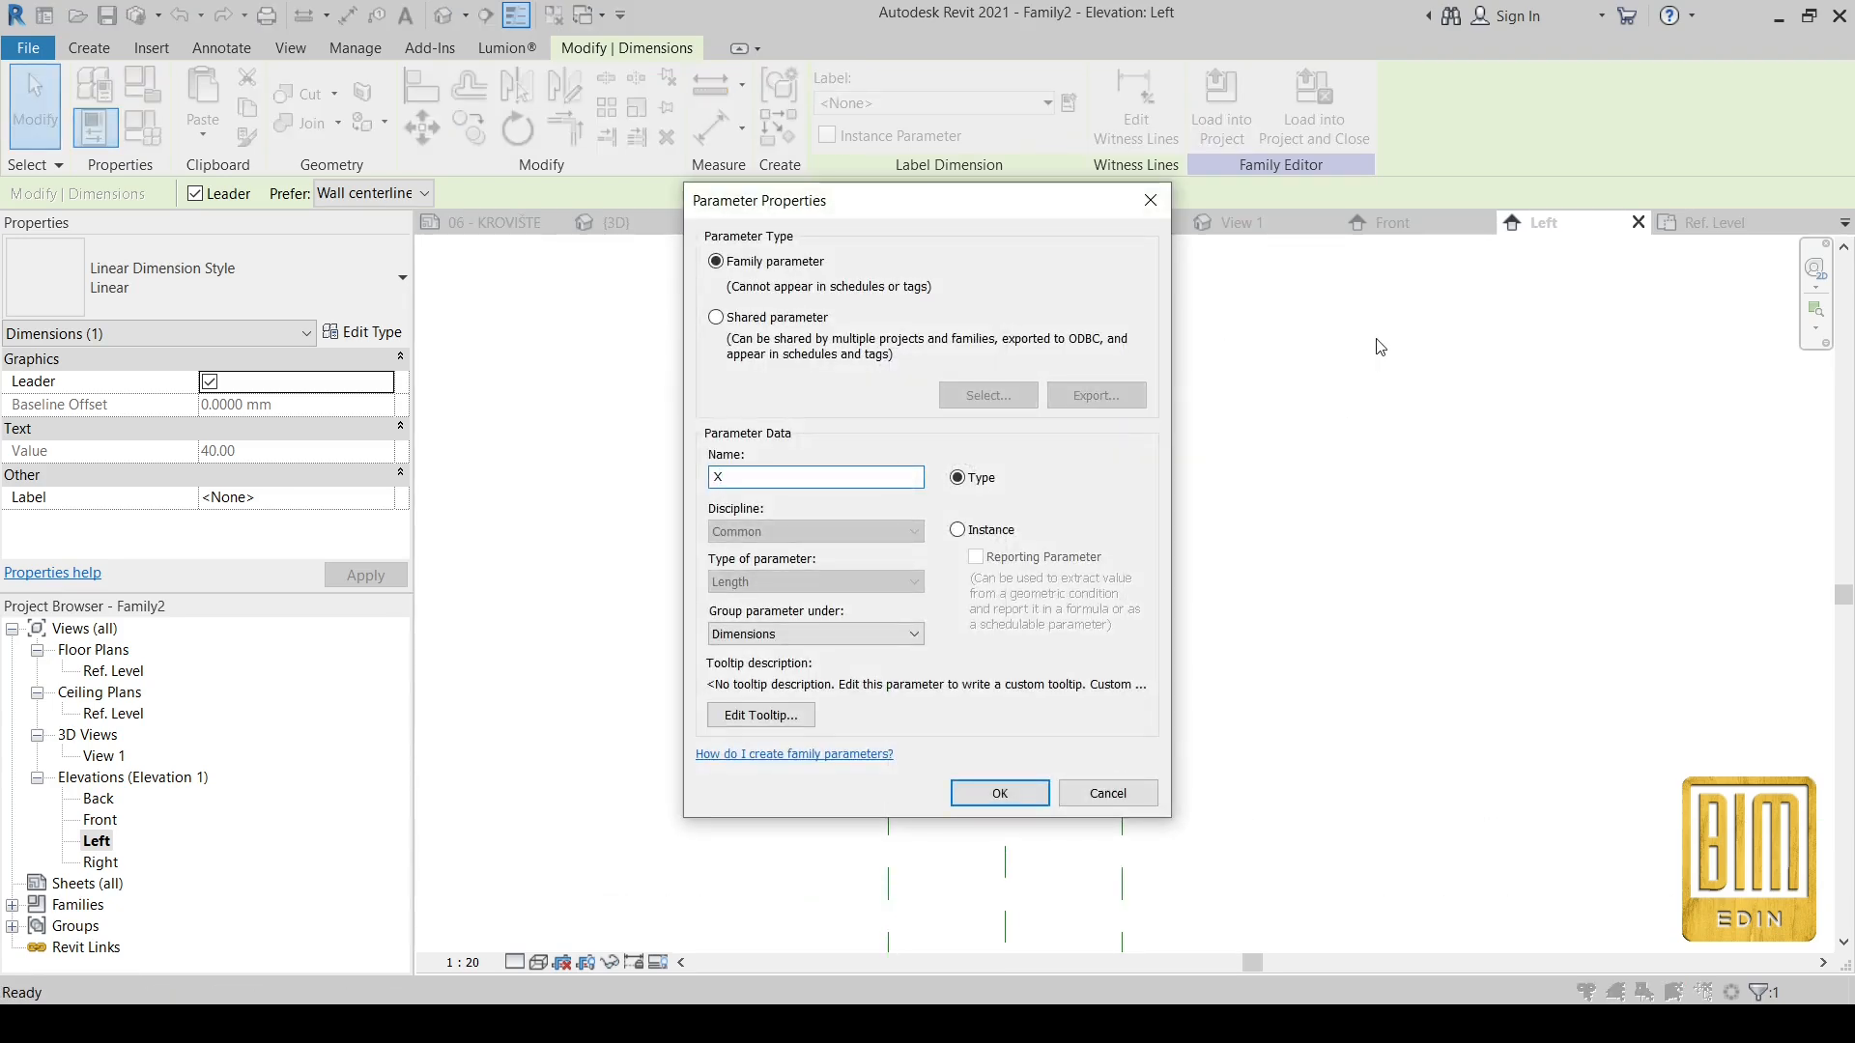
{"action": "left_click", "coordinate": [999, 793]}
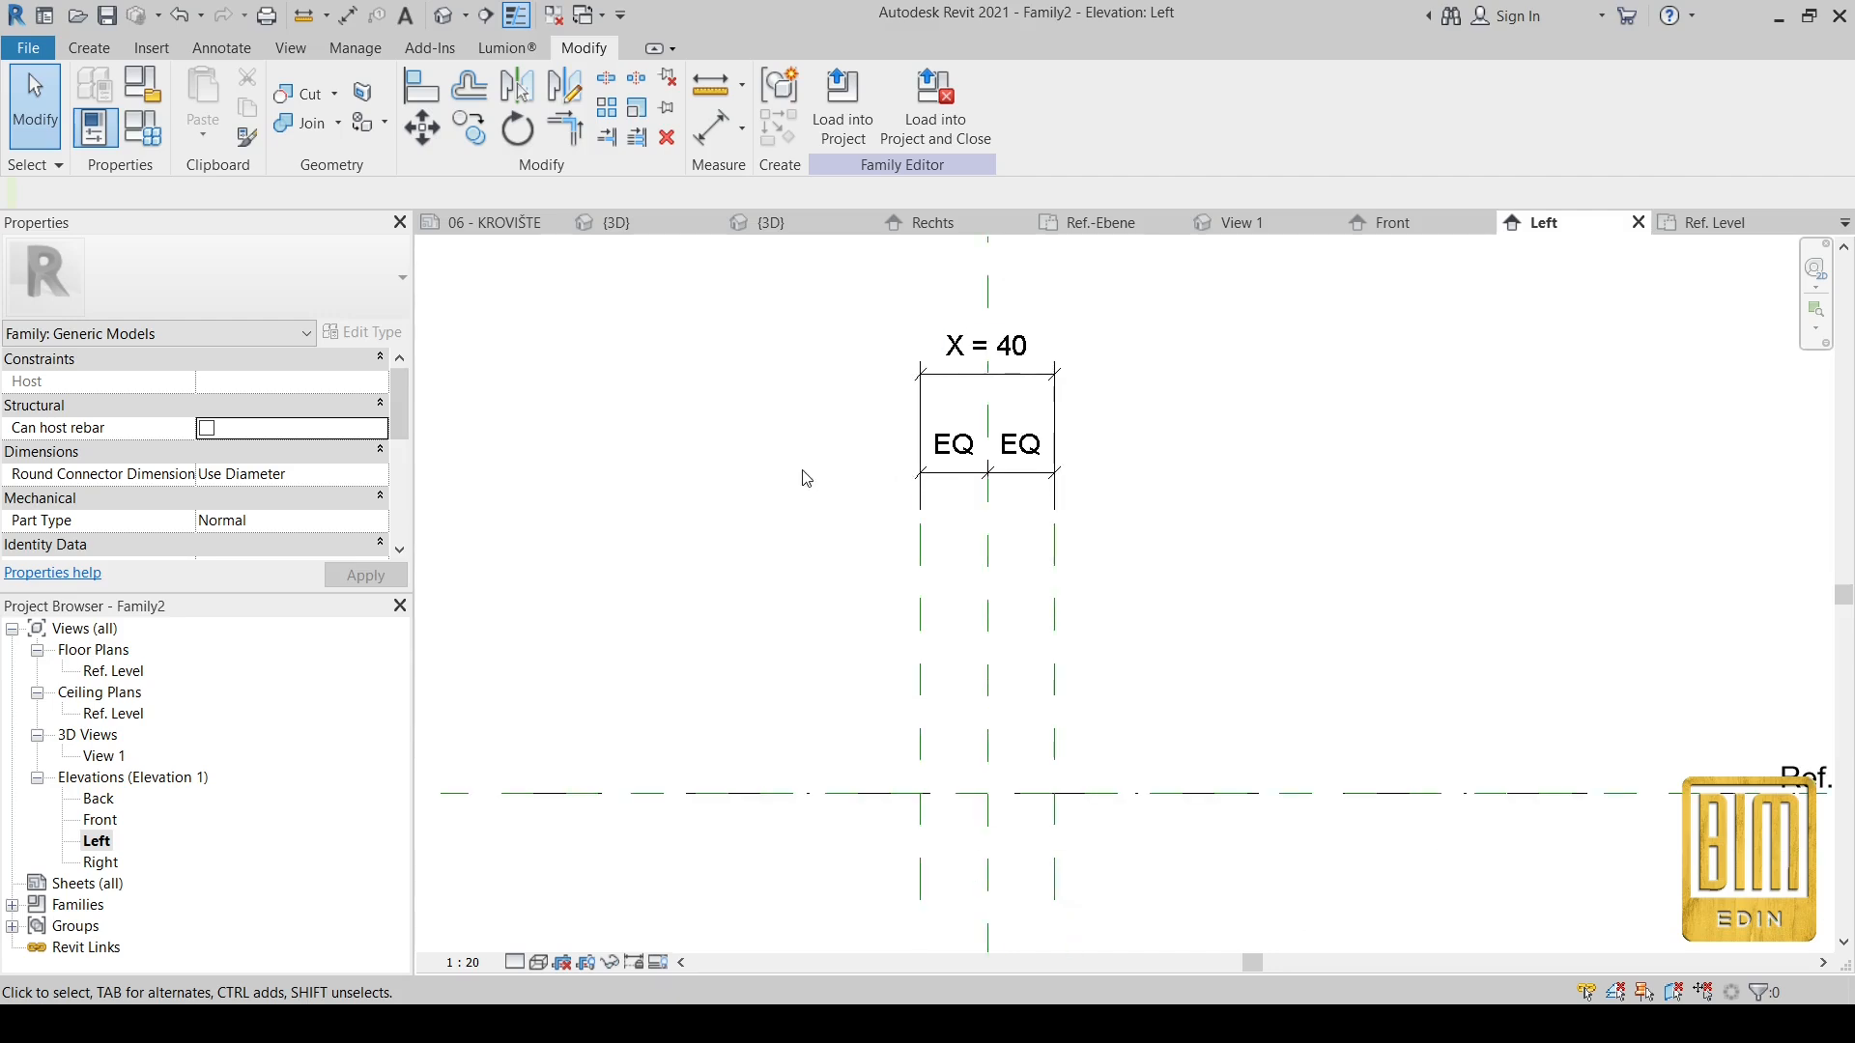
Step: Extrude a semicircular ring clip and link its material to a new MATERIAL parameter
{"action": "left_click", "coordinate": [985, 346]}
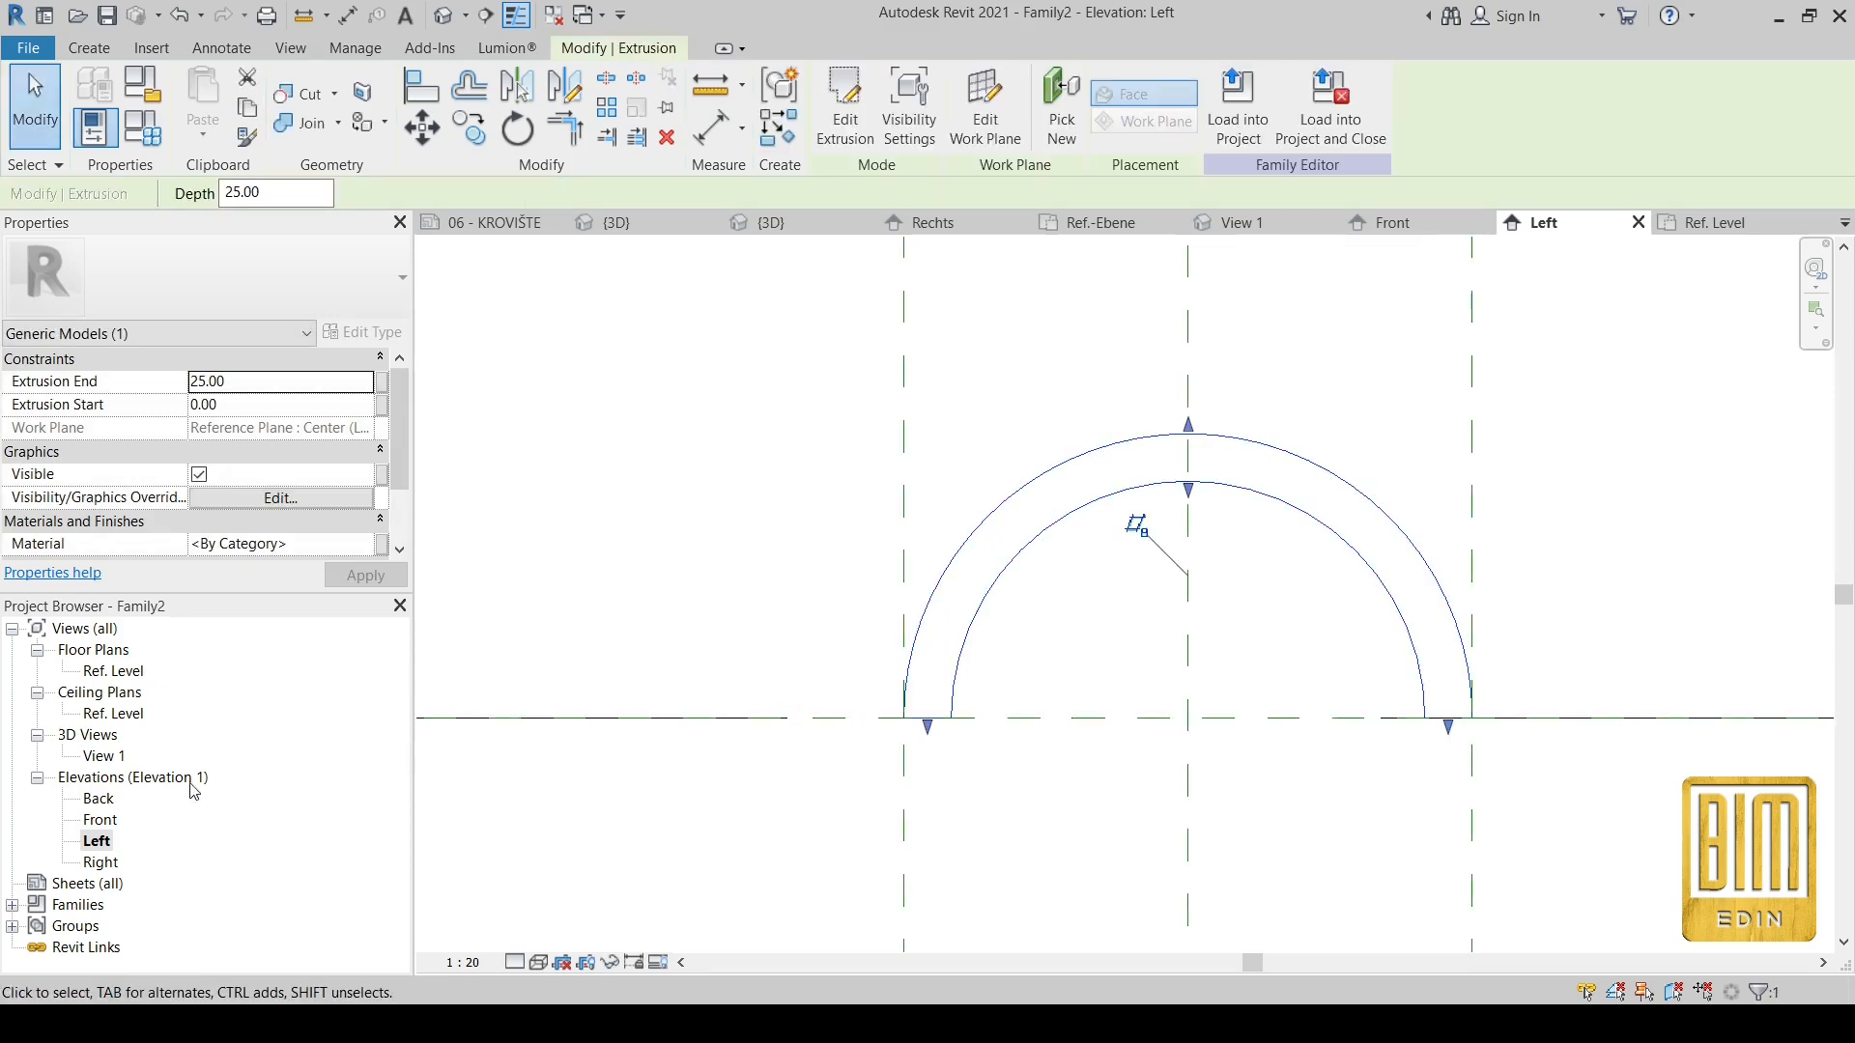
{"action": "double_click", "coordinate": [113, 671]}
{"action": "type", "text": "MAT"}
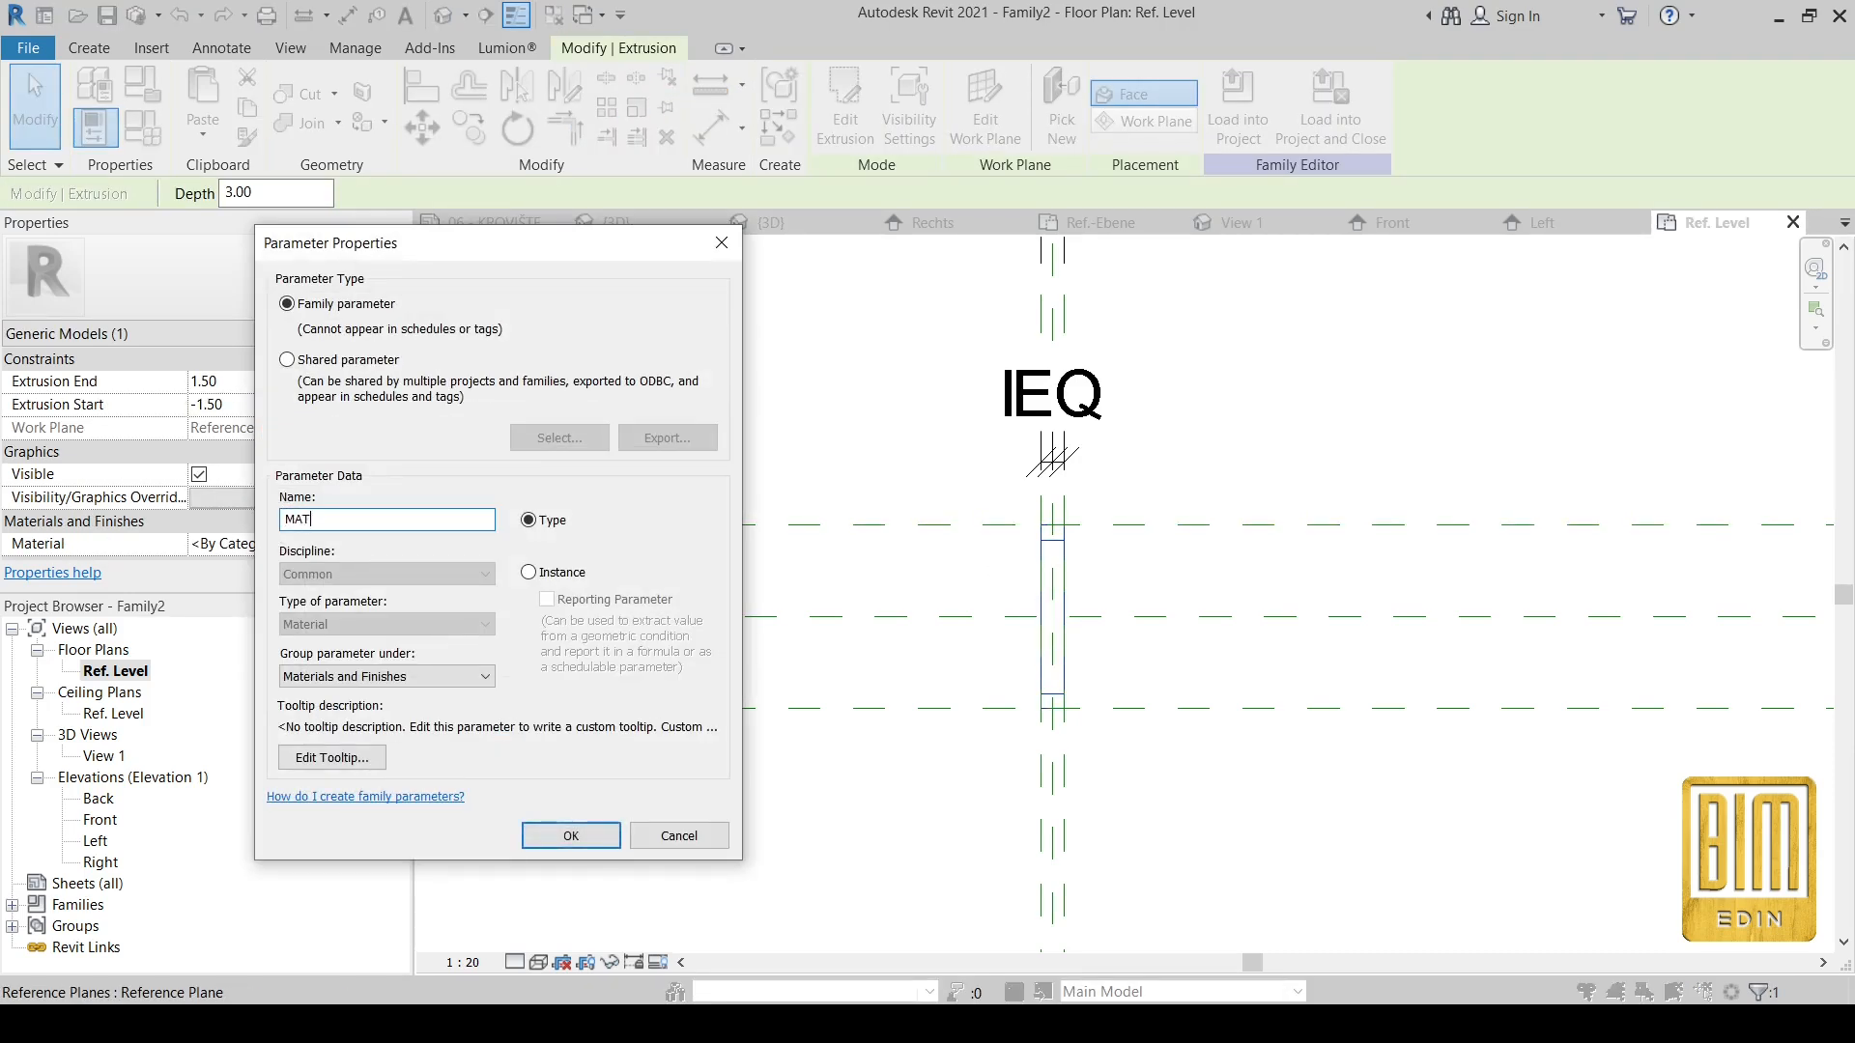
{"action": "type", "text": "ERIA"}
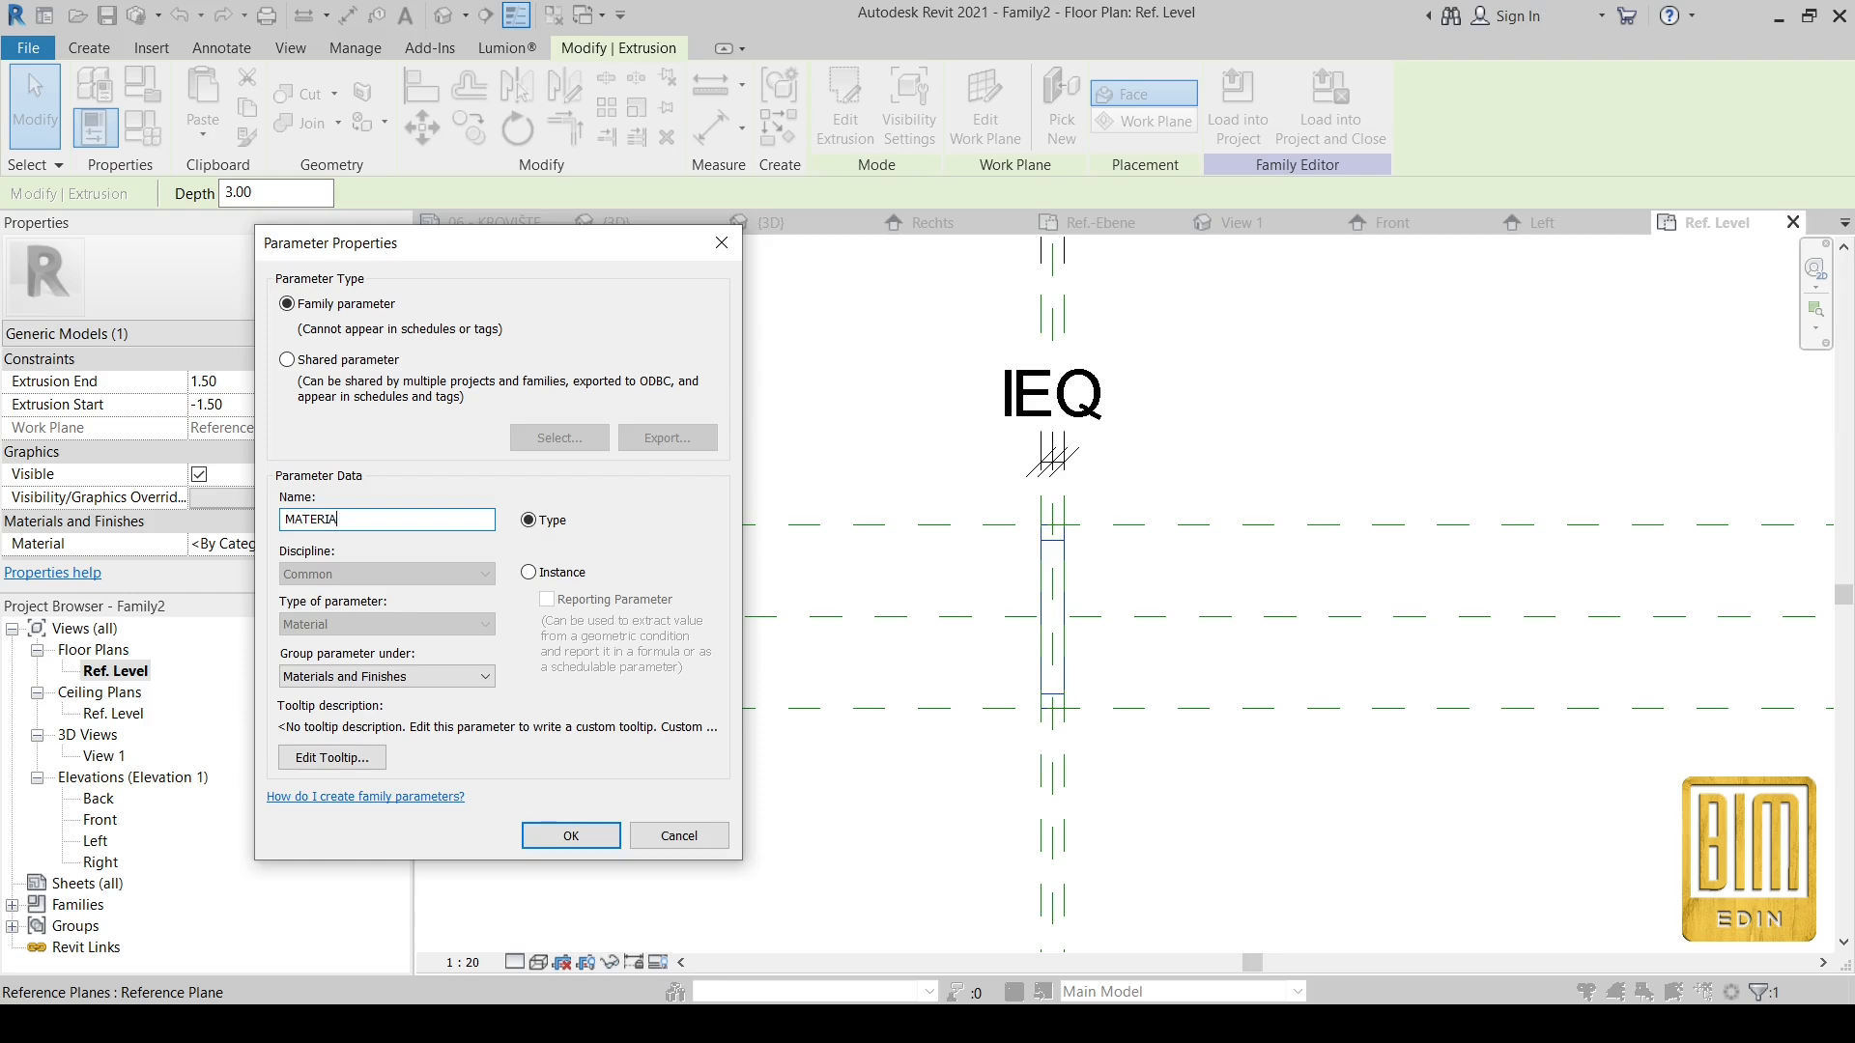
{"action": "left_click", "coordinate": [570, 836]}
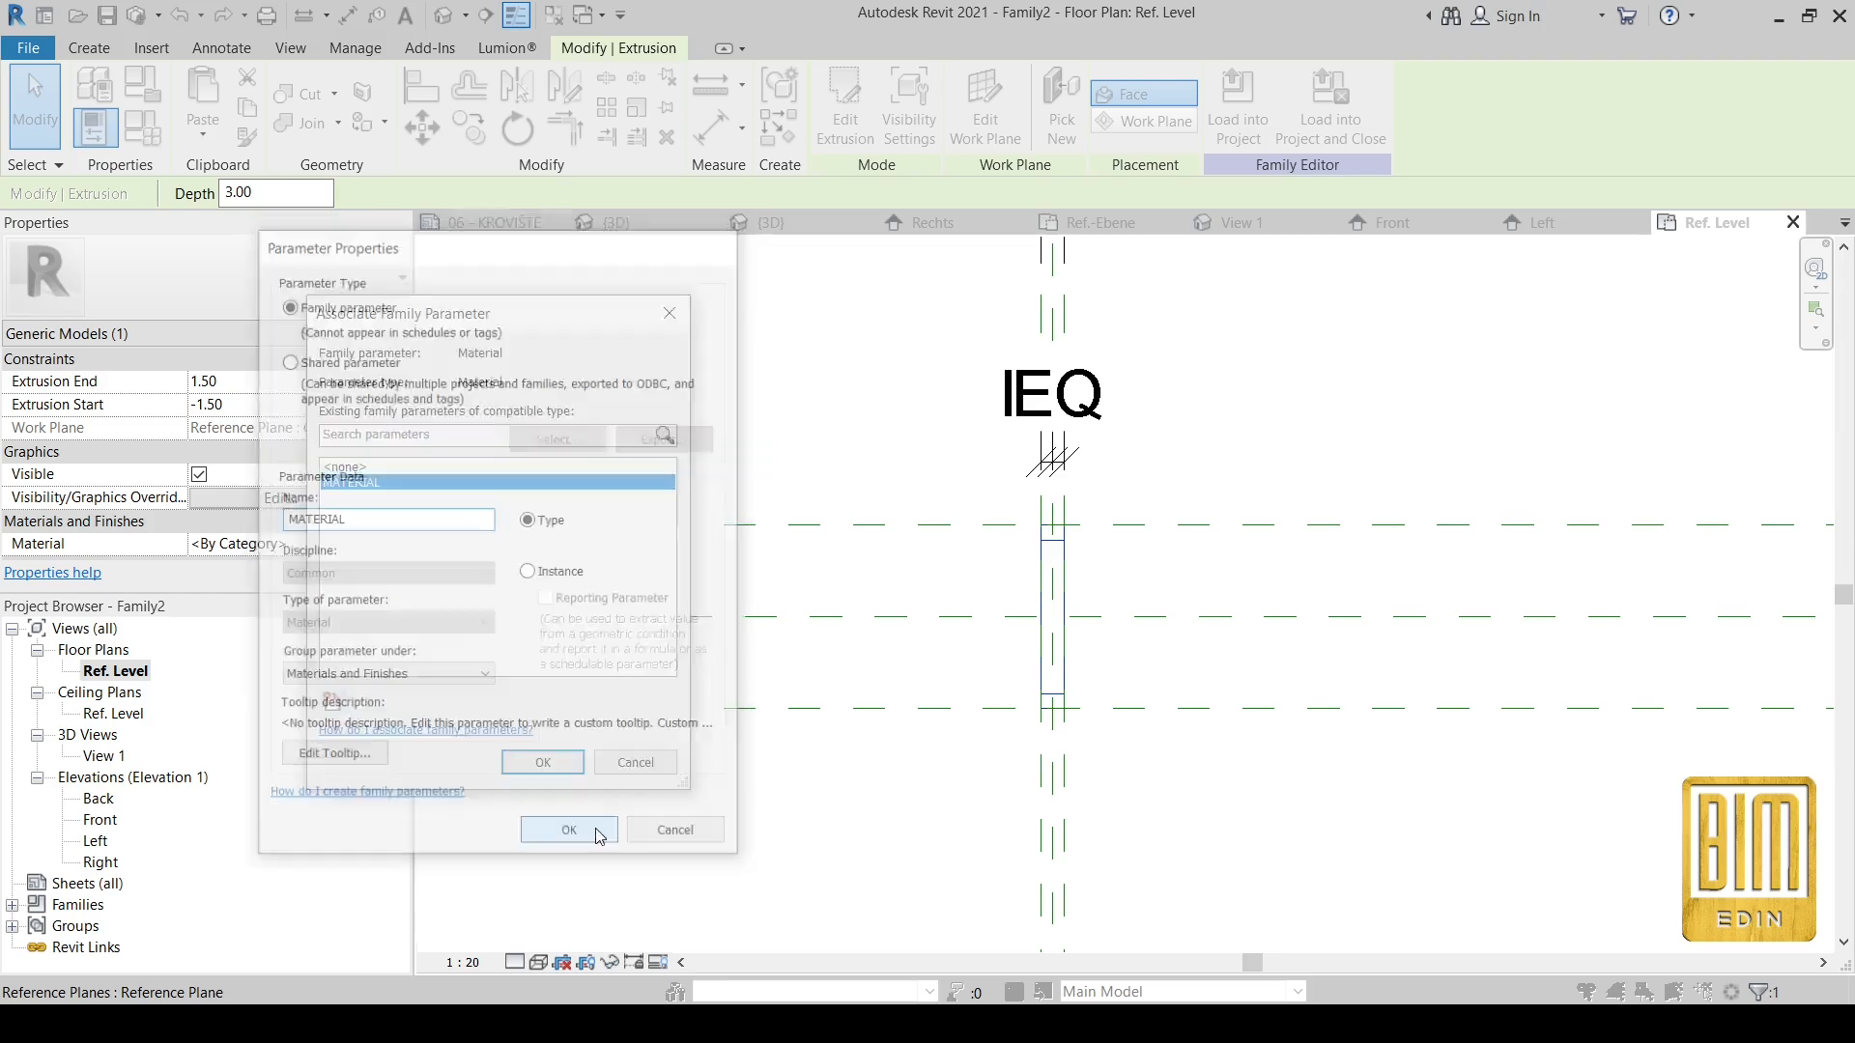
{"action": "left_click", "coordinate": [569, 830]}
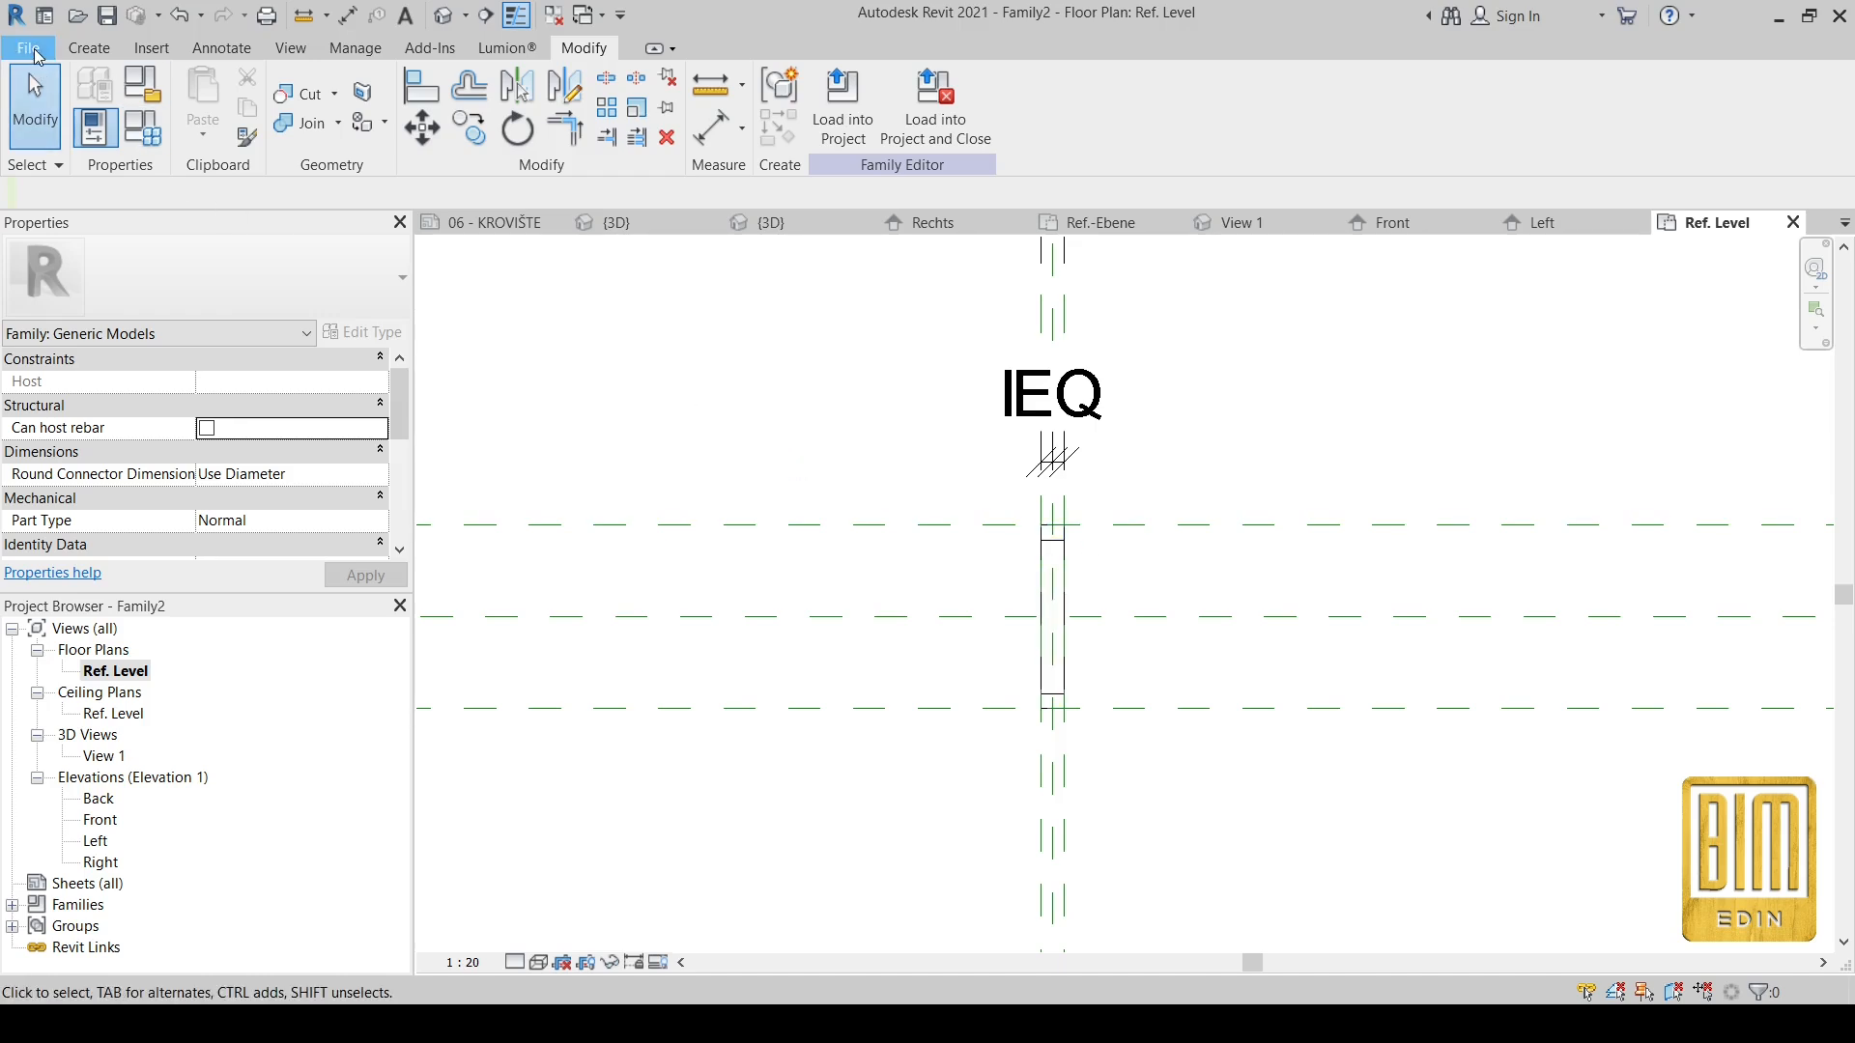
Step: Save the family as JOIN in the KROVNI SAMARI folder
{"action": "left_click", "coordinate": [33, 47]}
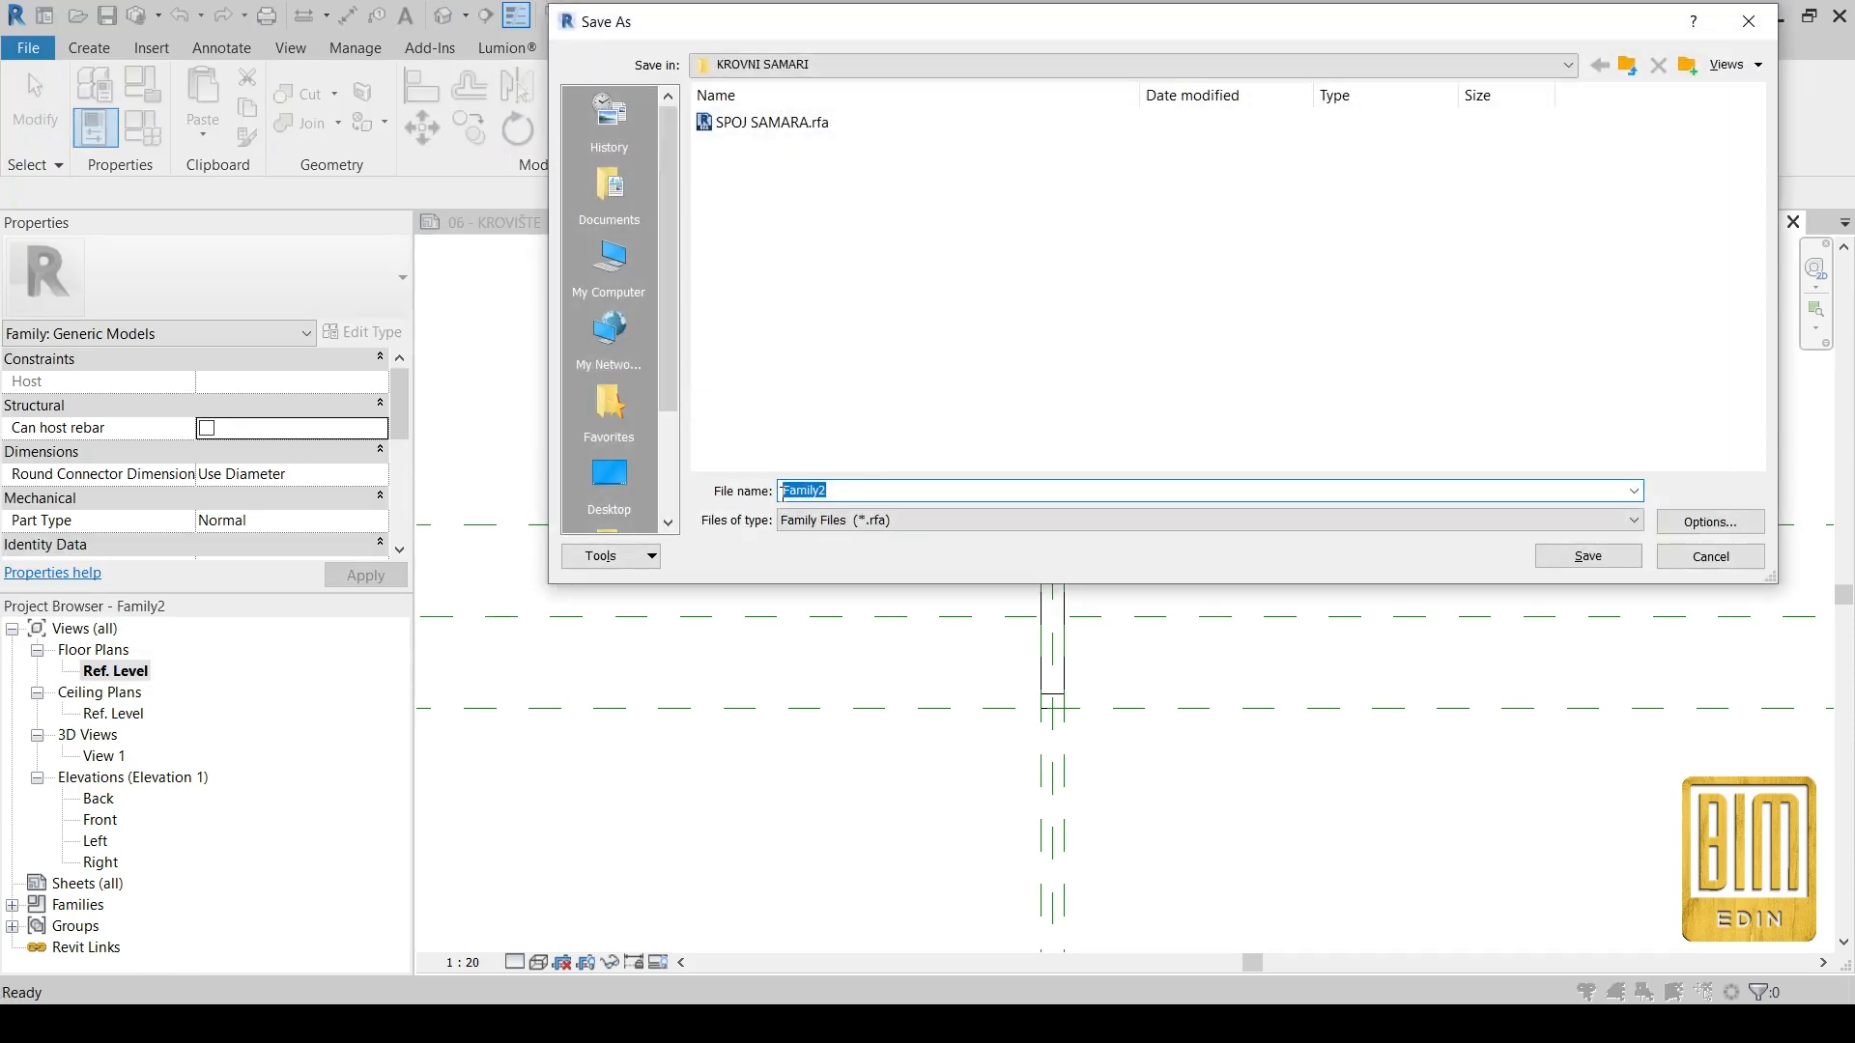
{"action": "type", "text": "CONECT"}
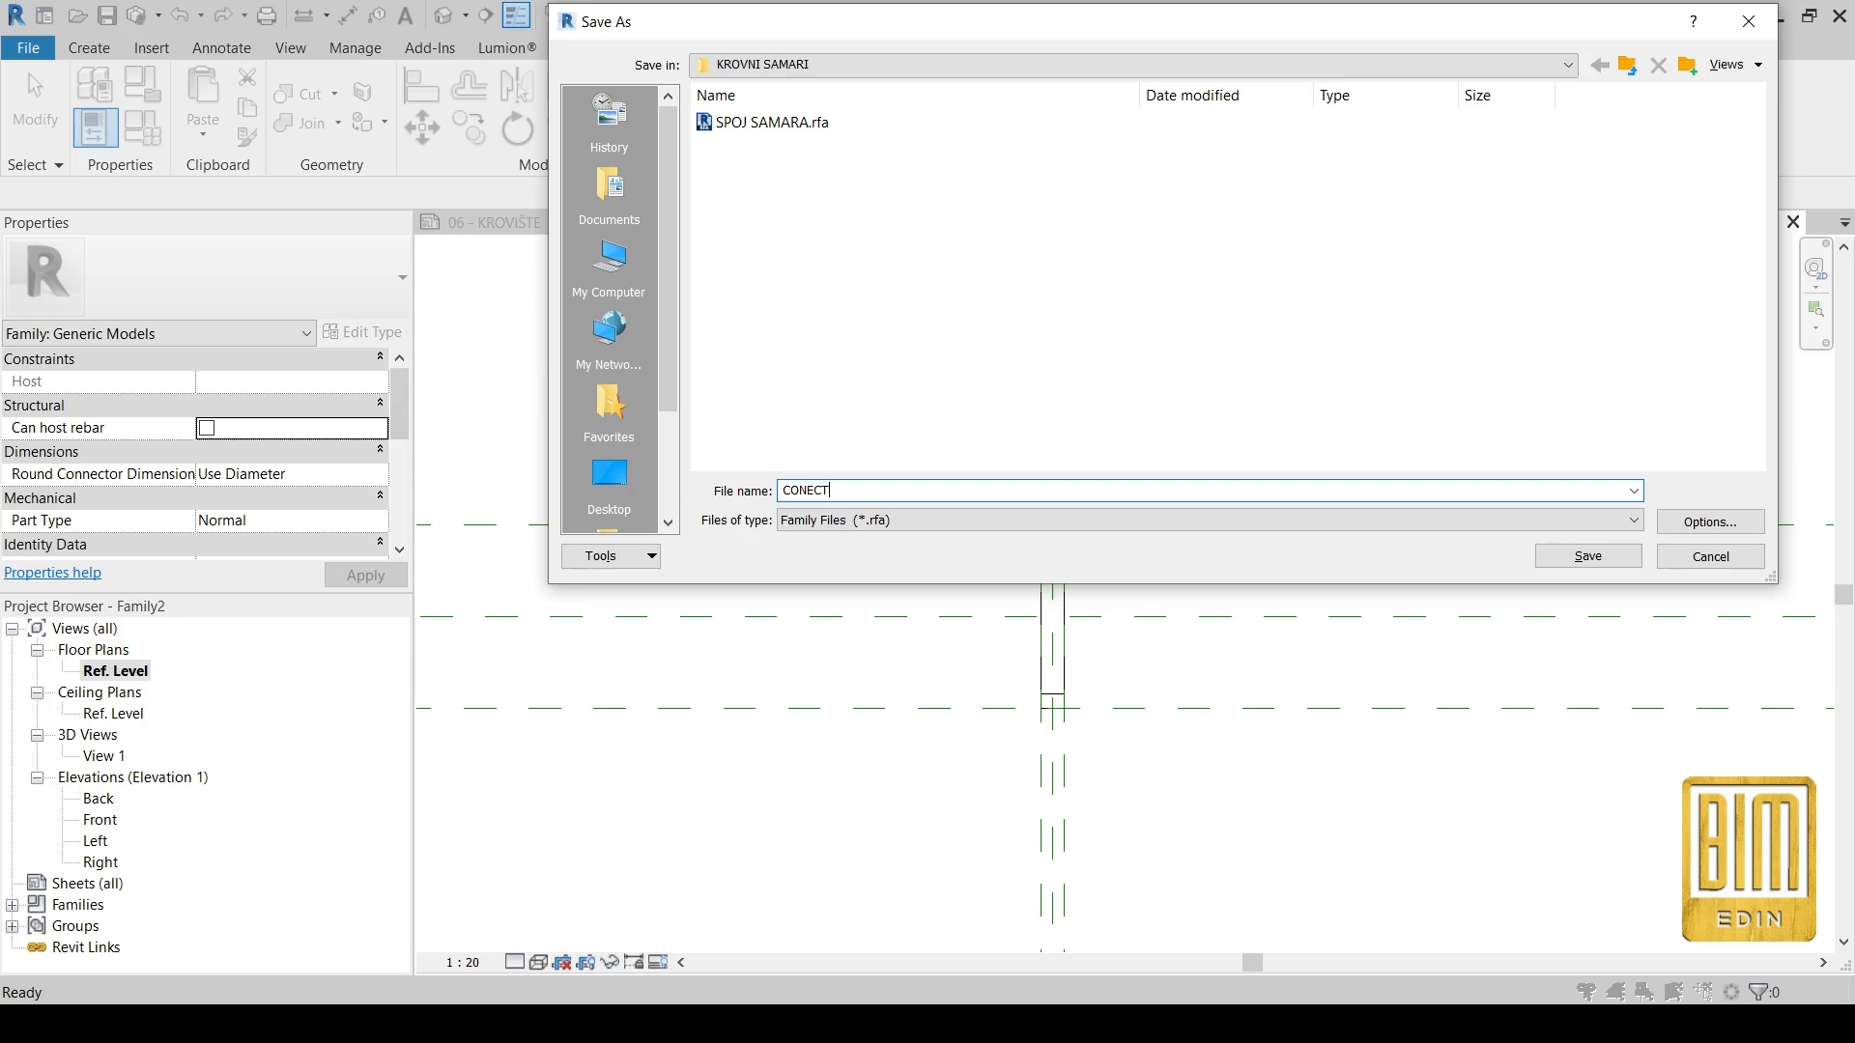
{"action": "type", "text": "ION"}
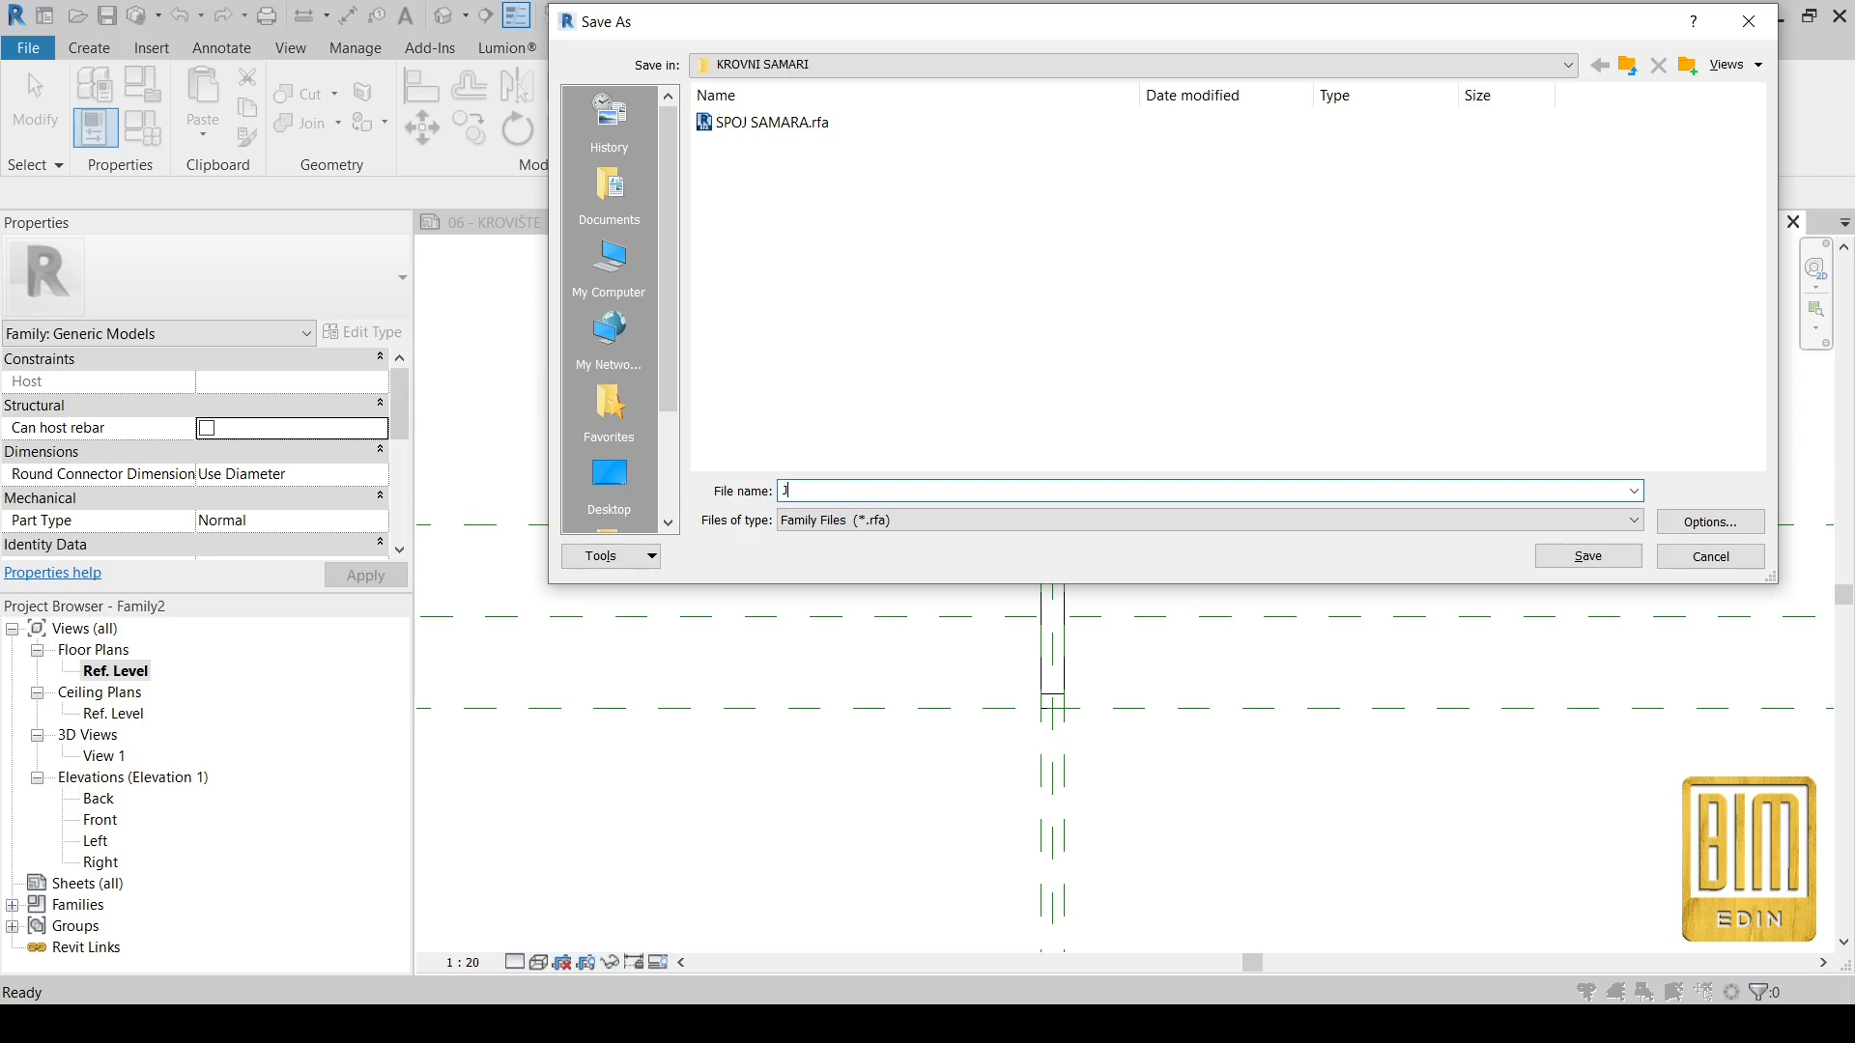
{"action": "type", "text": "JOIN"}
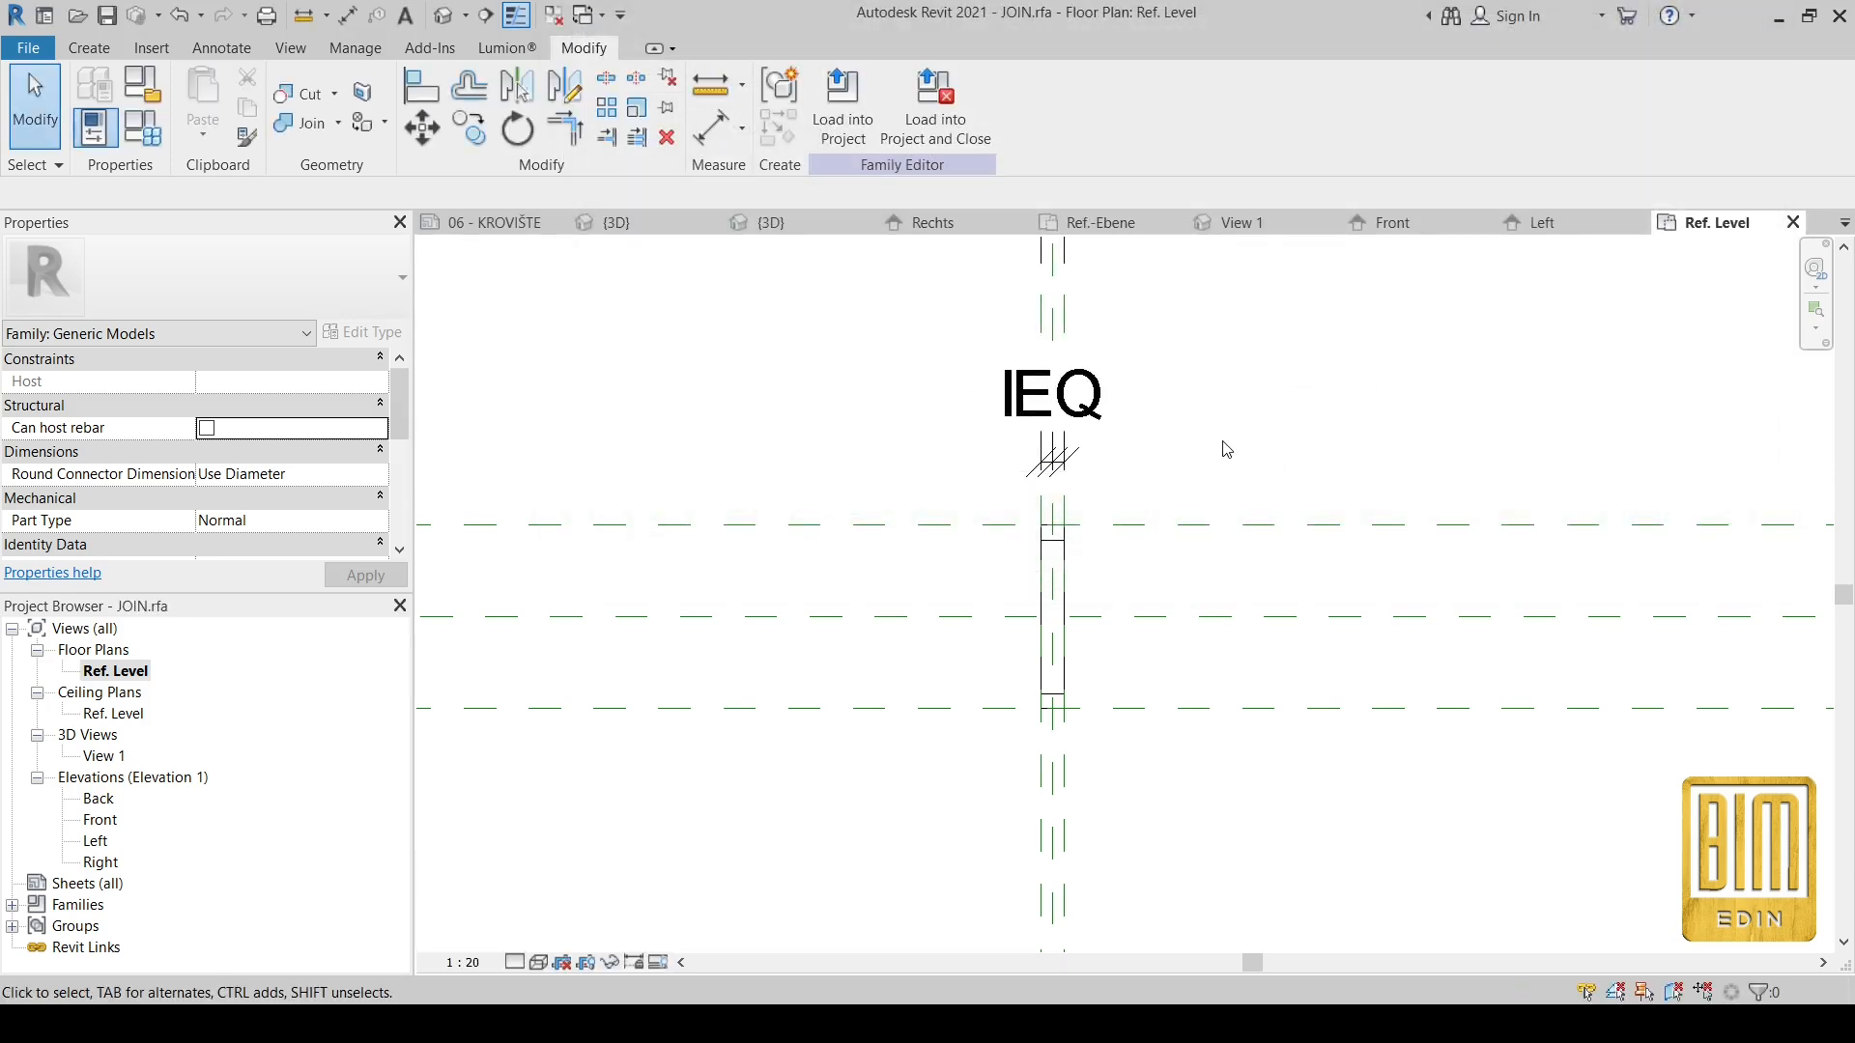
Step: Load the JOIN clip into the STB Träger beam family and link its X width to a new parameter
{"action": "left_click", "coordinate": [842, 86]}
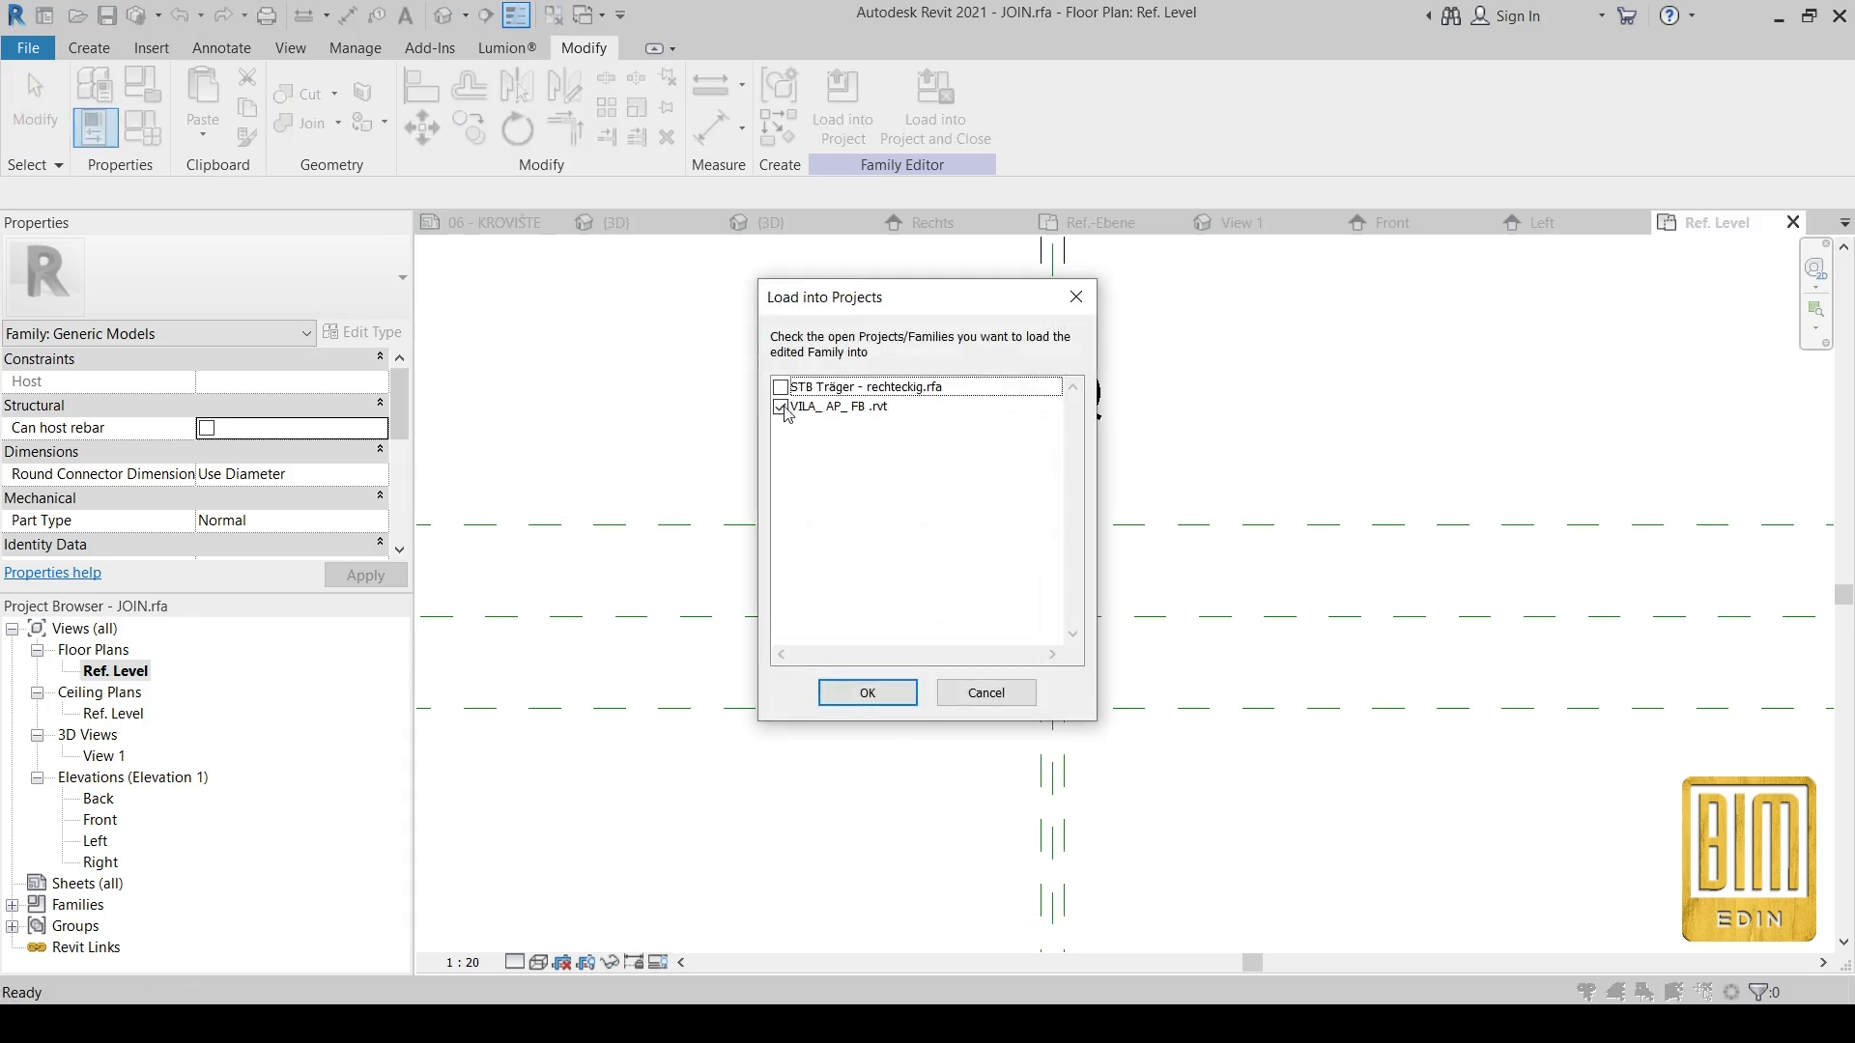
{"action": "left_click", "coordinate": [867, 692]}
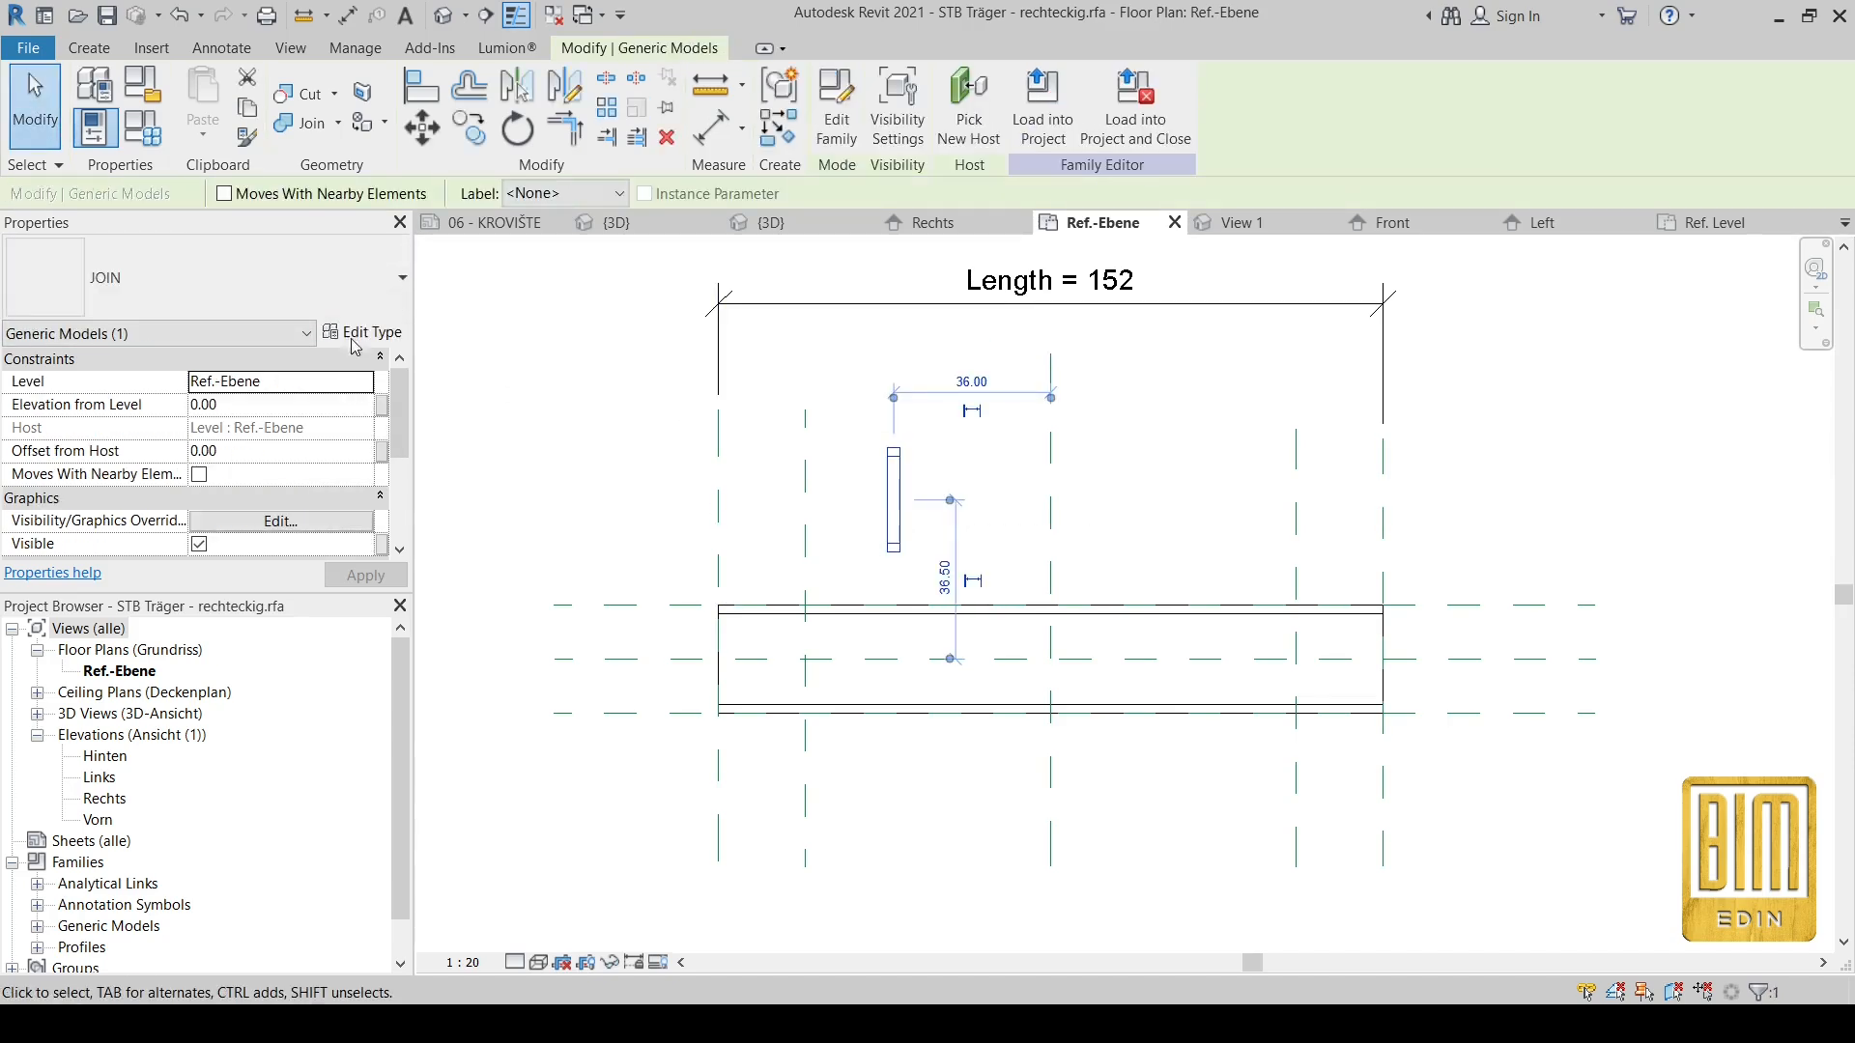
{"action": "left_click", "coordinate": [370, 331]}
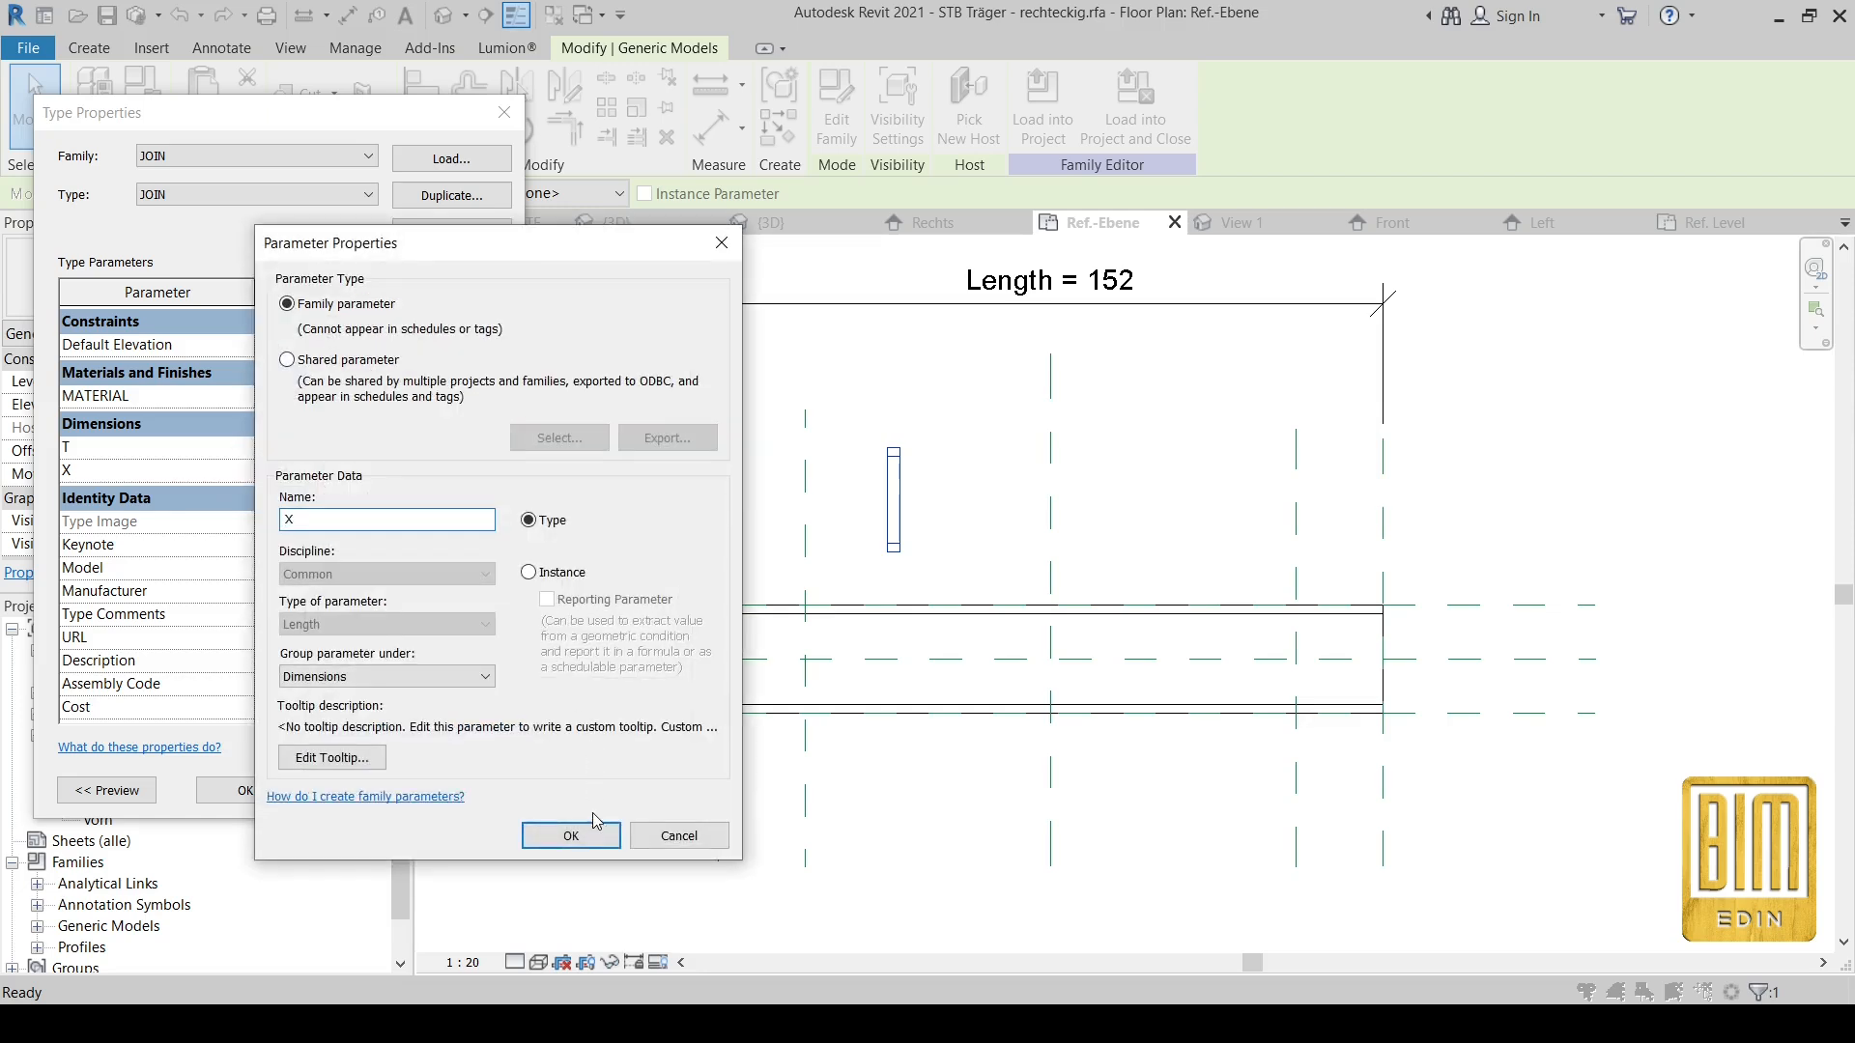
{"action": "left_click", "coordinate": [571, 835]}
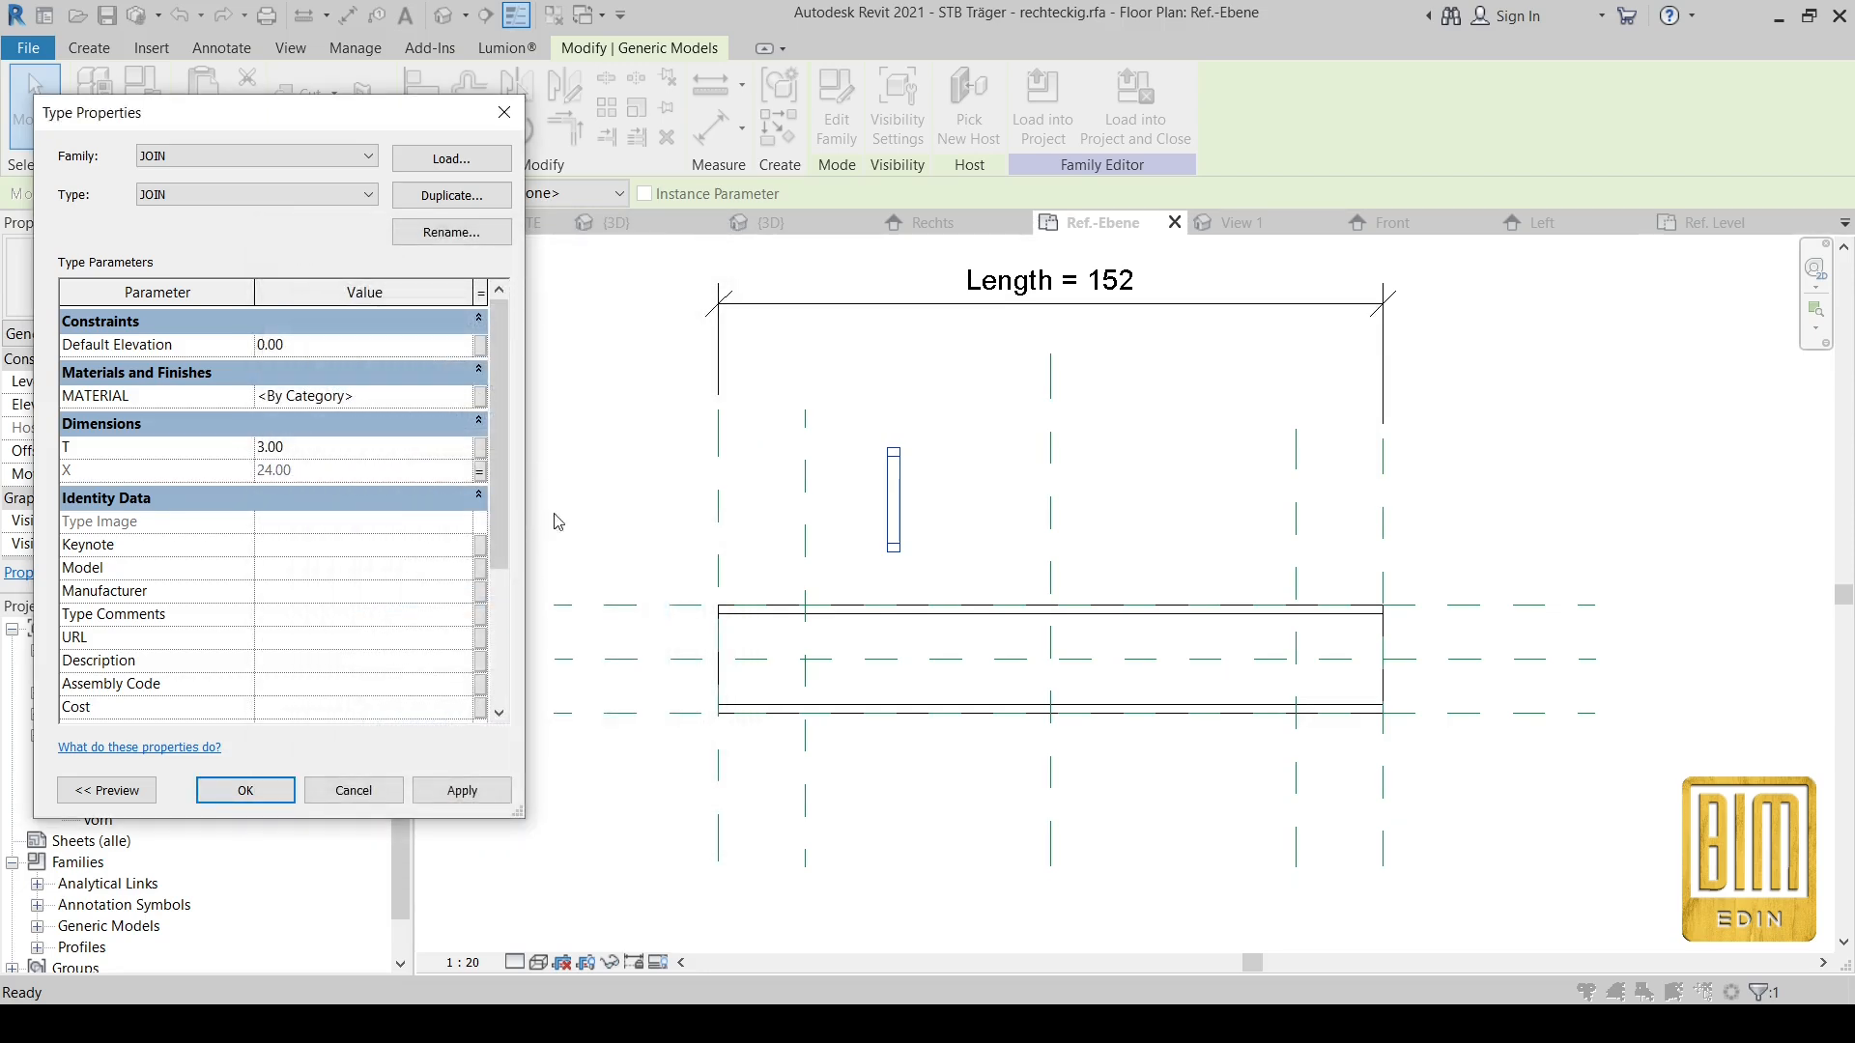
{"action": "left_click", "coordinate": [245, 790]}
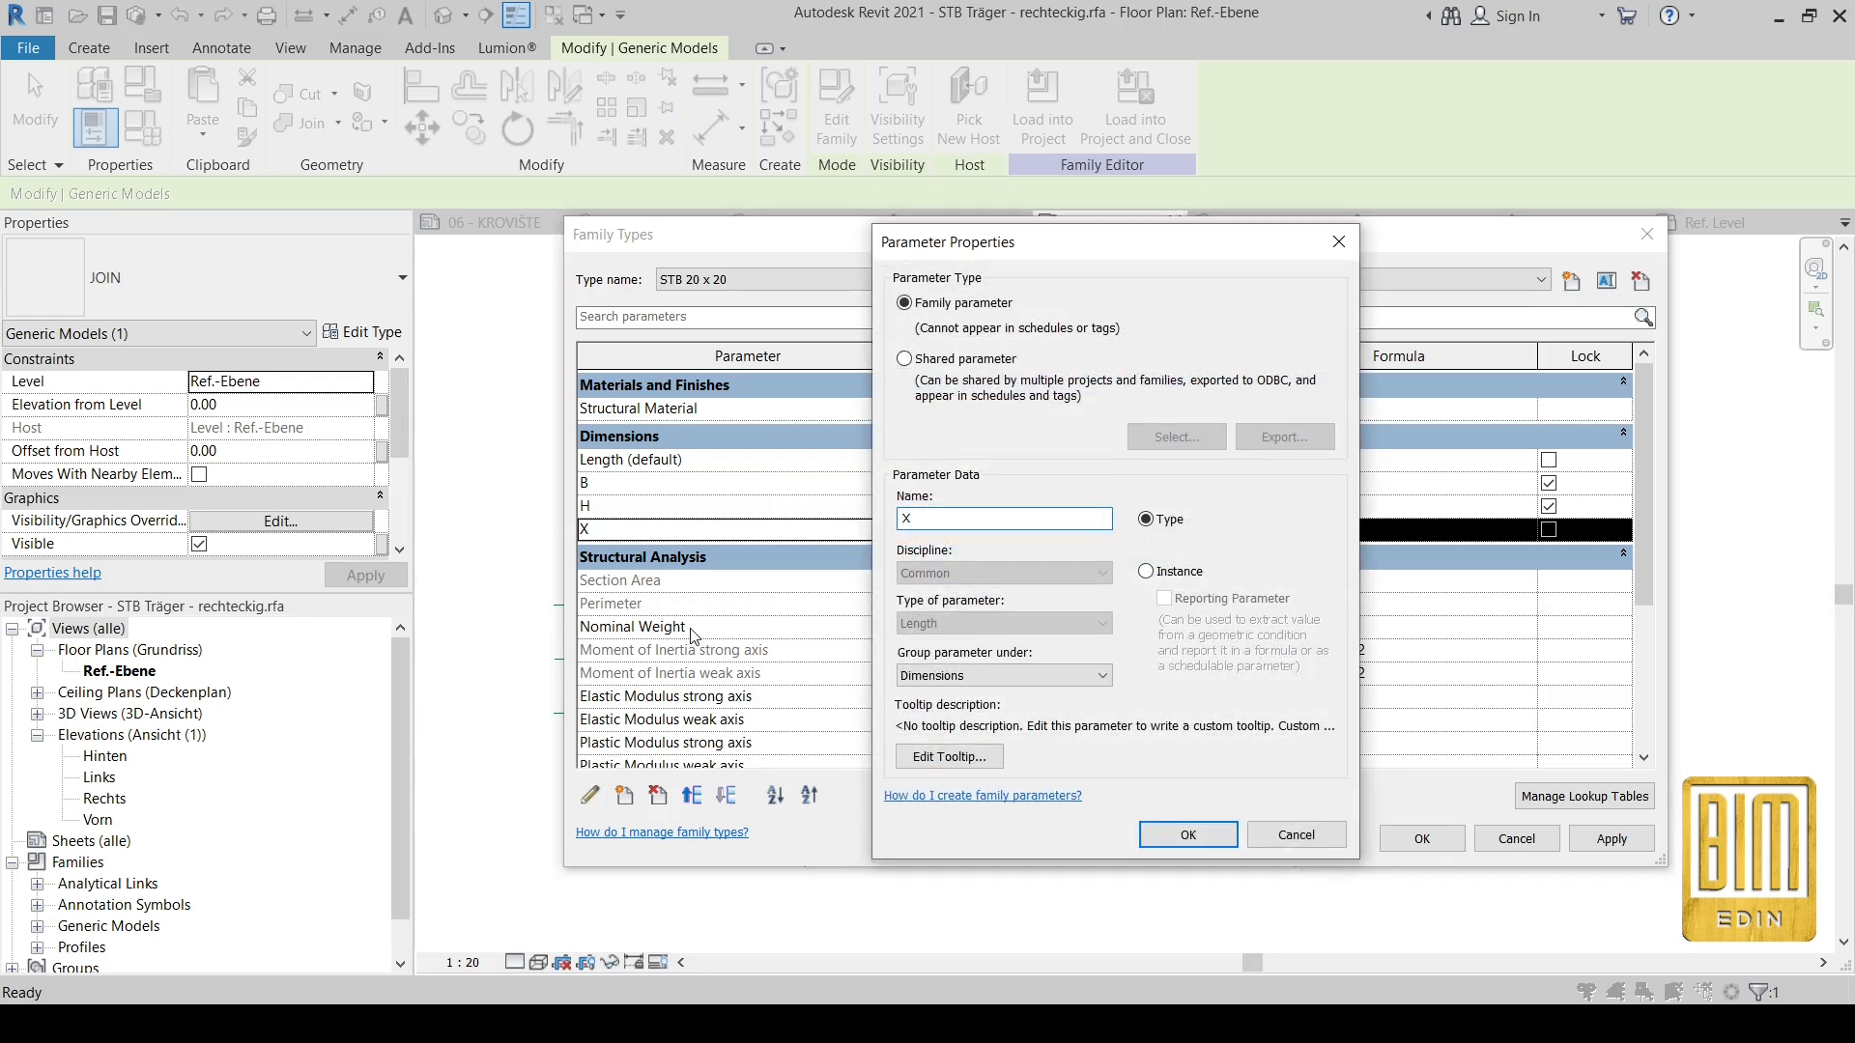
Step: Make X an instance parameter driven by the formula B + 4 cm
{"action": "left_click", "coordinate": [1004, 518]}
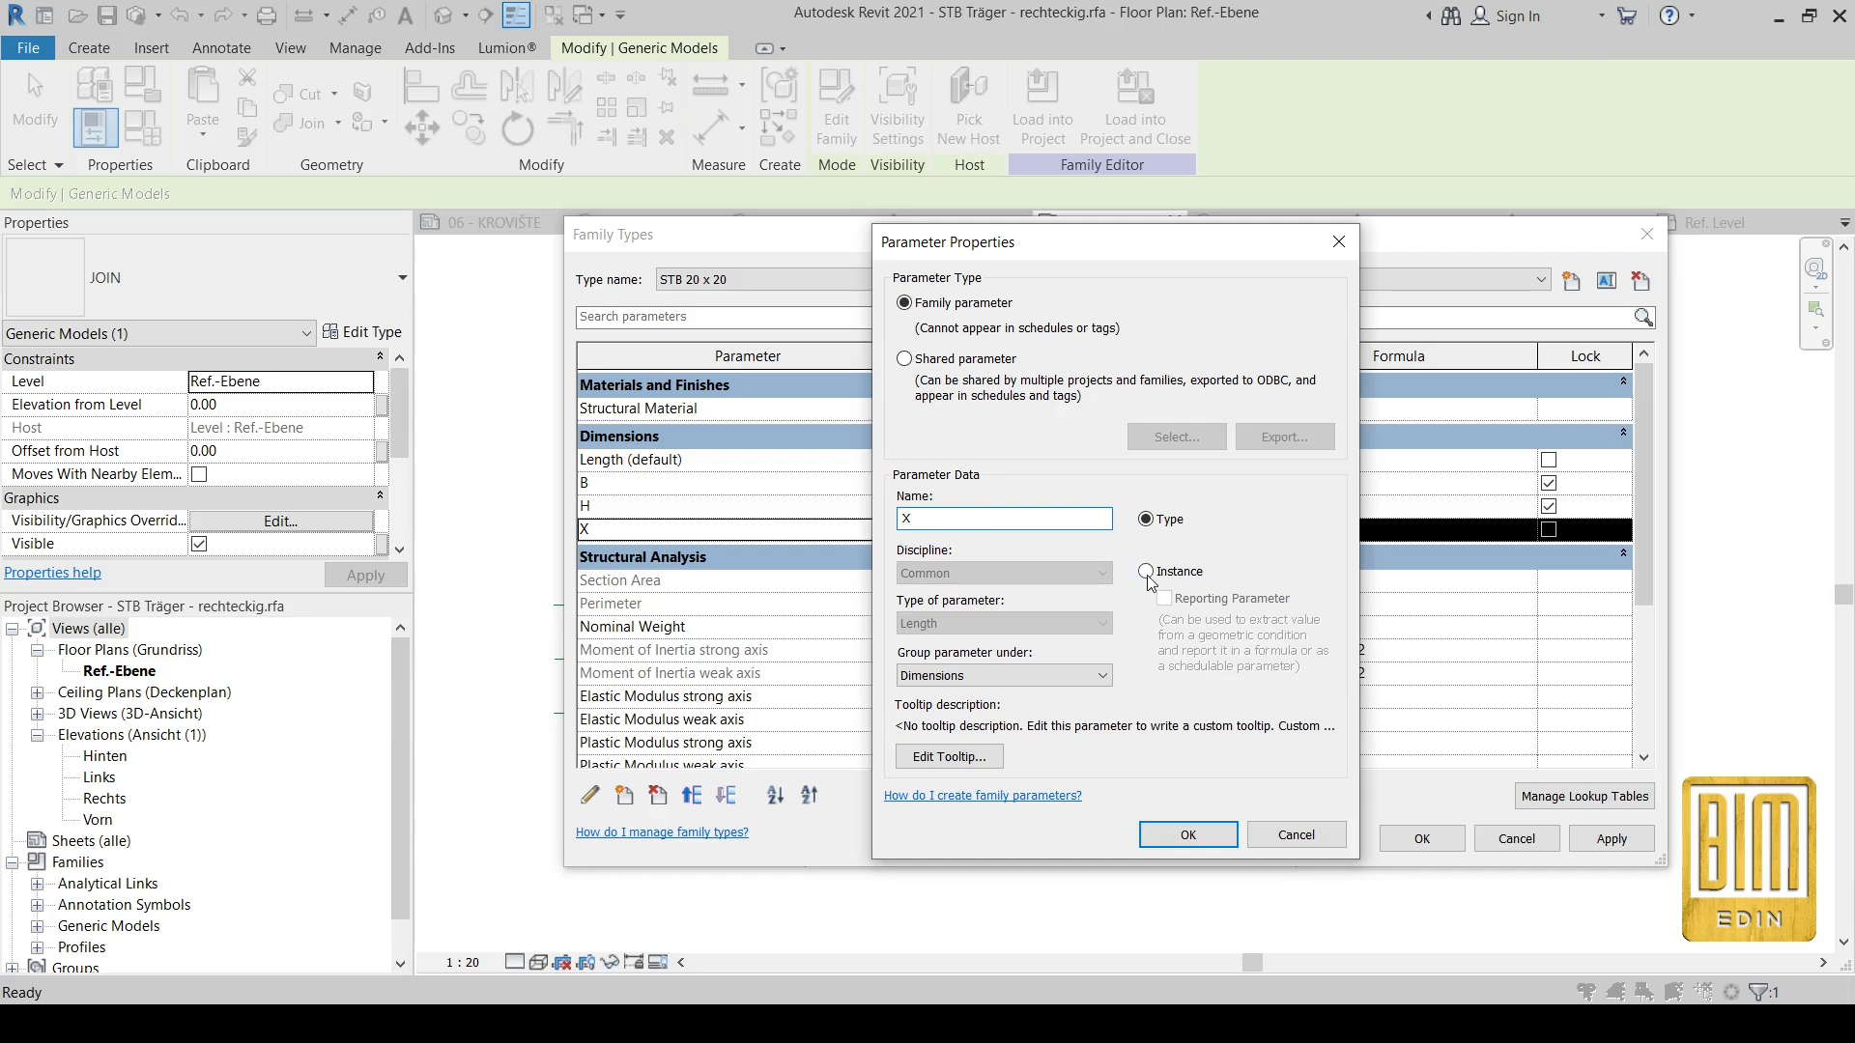
{"action": "left_click", "coordinate": [1187, 835]}
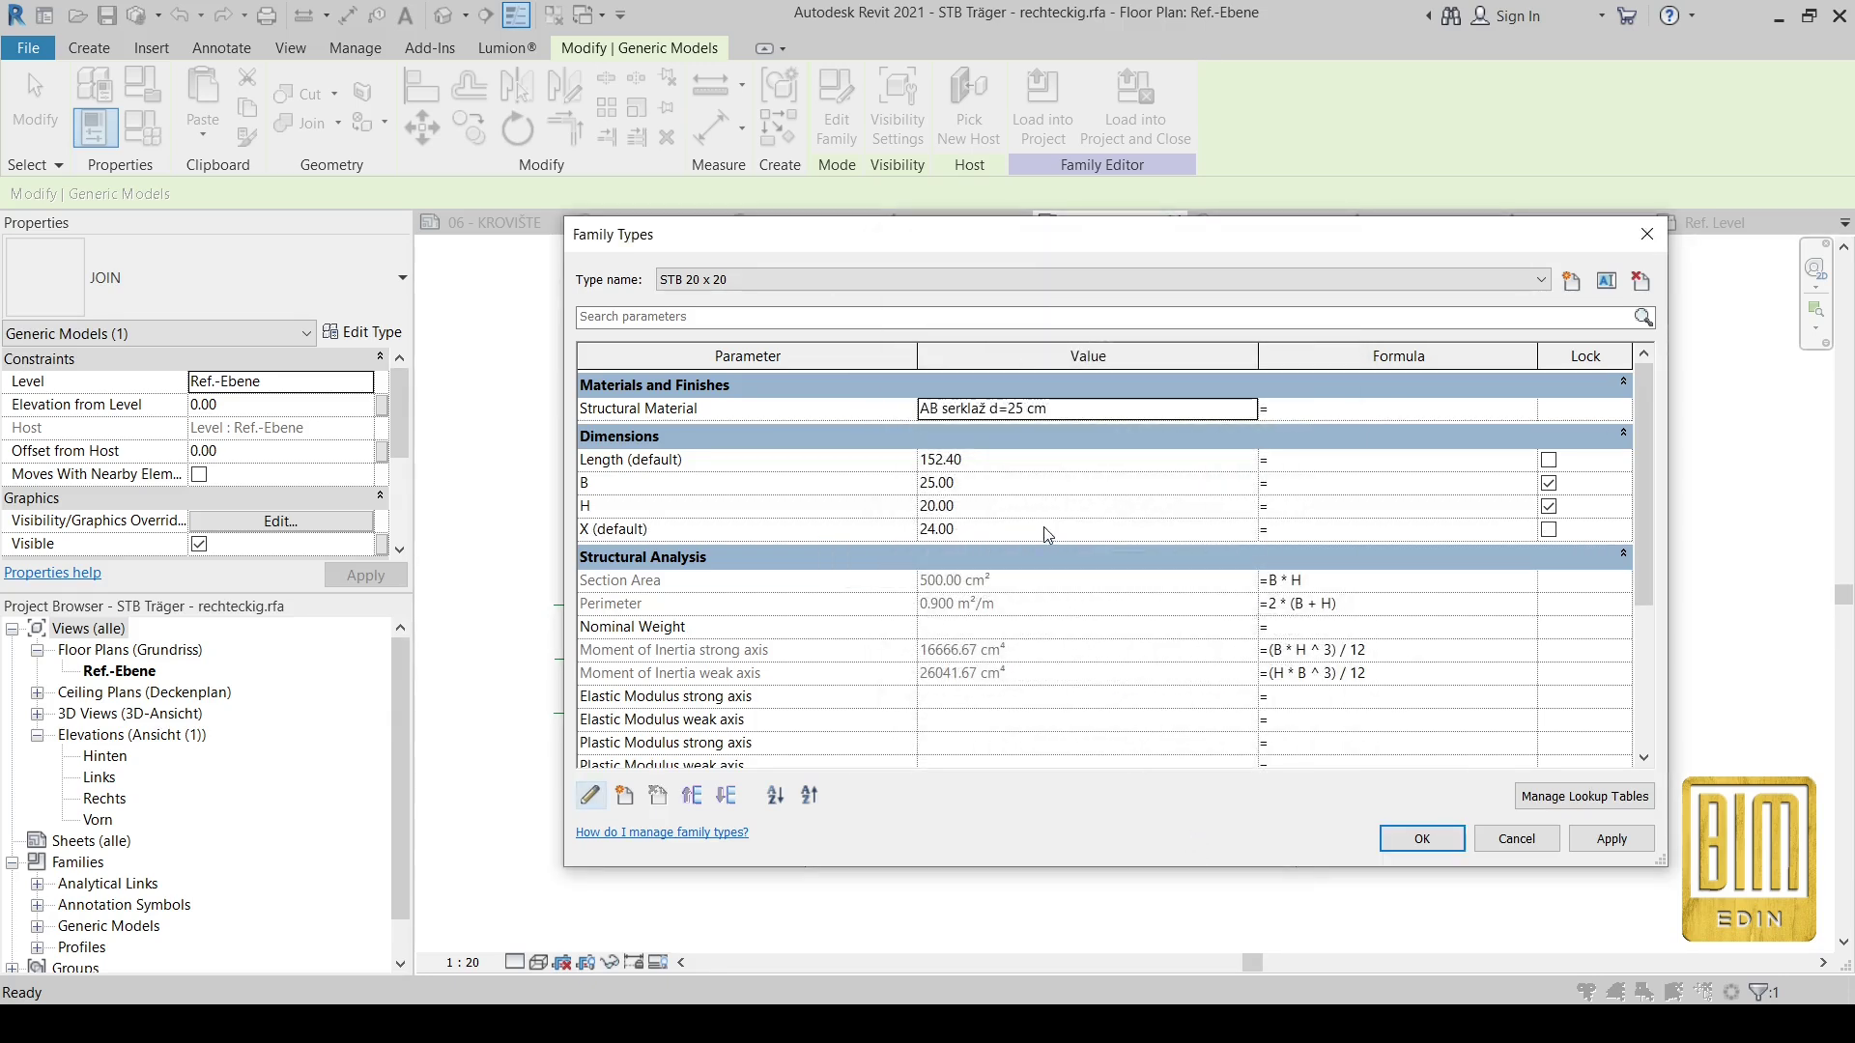
{"action": "mouse_move", "coordinate": [1003, 488]}
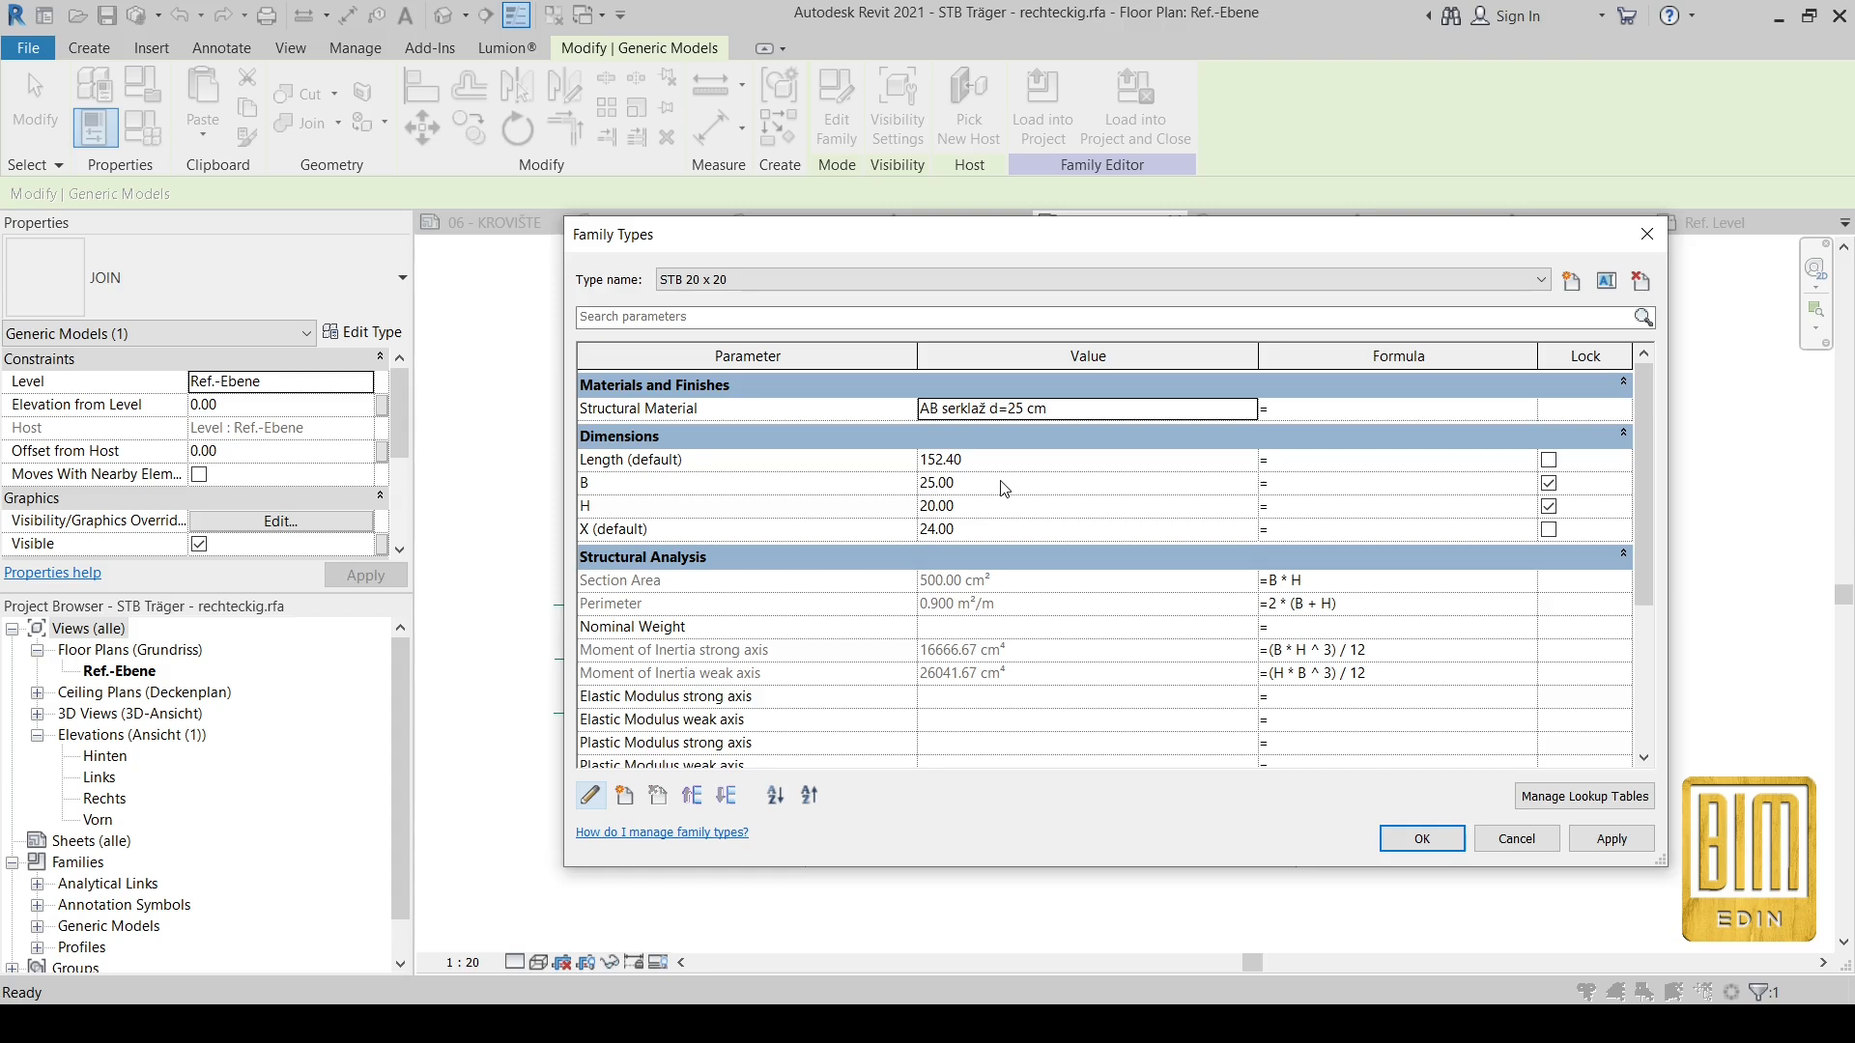
{"action": "mouse_move", "coordinate": [1041, 482]}
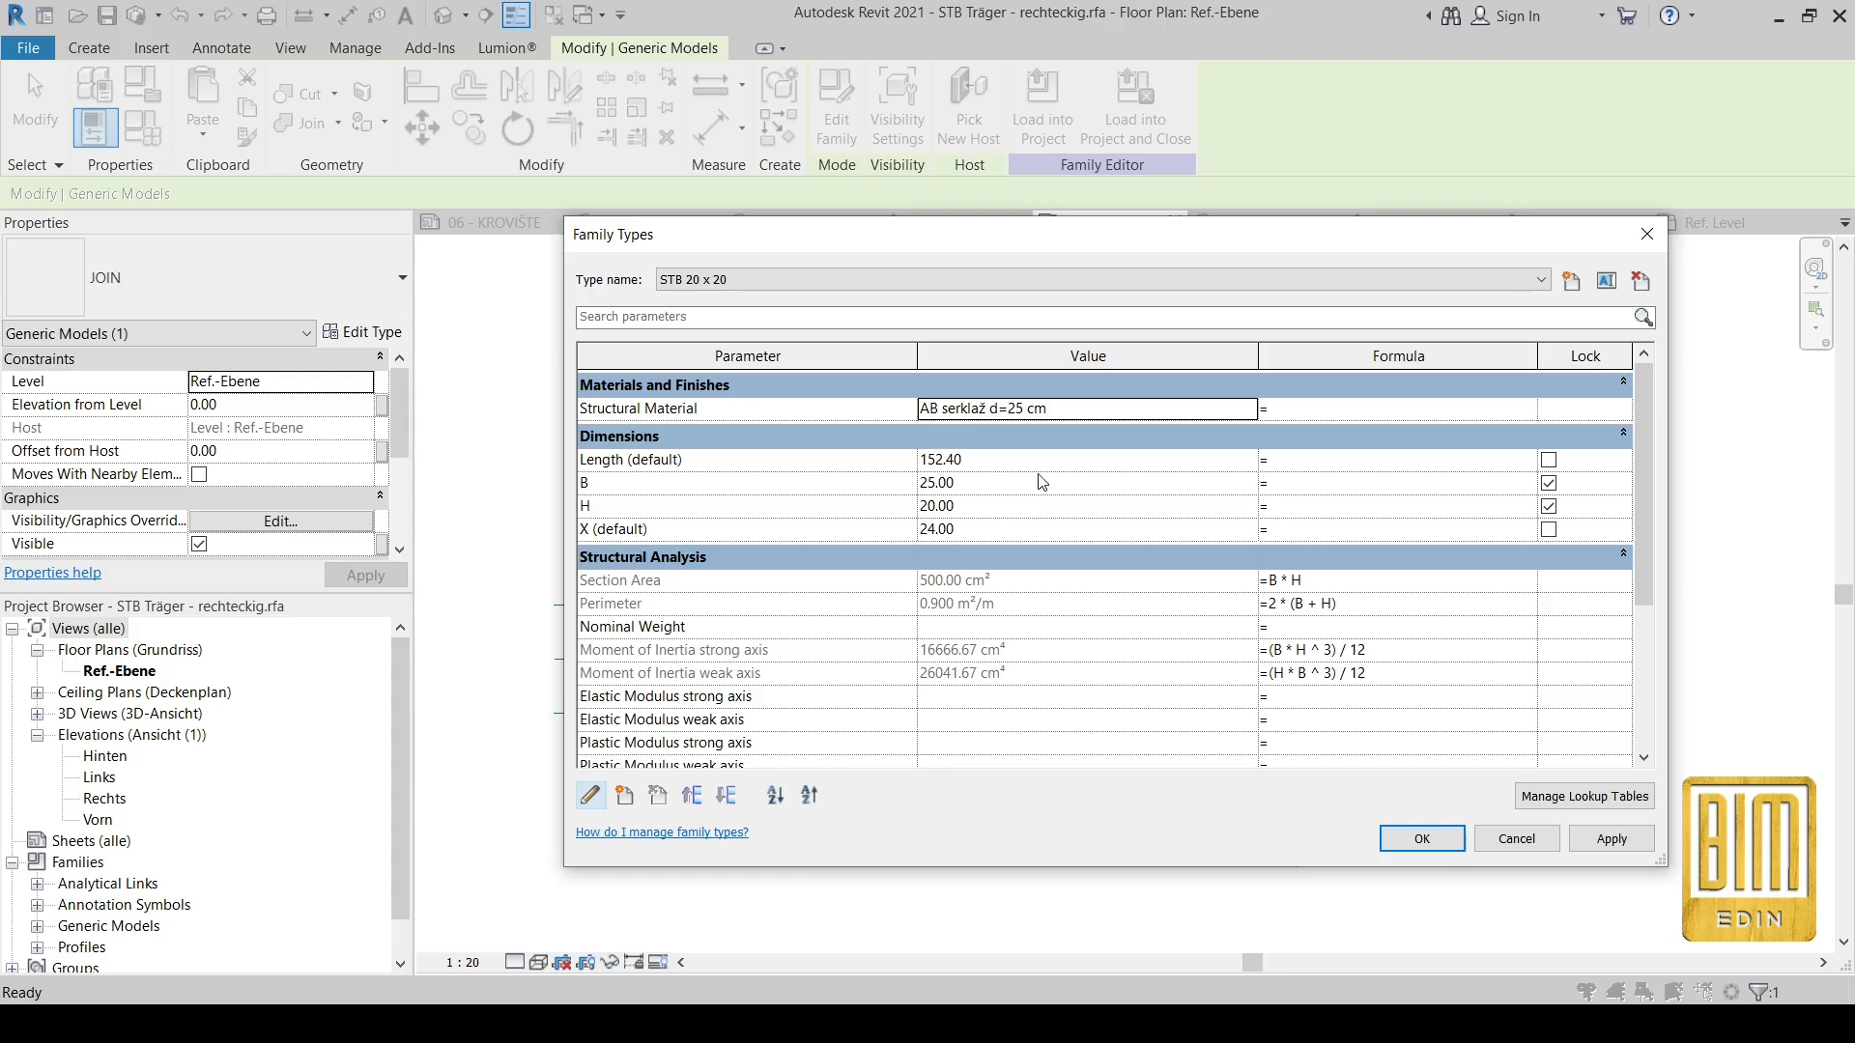
{"action": "mouse_move", "coordinate": [752, 506]}
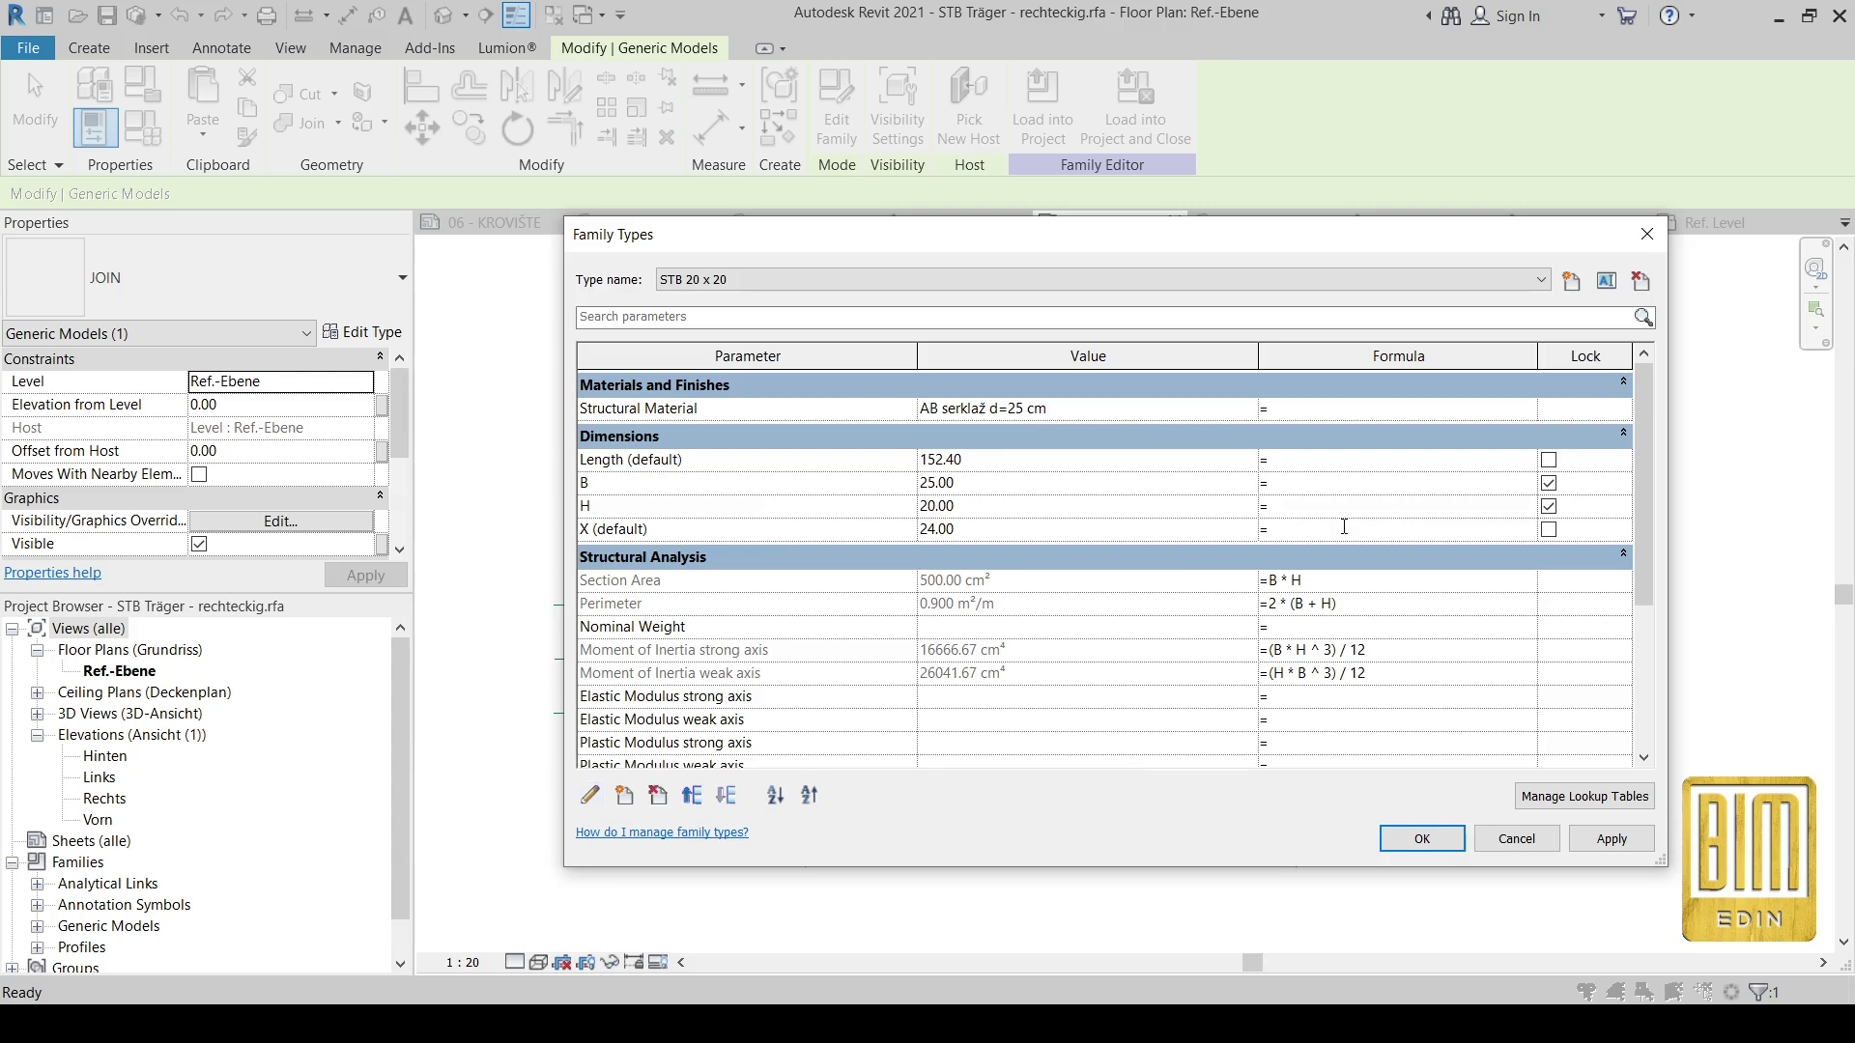
{"action": "type", "text": "B"}
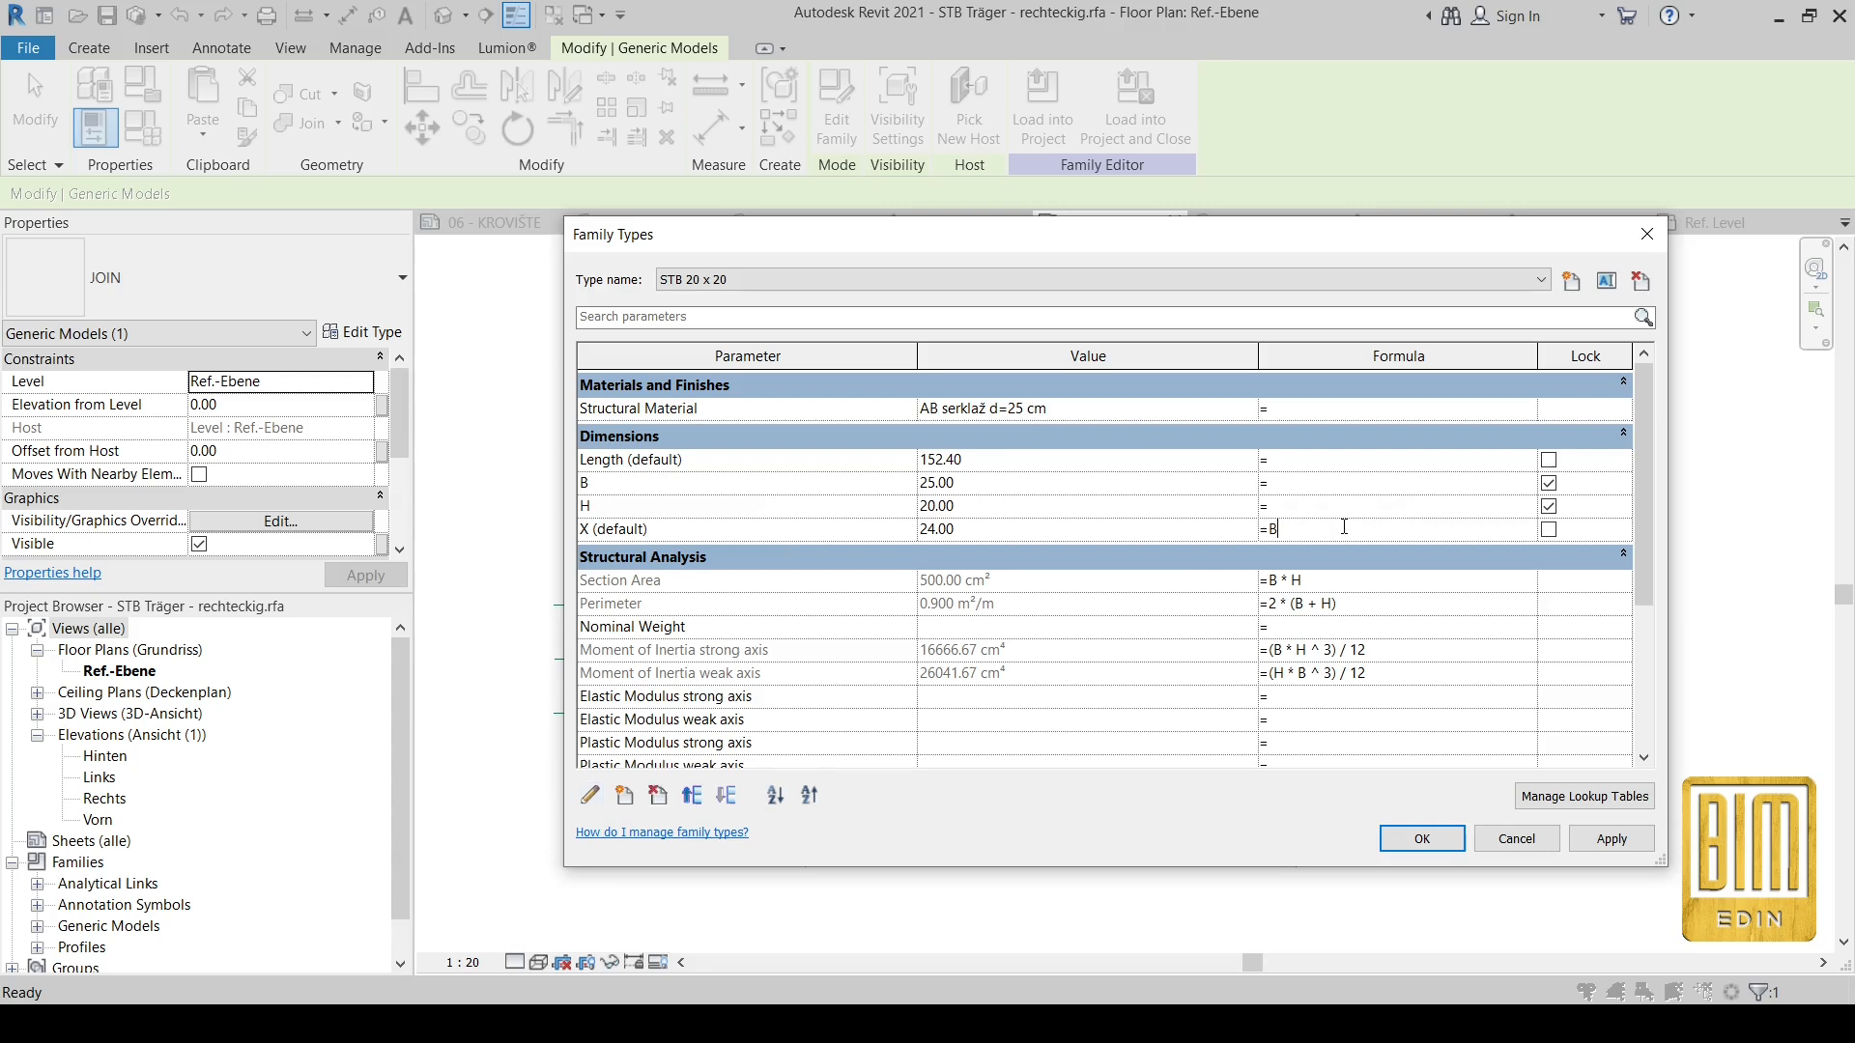
{"action": "type", "text": "+4CM"}
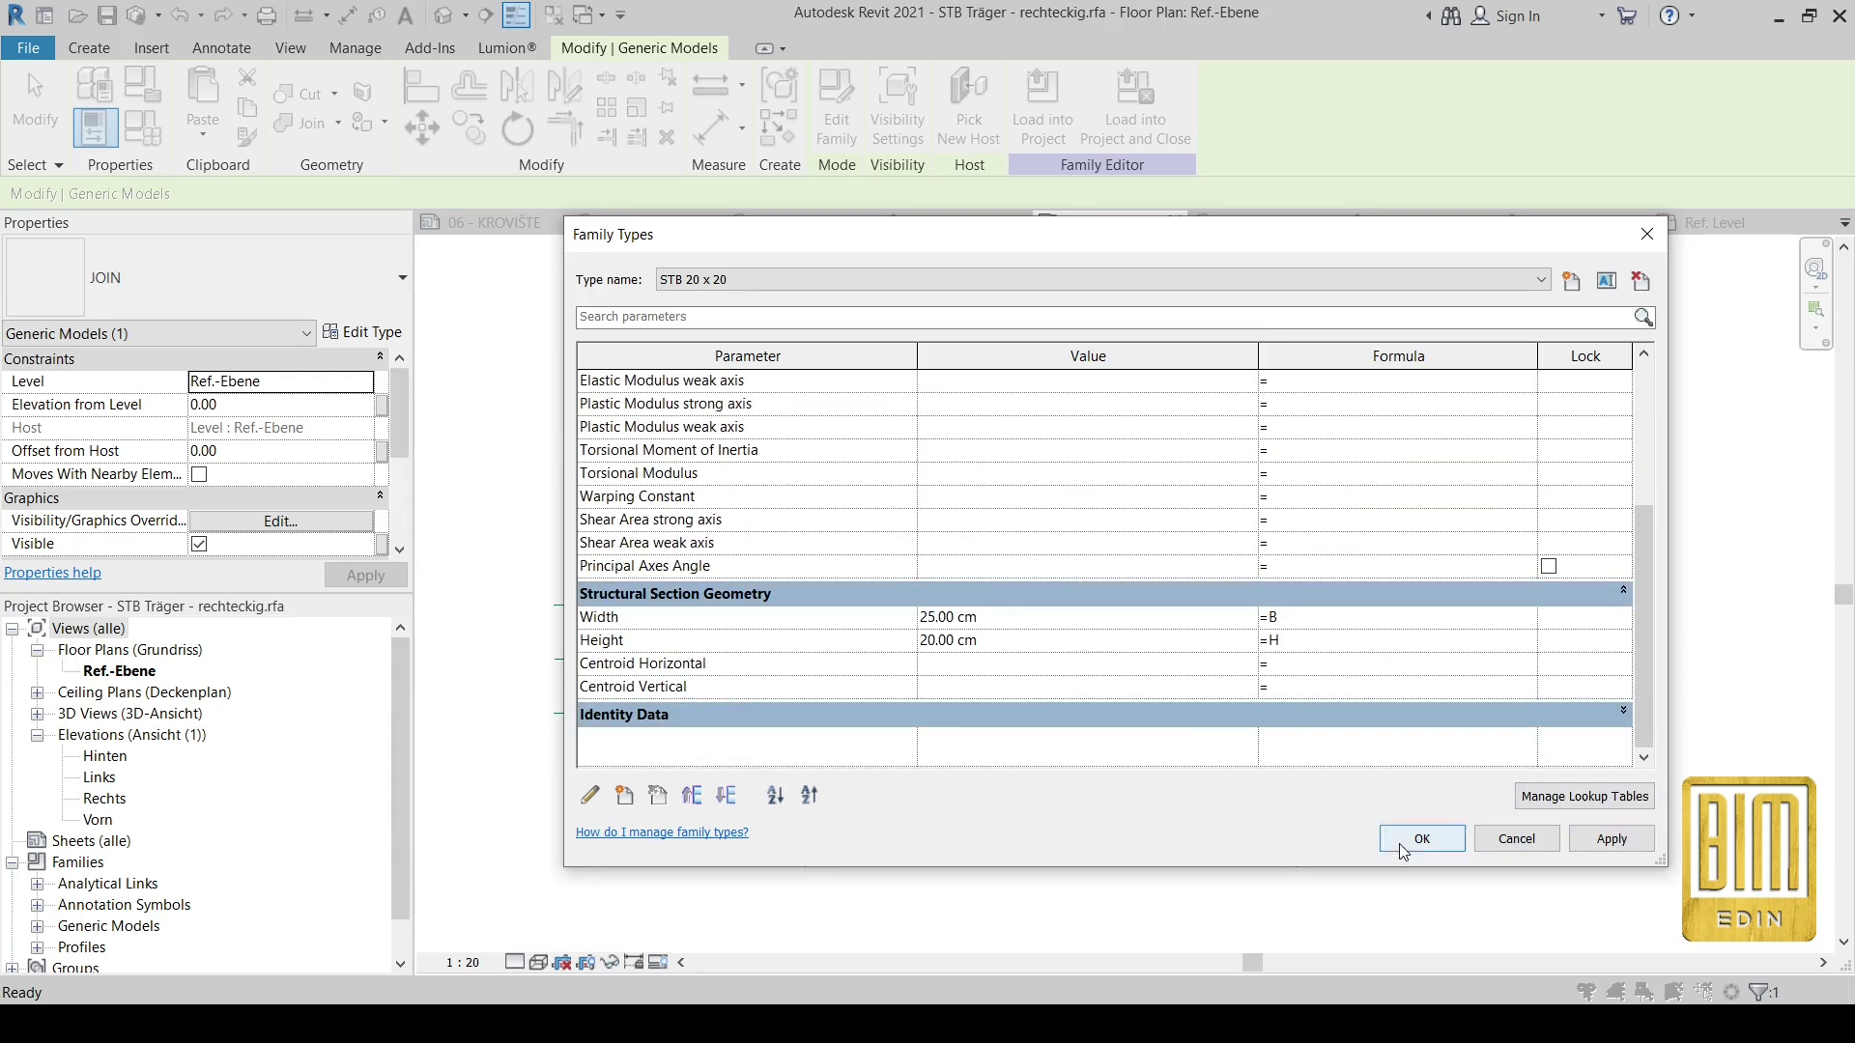
{"action": "left_click", "coordinate": [1422, 838]}
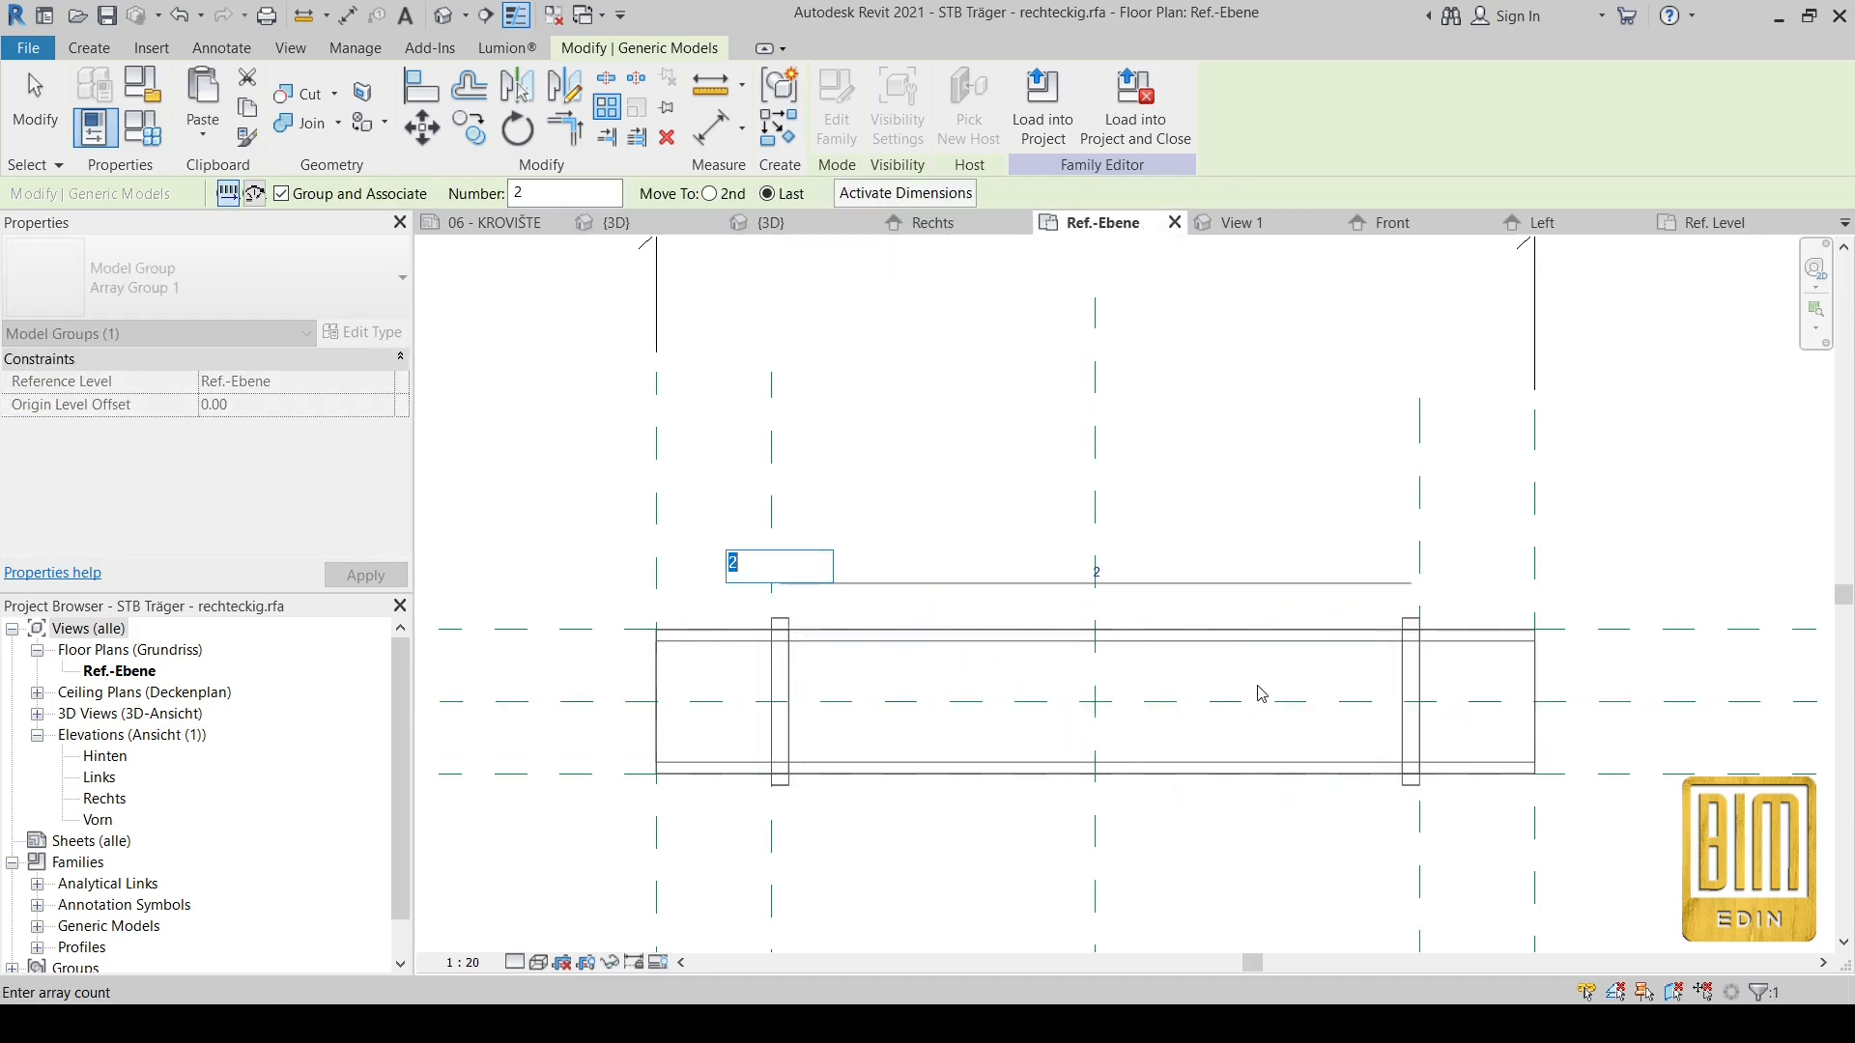
Step: Set the clip array count to 3 and label it with a new parameter N
{"action": "type", "text": "3"}
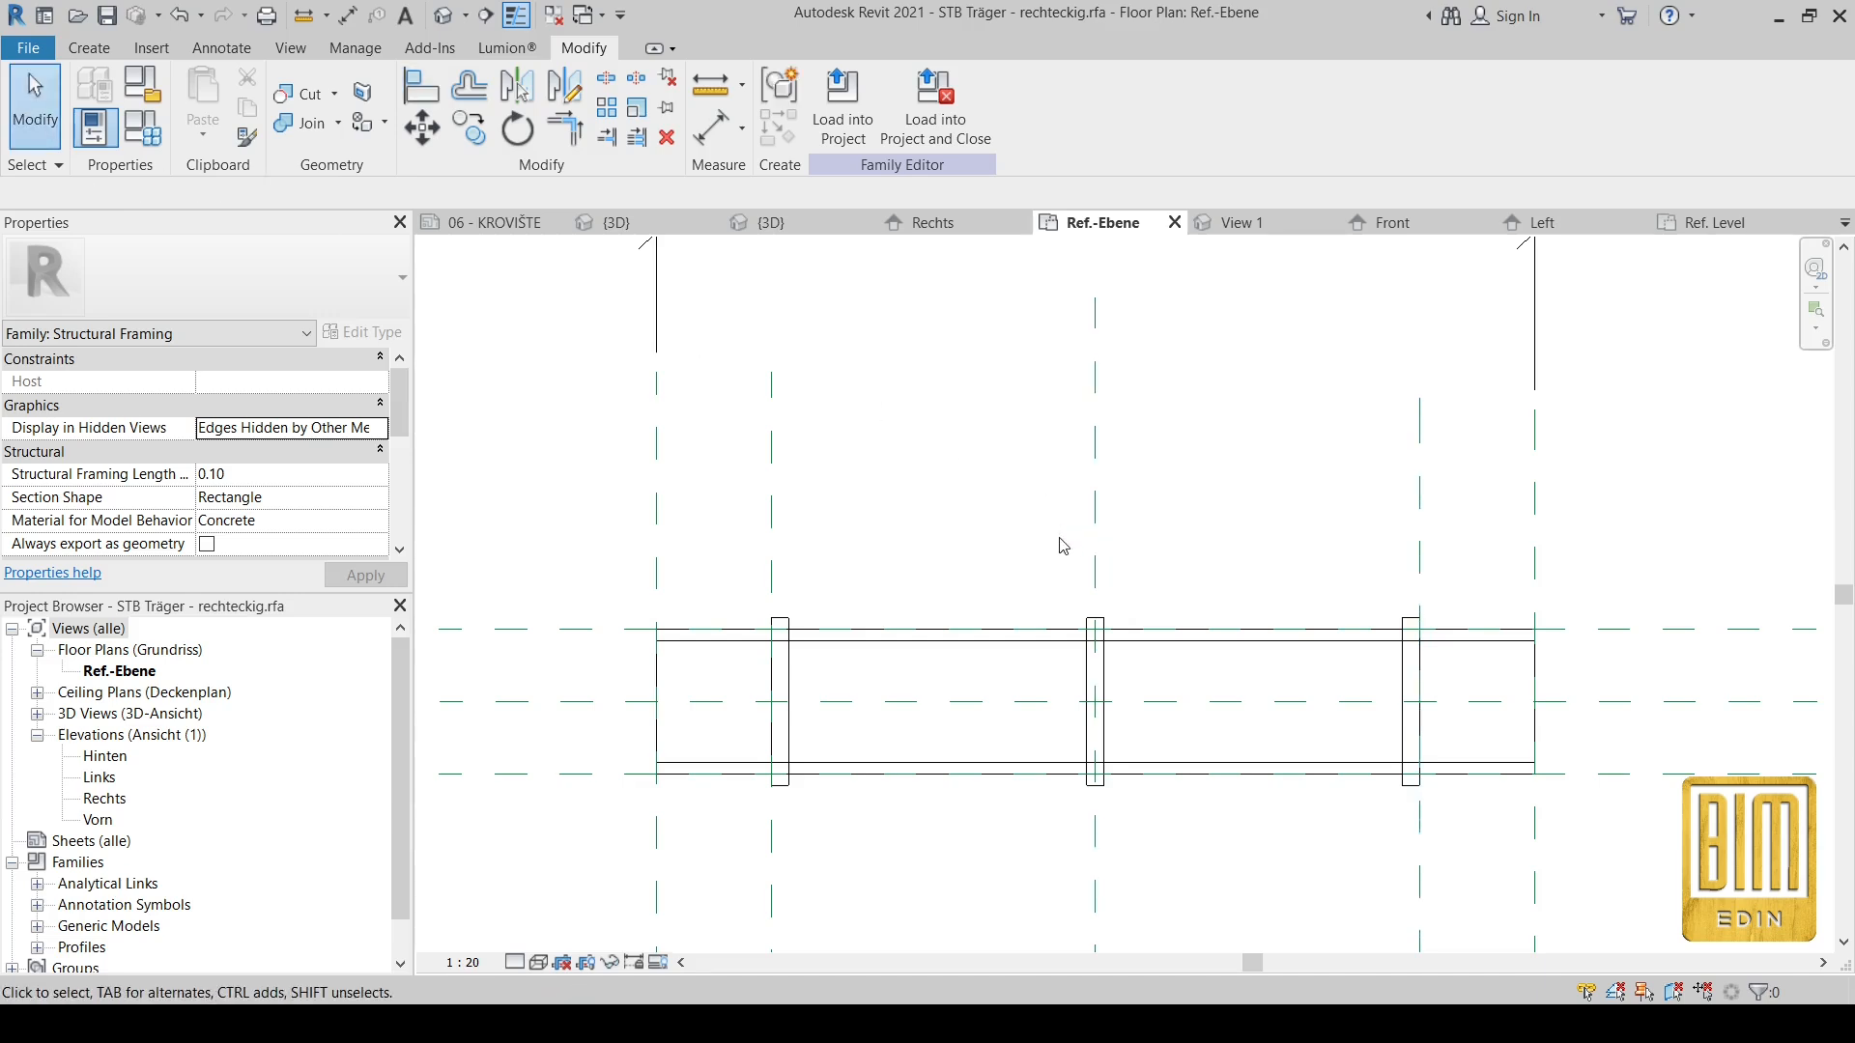
{"action": "left_click", "coordinate": [779, 702]}
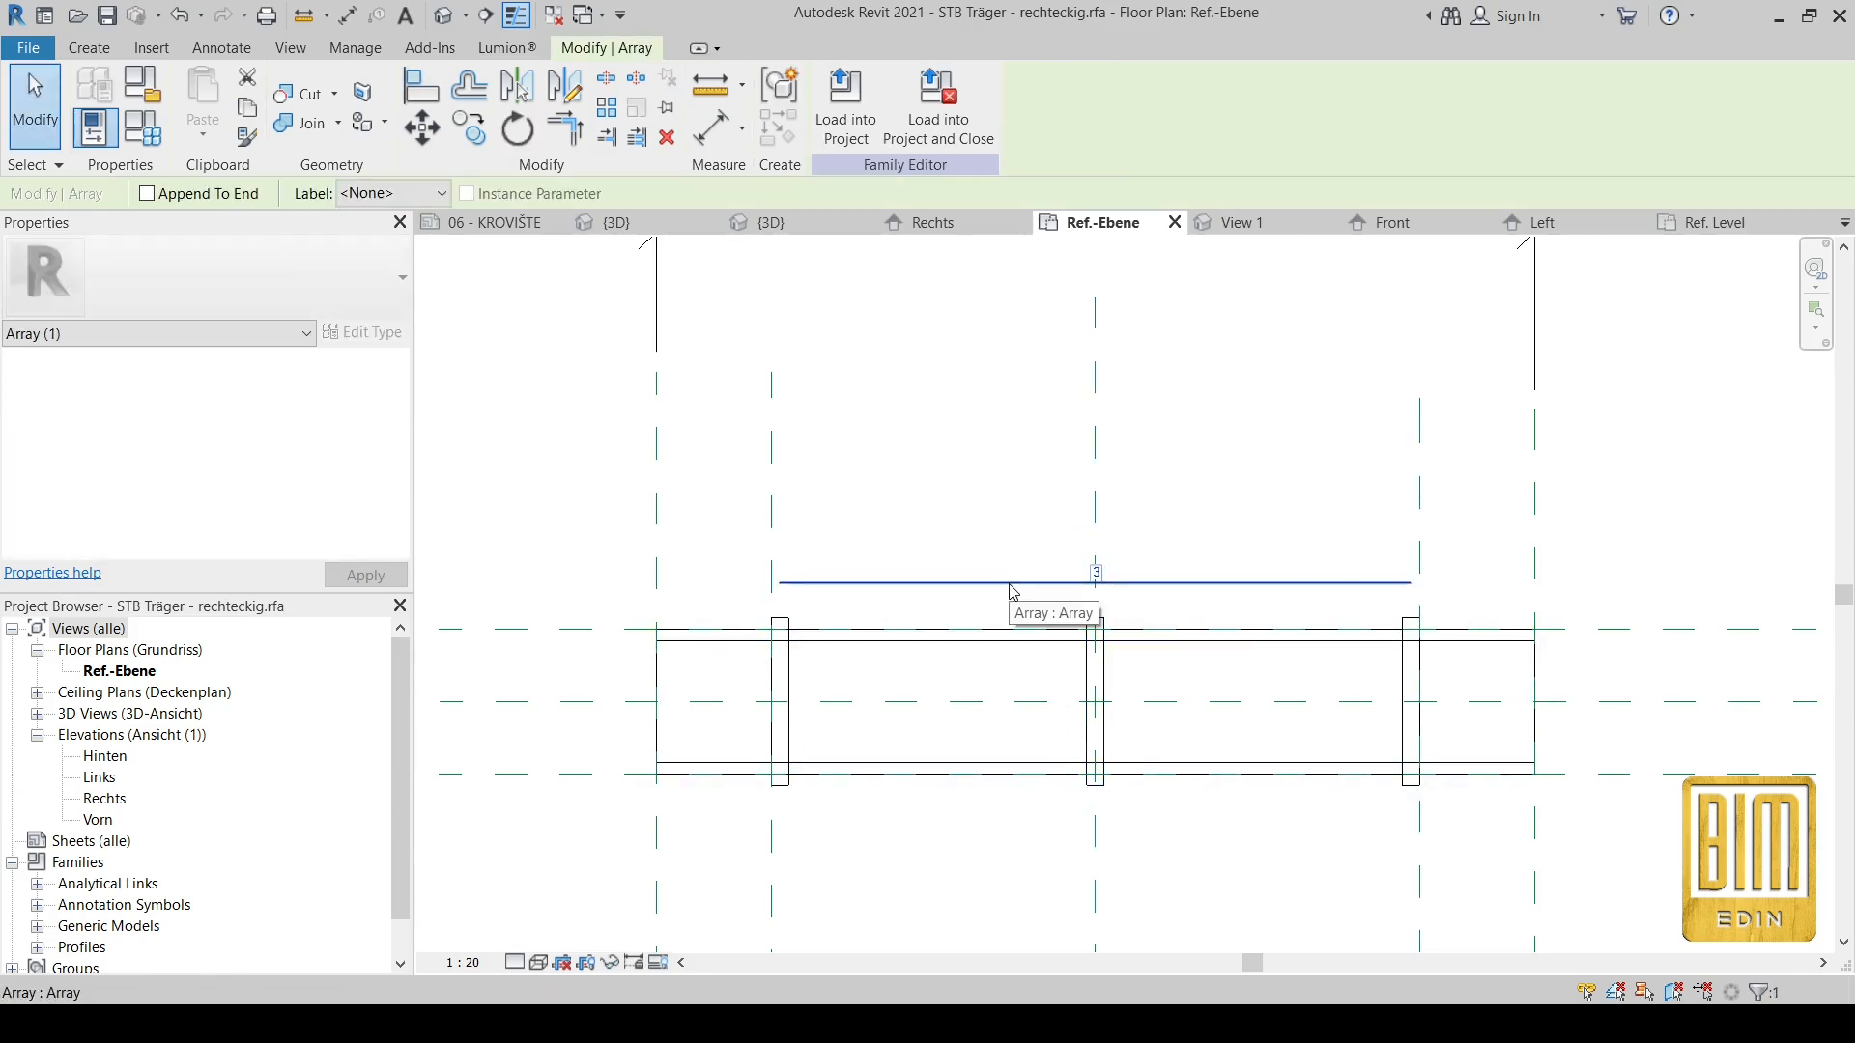
{"action": "left_click", "coordinate": [439, 193]}
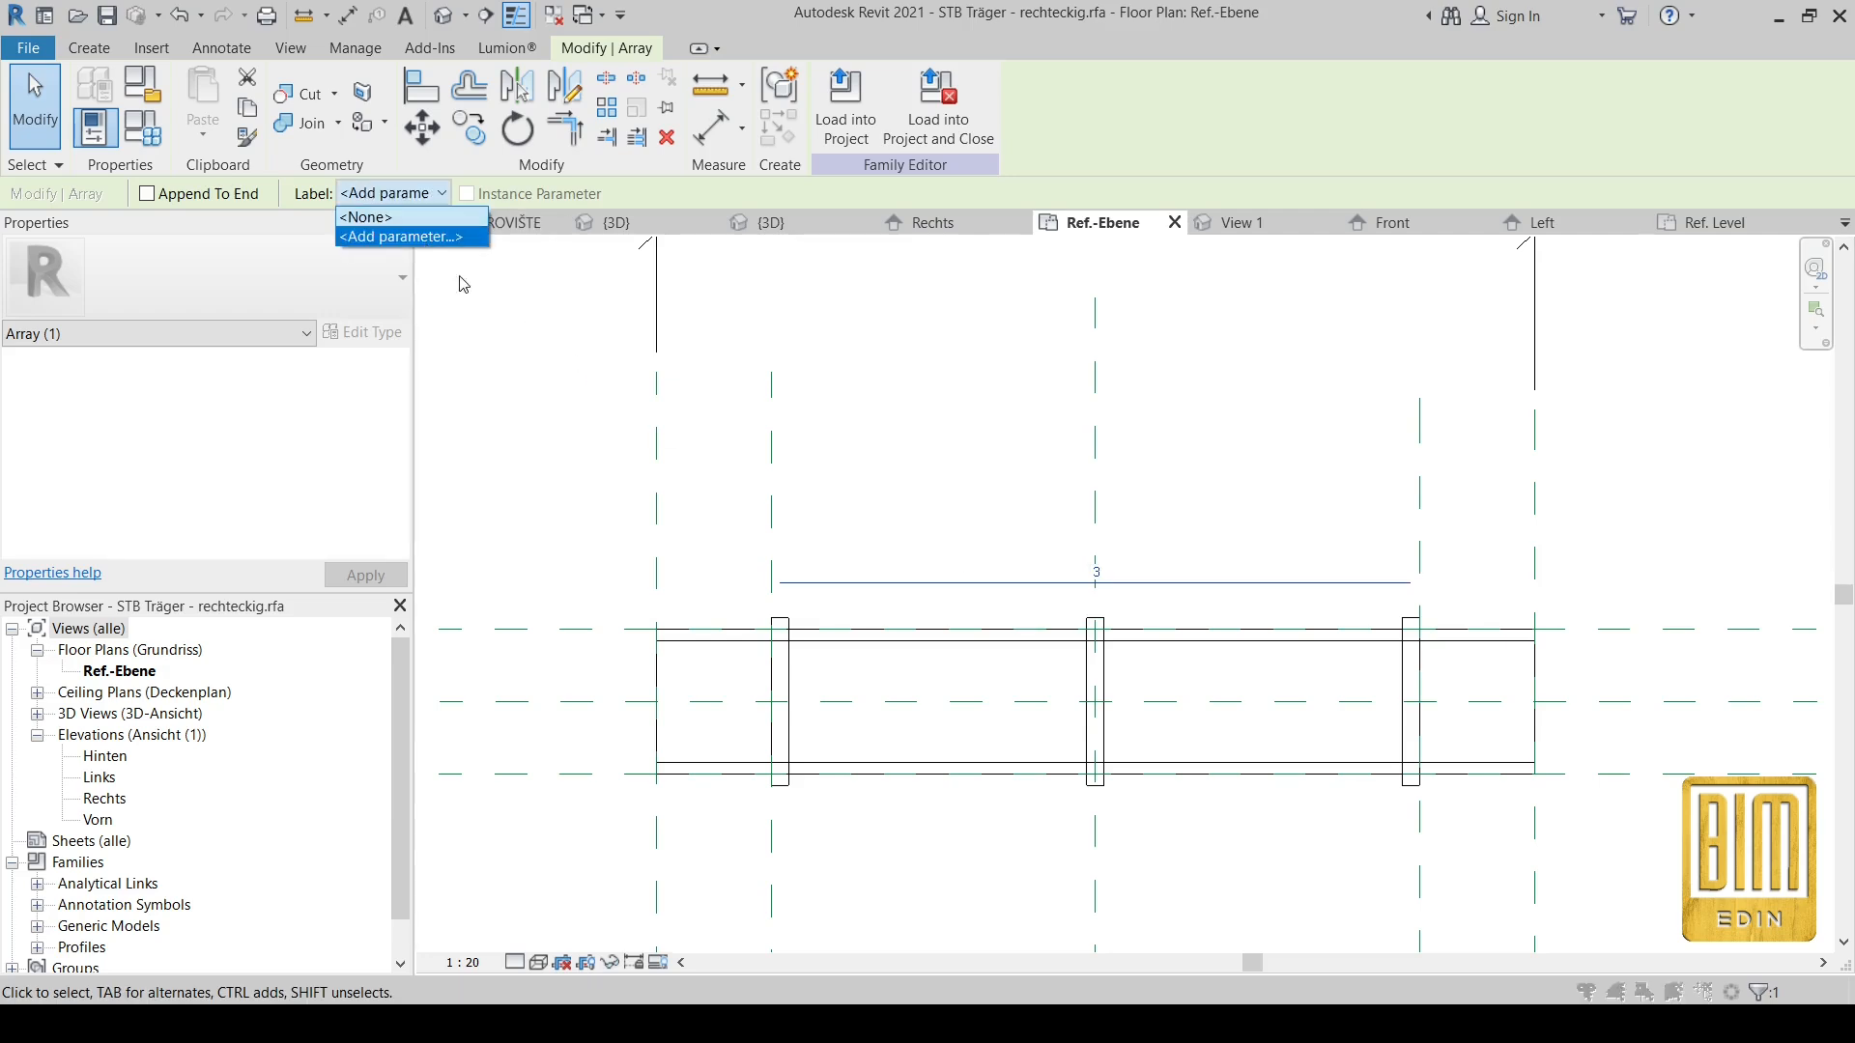
{"action": "left_click", "coordinate": [401, 237]}
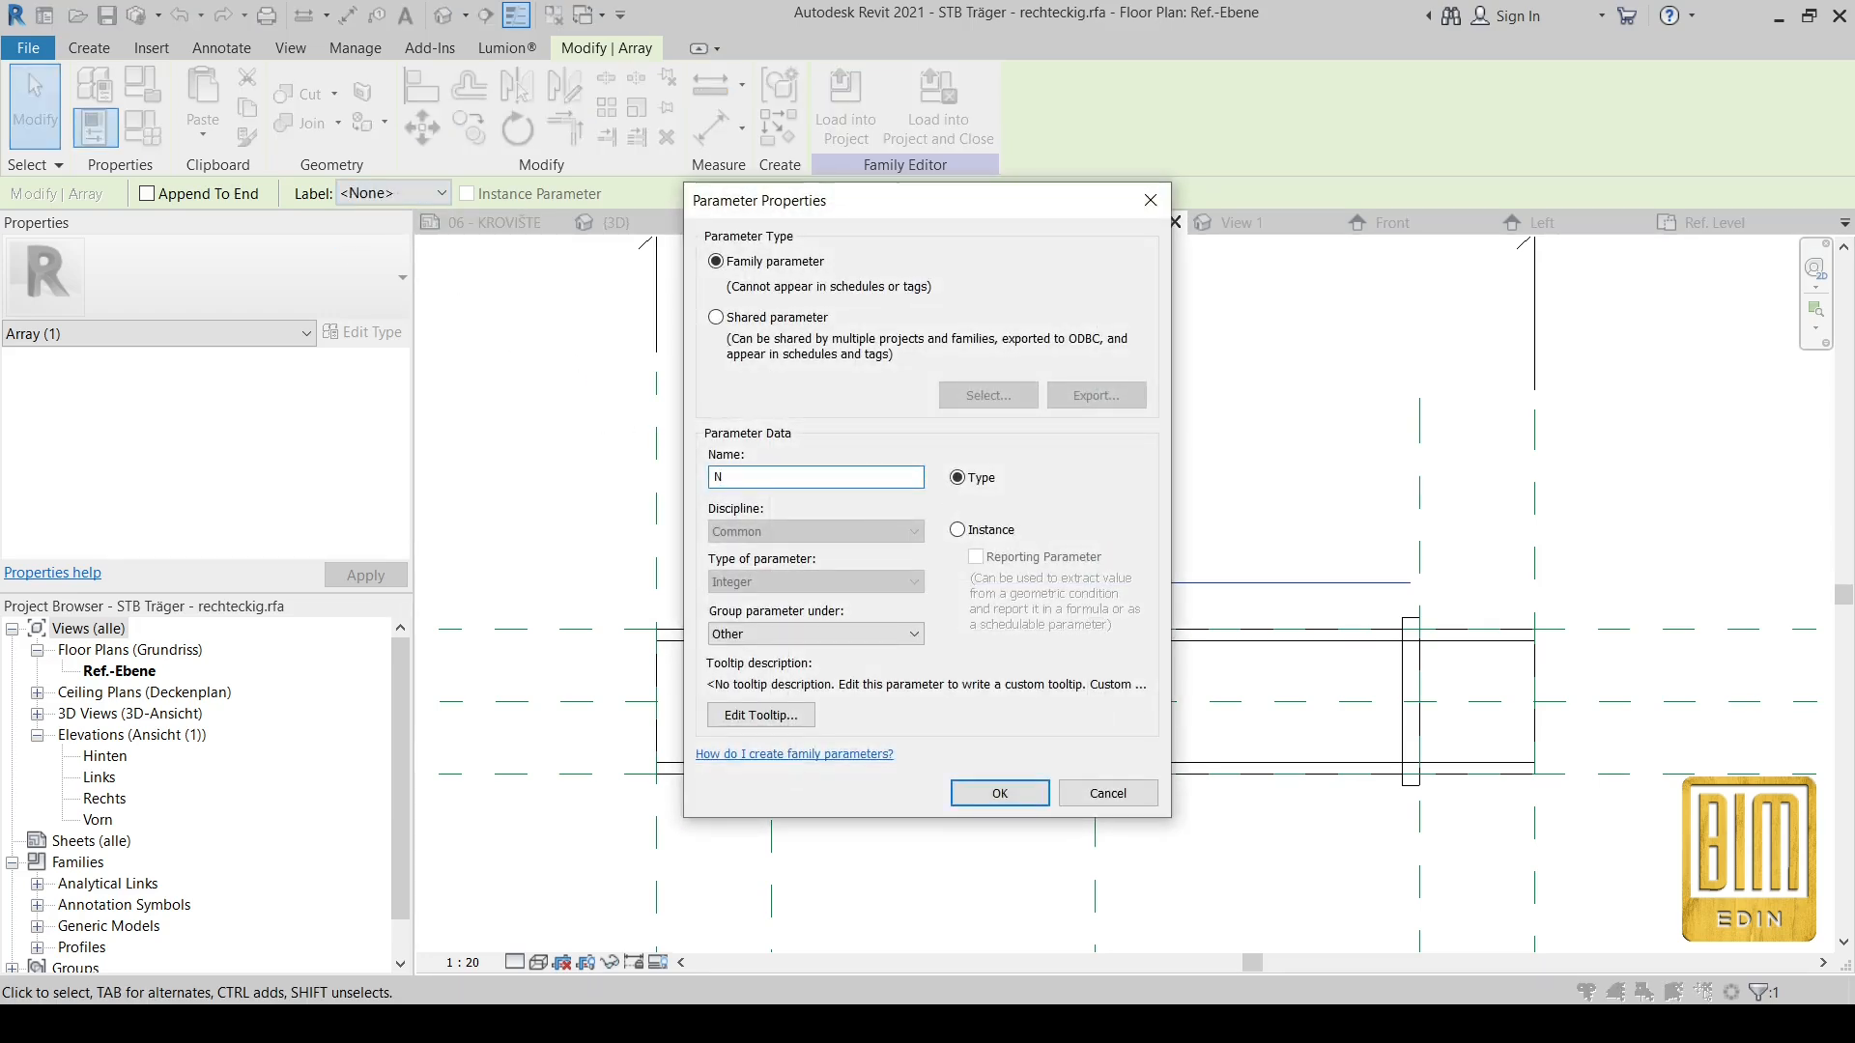
{"action": "left_click", "coordinate": [999, 794]}
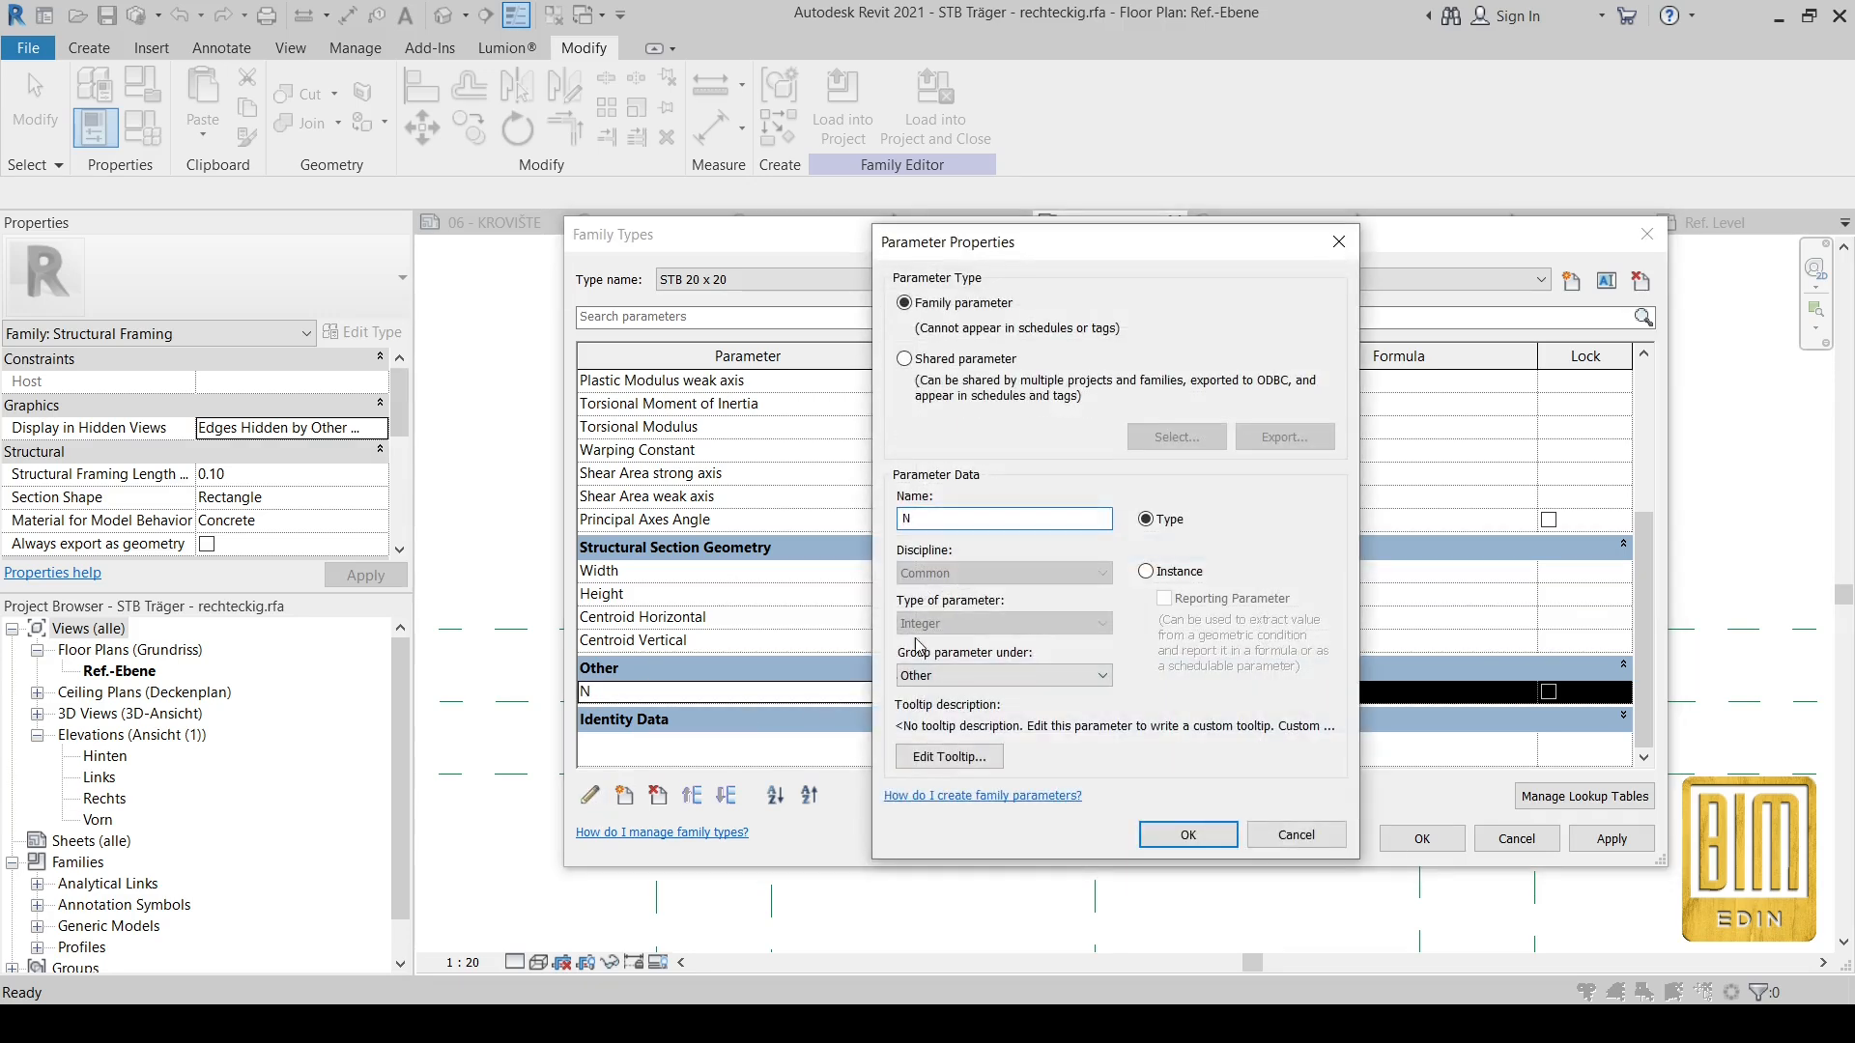
Step: Give parameter N the formula Length / 44 cm in Family Types
{"action": "left_click", "coordinate": [1187, 834]}
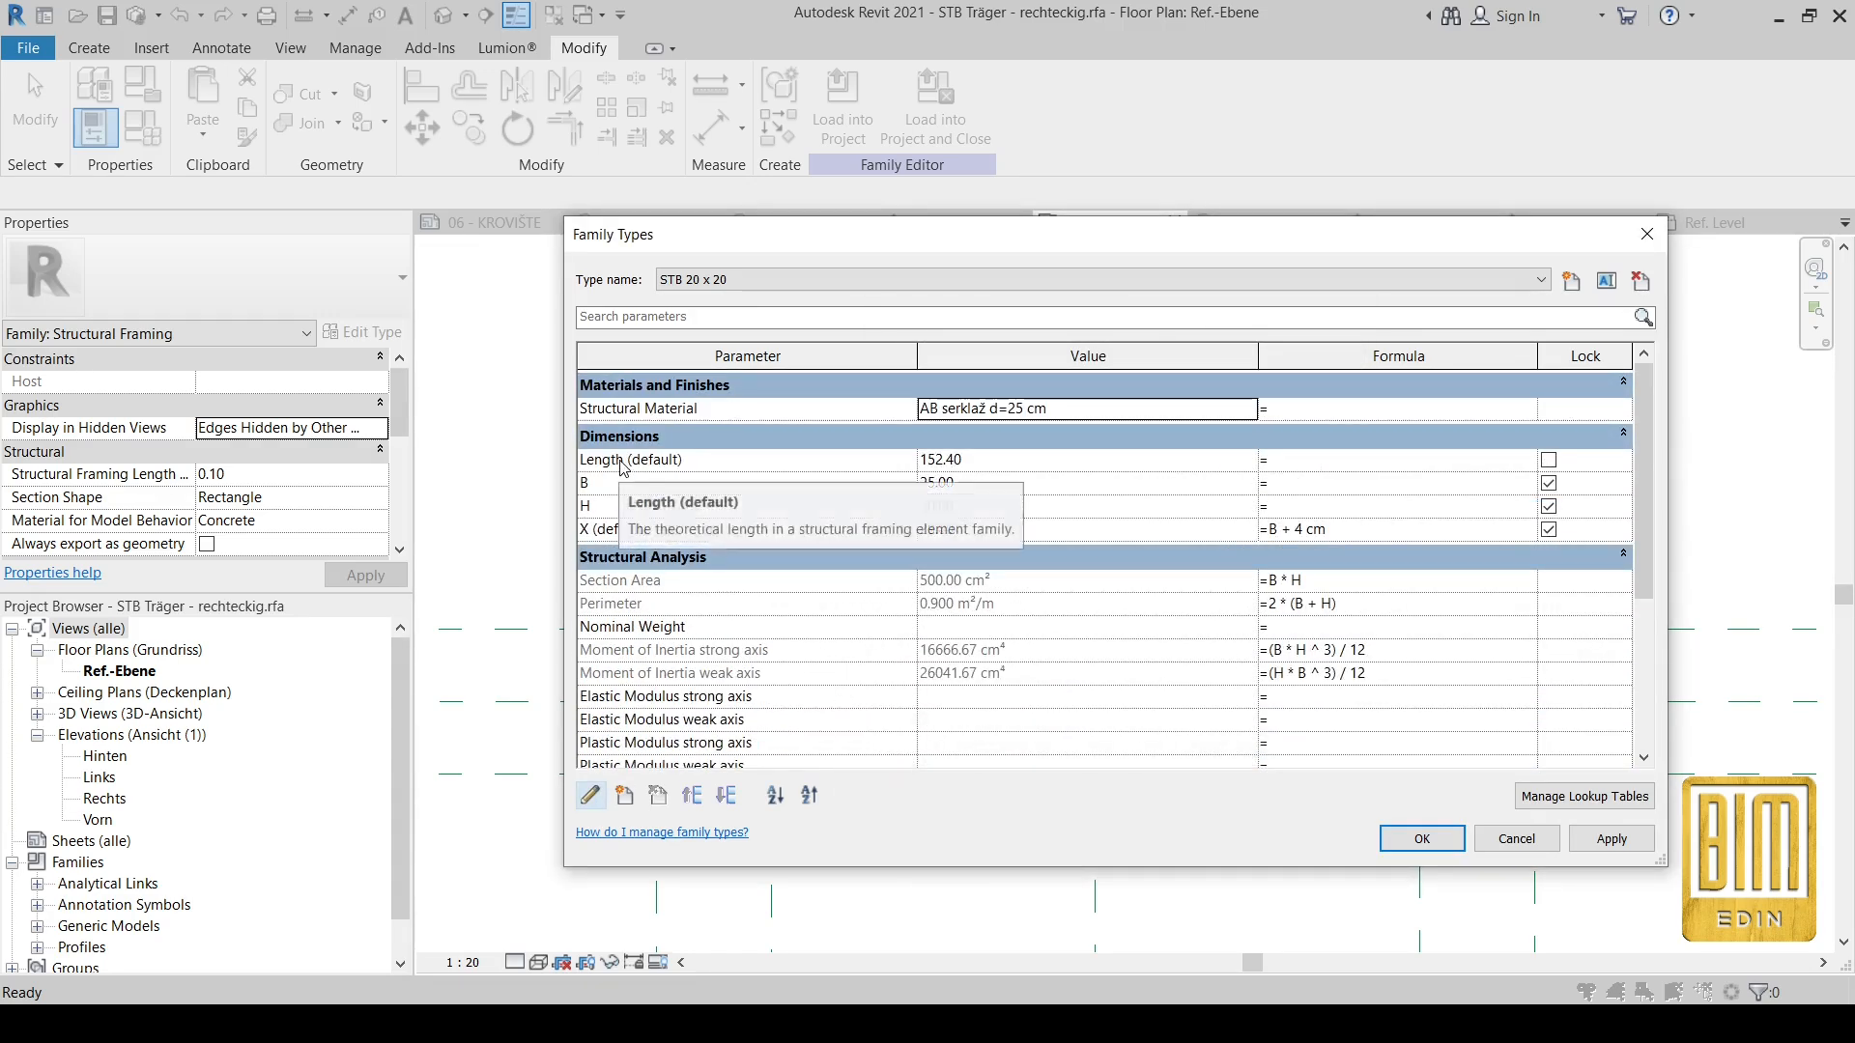
{"action": "left_click", "coordinate": [602, 460]}
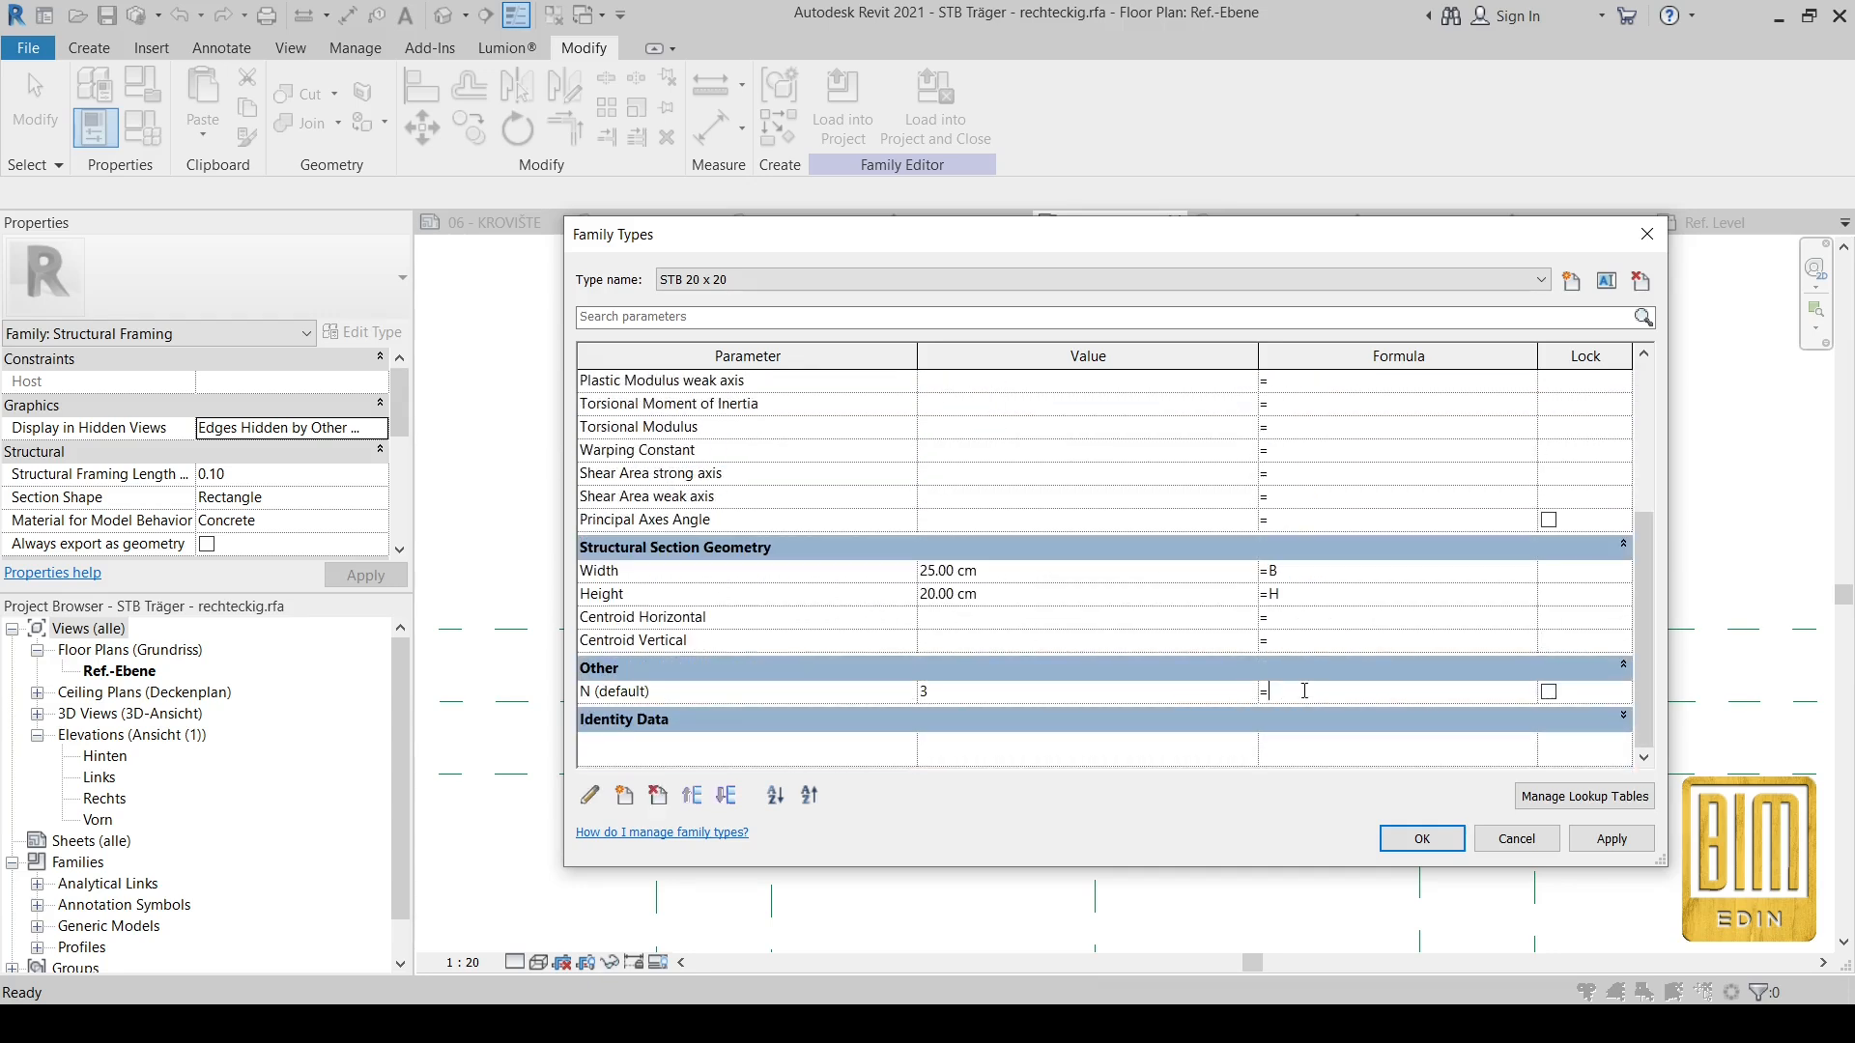
{"action": "type", "text": "Length"}
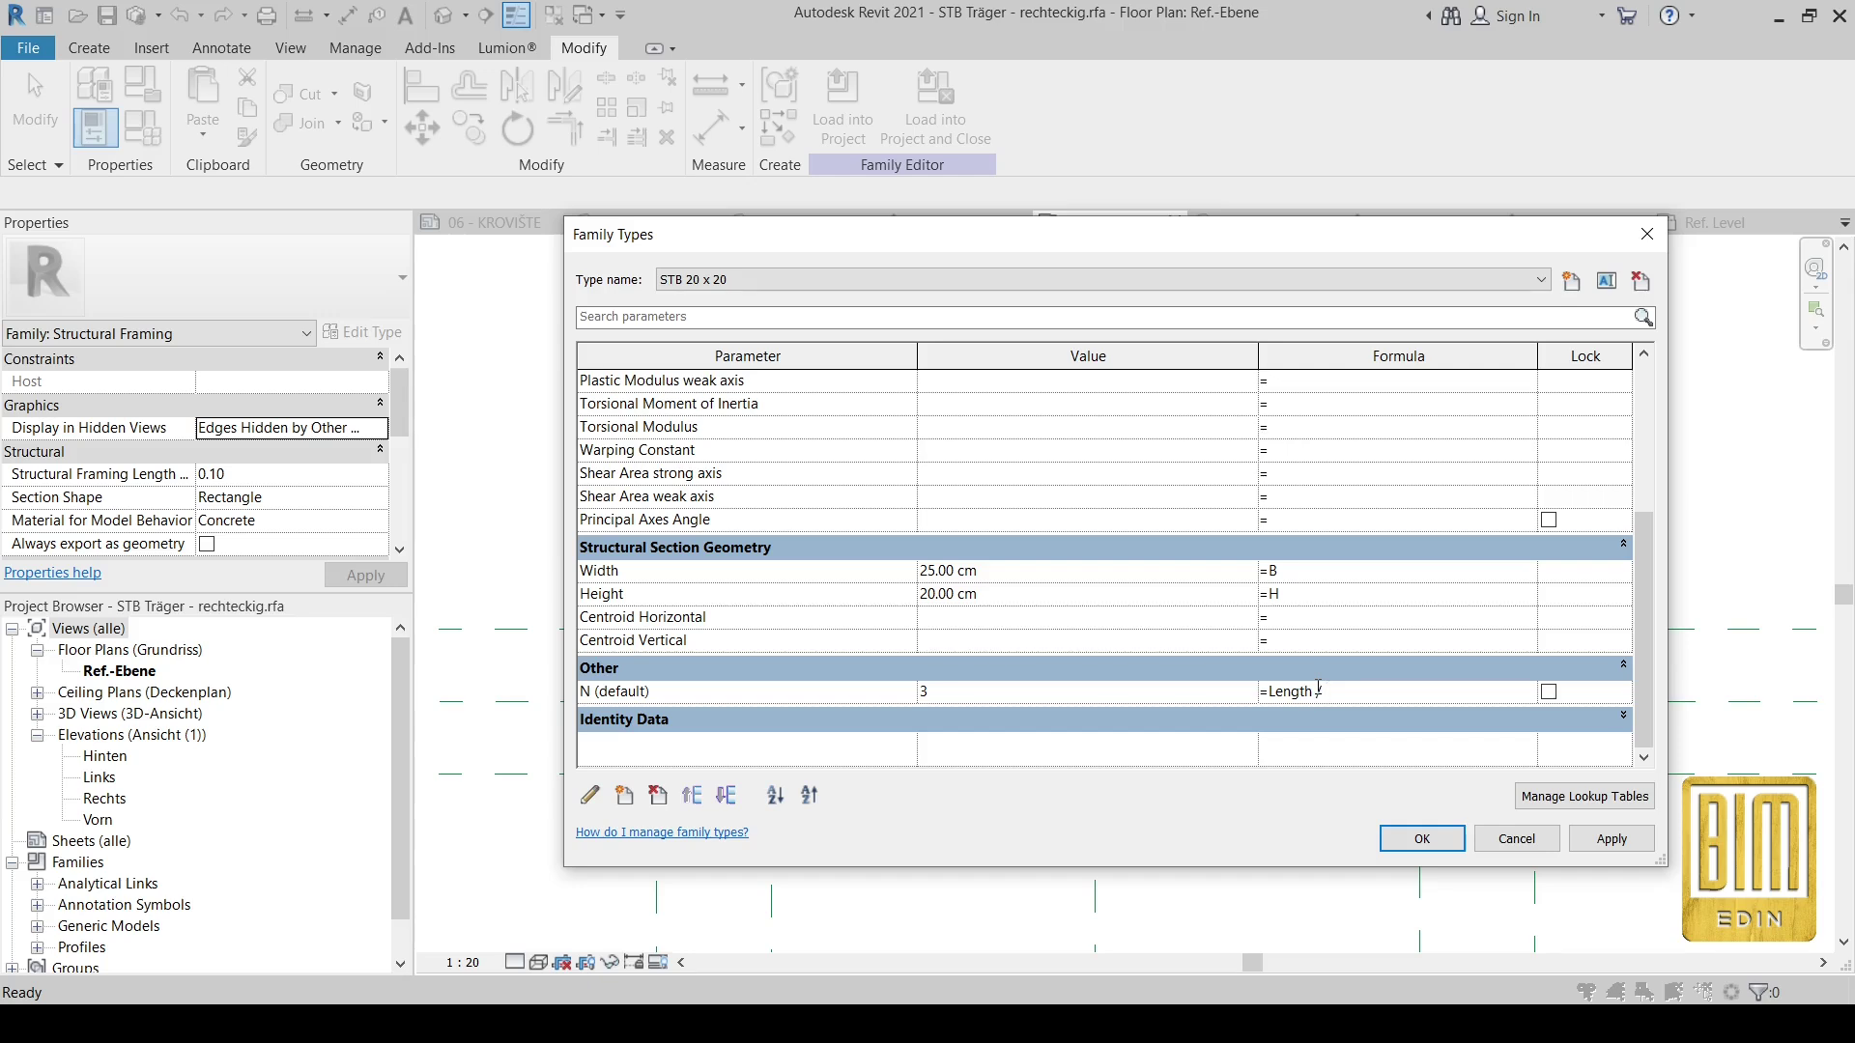
{"action": "type", "text": "44"}
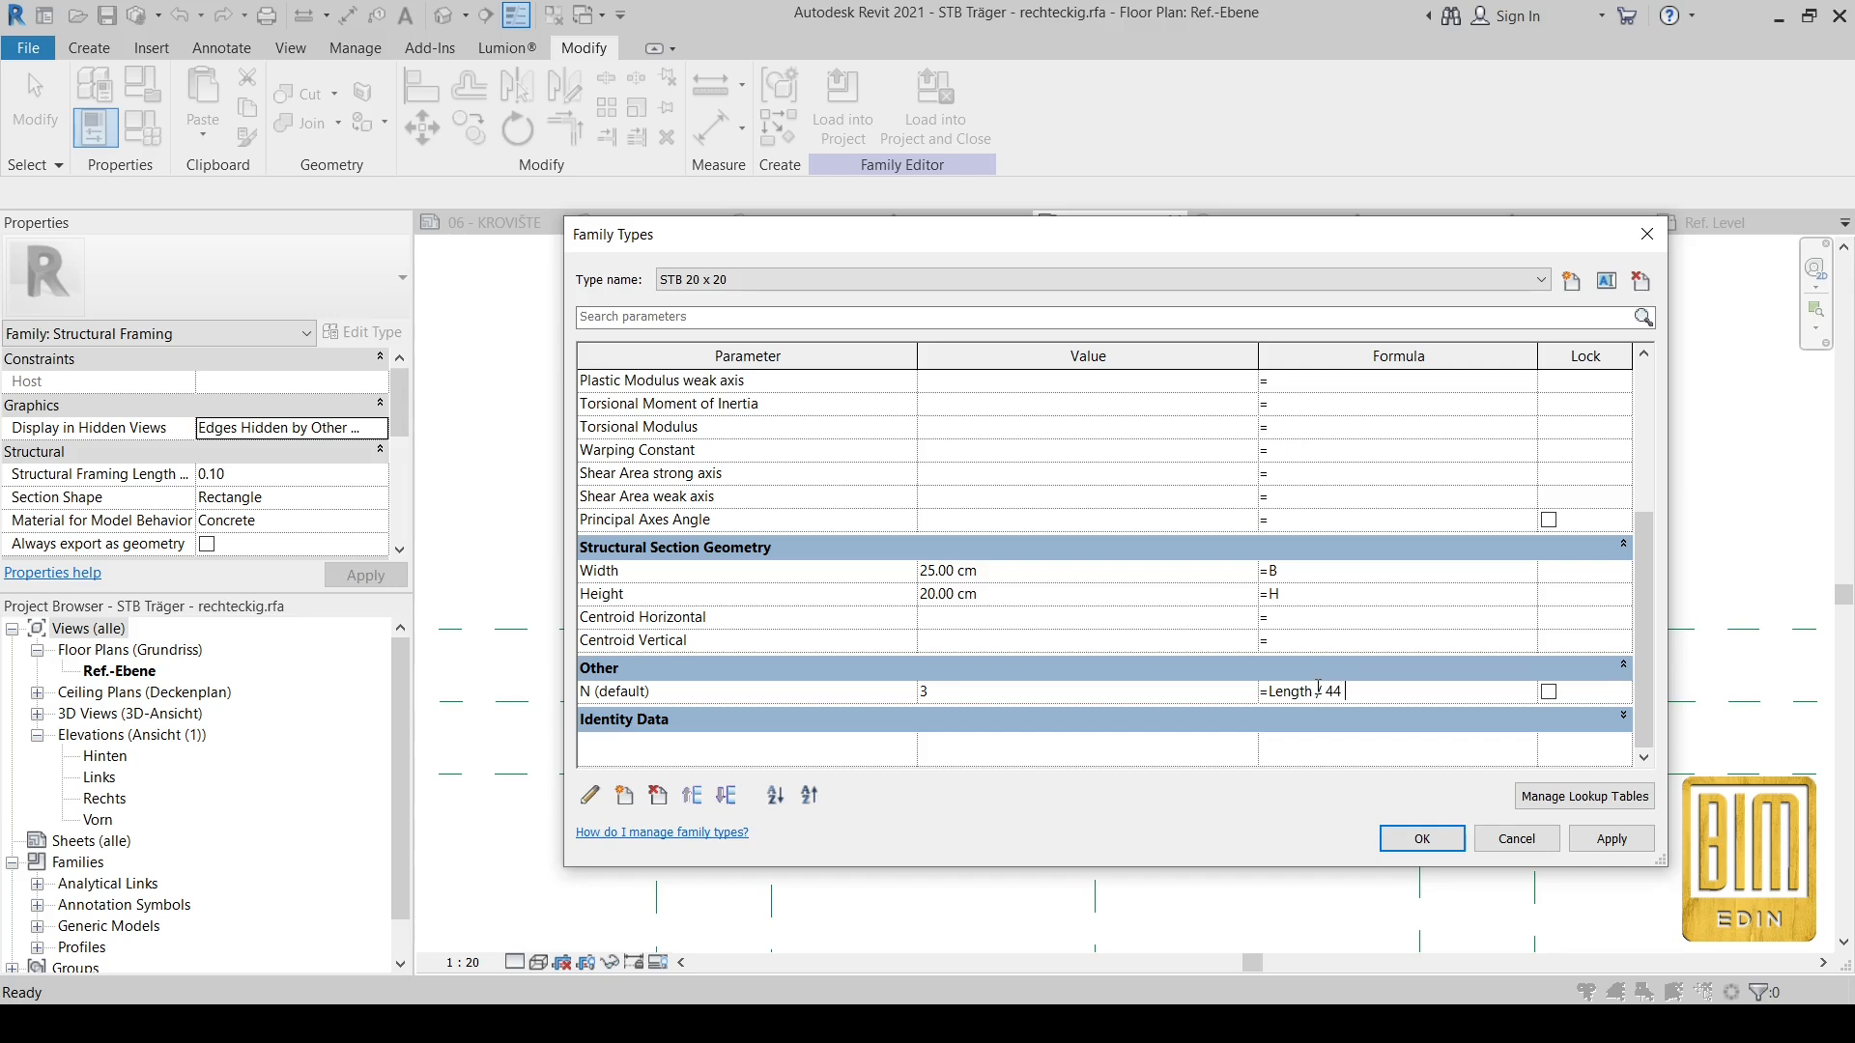
{"action": "type", "text": "CM"}
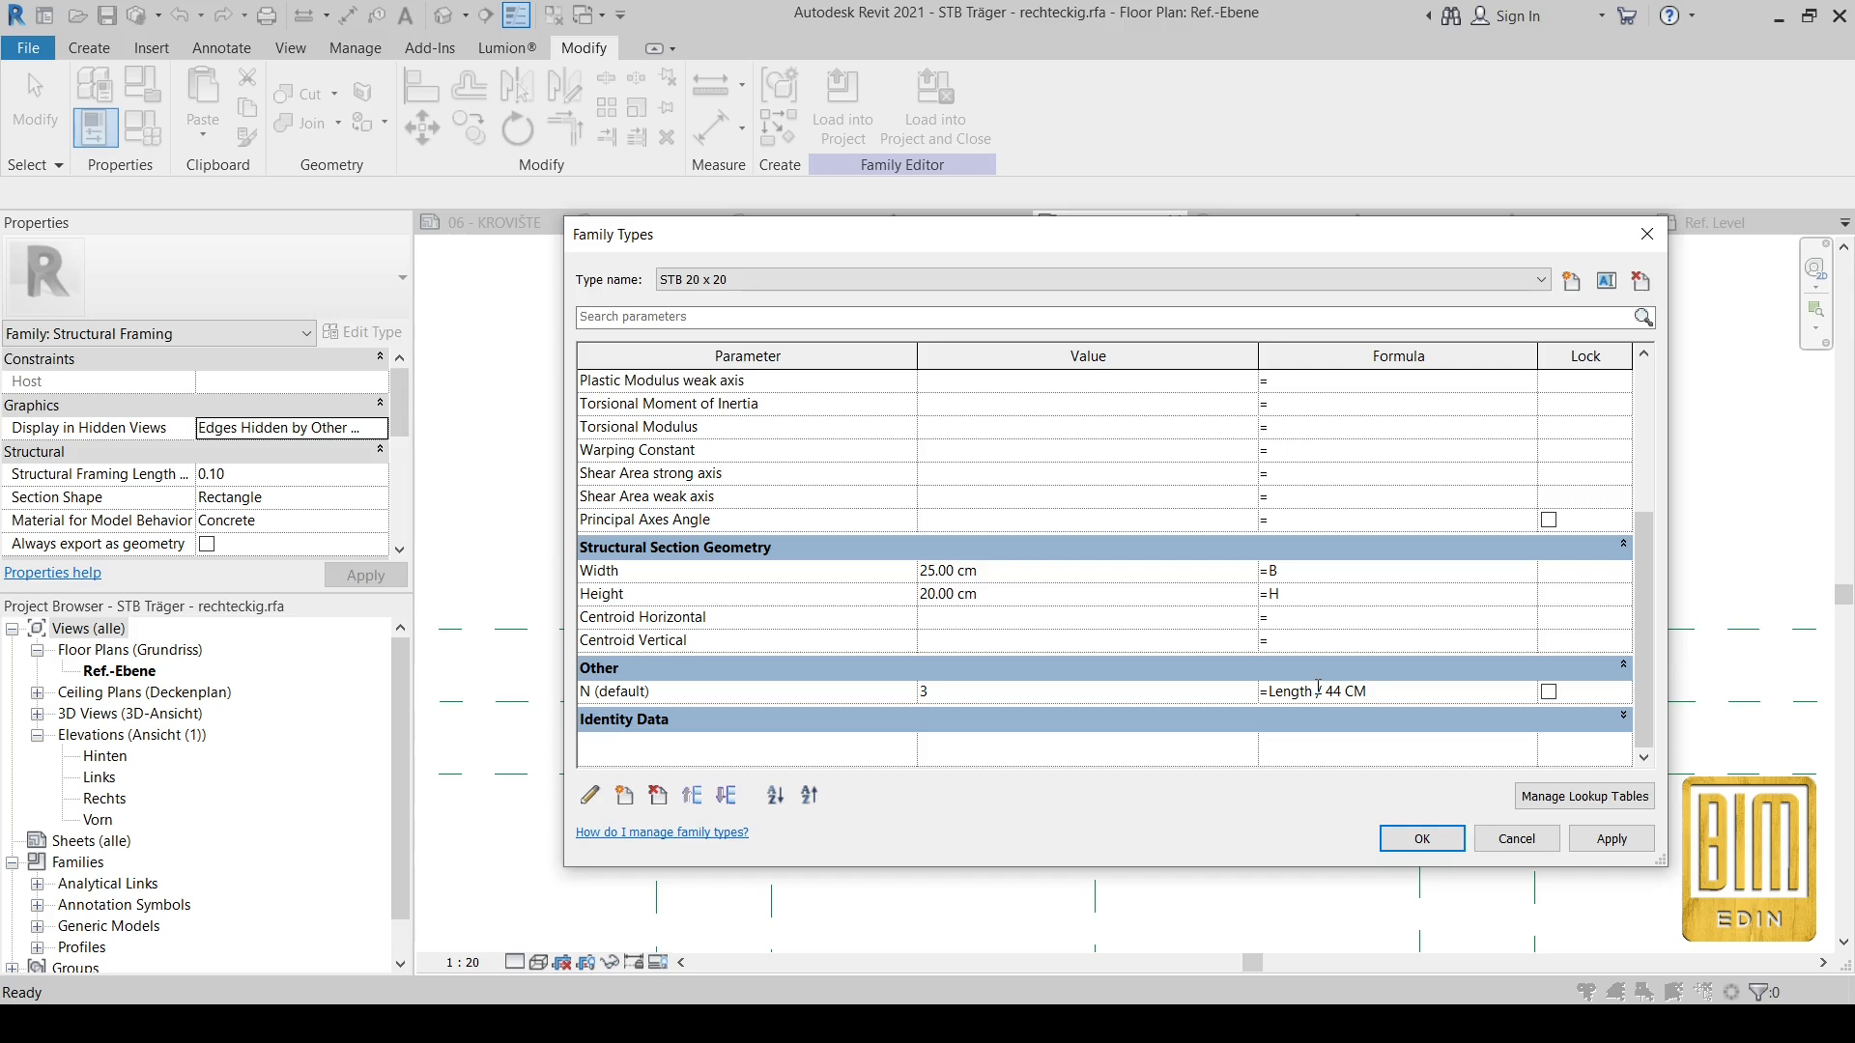
{"action": "left_click", "coordinate": [1422, 838]}
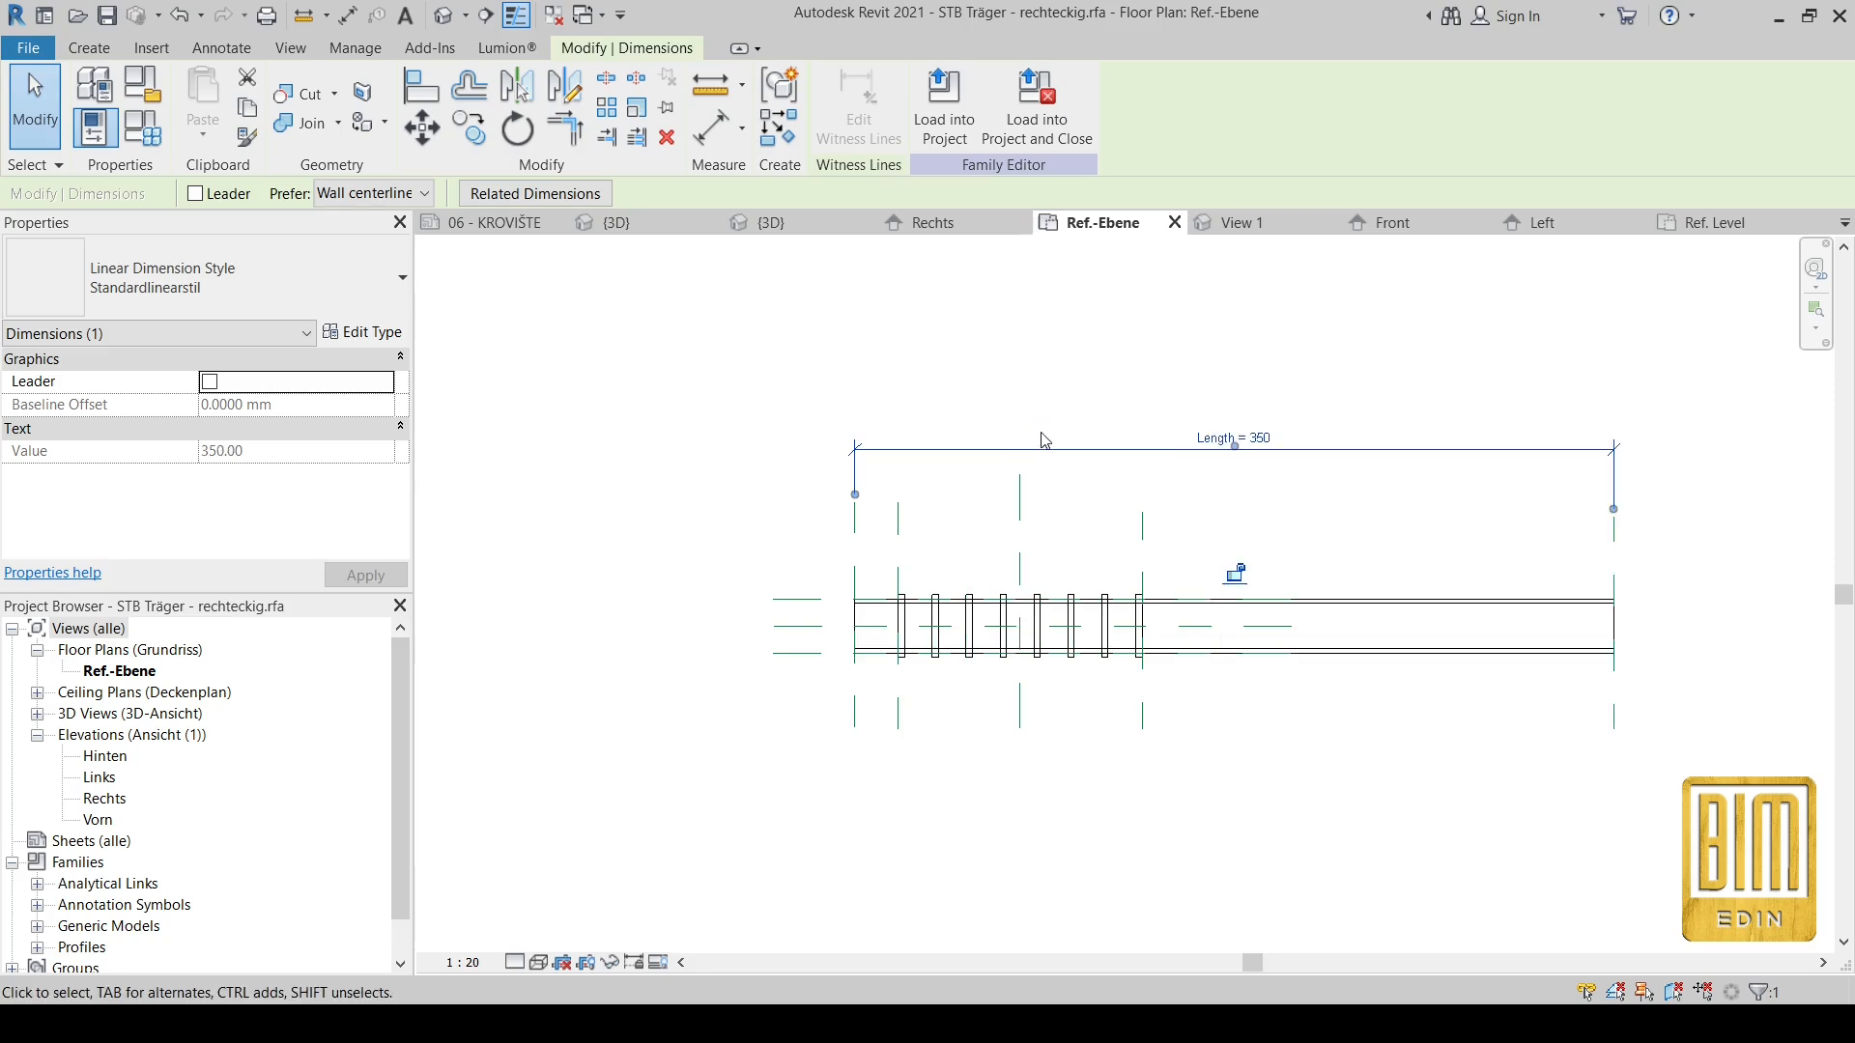
{"action": "mouse_move", "coordinate": [164, 40]}
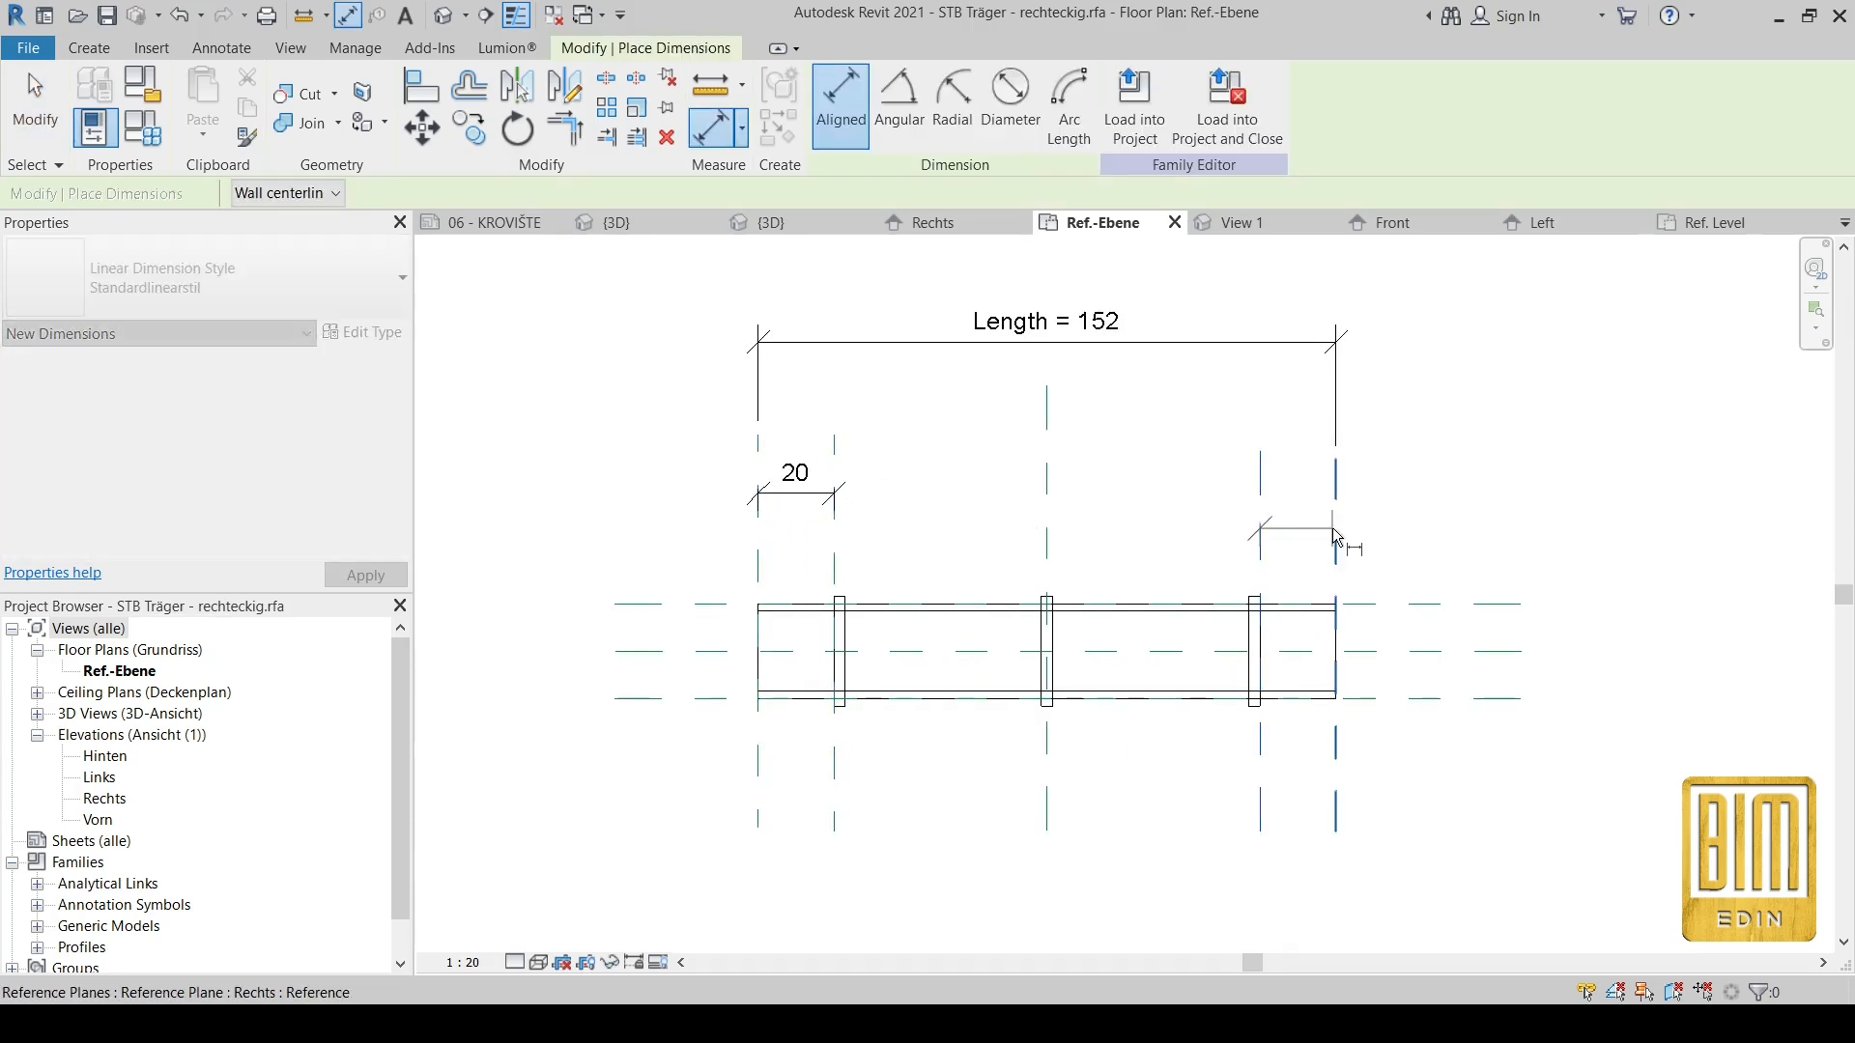
Step: Finish the 20 cm right-end spacing dimension and set the beam length to 350
{"action": "left_click", "coordinate": [1336, 534]}
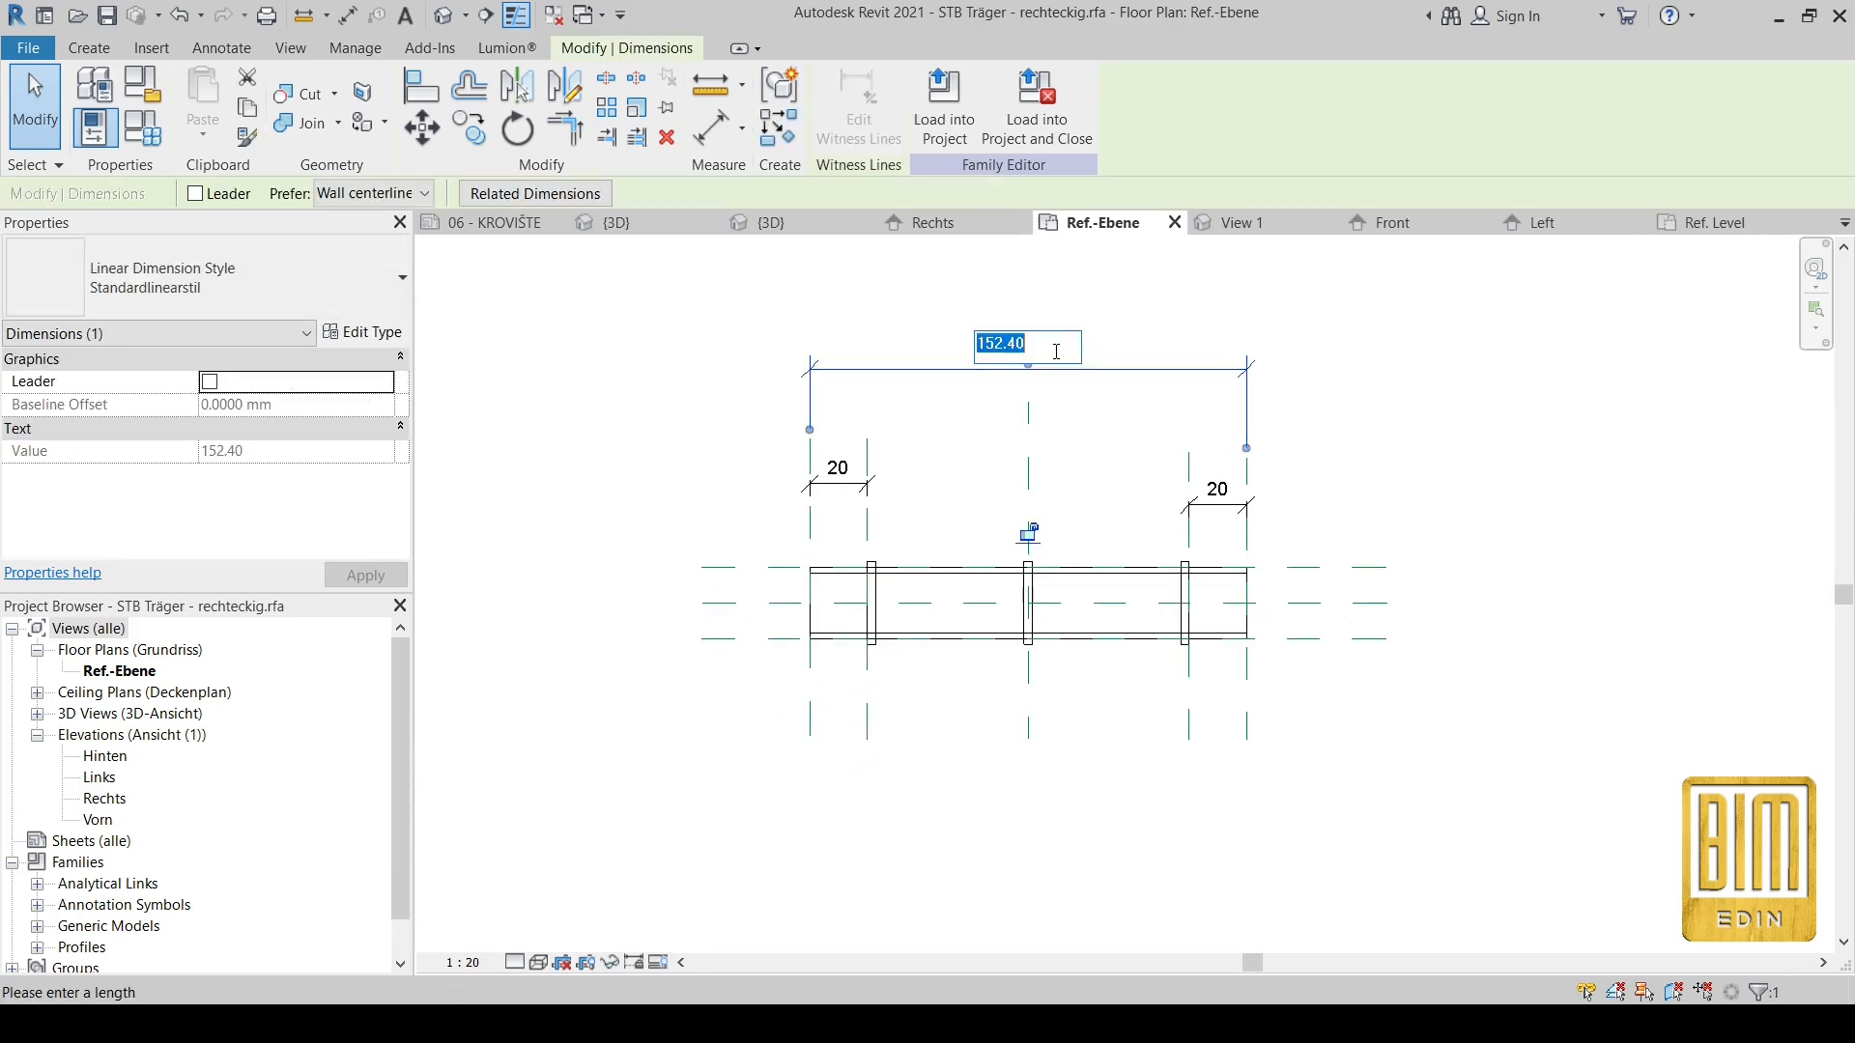
{"action": "type", "text": "350"}
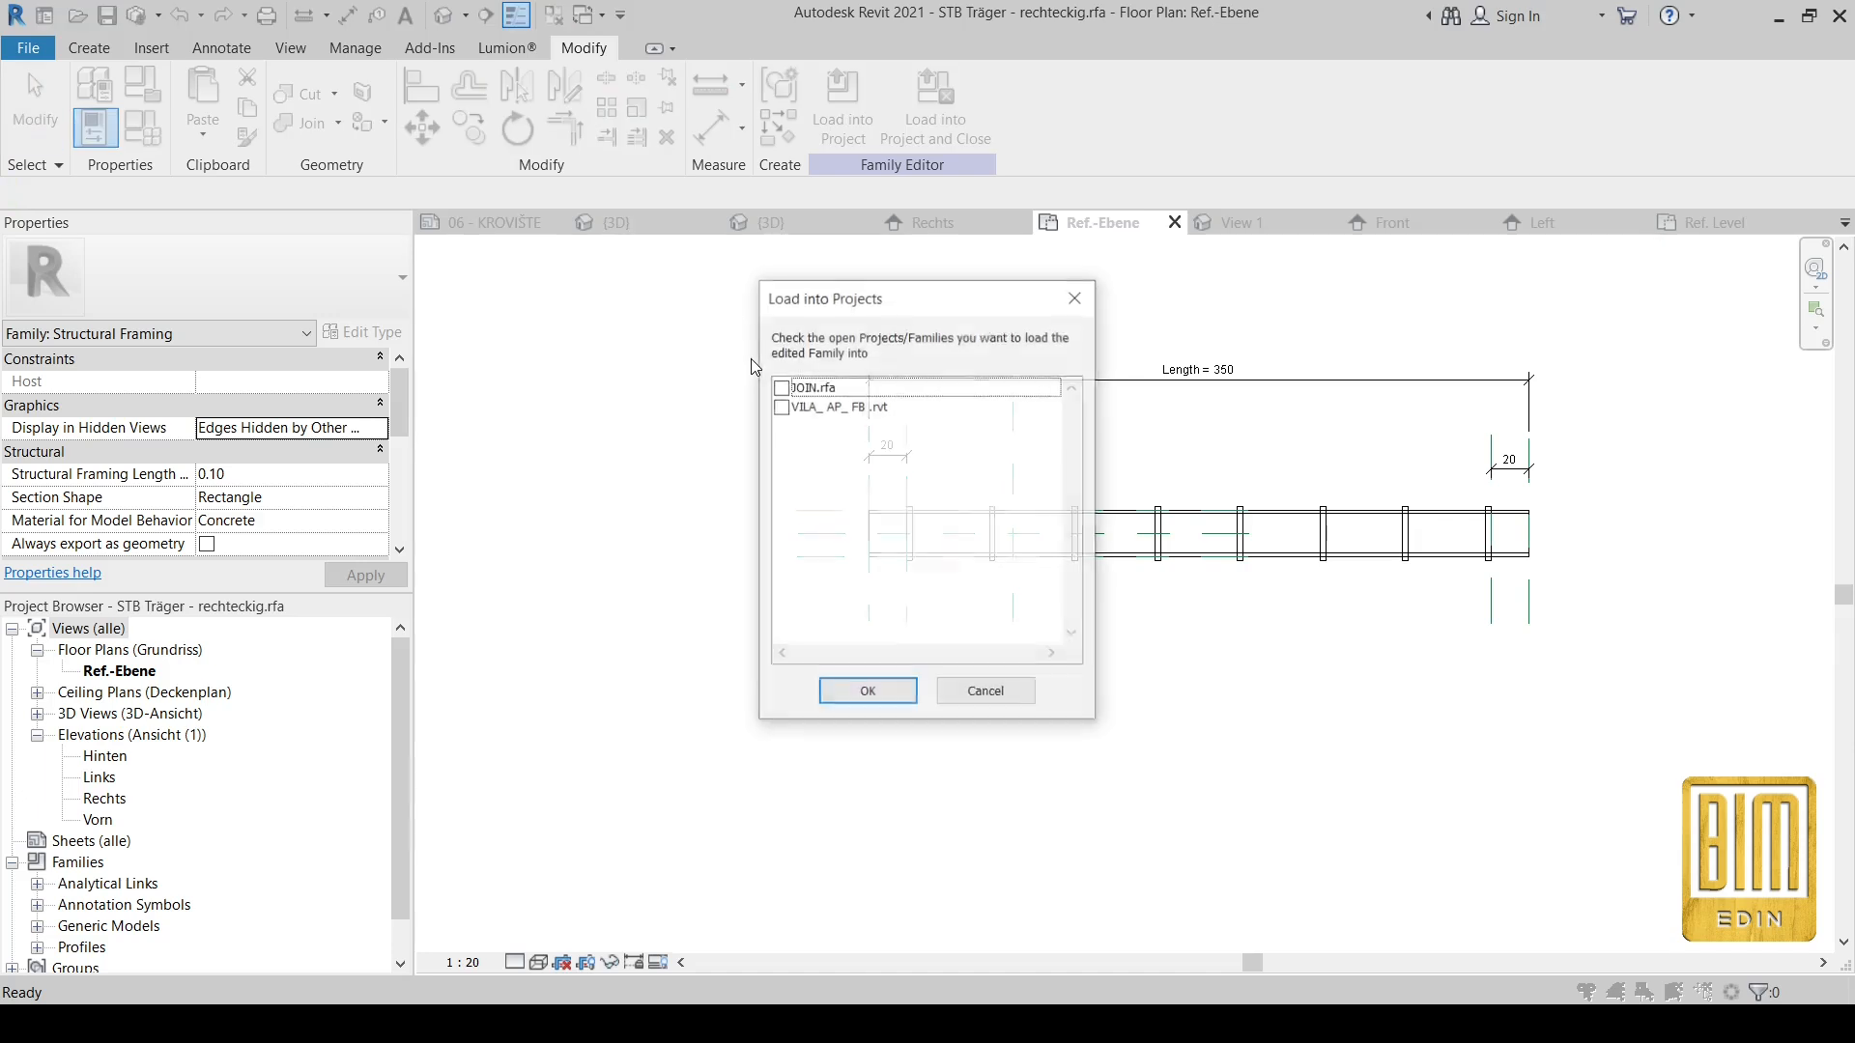
Step: Load the updated clipped beam family into the villa project
{"action": "left_click", "coordinate": [868, 691]}
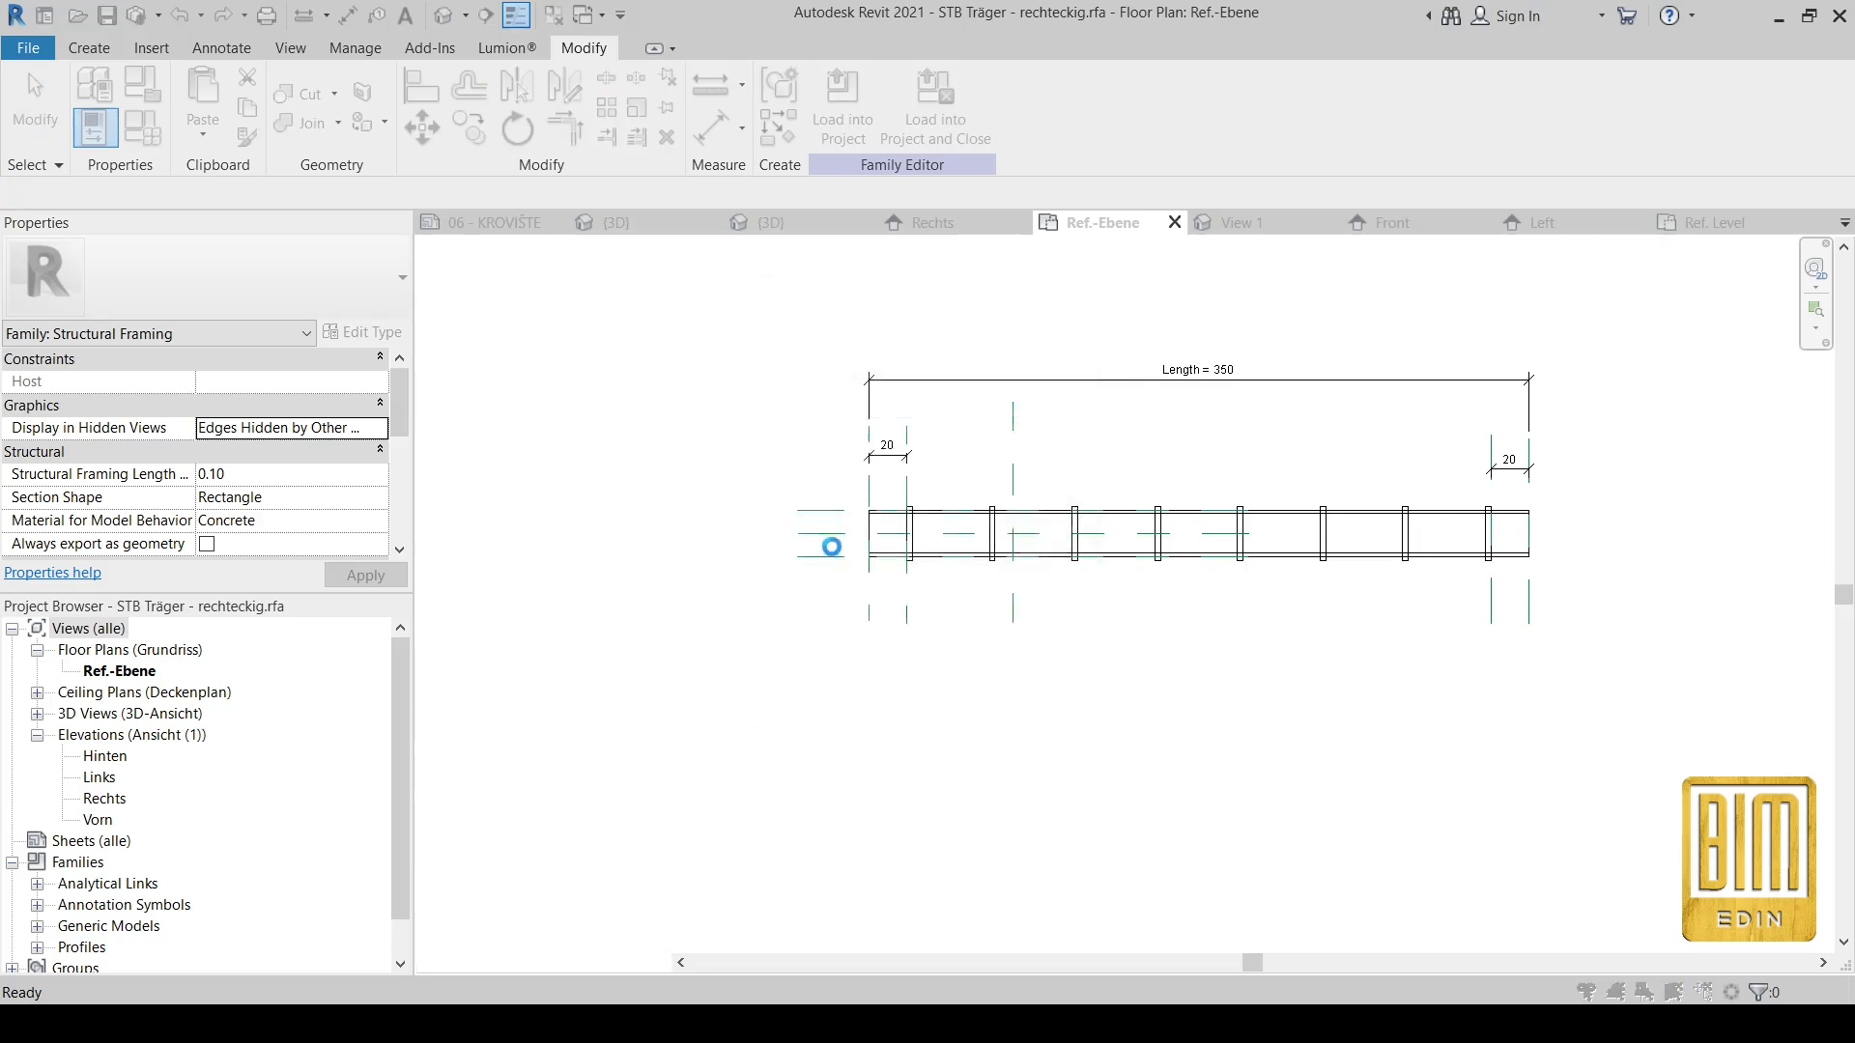
{"action": "left_click", "coordinate": [614, 222]}
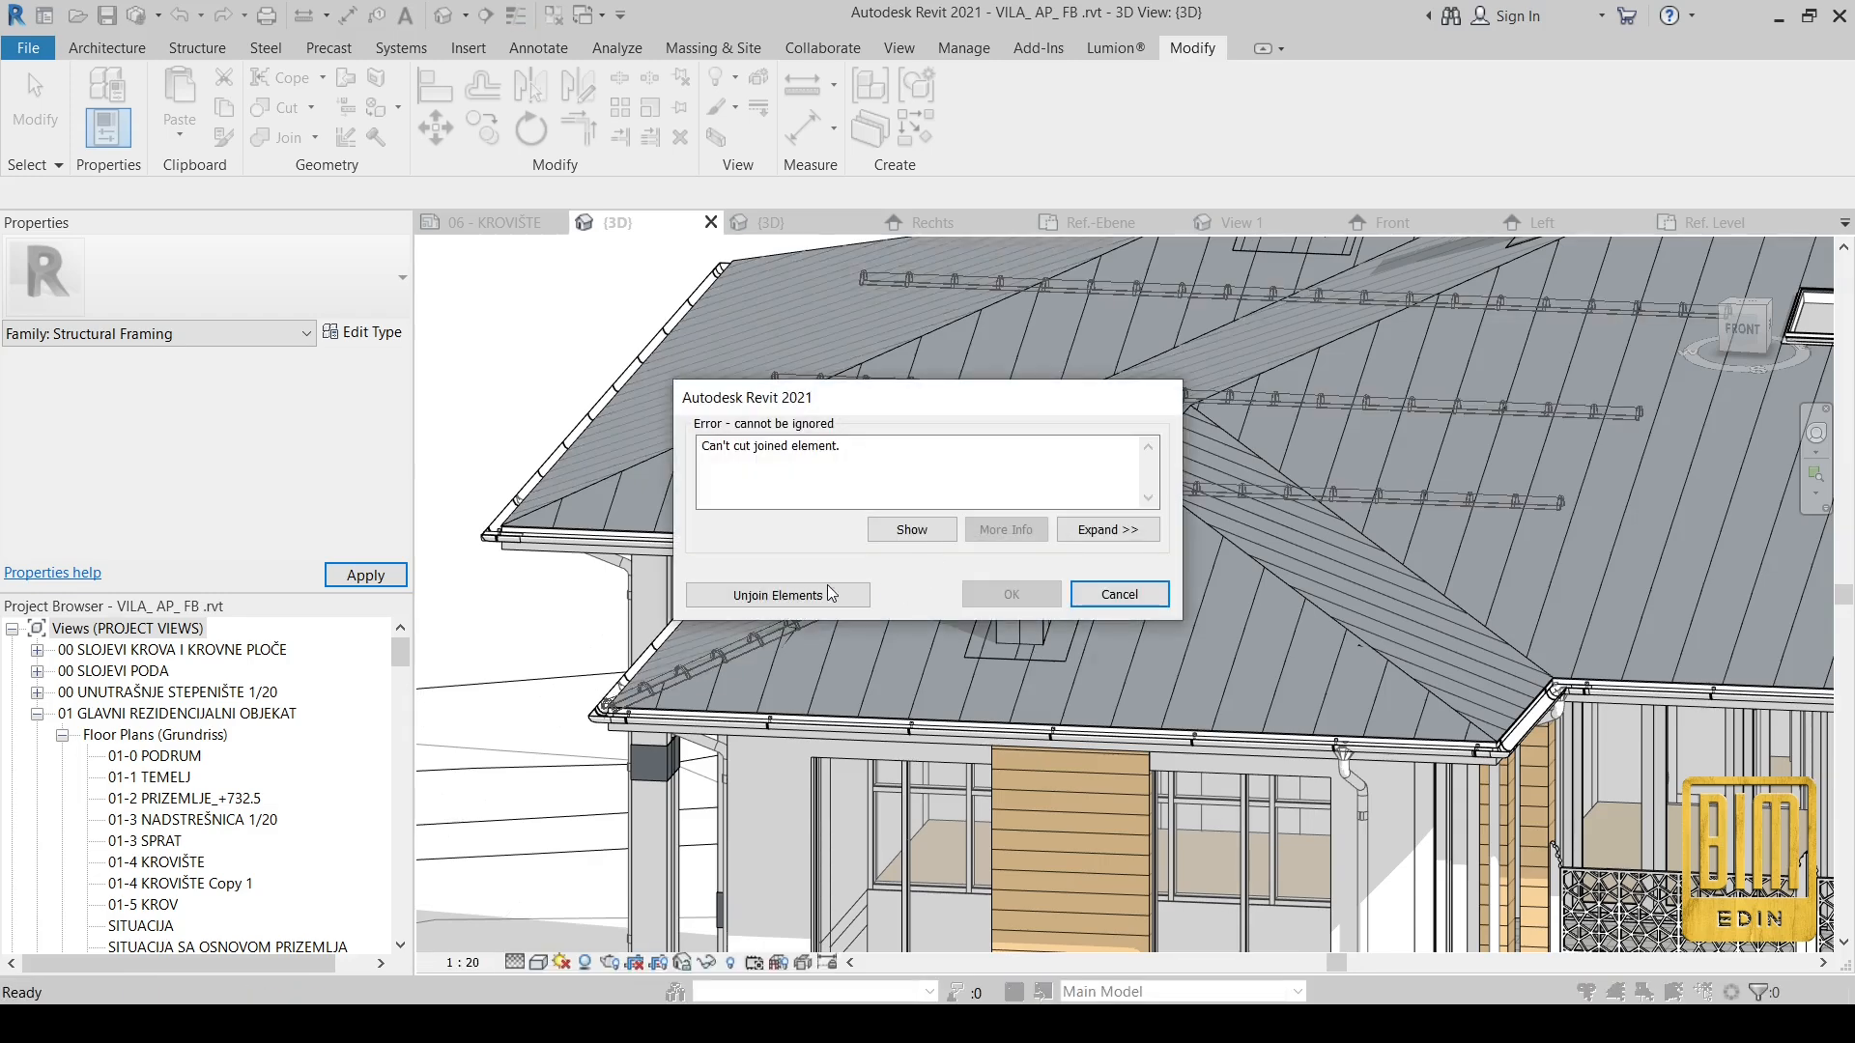
Step: Resolve the joined-element error and place STB 20 x 20 beams along the roof ridges
{"action": "left_click", "coordinate": [1119, 594]}
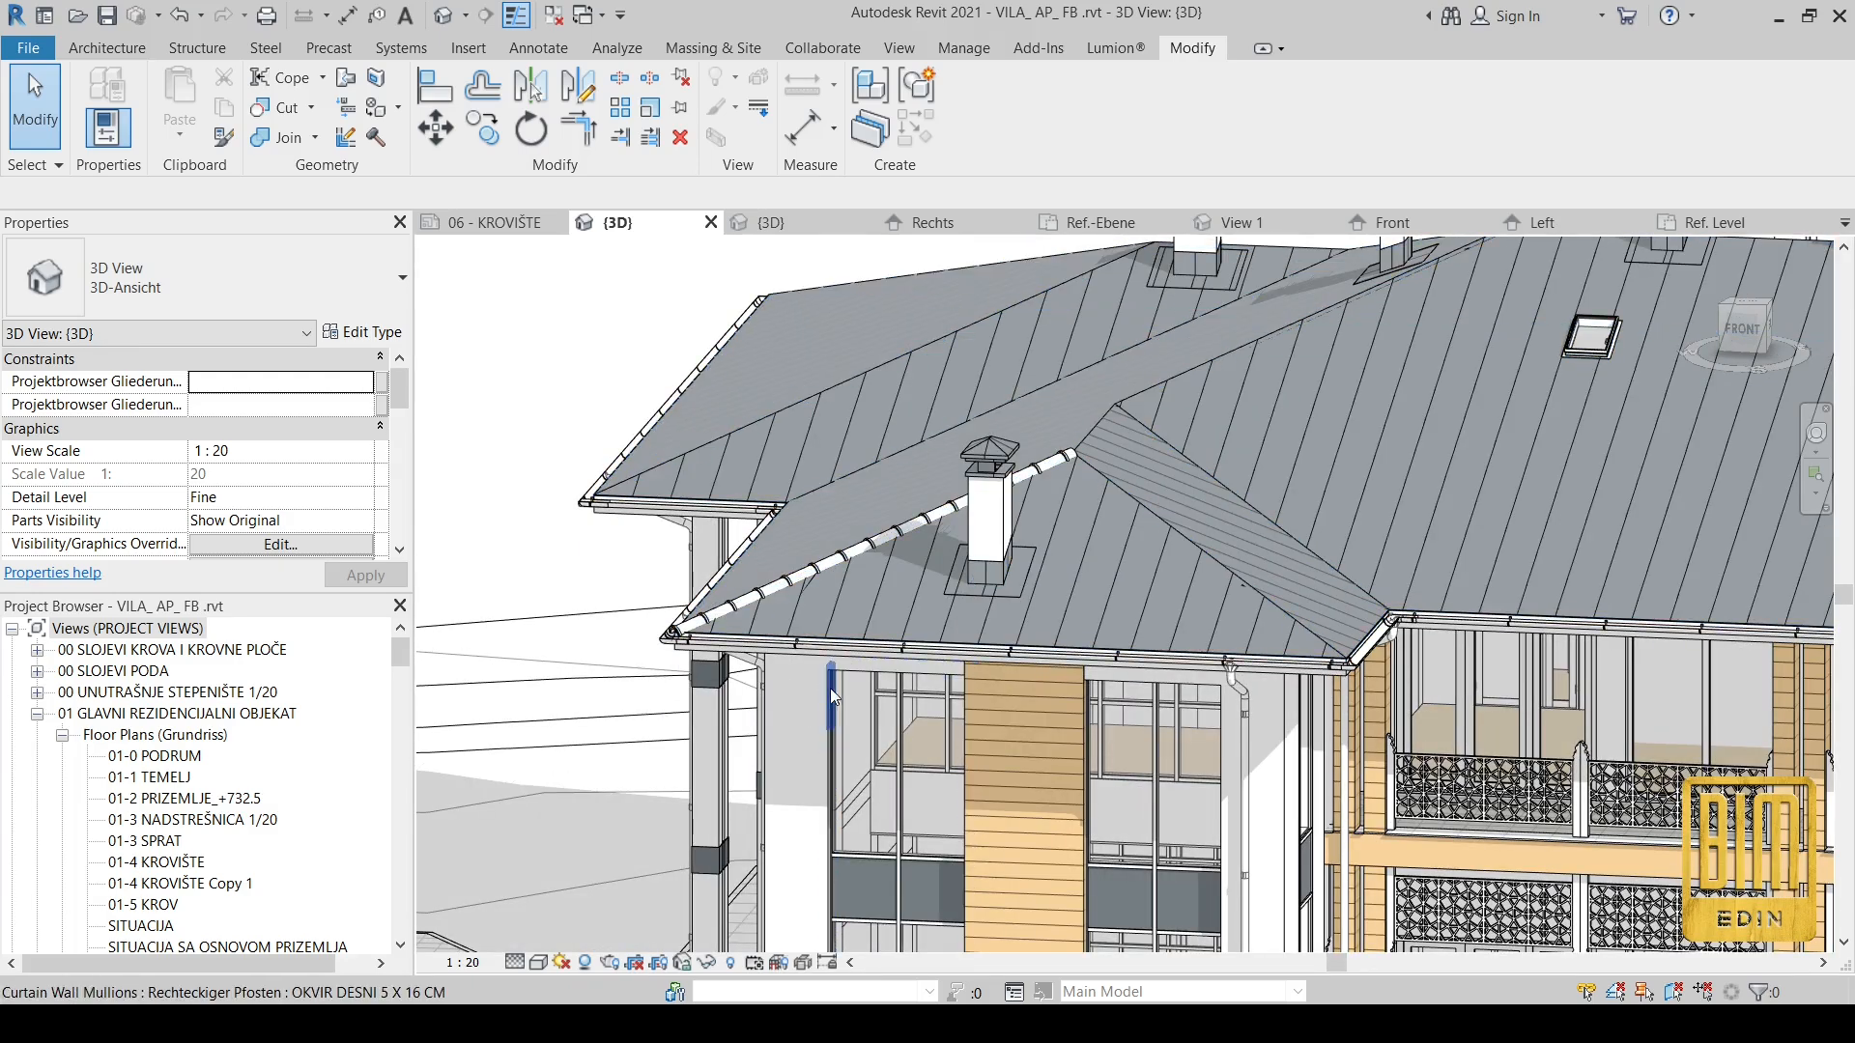
{"action": "mouse_move", "coordinate": [281, 138]}
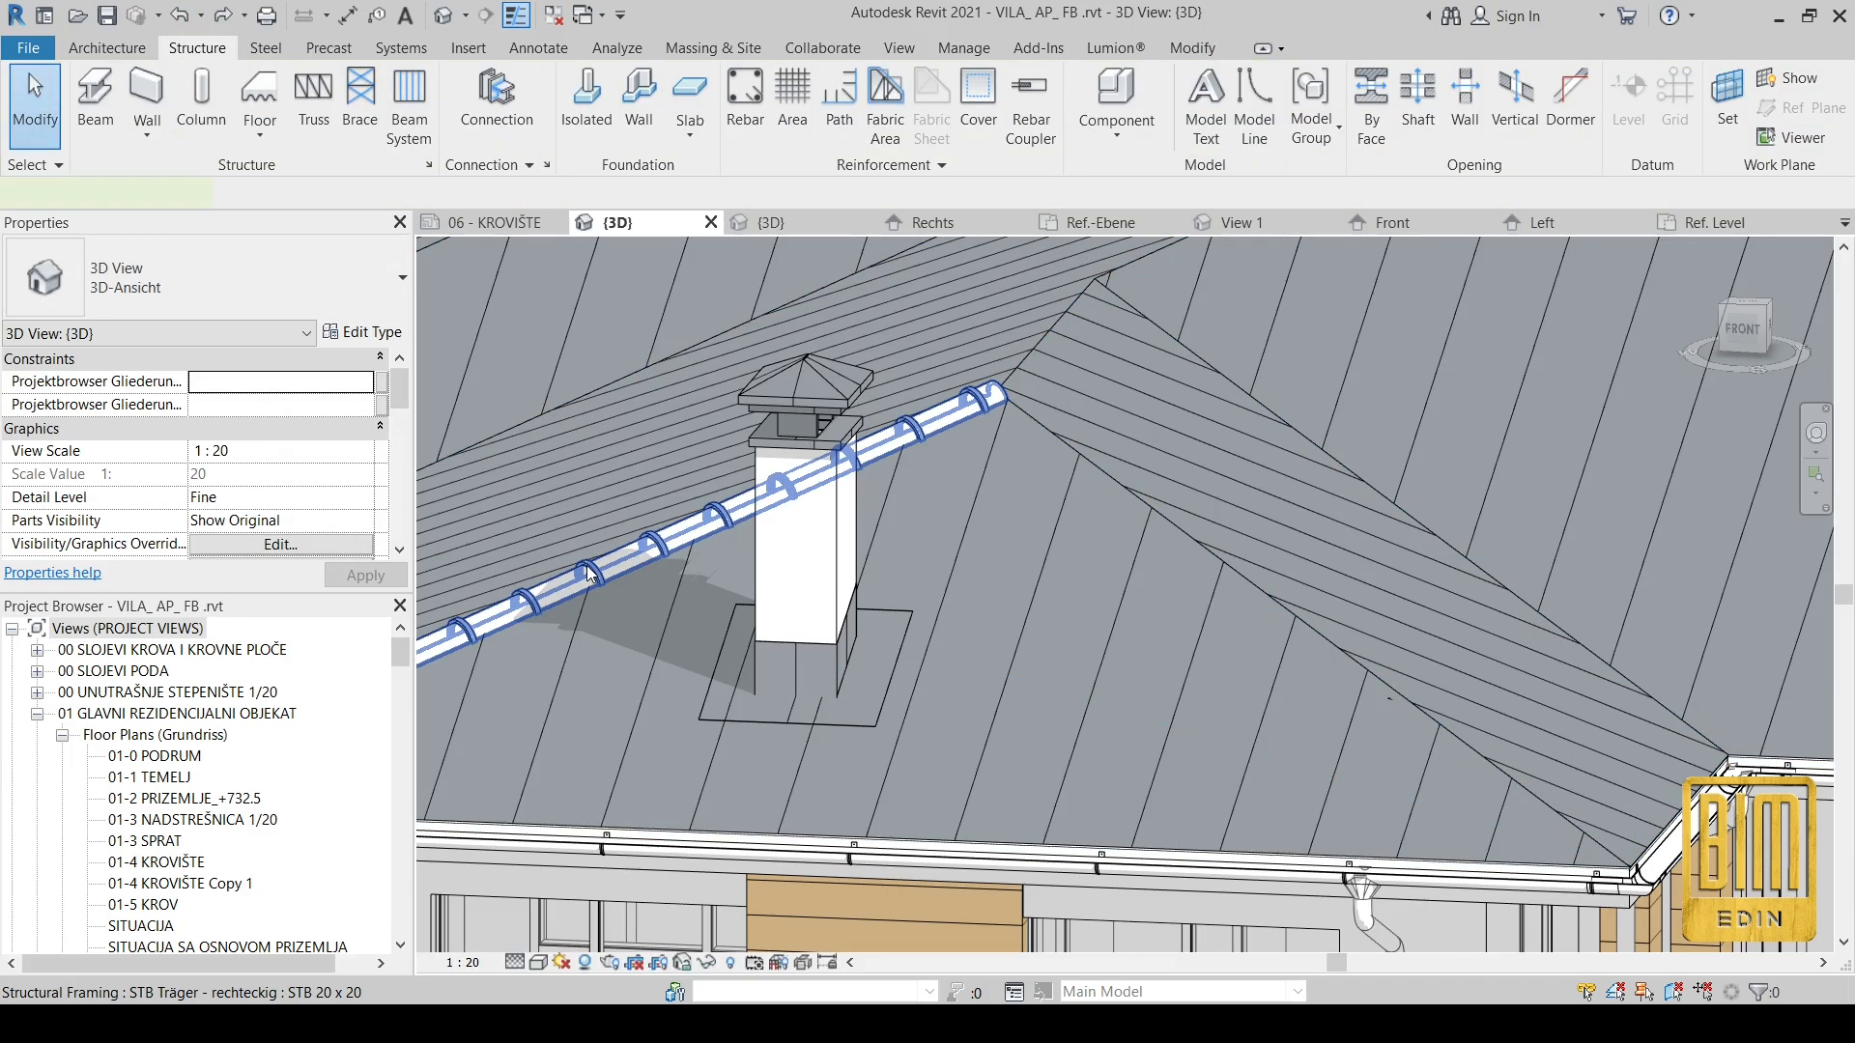
{"action": "left_click", "coordinate": [588, 573]}
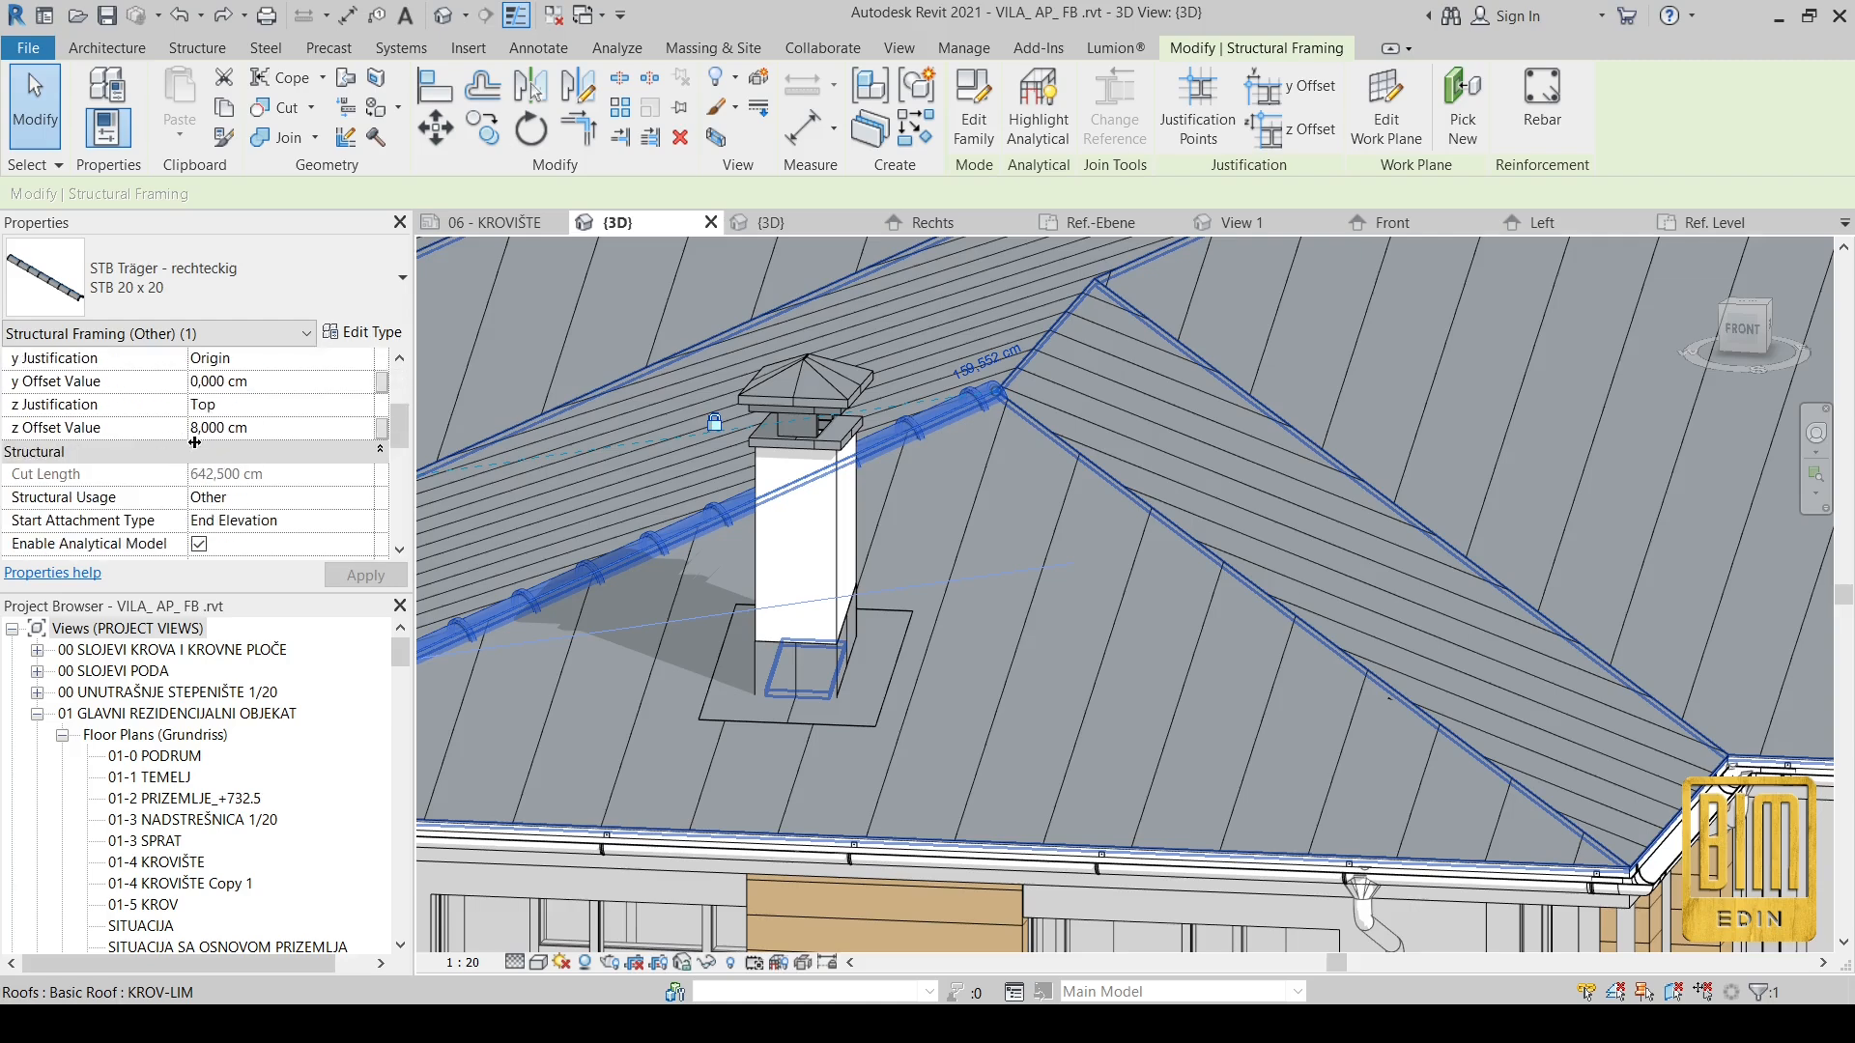
{"action": "left_click", "coordinate": [197, 47]}
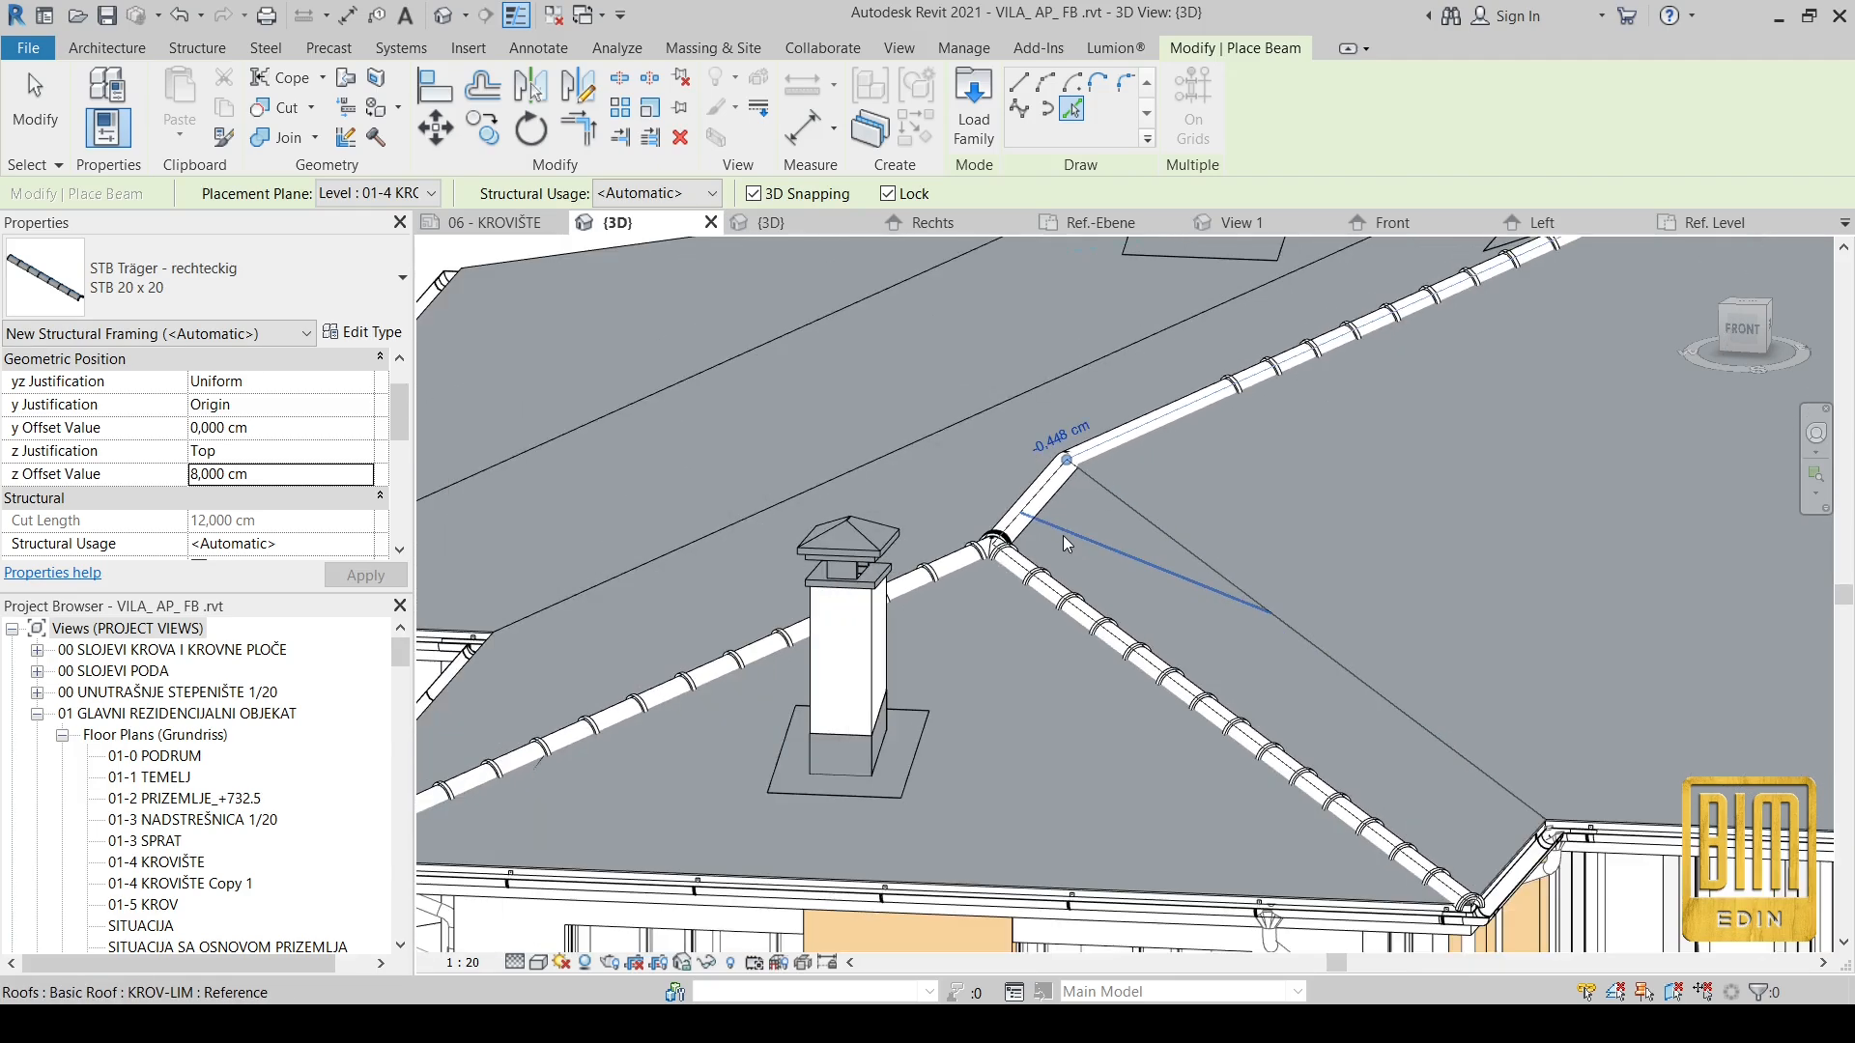
{"action": "scroll", "scroll_direction": "down", "scroll_amount": 3}
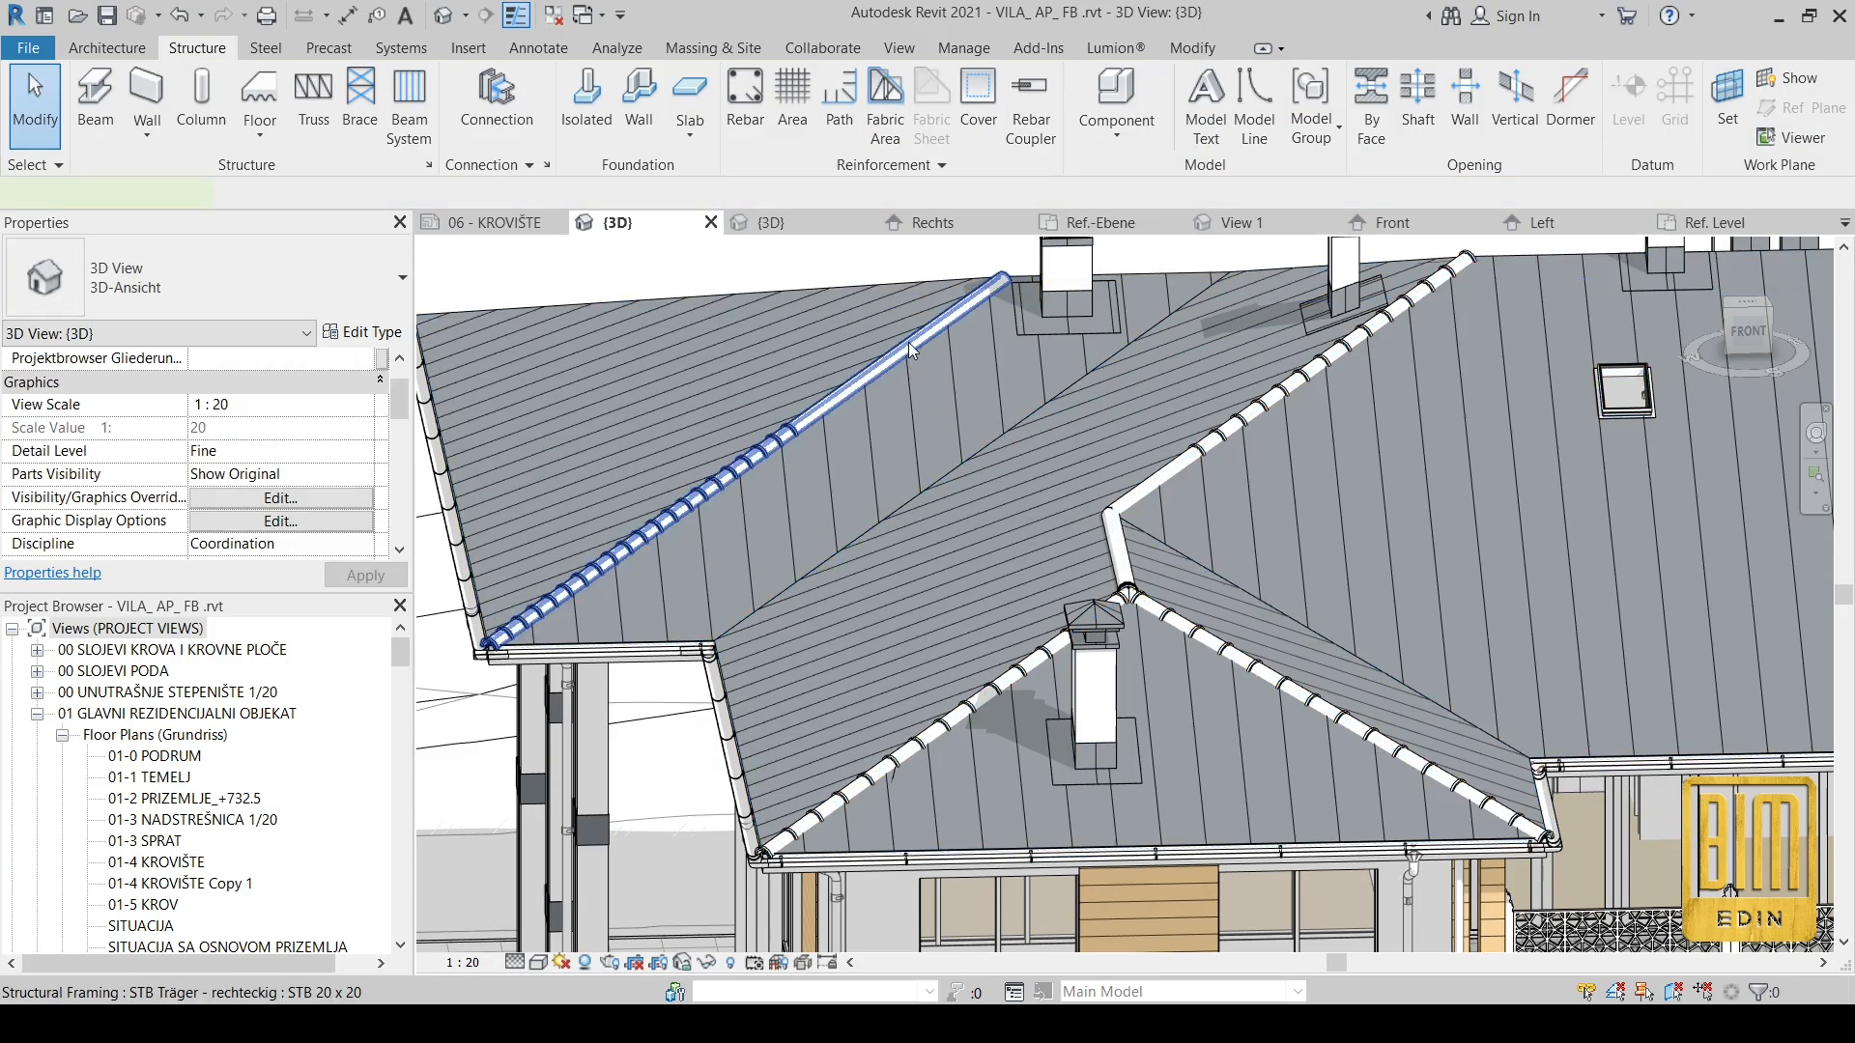
Step: Select a ridge beam and then all 17 instances of its type
{"action": "left_click", "coordinate": [910, 350]}
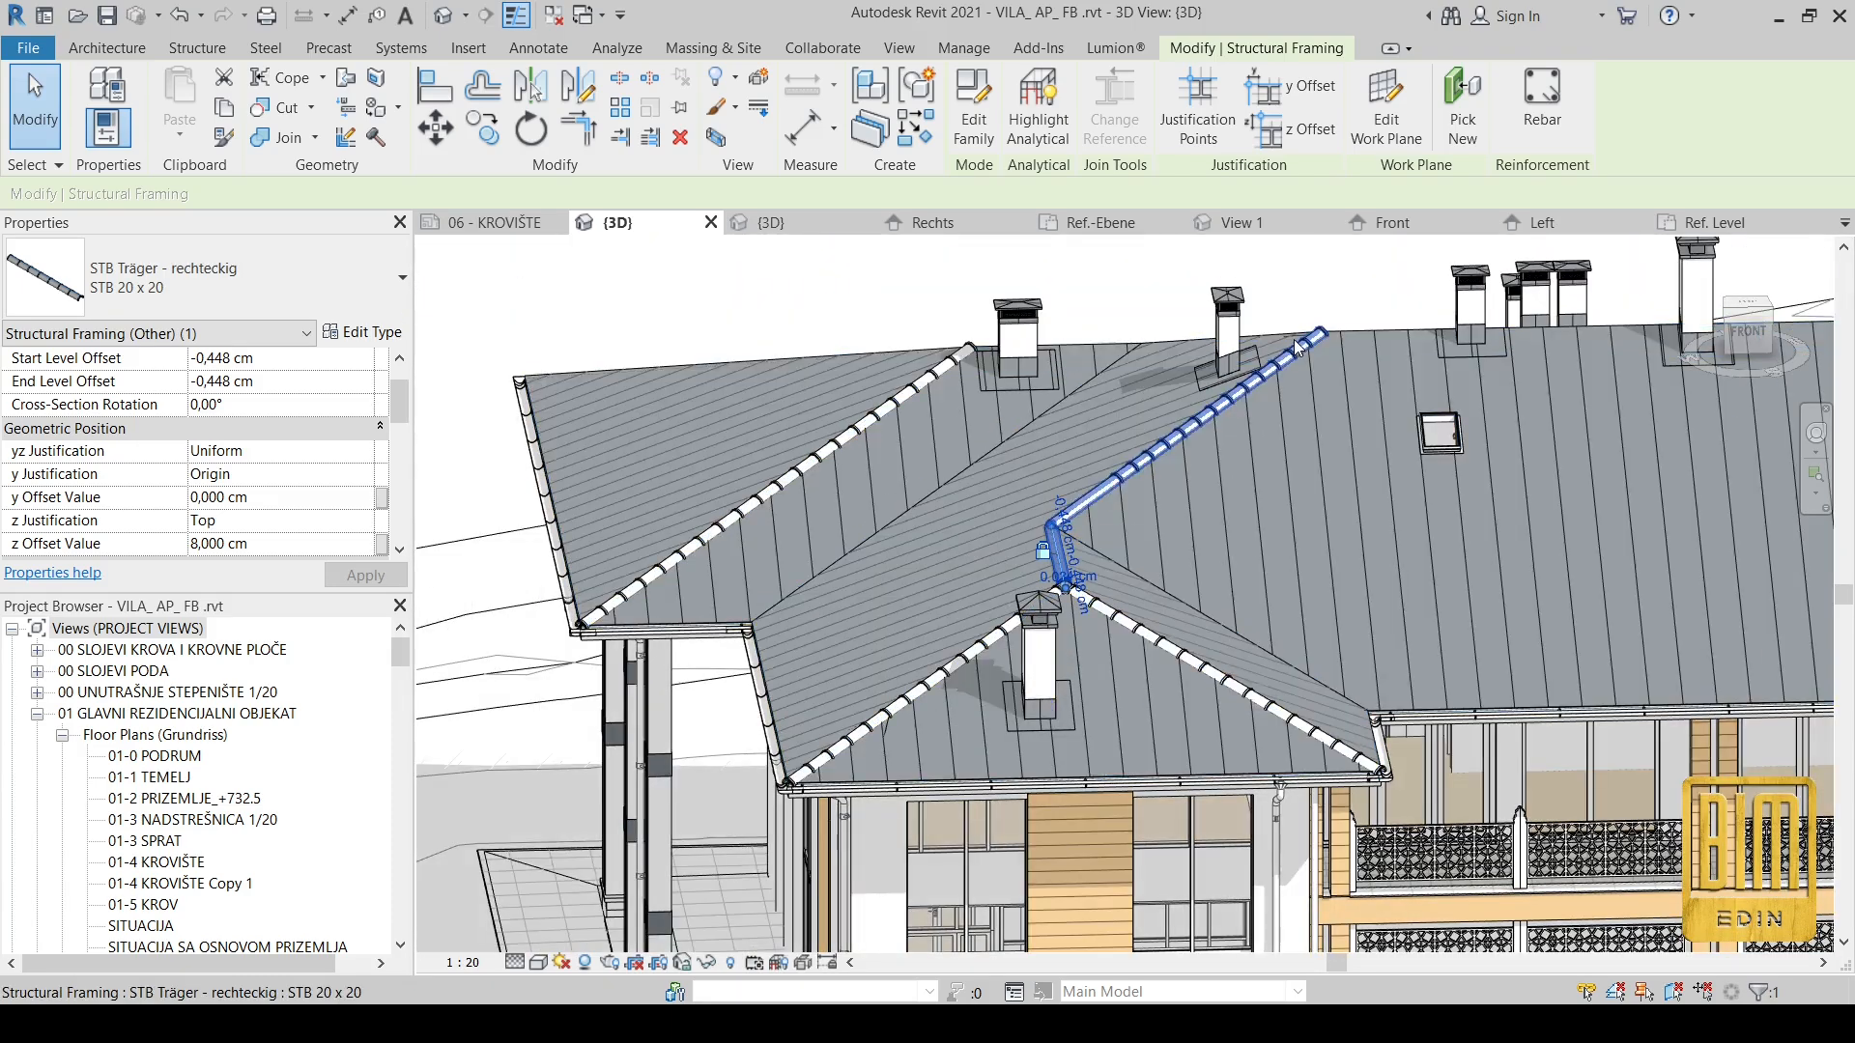
{"action": "left_click", "coordinate": [197, 48]}
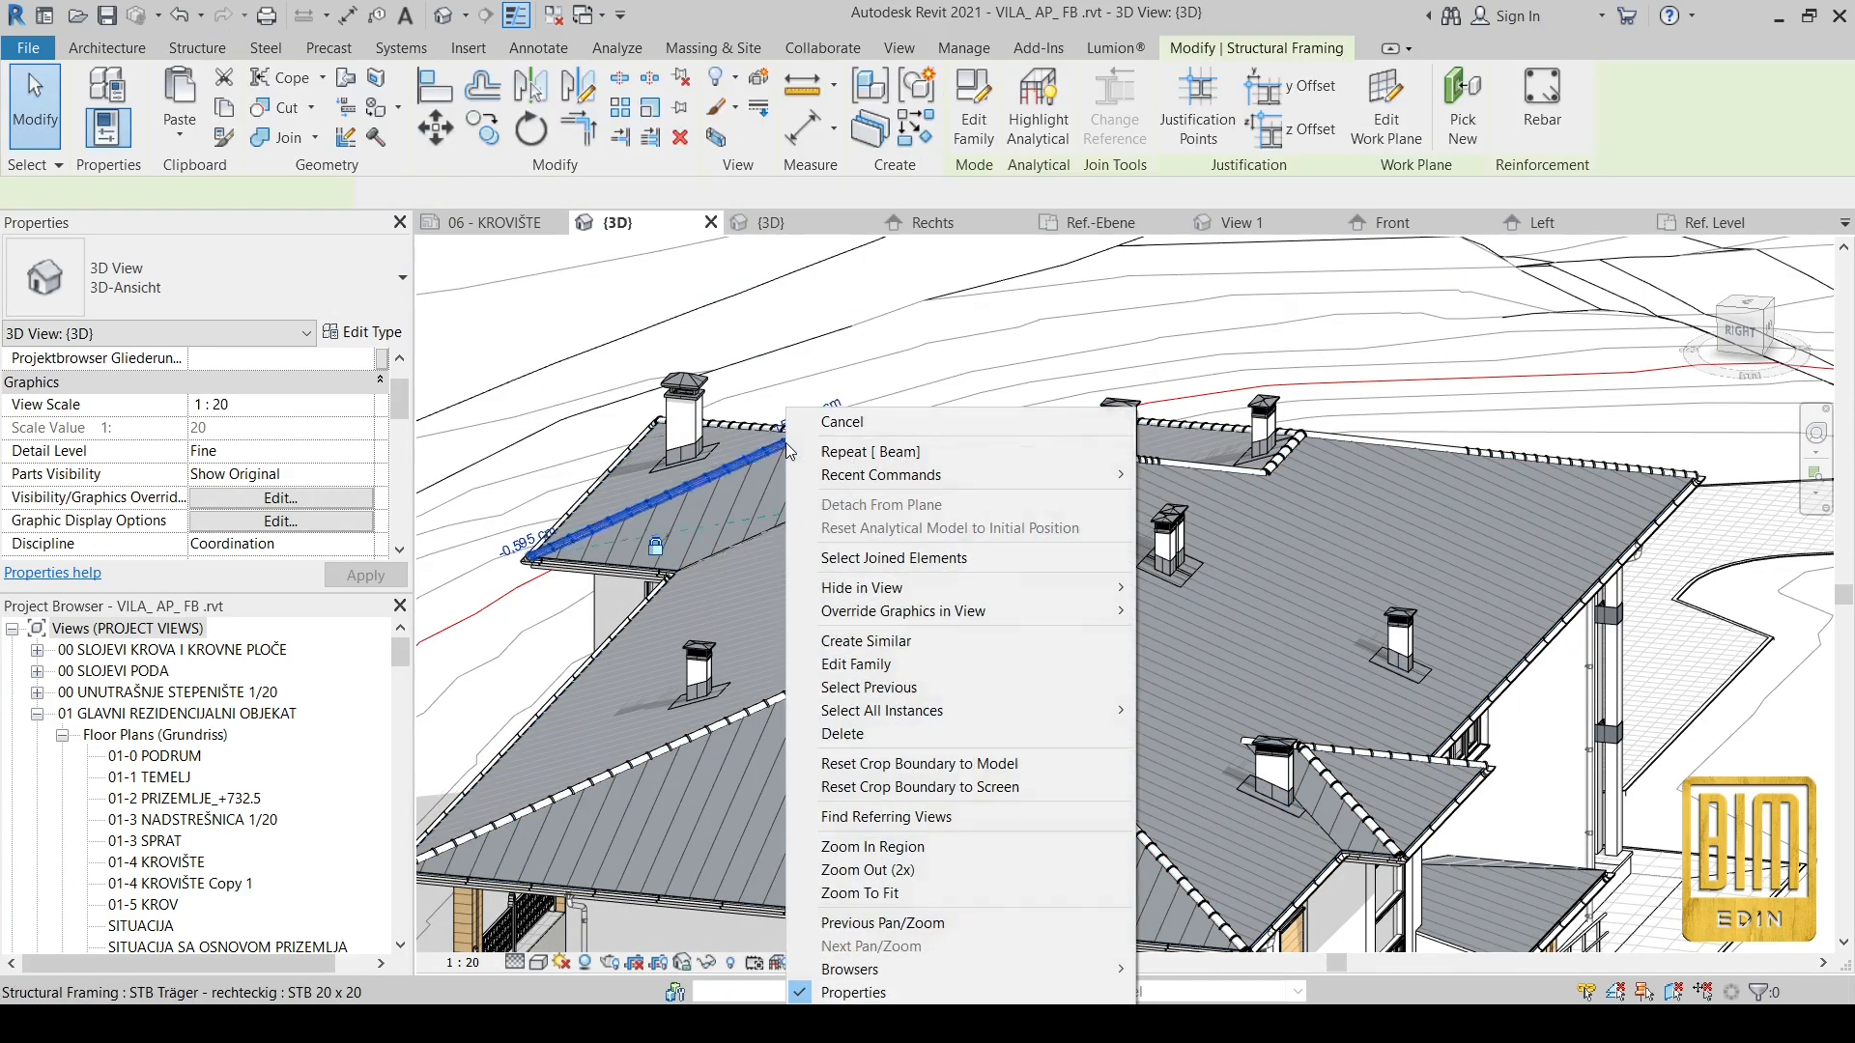
{"action": "left_click", "coordinate": [842, 421]}
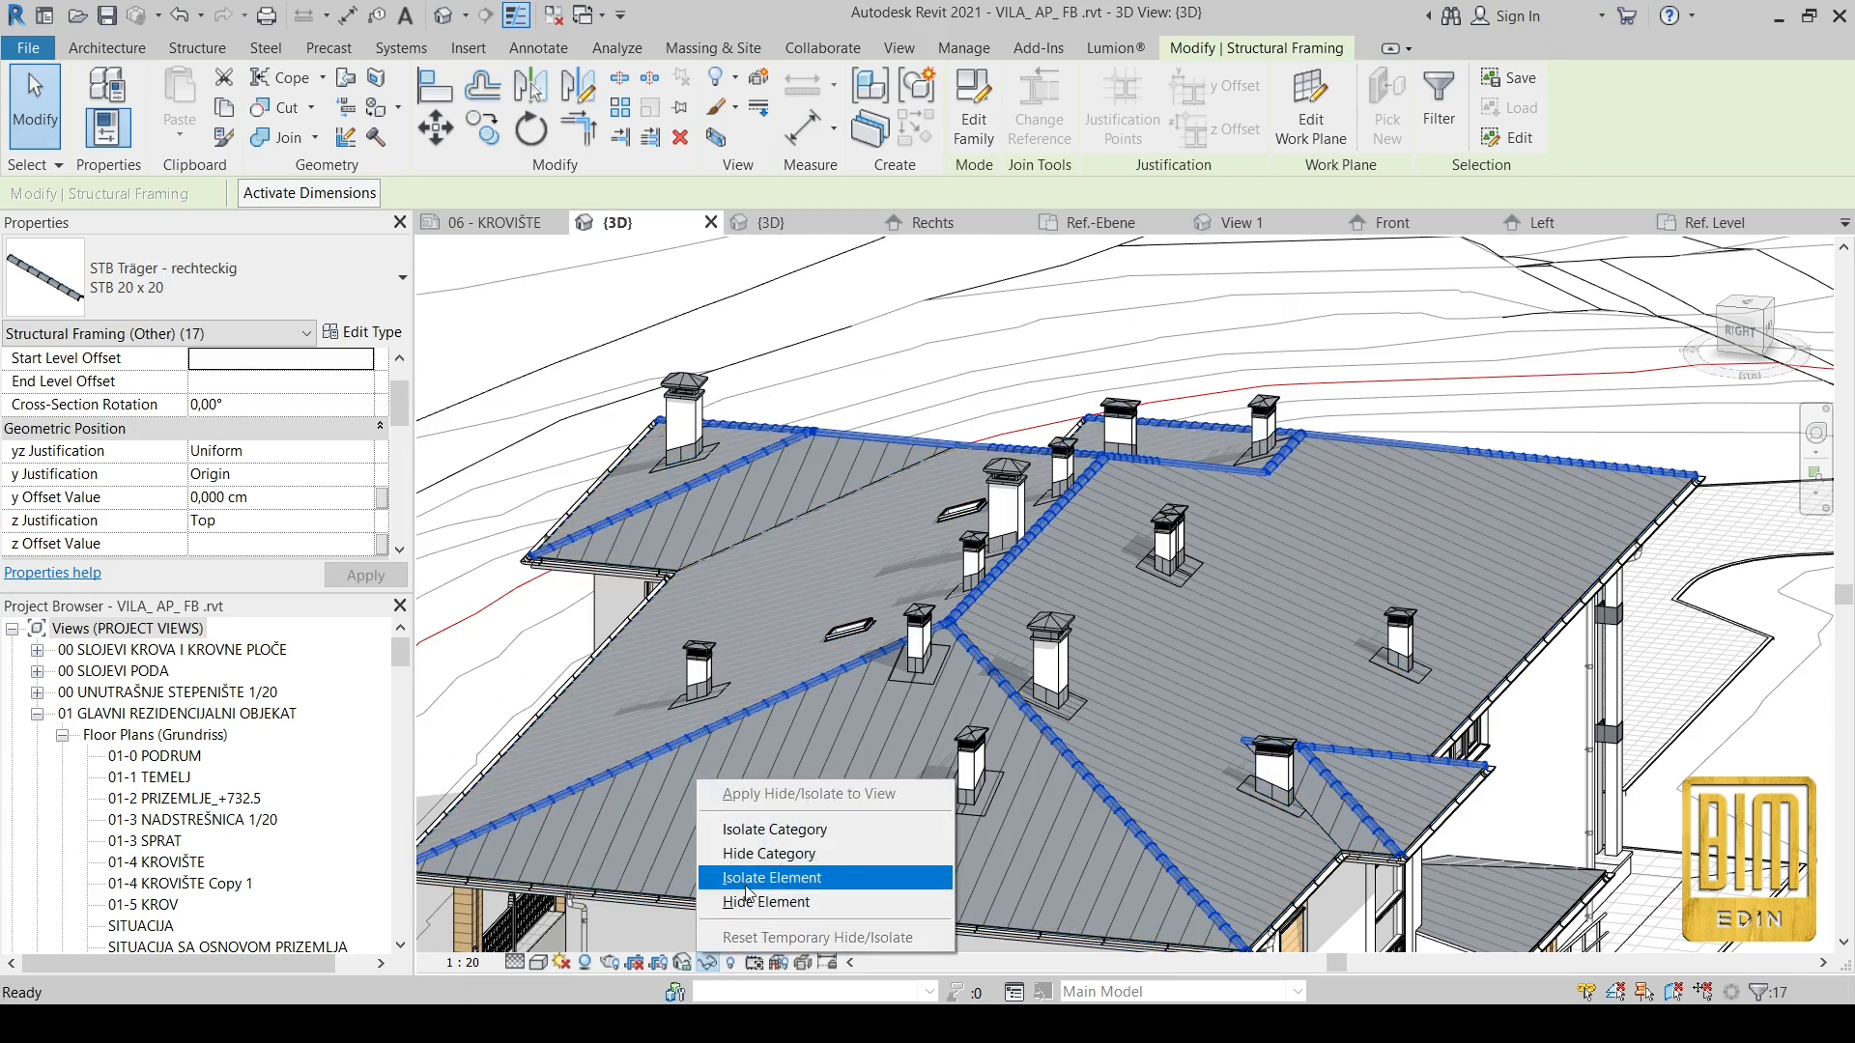
{"action": "left_click", "coordinate": [772, 877]}
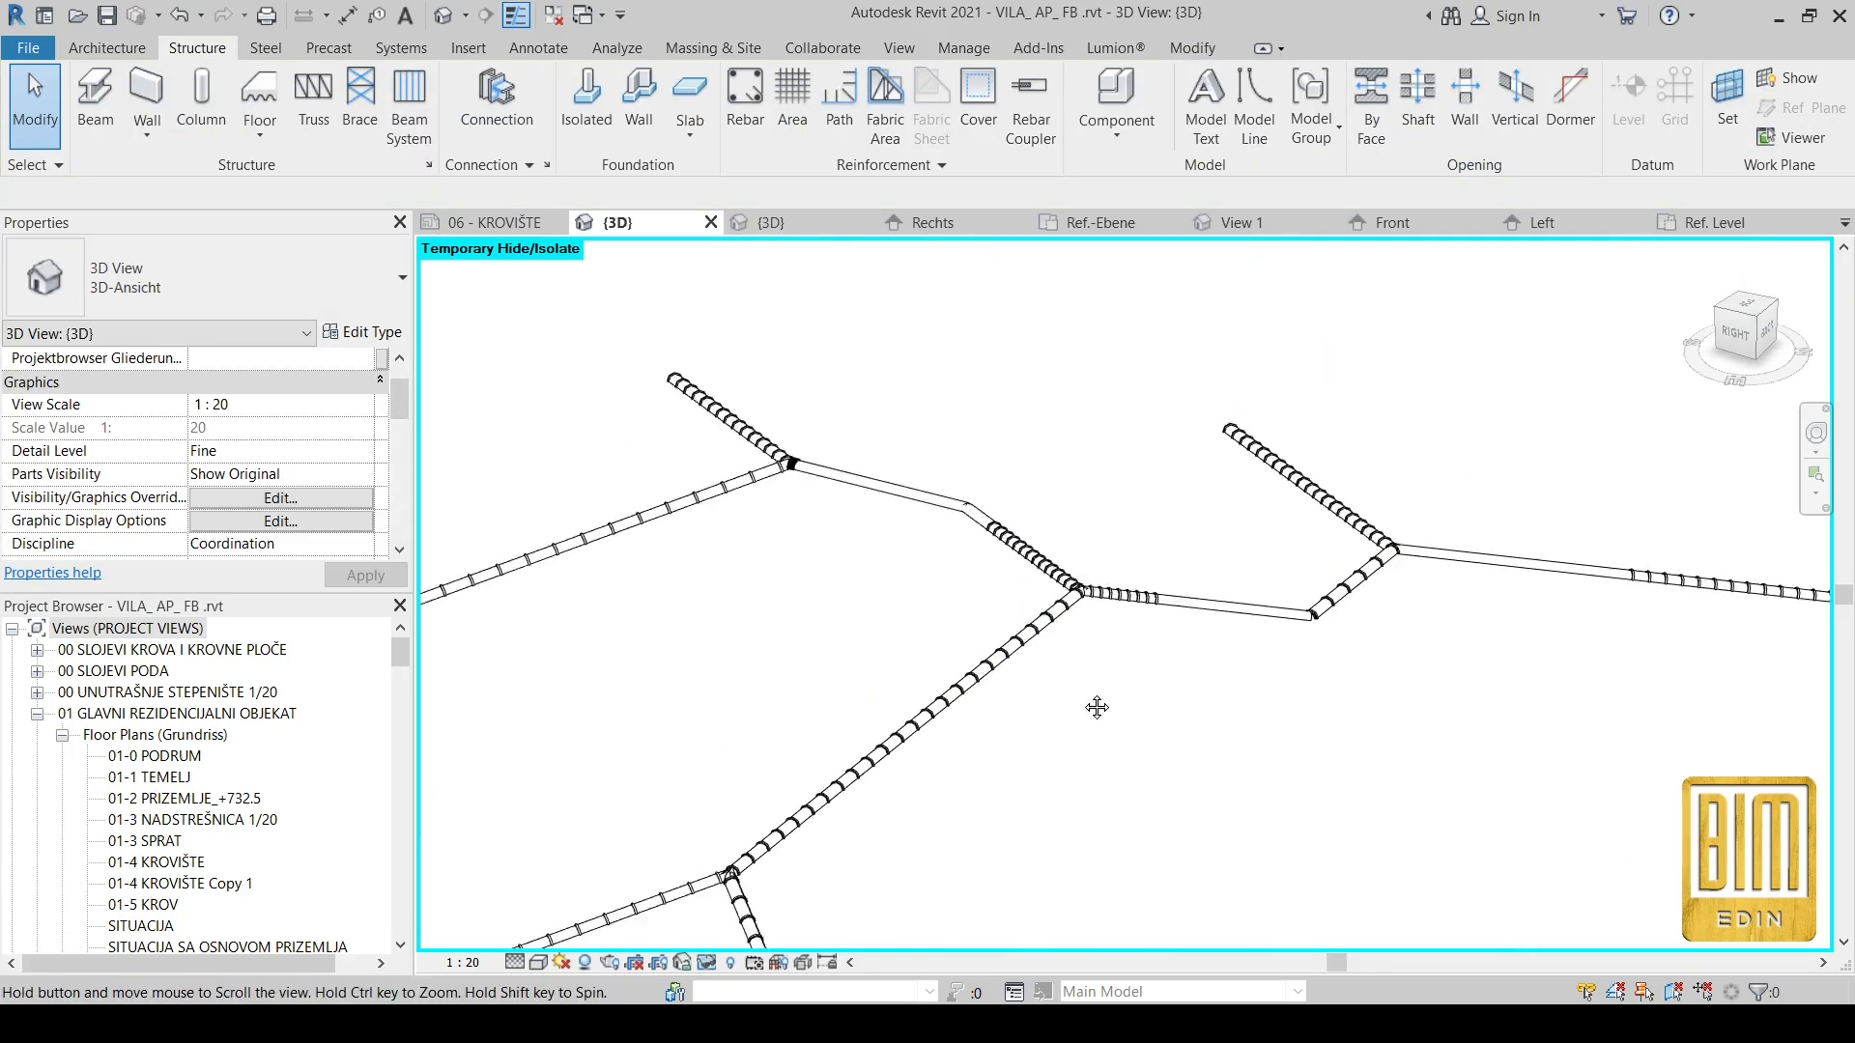
{"action": "right_click", "coordinate": [1281, 642]}
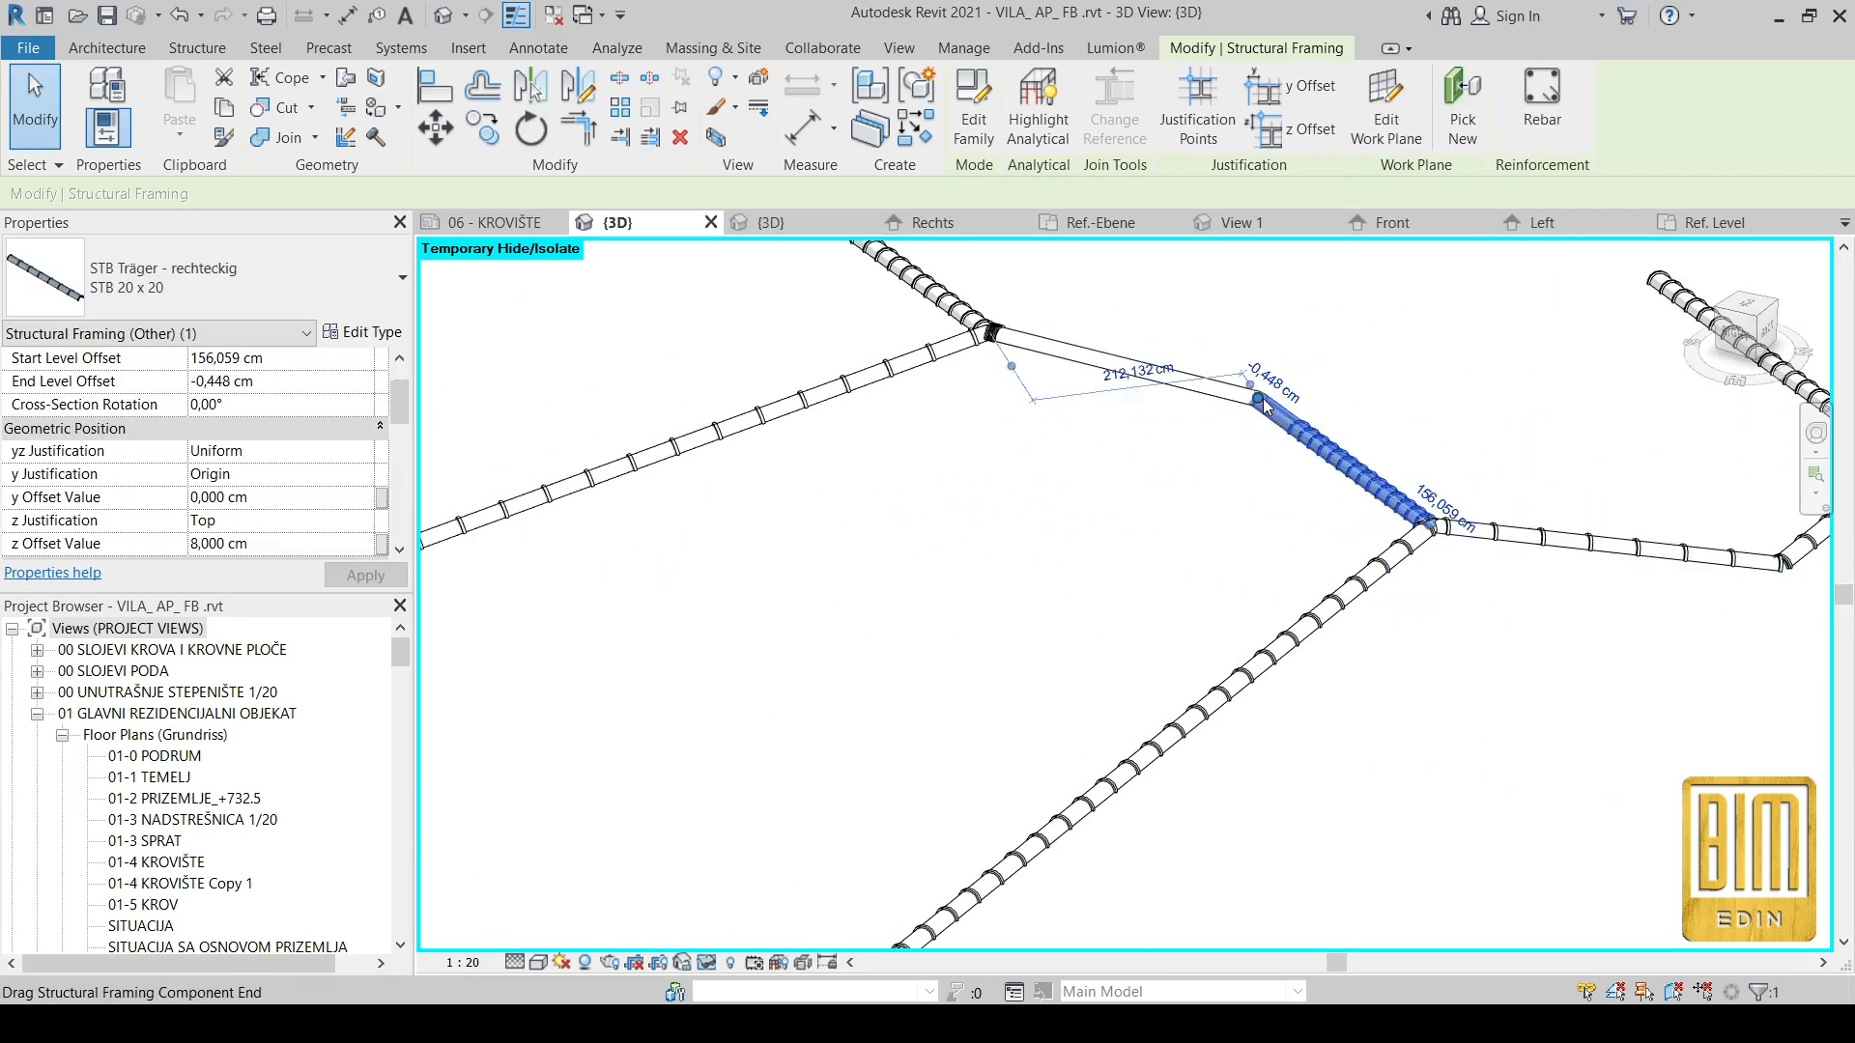
{"action": "right_click", "coordinate": [1255, 402]}
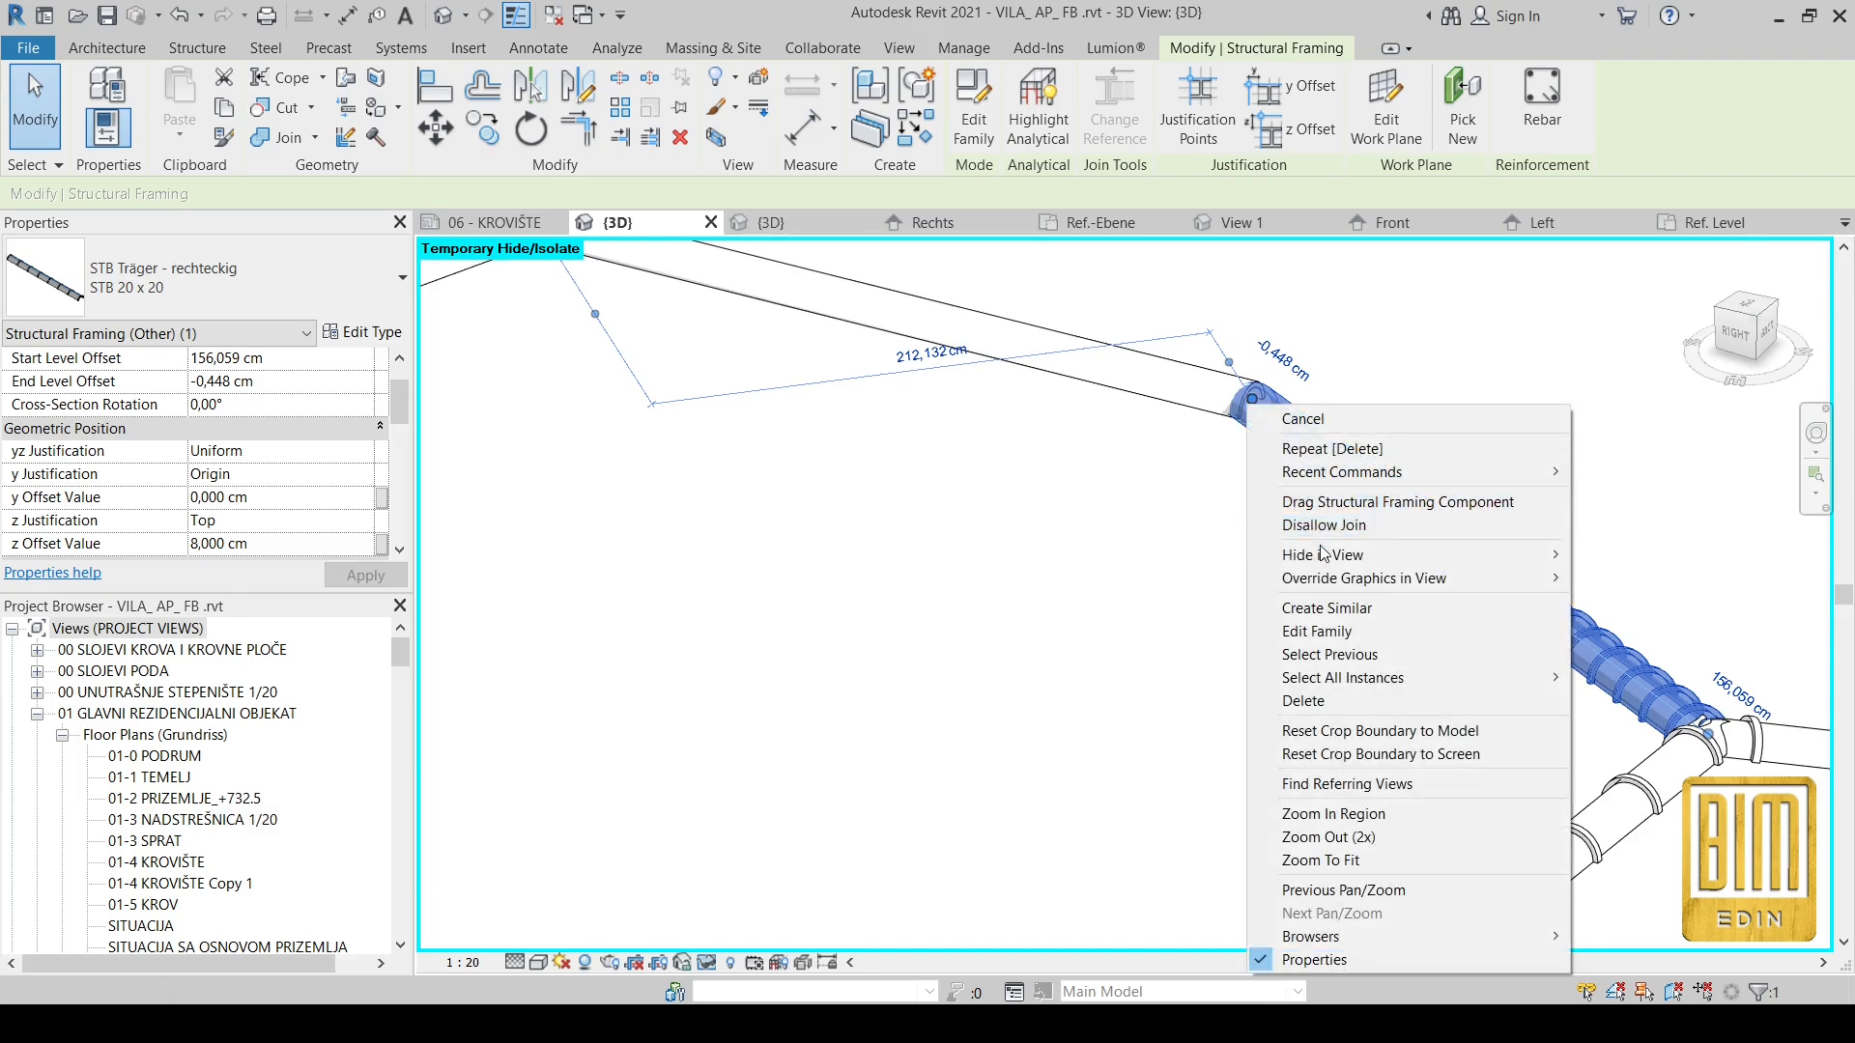
{"action": "left_click", "coordinate": [1302, 418]}
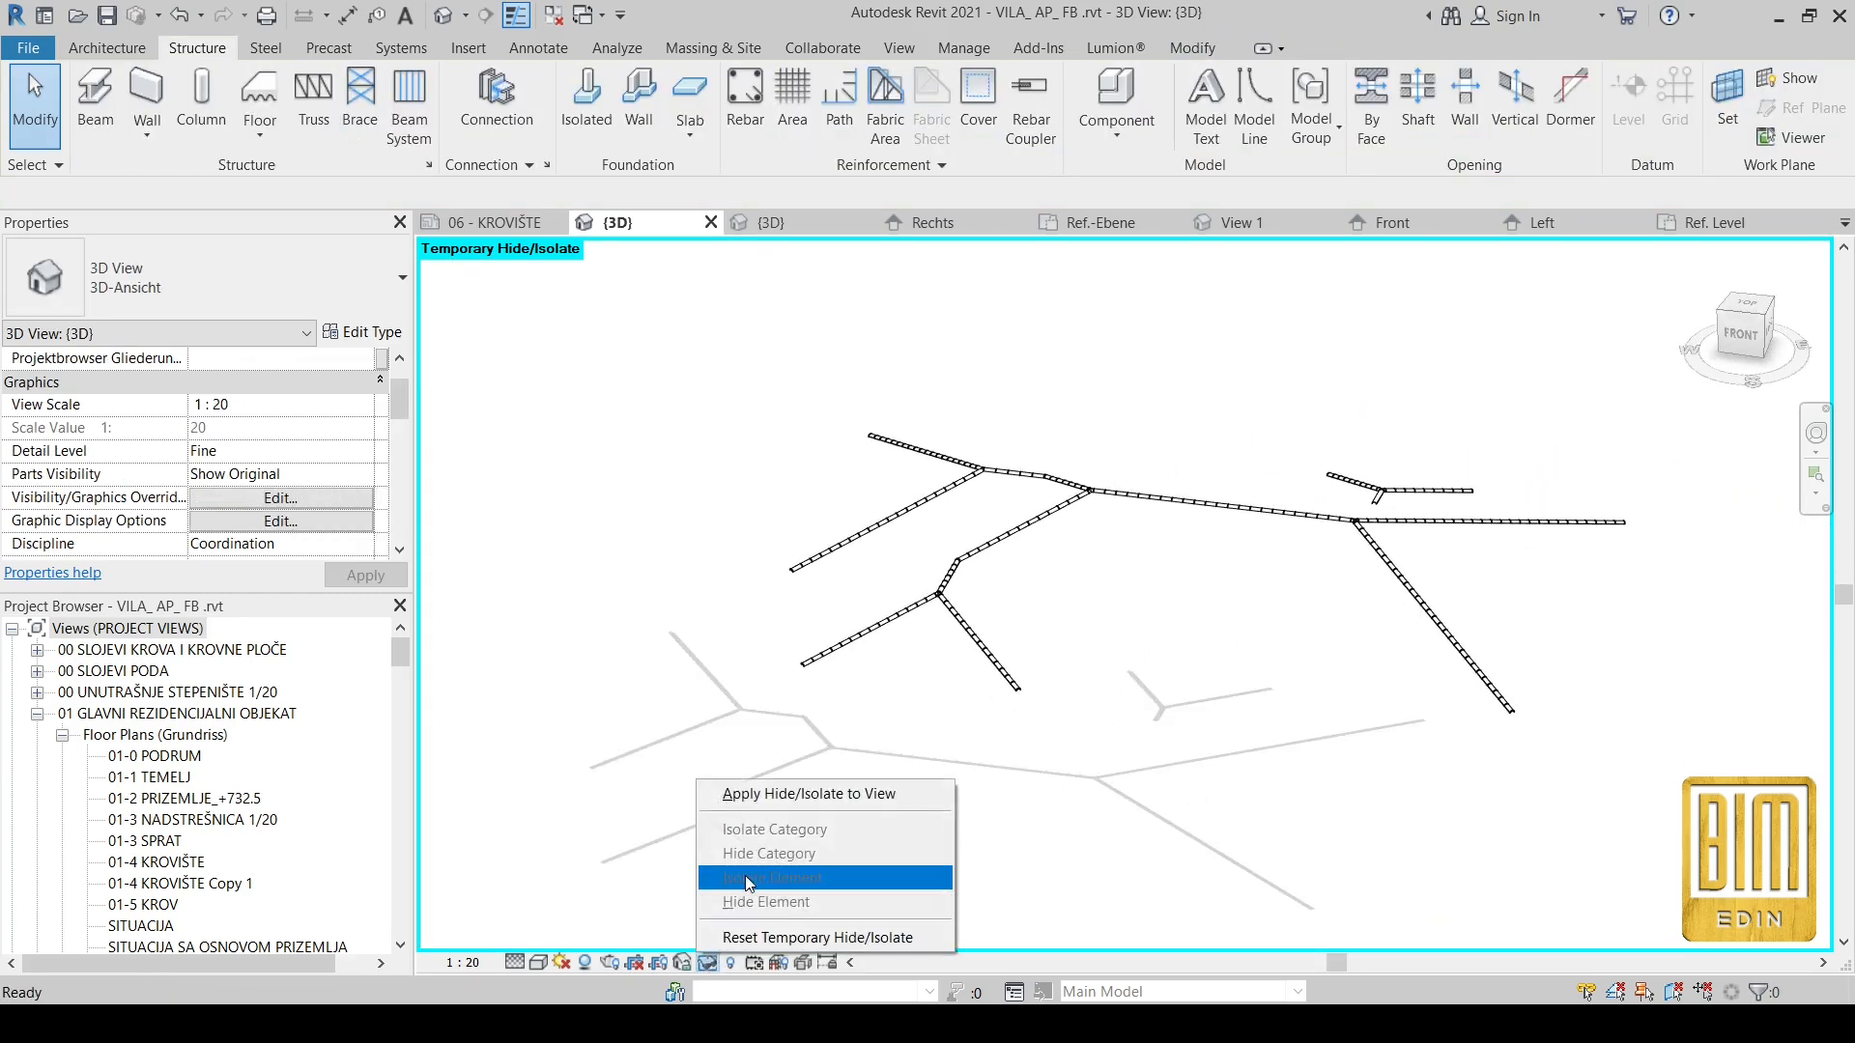
{"action": "left_click", "coordinate": [818, 938]}
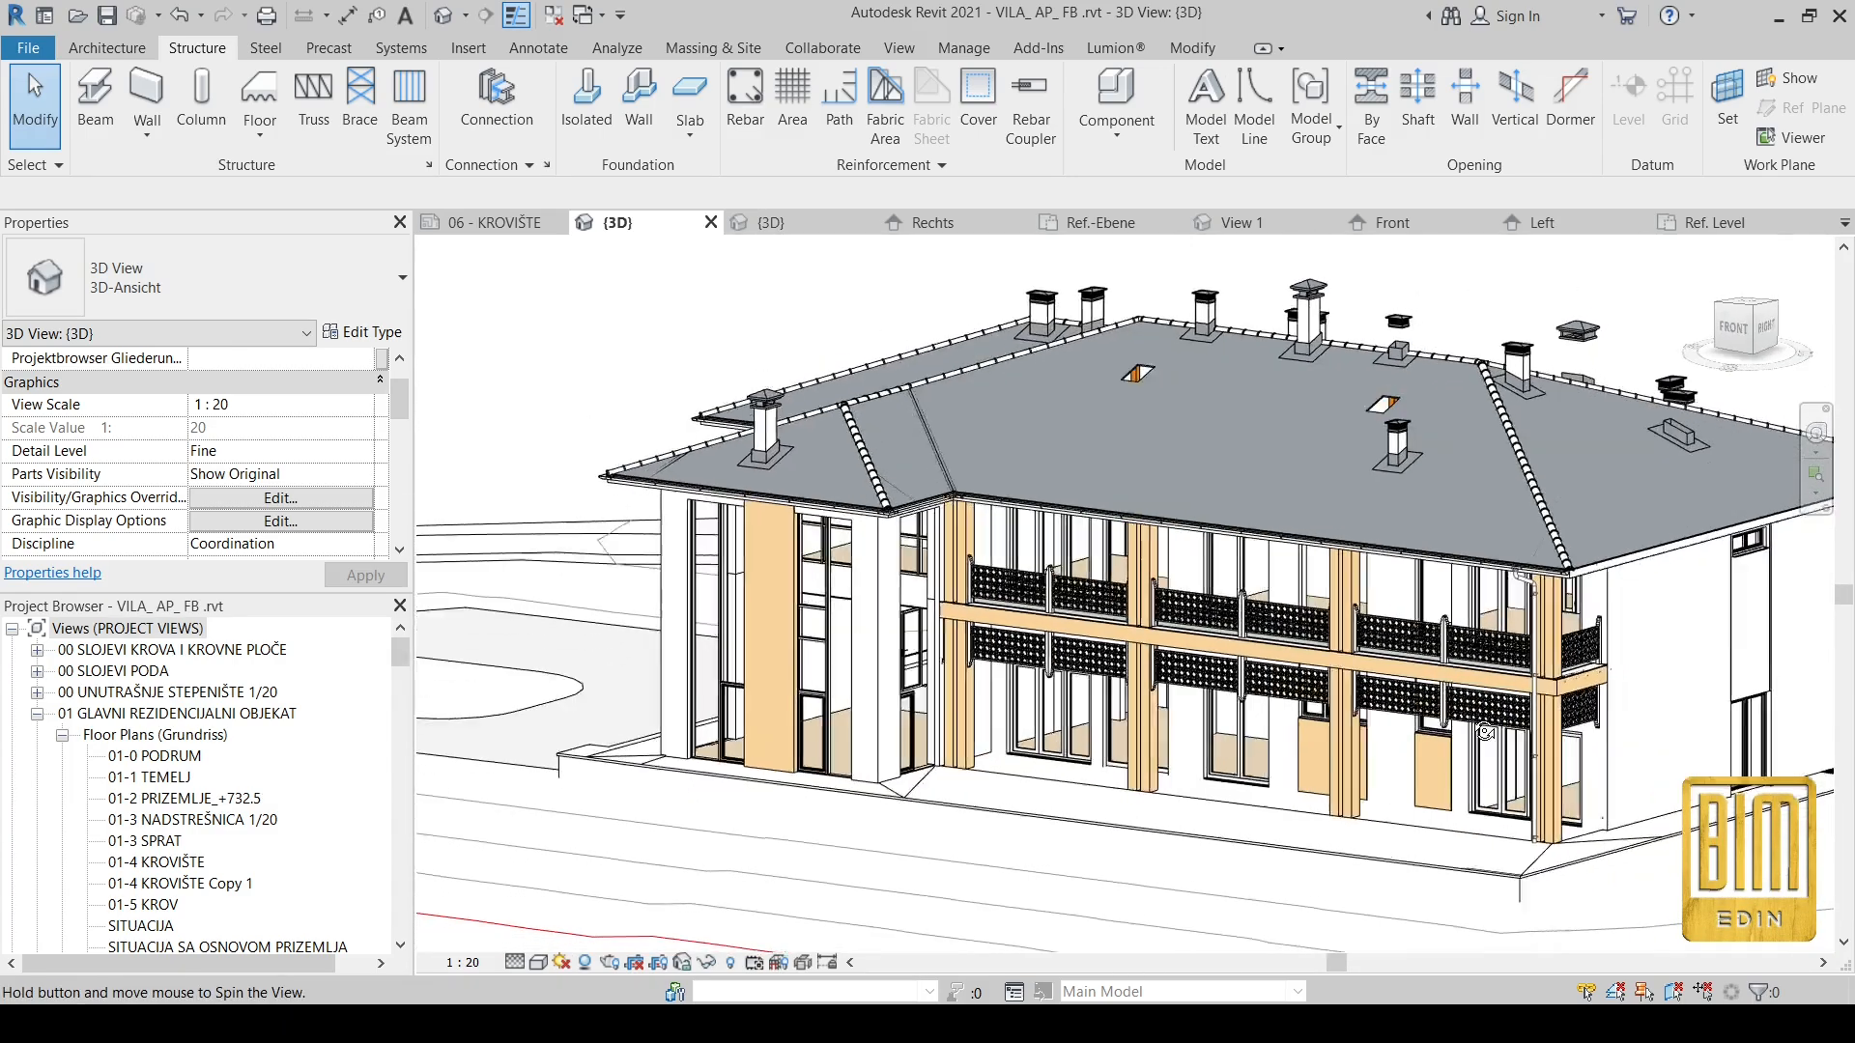
Step: Orbit the villa model to bring the ridge beams into view
{"action": "left_click_drag", "start_coordinate": [1479, 730], "coordinate": [1059, 295]}
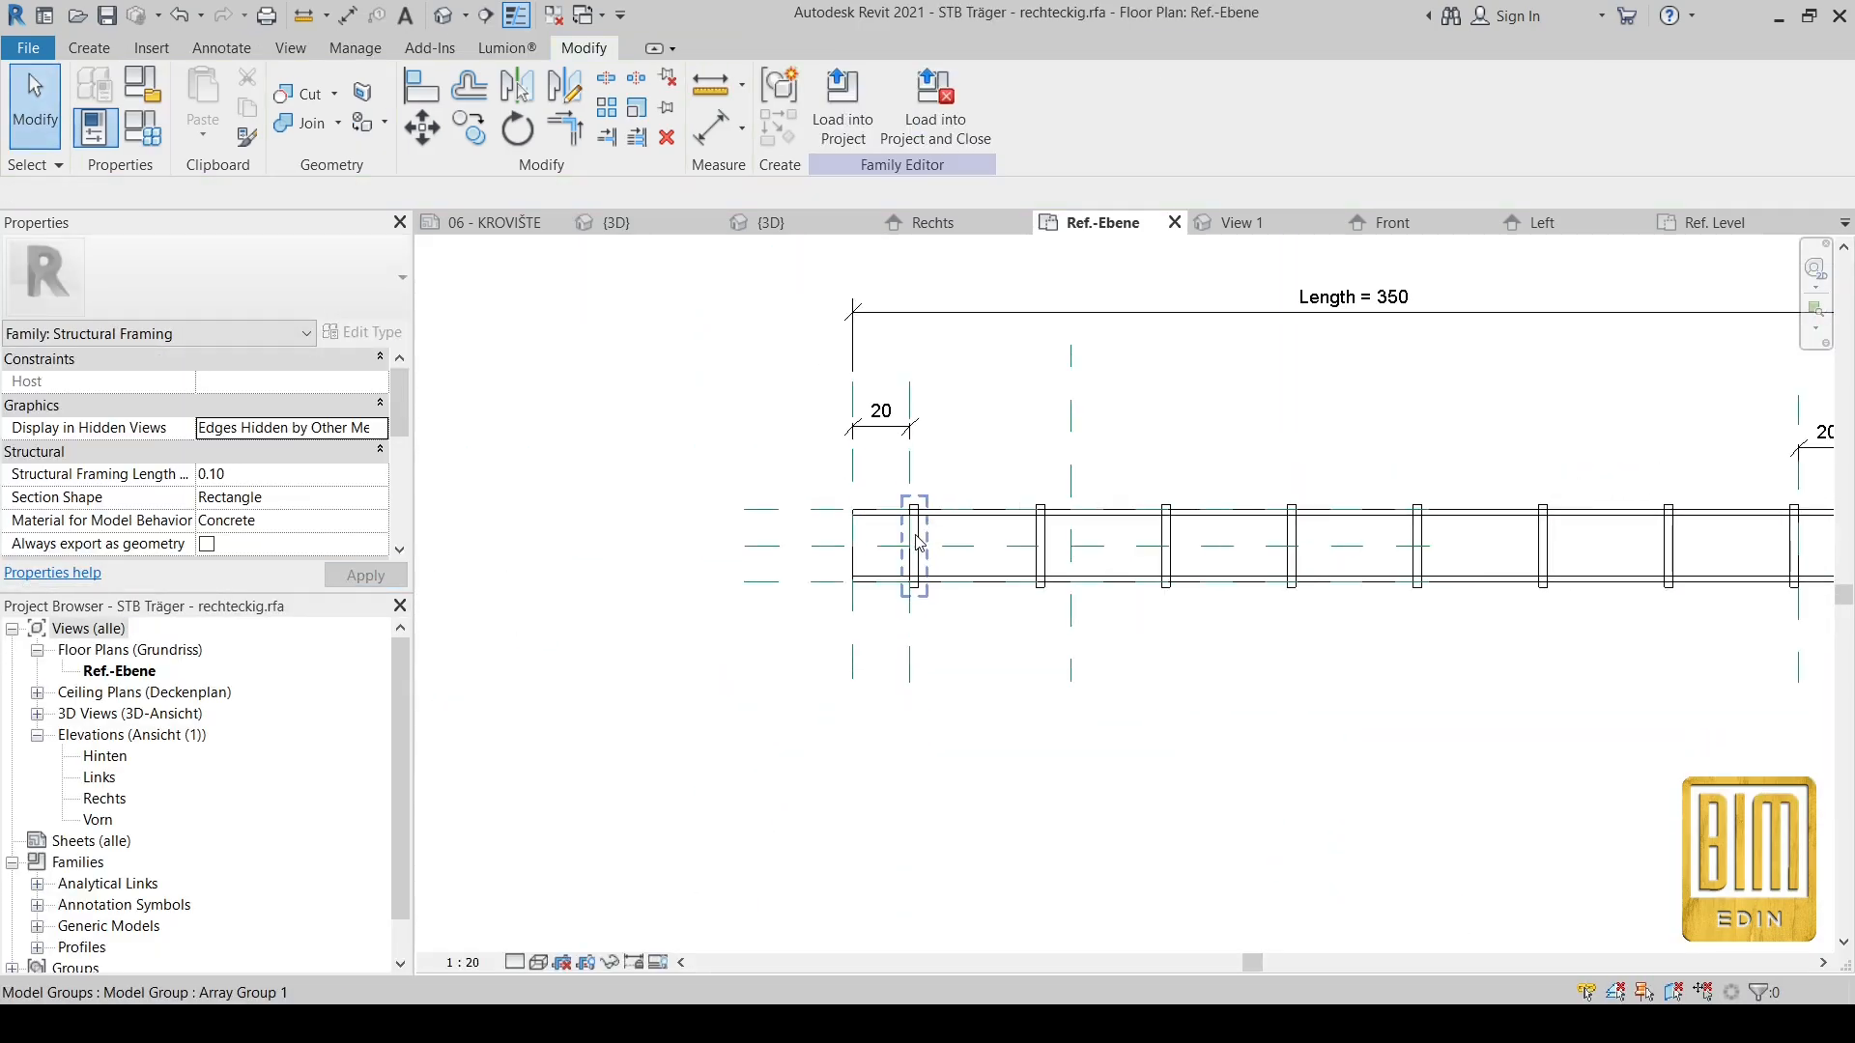
Step: Check the clip array, then load the family into VILA_AP_FB.rvt
{"action": "right_click", "coordinate": [918, 542]}
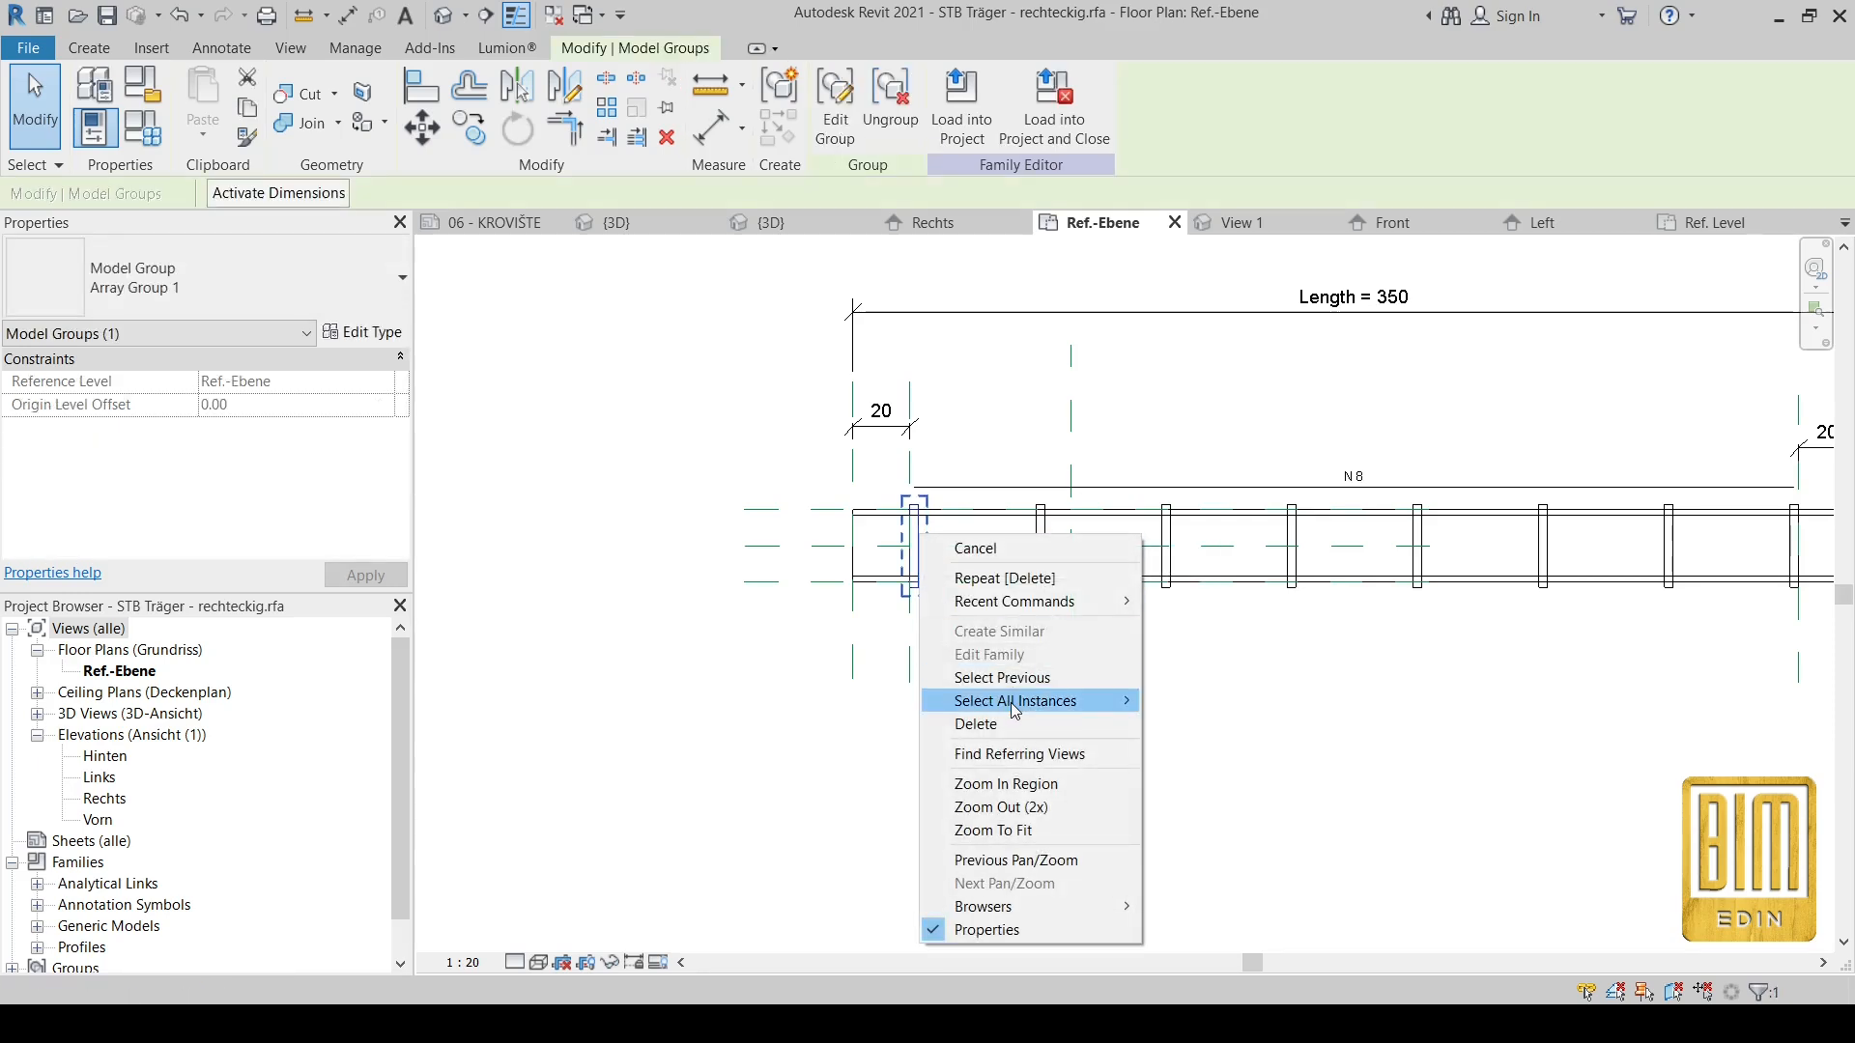
{"action": "left_click", "coordinate": [1014, 701]}
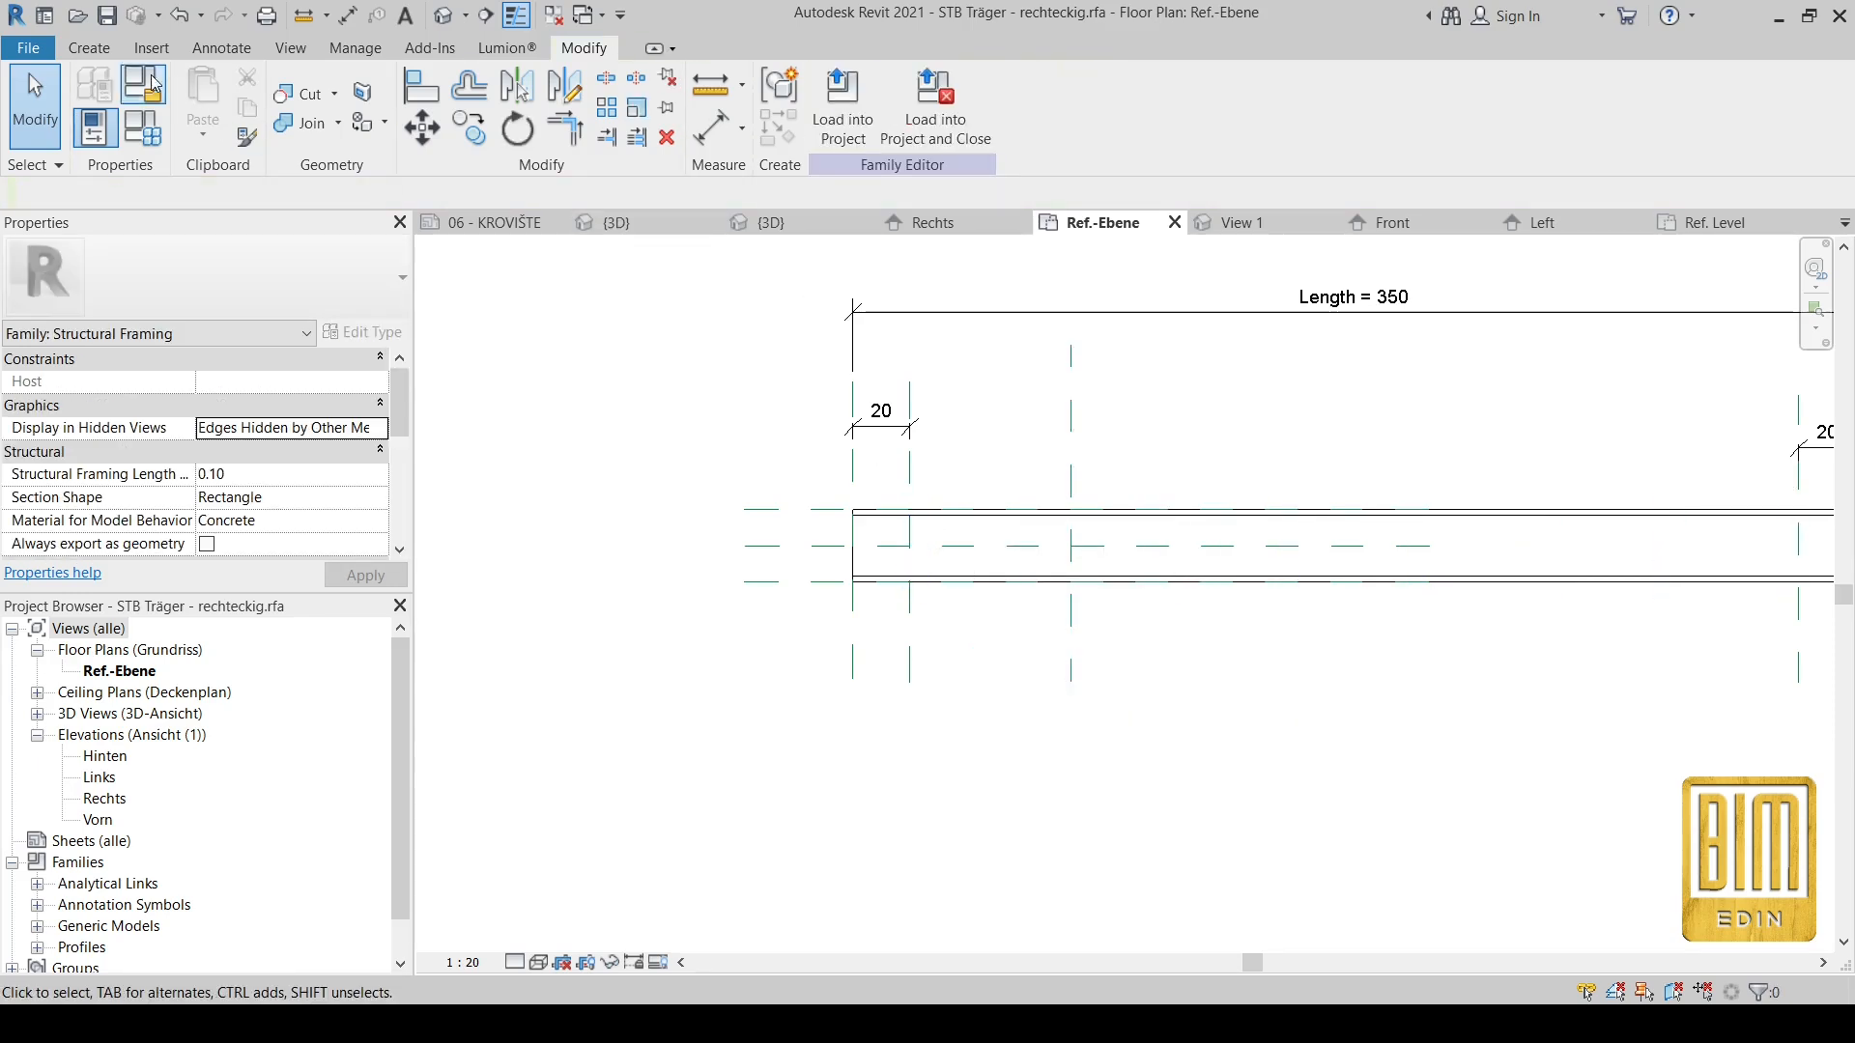
{"action": "left_click", "coordinate": [88, 47]}
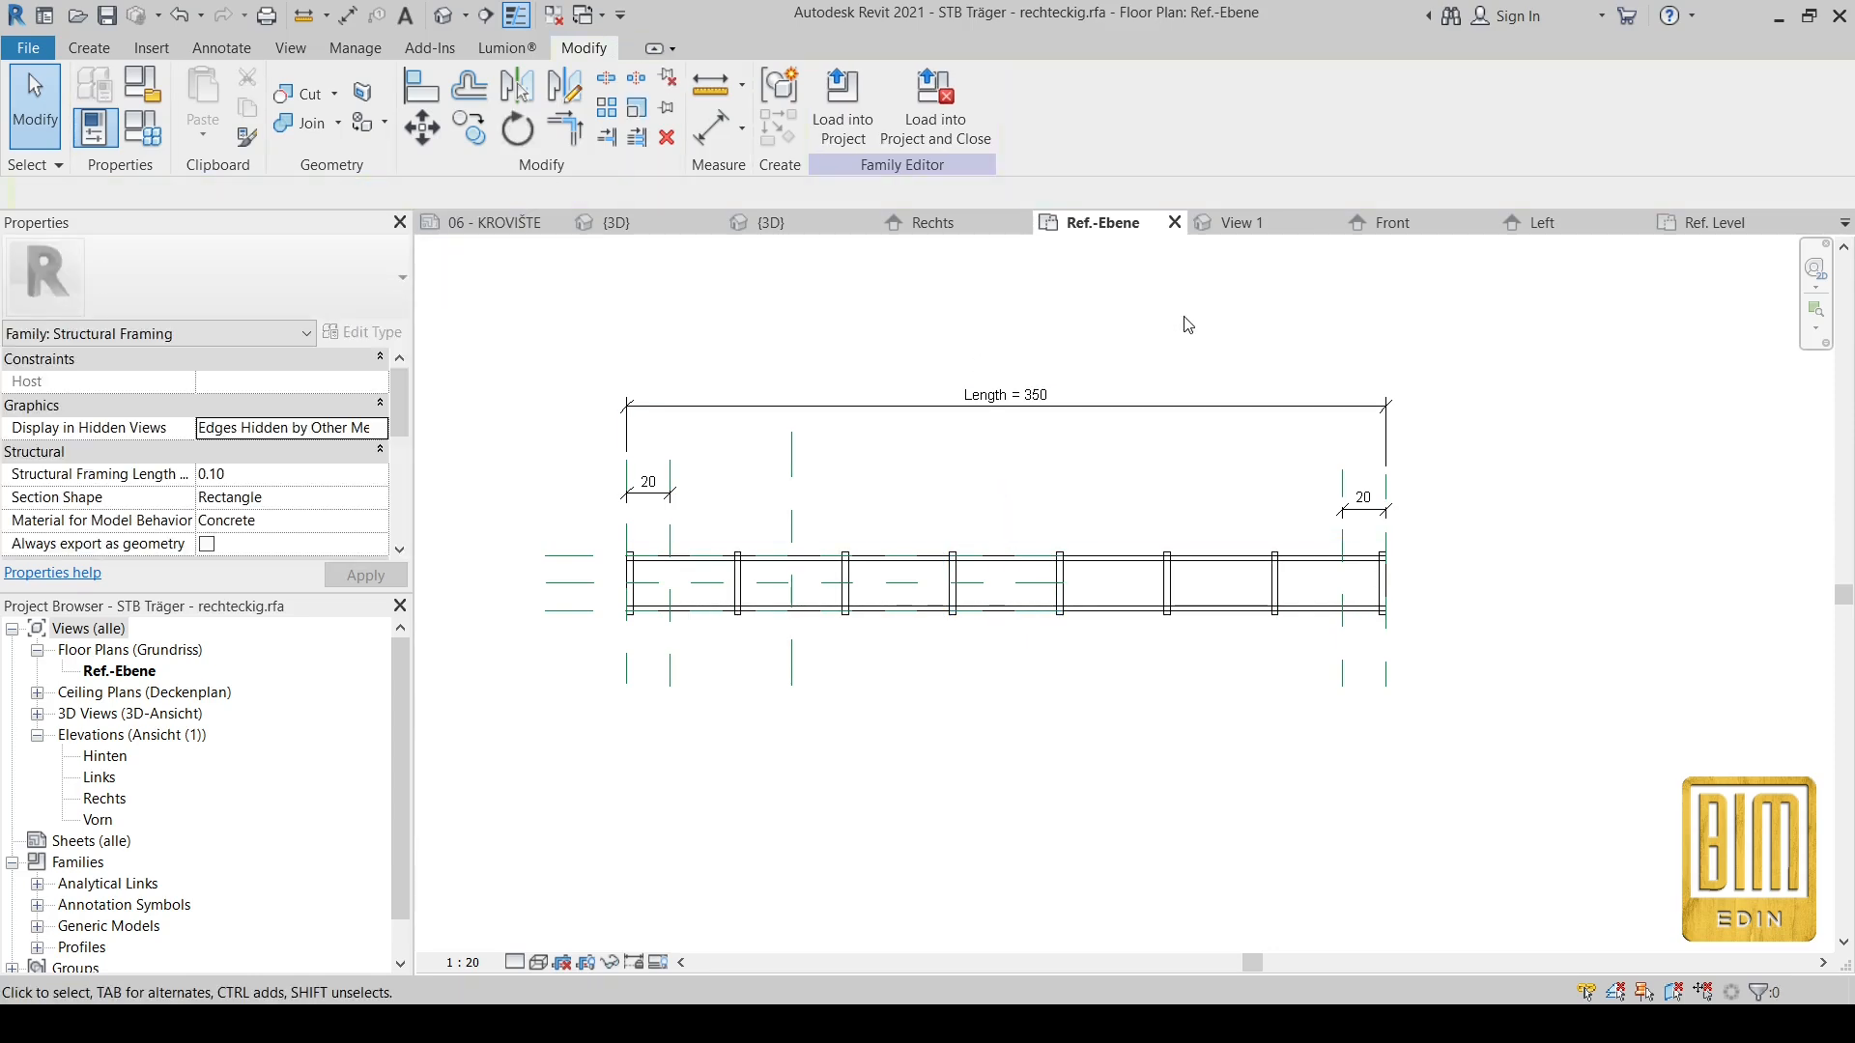
{"action": "left_click", "coordinate": [841, 87]}
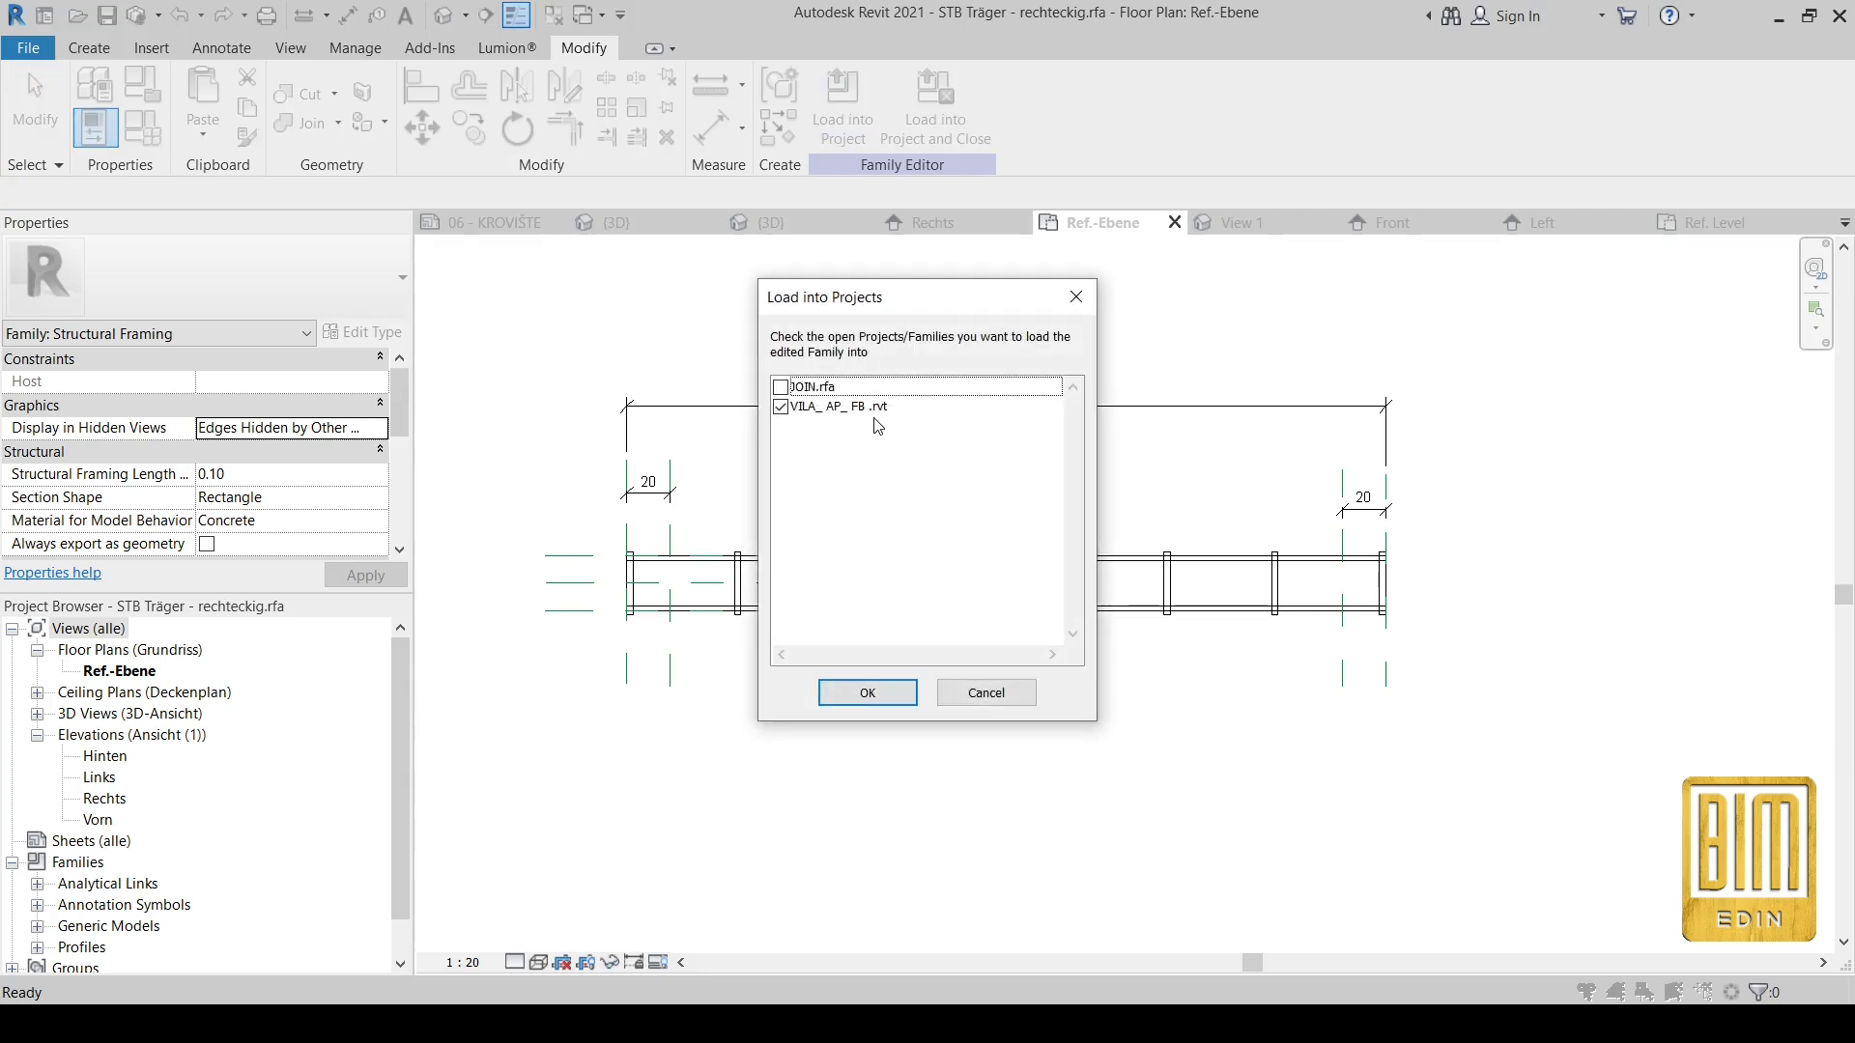
Step: Load the edited beam family into the villa project, overwriting the existing version
{"action": "left_click", "coordinate": [866, 693]}
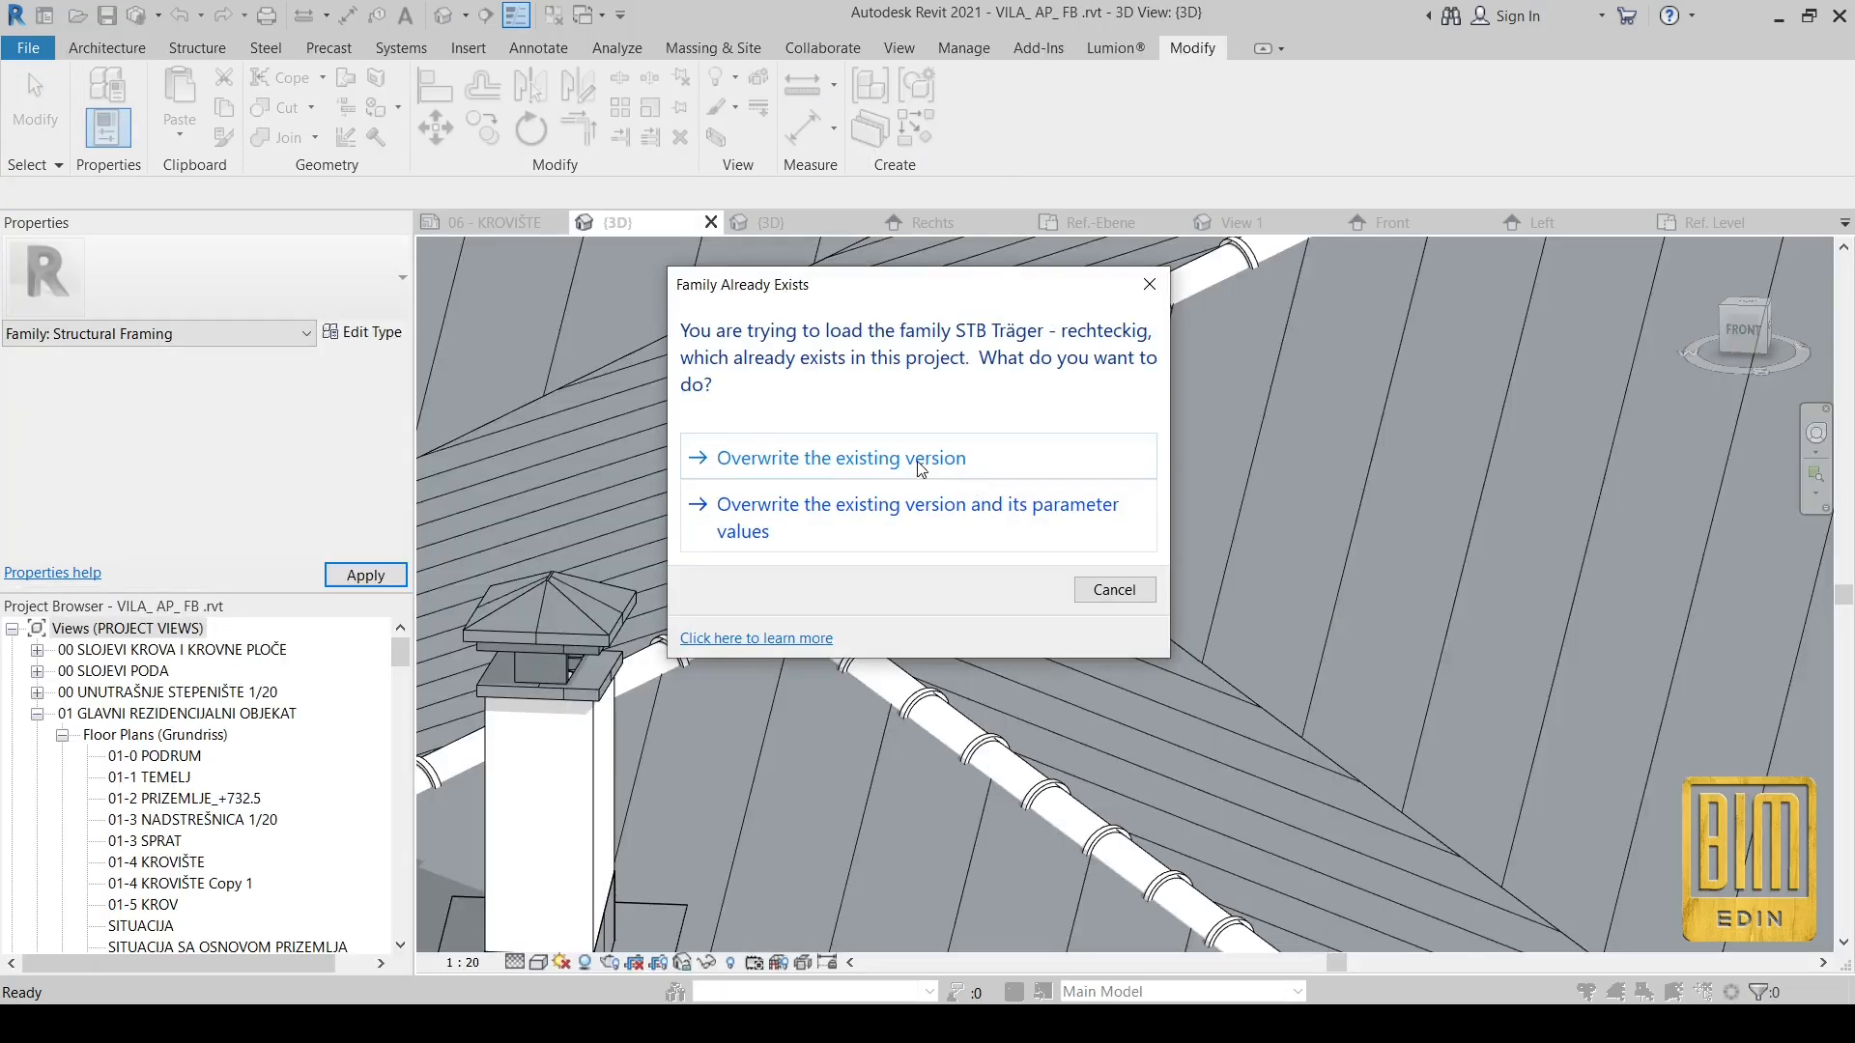
{"action": "left_click", "coordinate": [841, 458]}
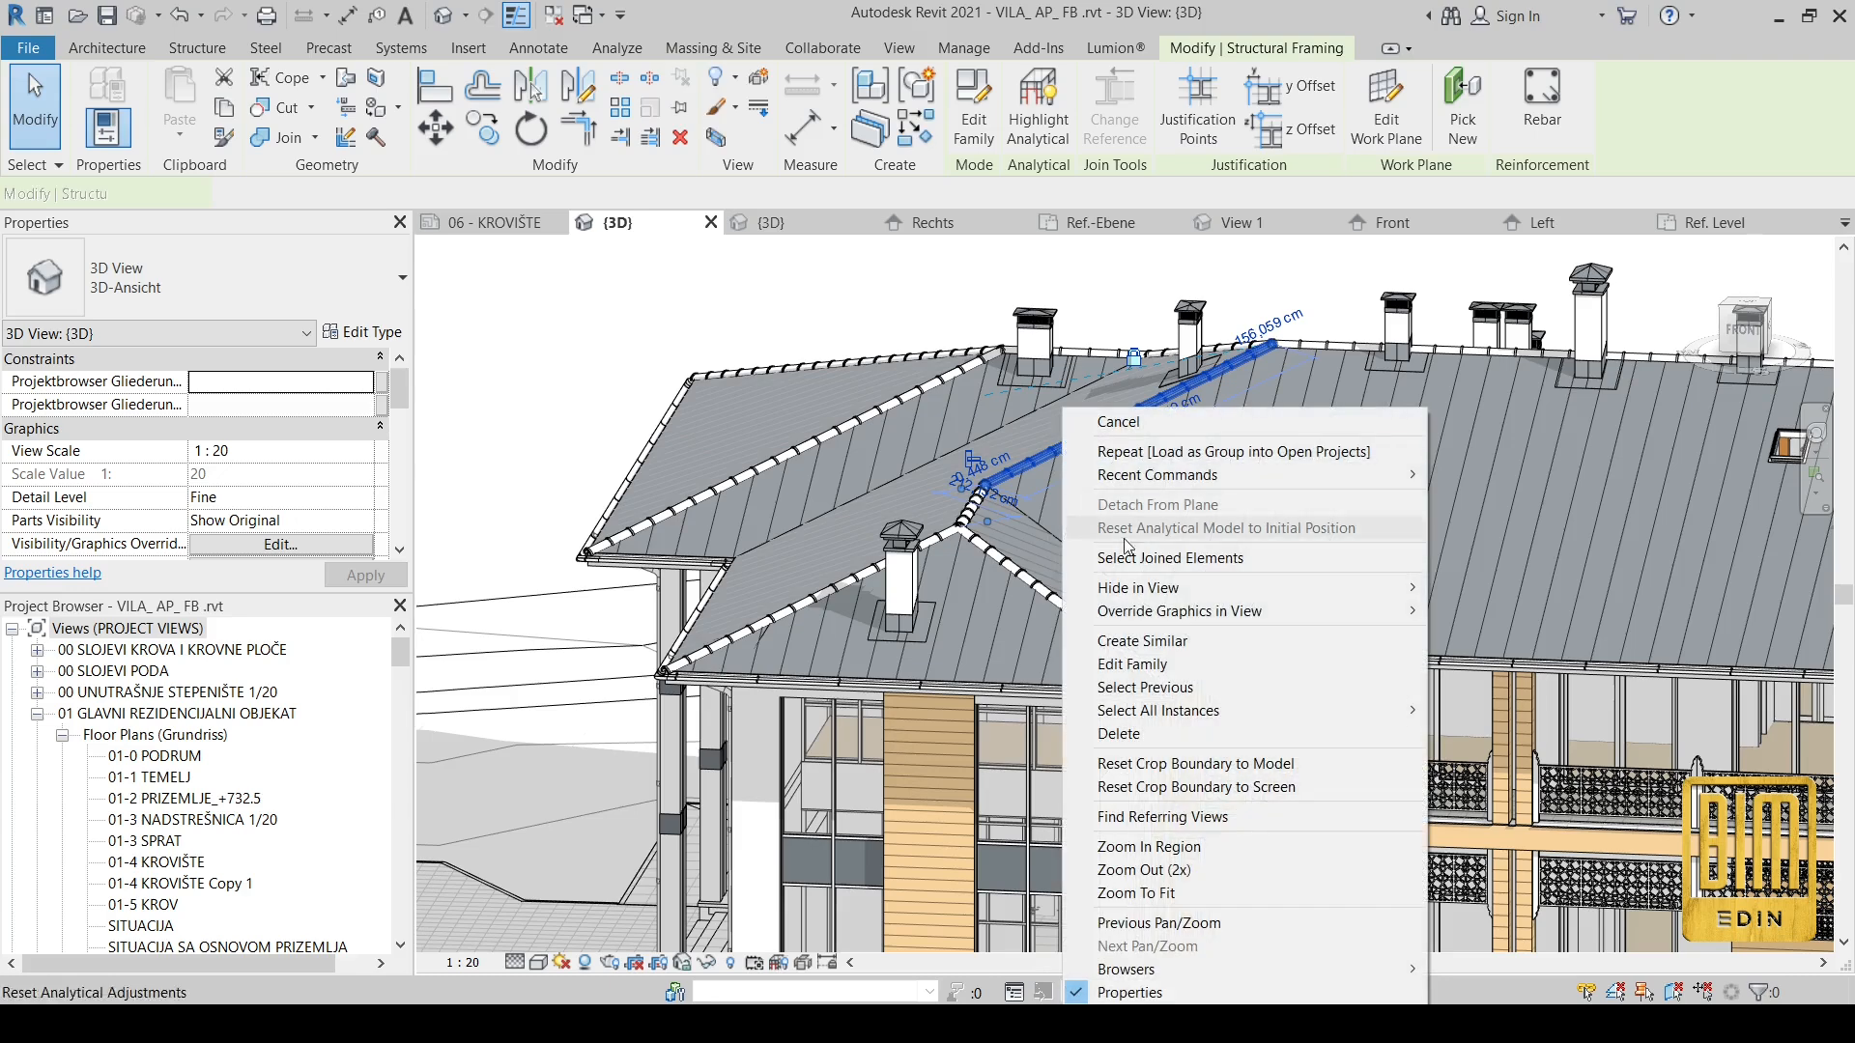
{"action": "mouse_move", "coordinate": [1196, 710]}
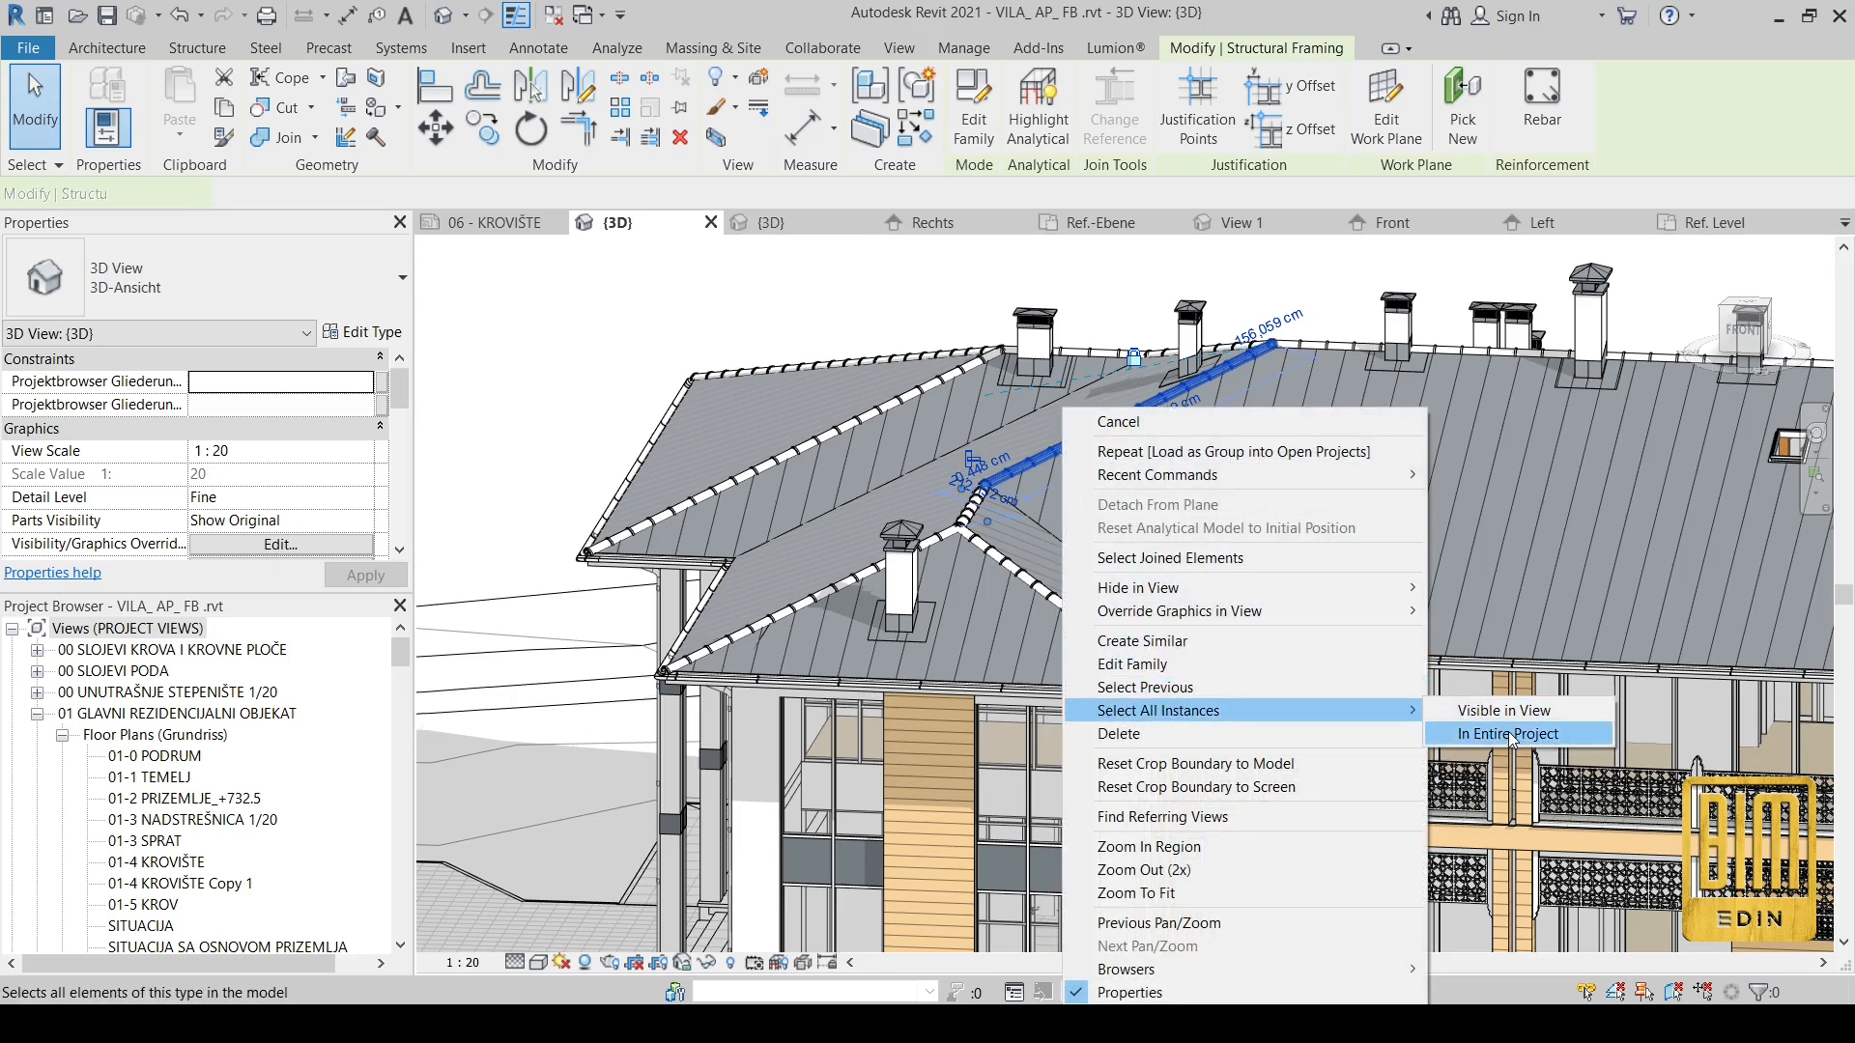
Step: Delete all ridge beam instances in the entire project and start a new beam
{"action": "left_click", "coordinate": [1505, 734]}
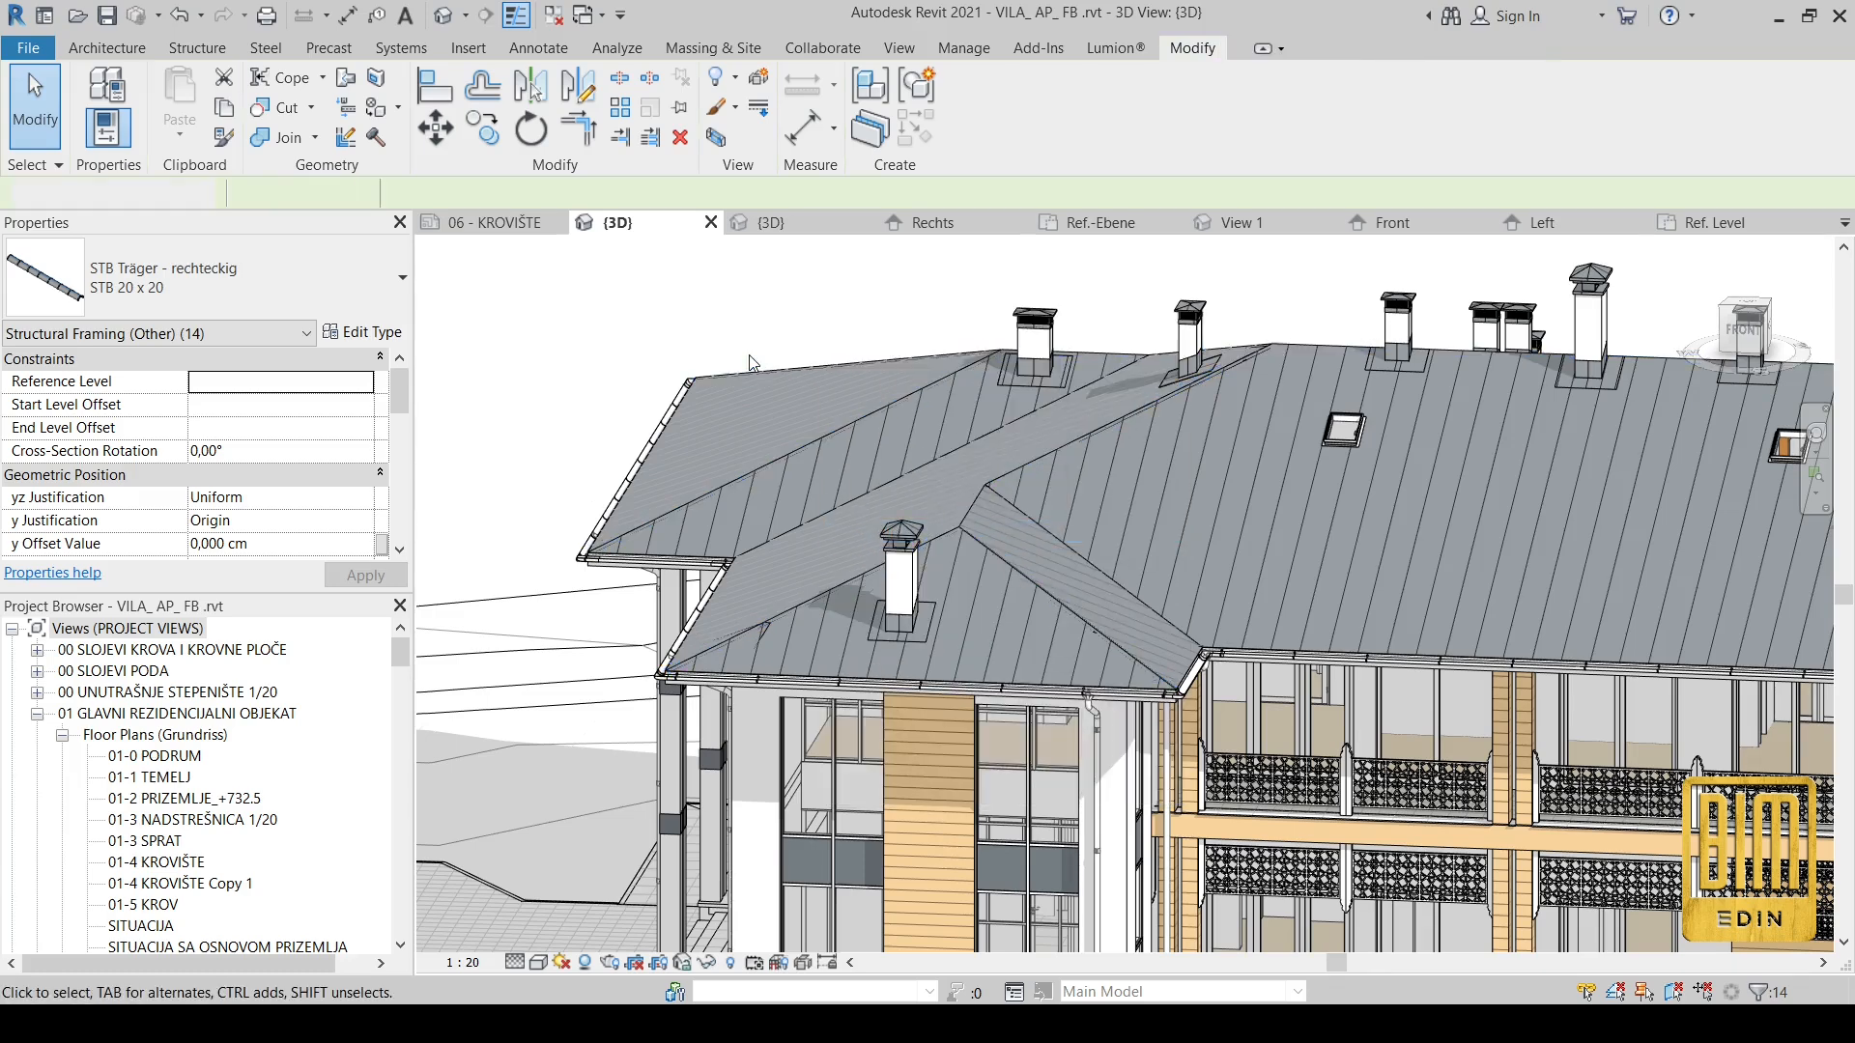
{"action": "left_click", "coordinate": [108, 48]}
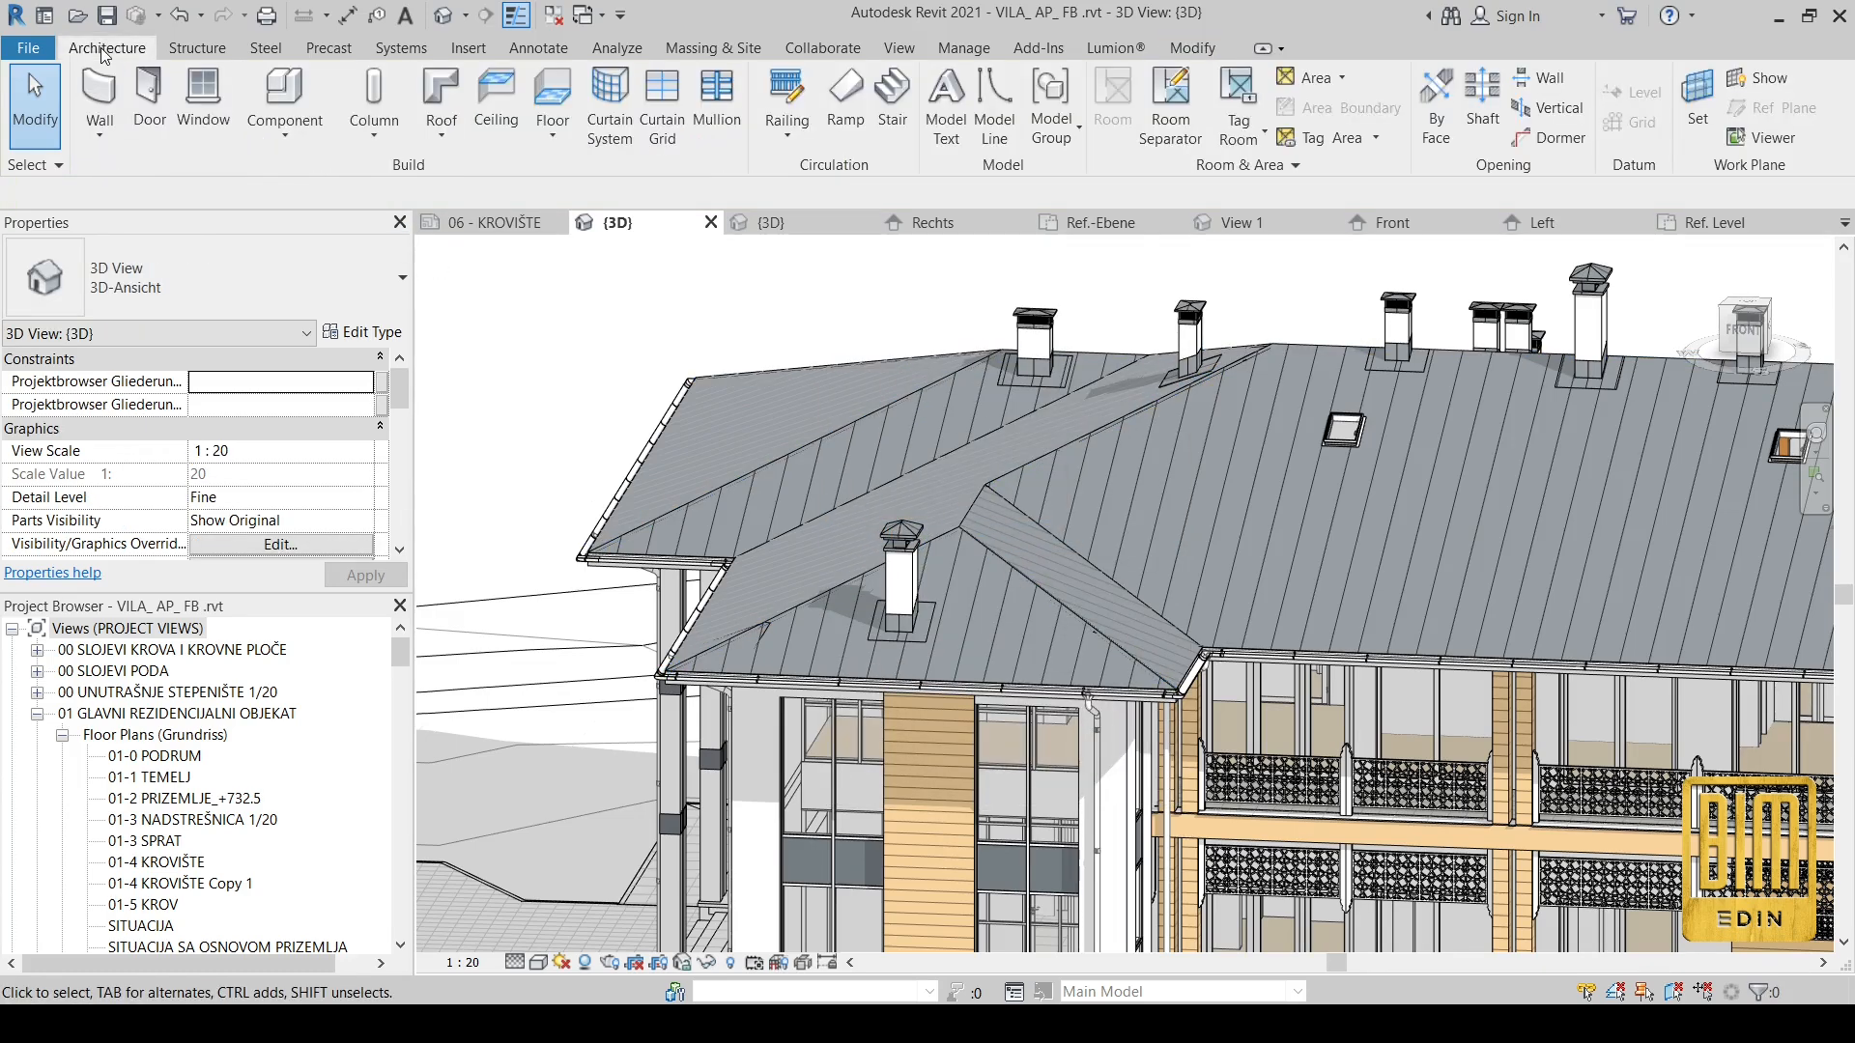
{"action": "left_click", "coordinate": [197, 47]}
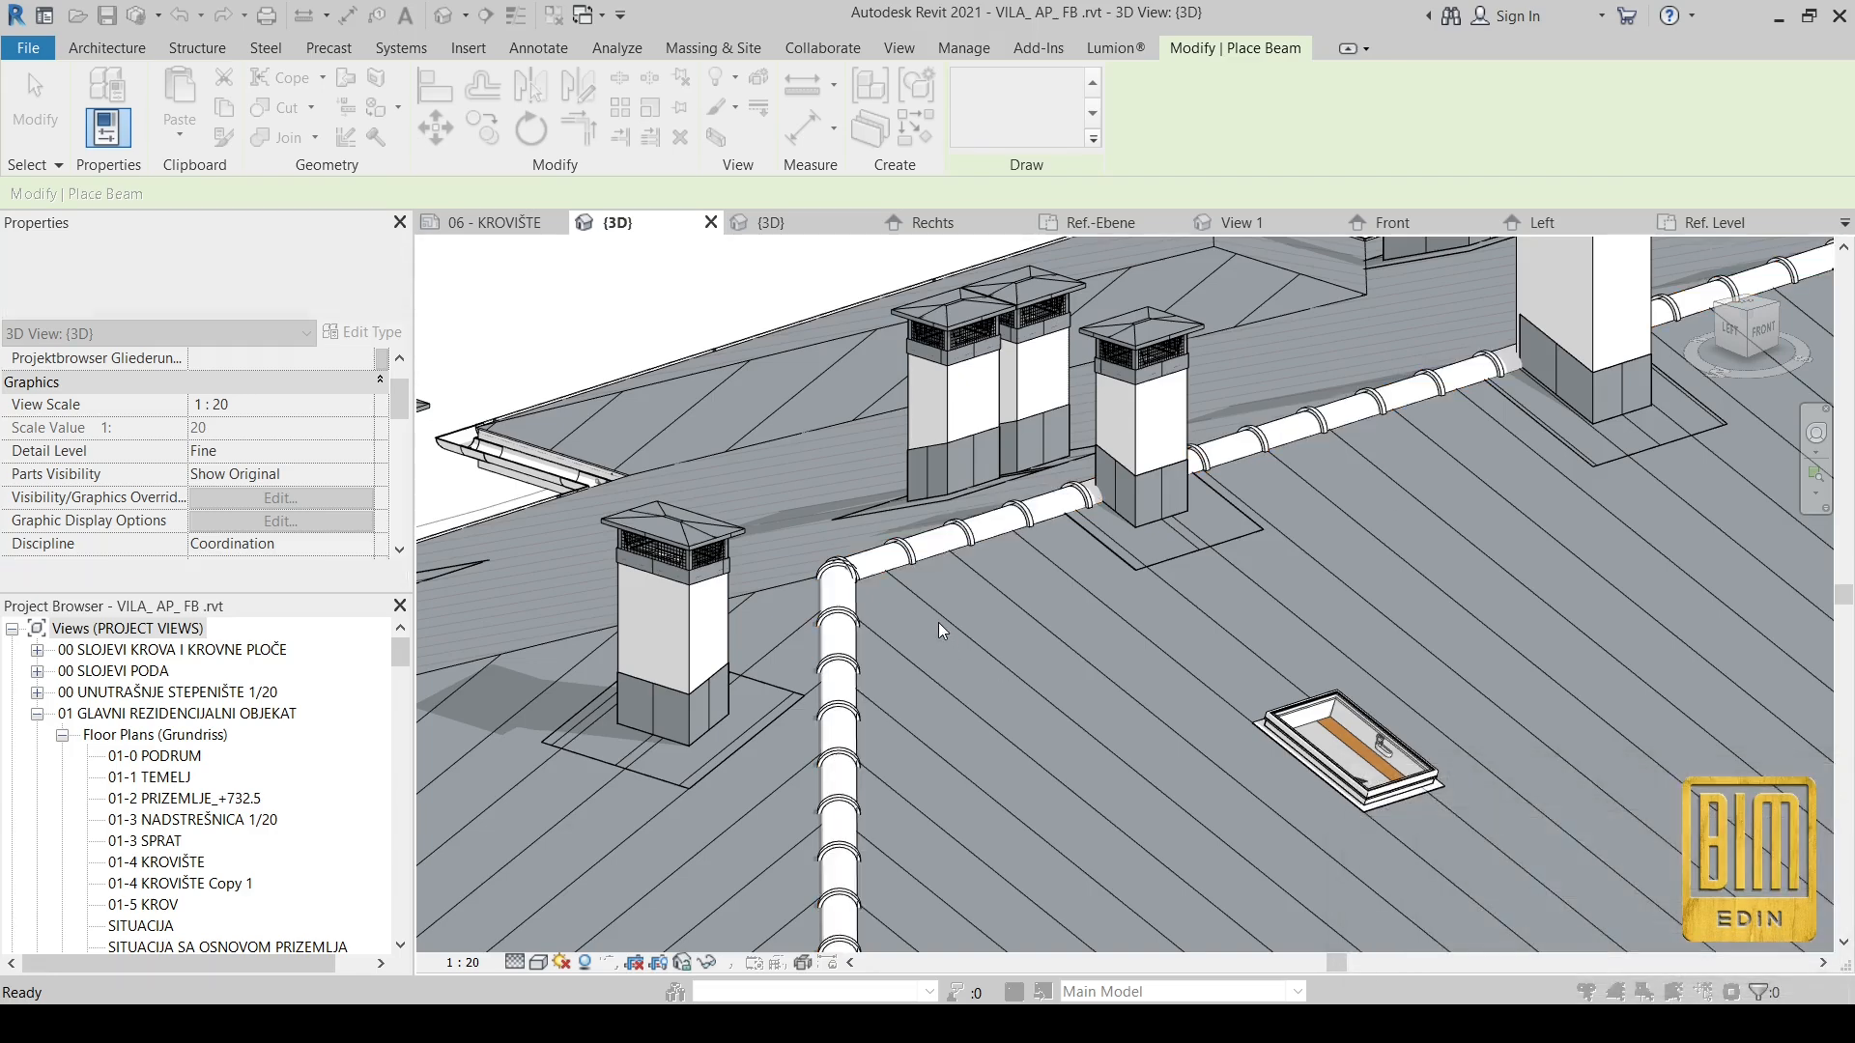
Step: Draw an STB Träger 20 x 20 beam along a roof ridge, unjoining it from the roof
{"action": "left_click", "coordinate": [197, 47]}
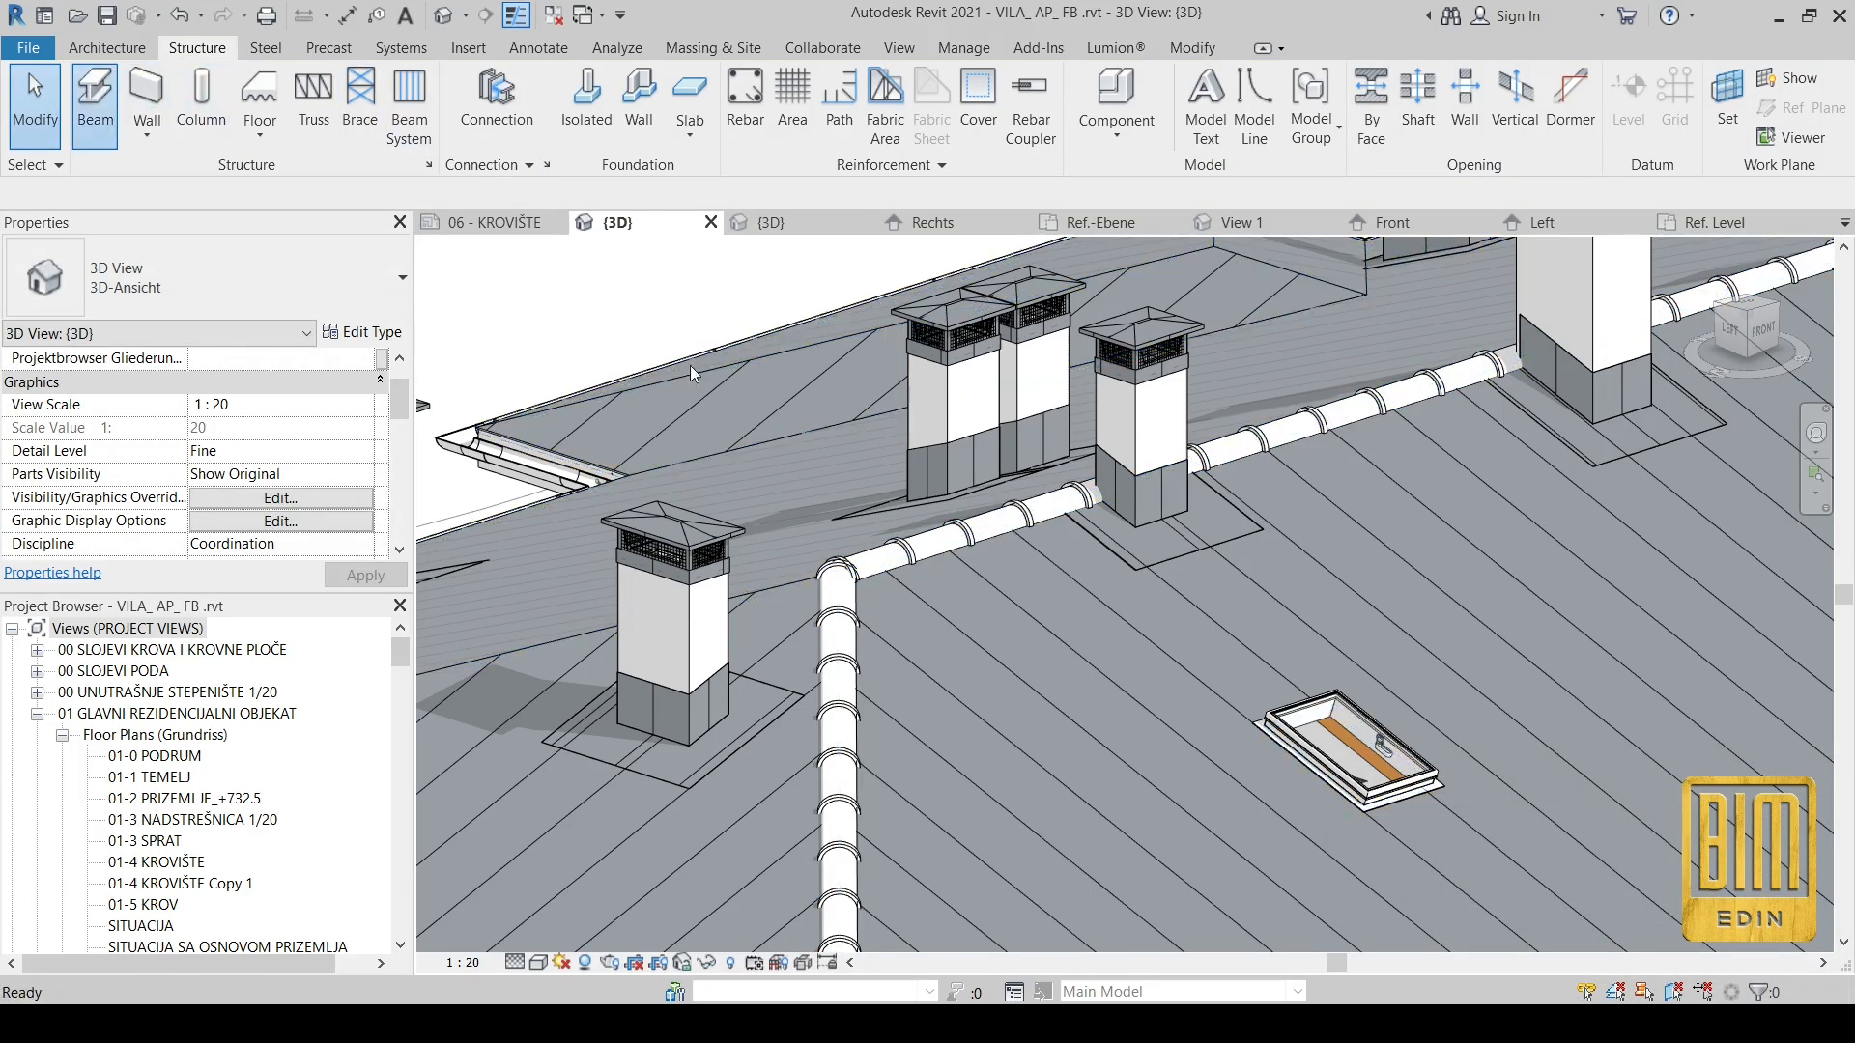
{"action": "left_click", "coordinate": [93, 92]}
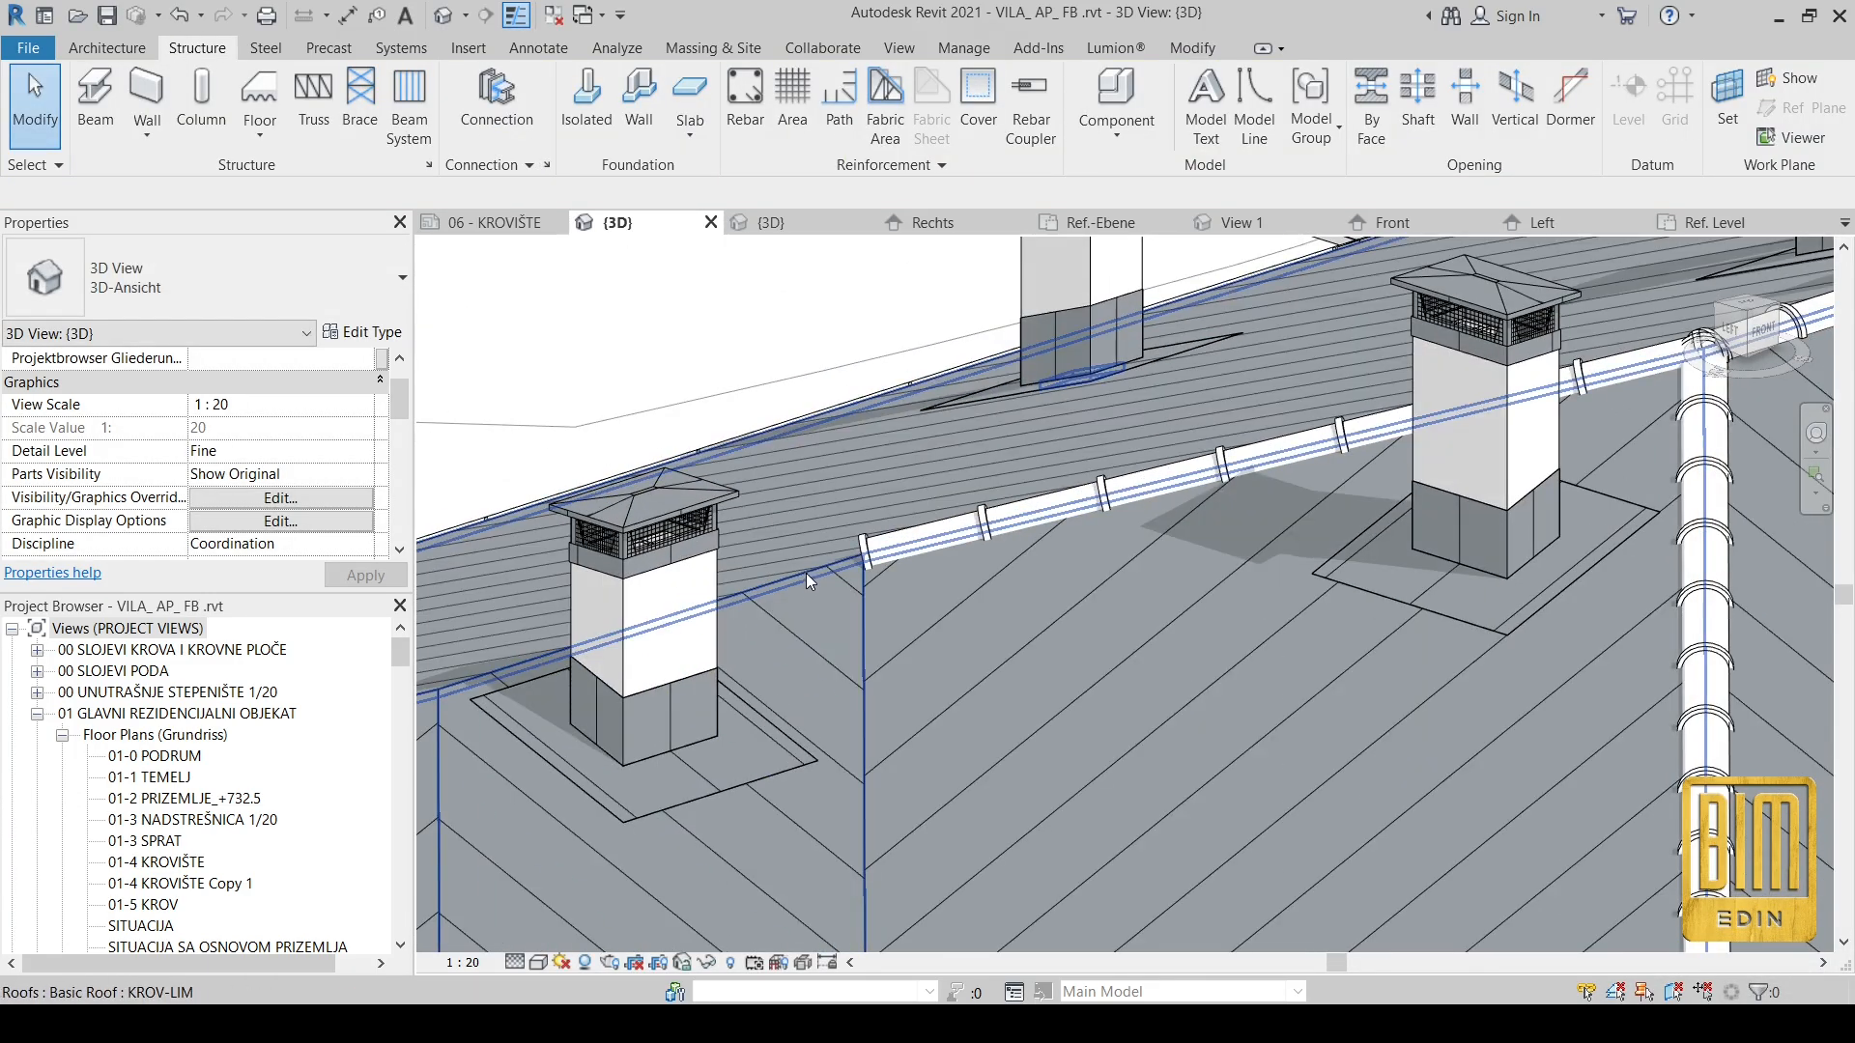
{"action": "left_click", "coordinate": [95, 92]}
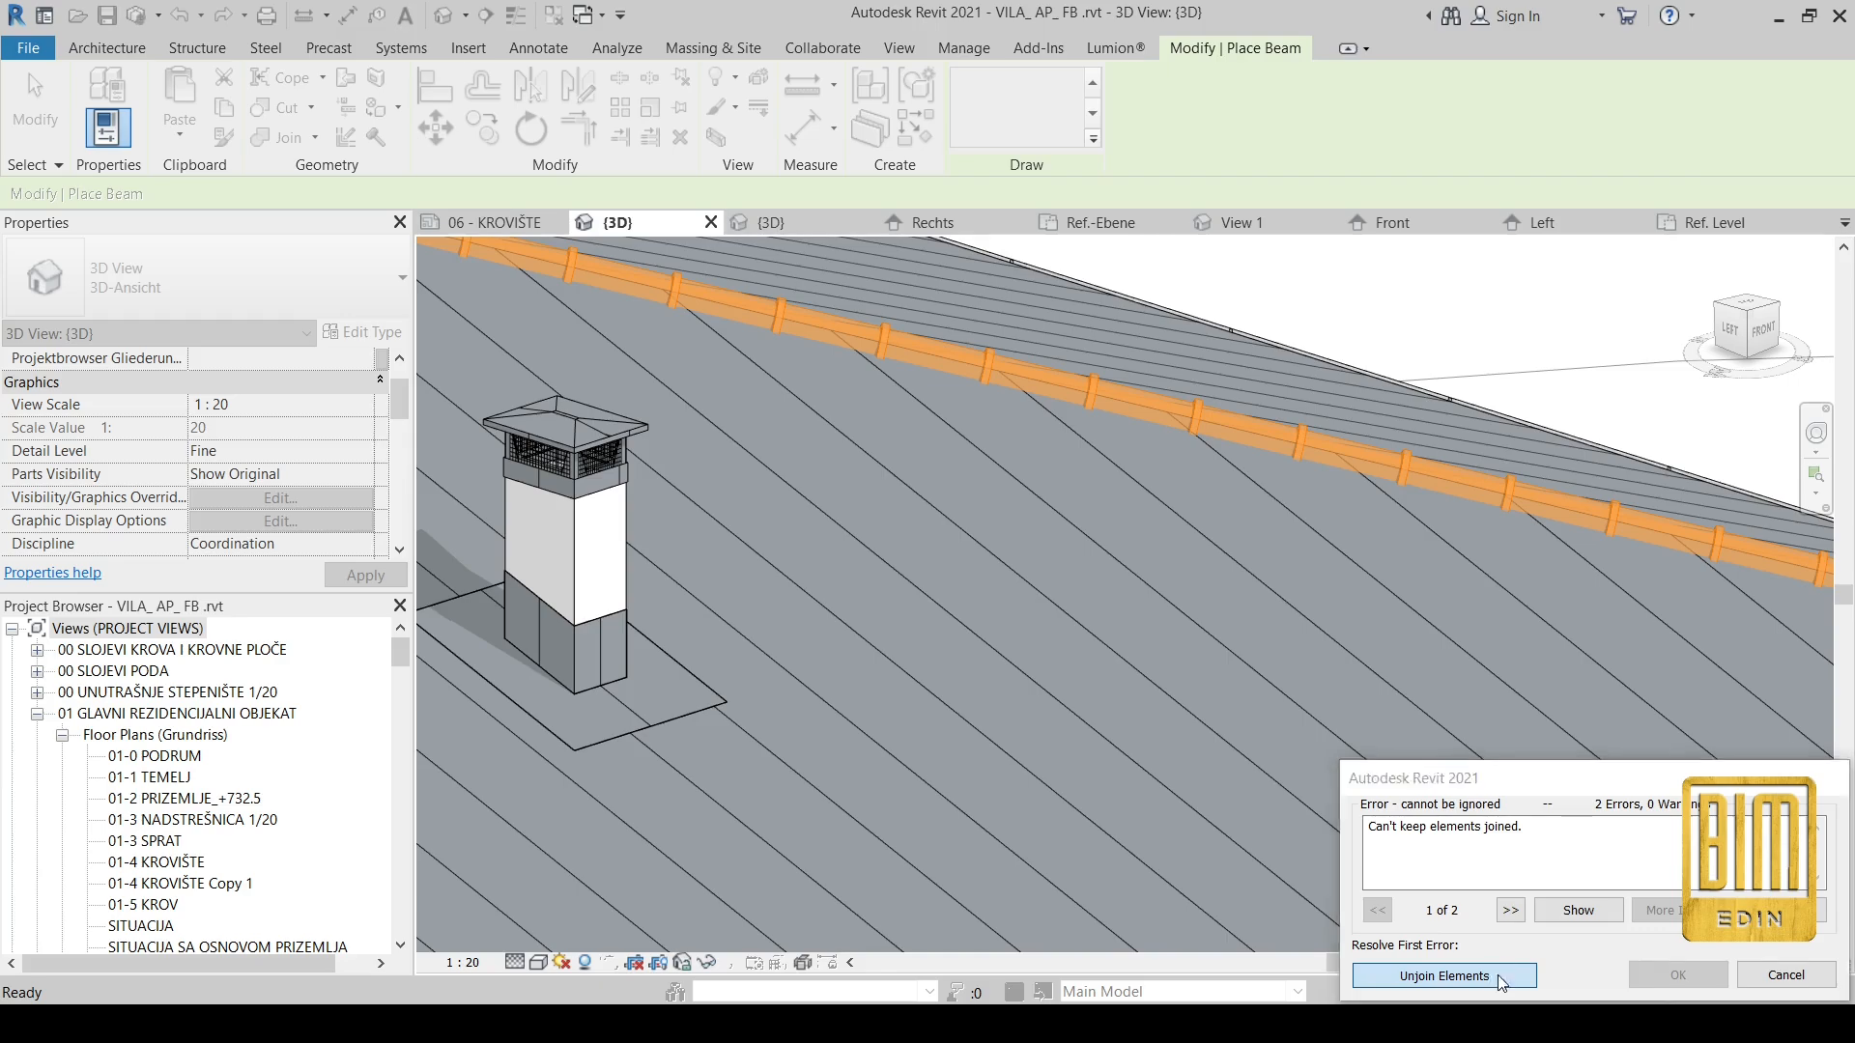
{"action": "left_click", "coordinate": [1444, 975]}
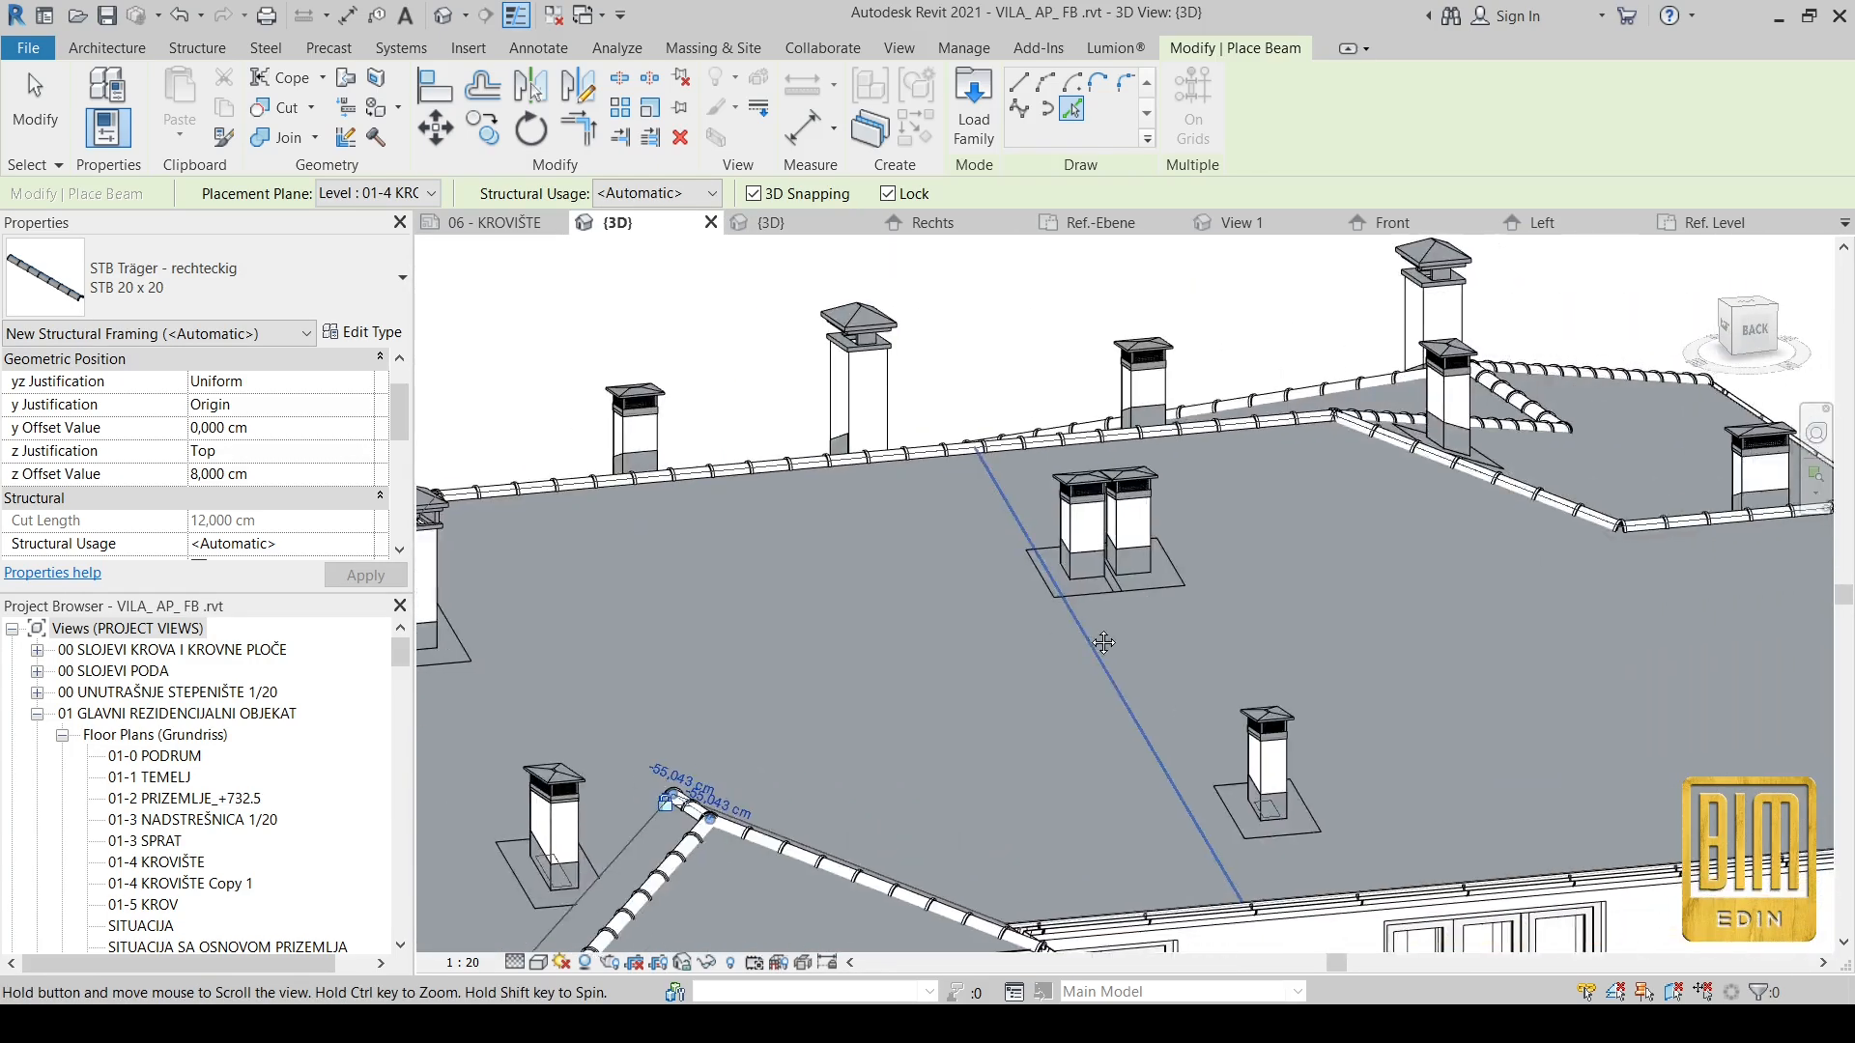
{"action": "left_click_drag", "start_coordinate": [1103, 642], "coordinate": [1243, 585]}
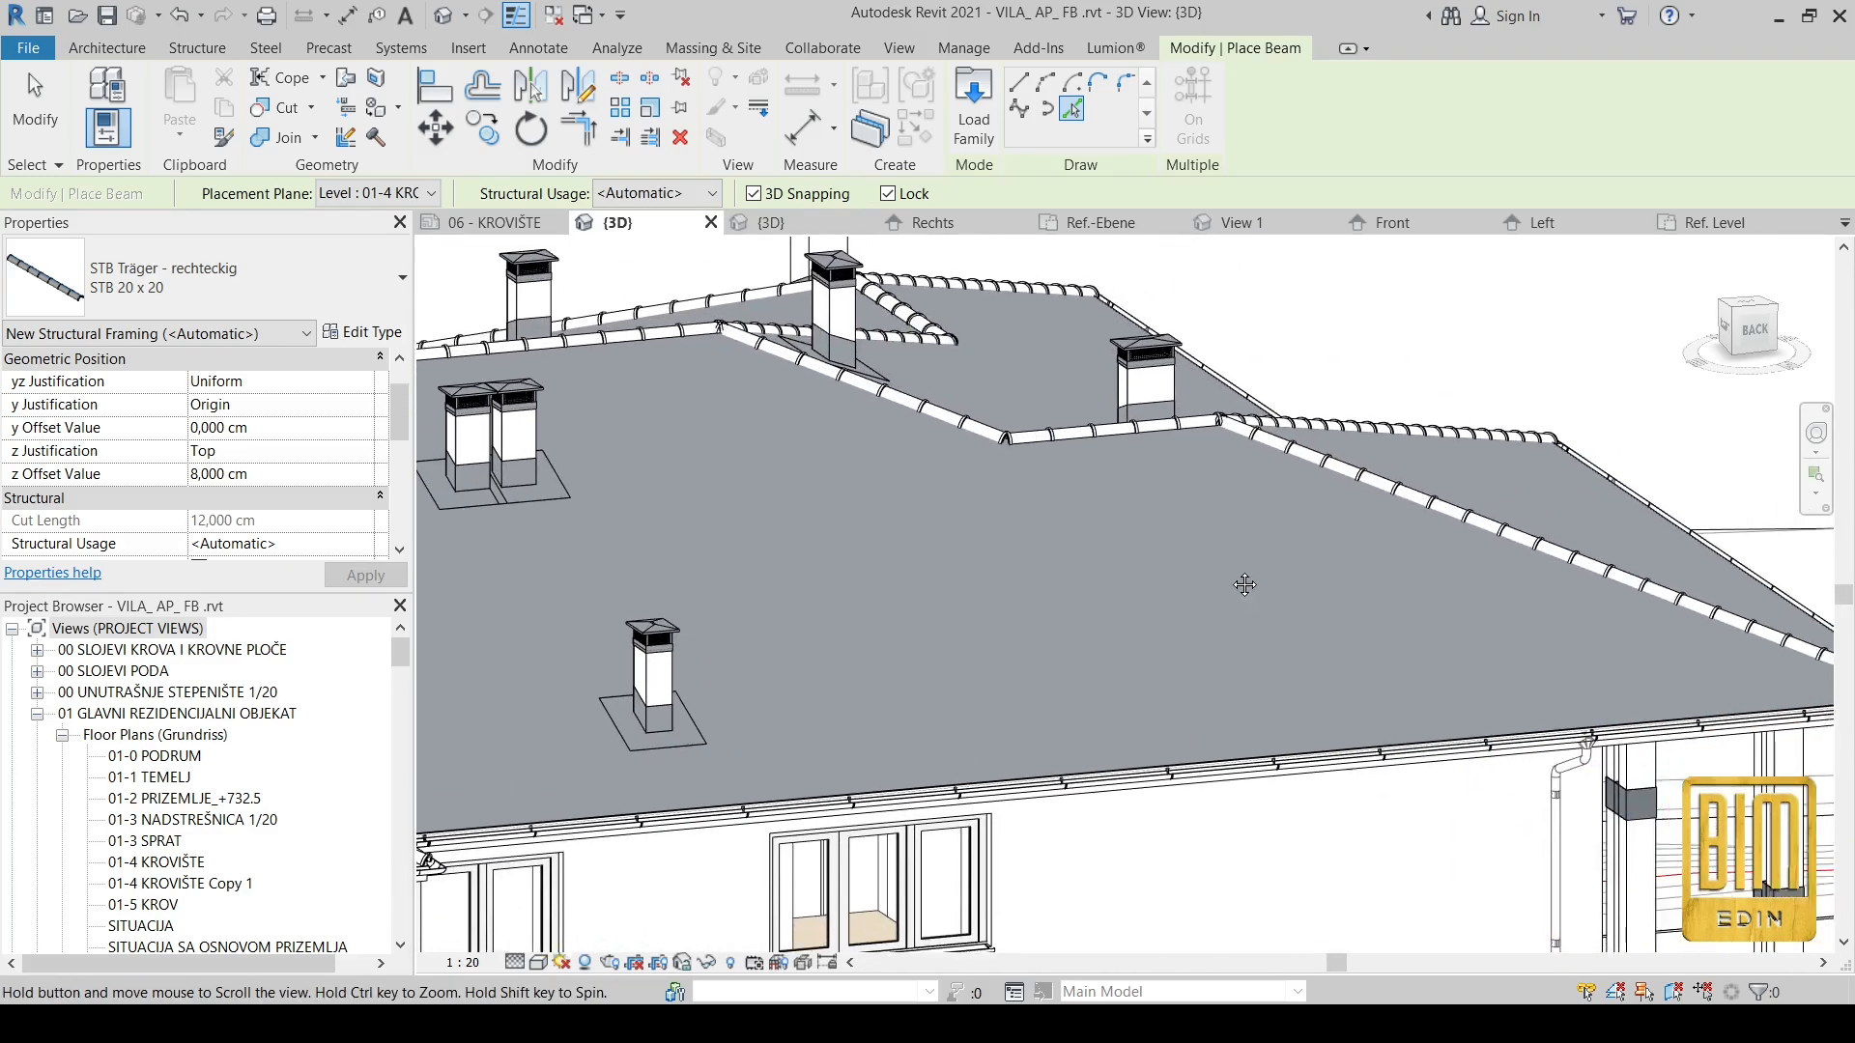